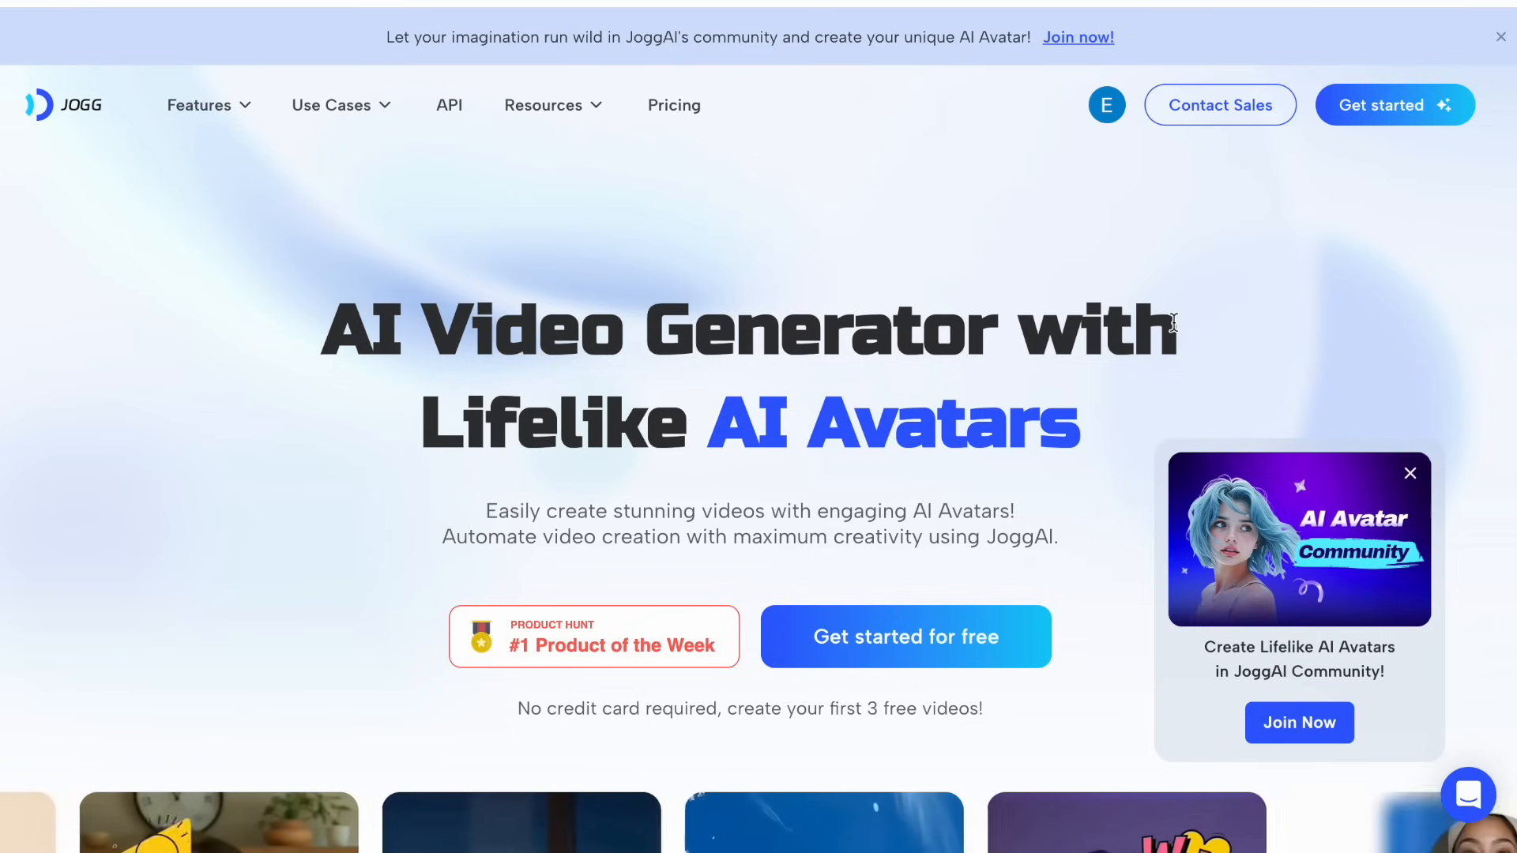
pyautogui.moveTo(914, 241)
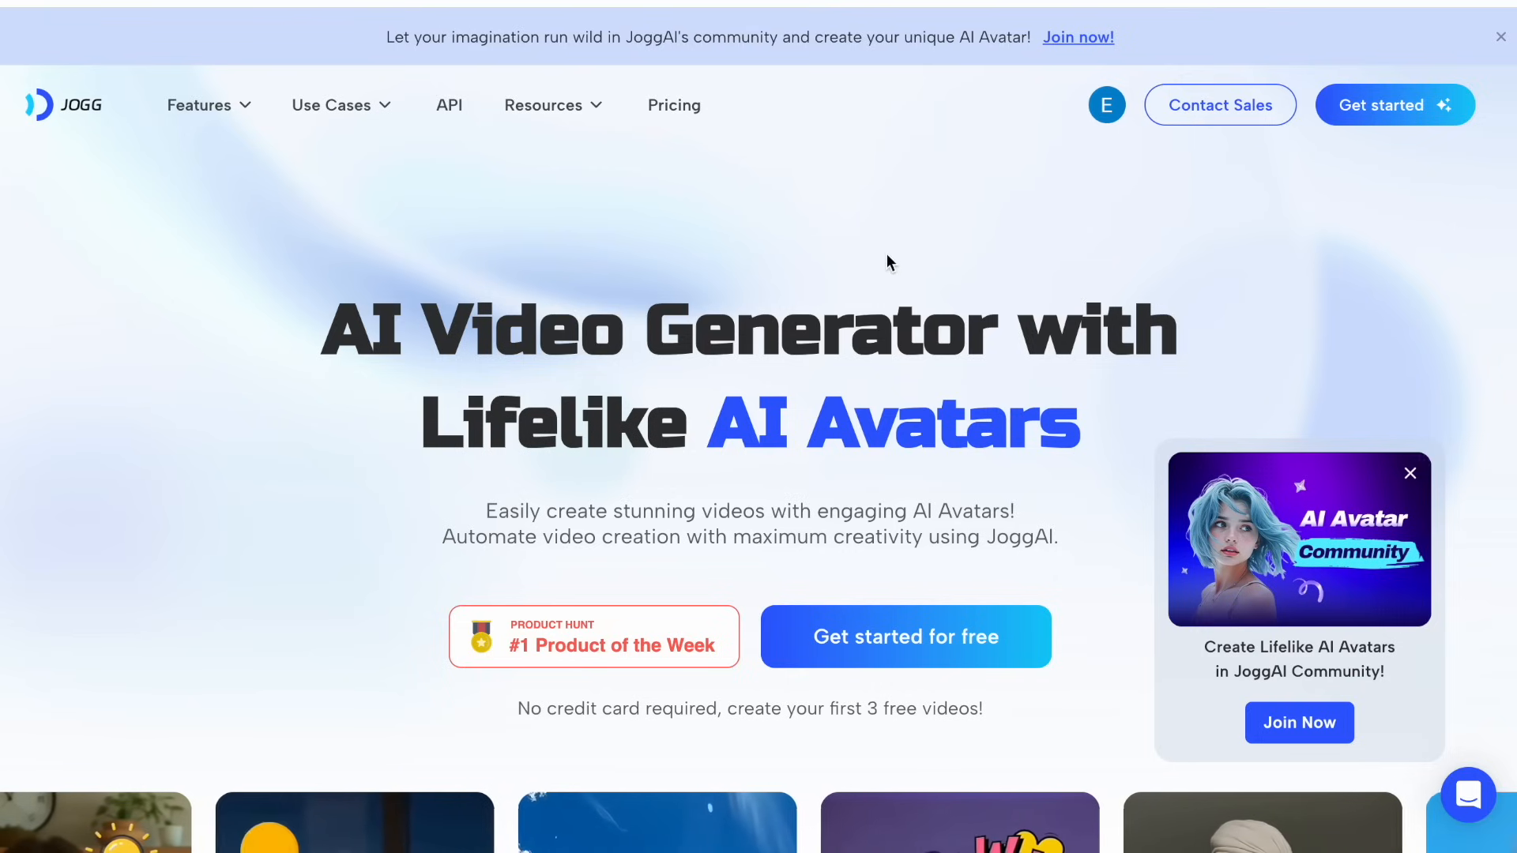
# - Show JoggAI's pricing plans: Free, Starter, Creator, Team and Enterprise
pyautogui.click(673, 104)
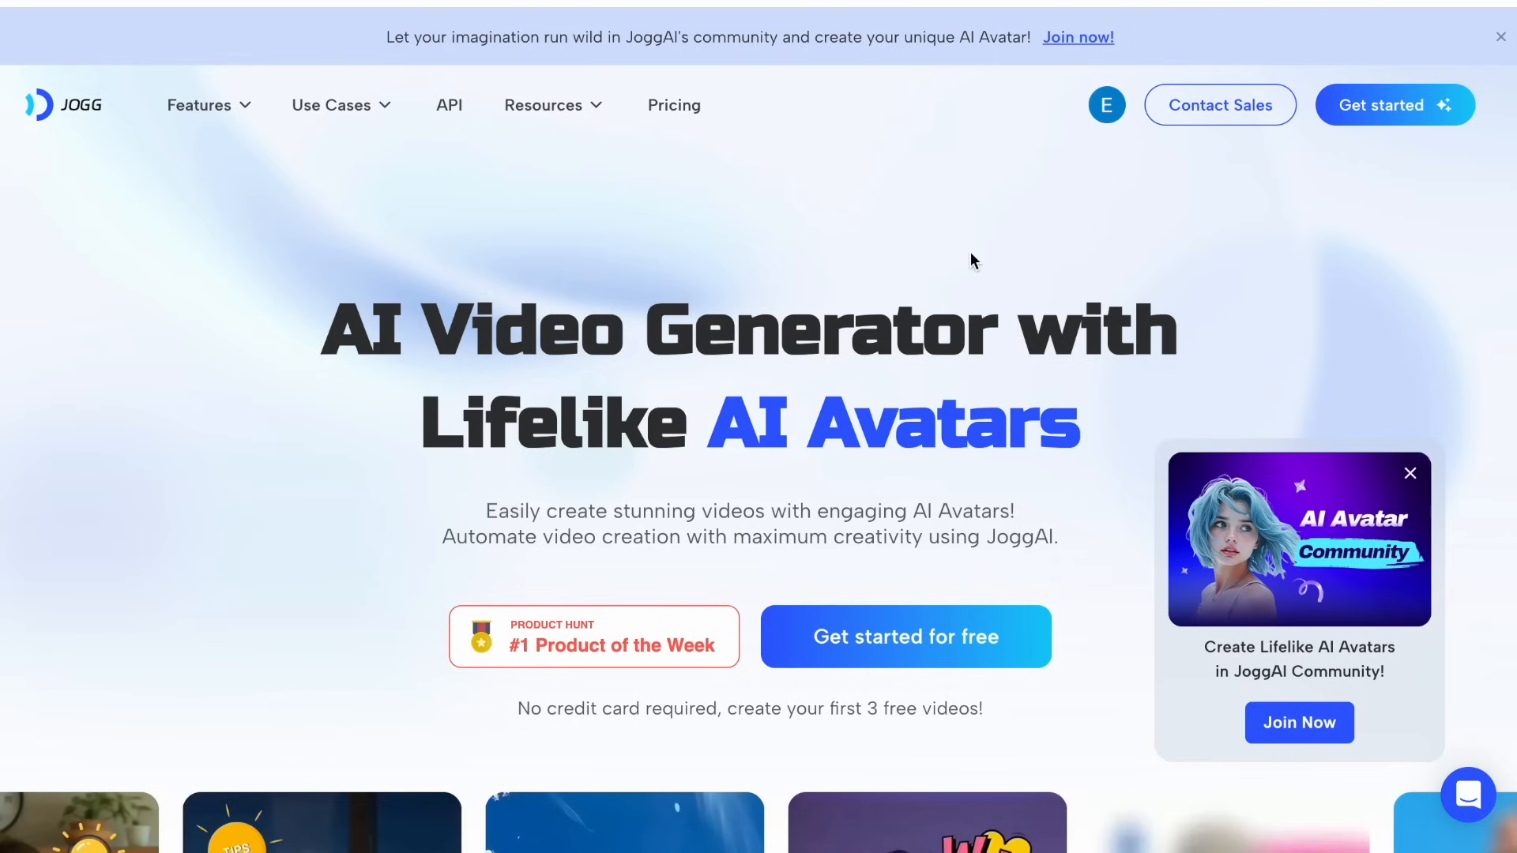
pyautogui.click(674, 104)
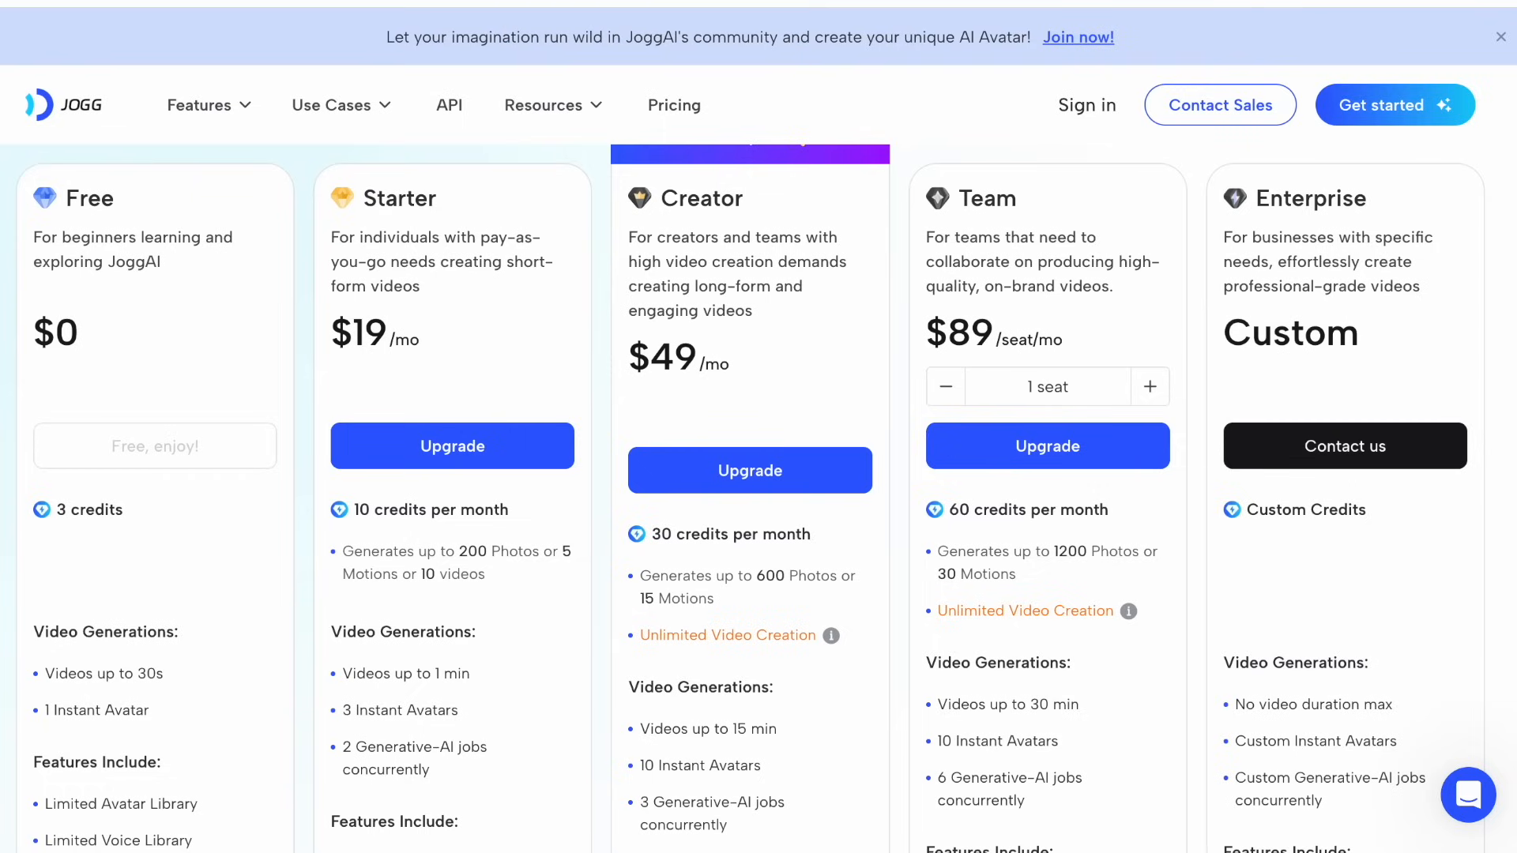
# - From the motion history, play the earlier 'smile, excited' avatar motion clip, then close it
pyautogui.click(544, 104)
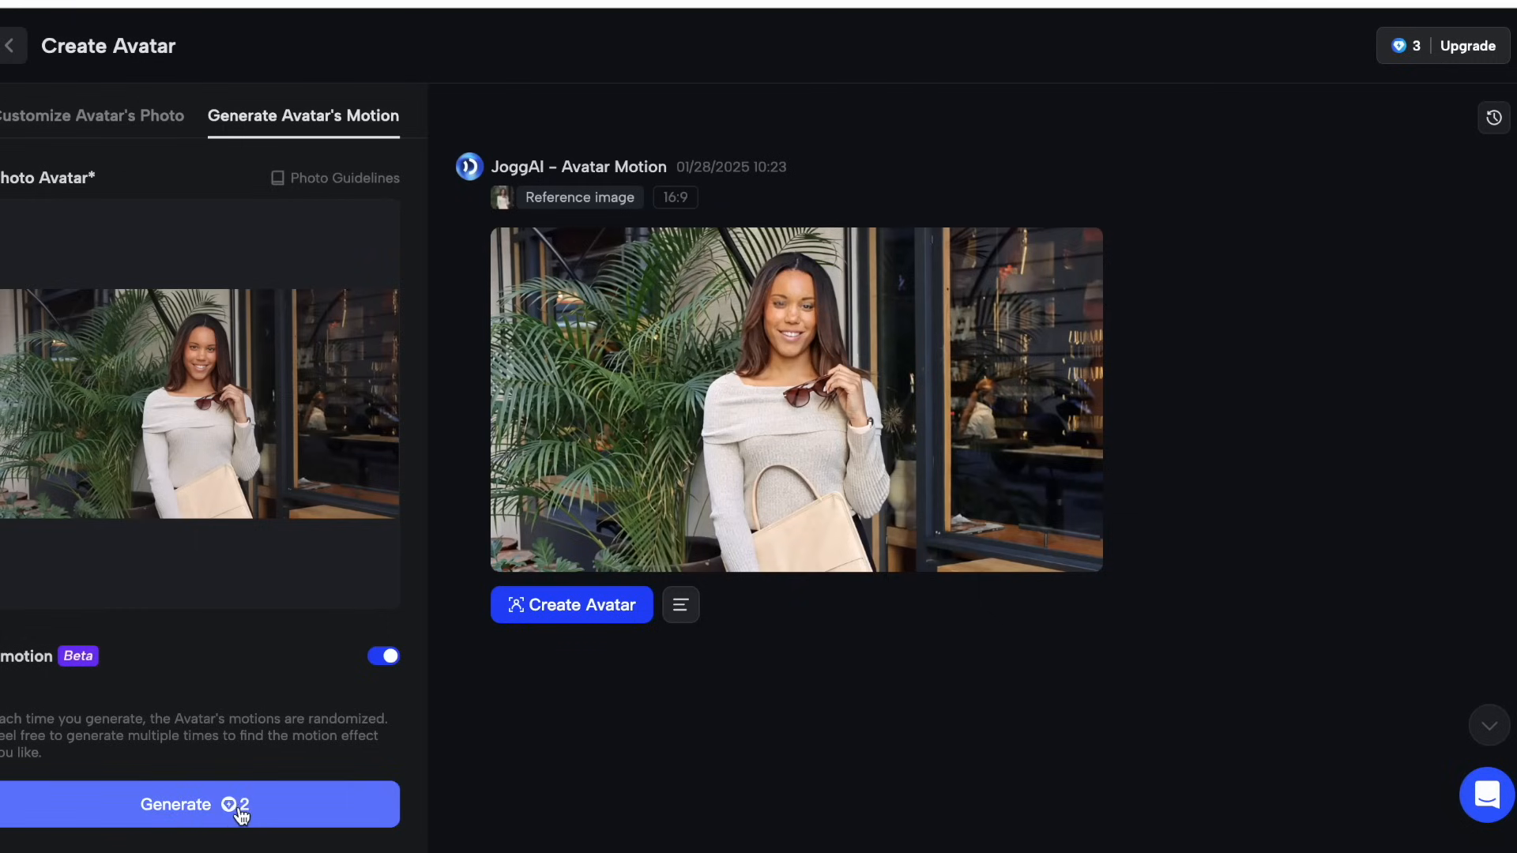
pyautogui.moveTo(248, 581)
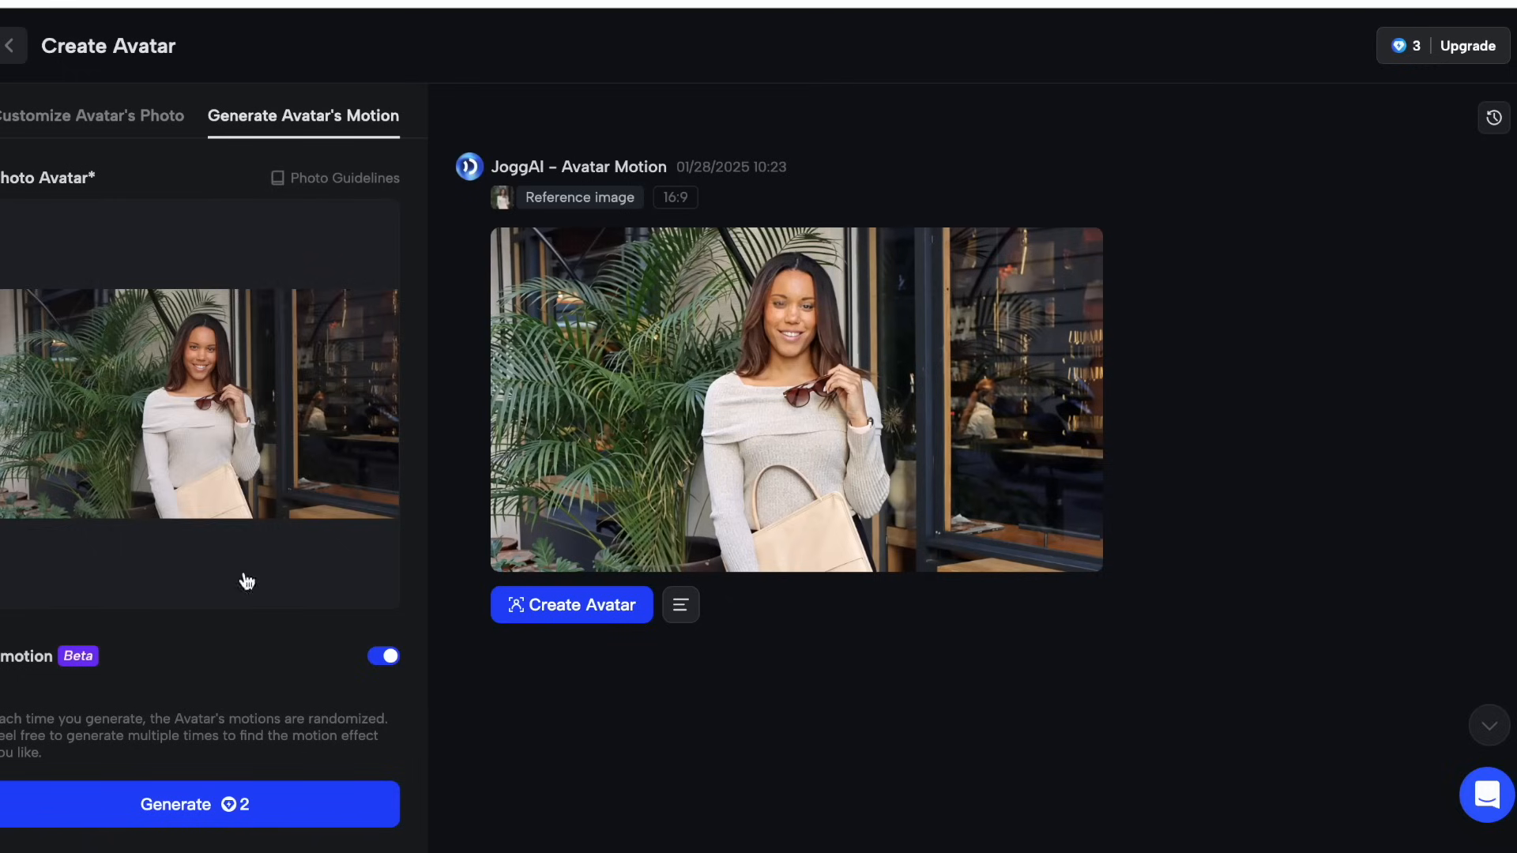
pyautogui.moveTo(542, 569)
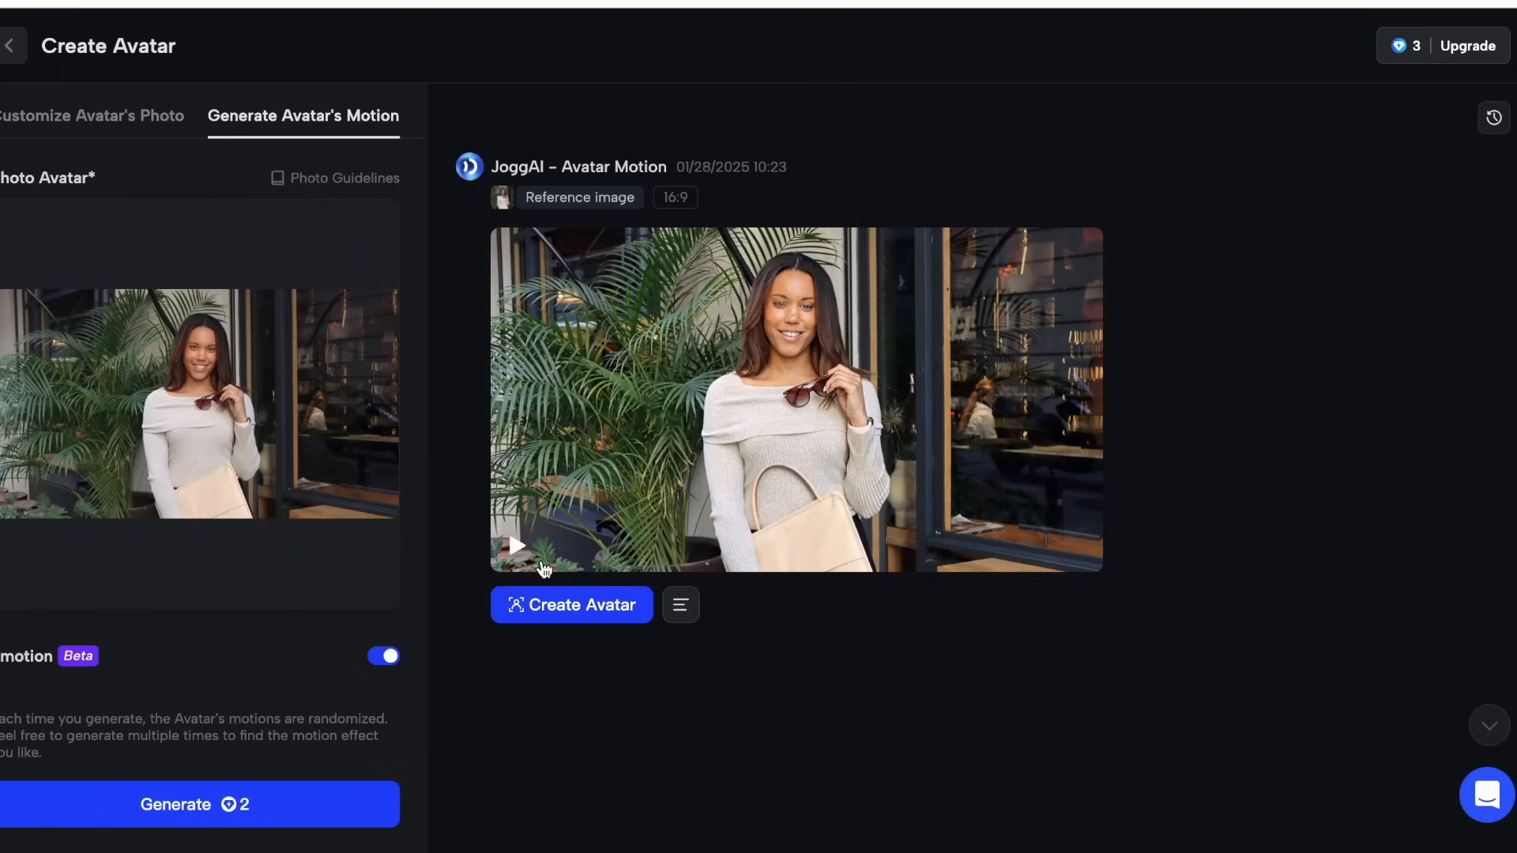
pyautogui.moveTo(1487, 46)
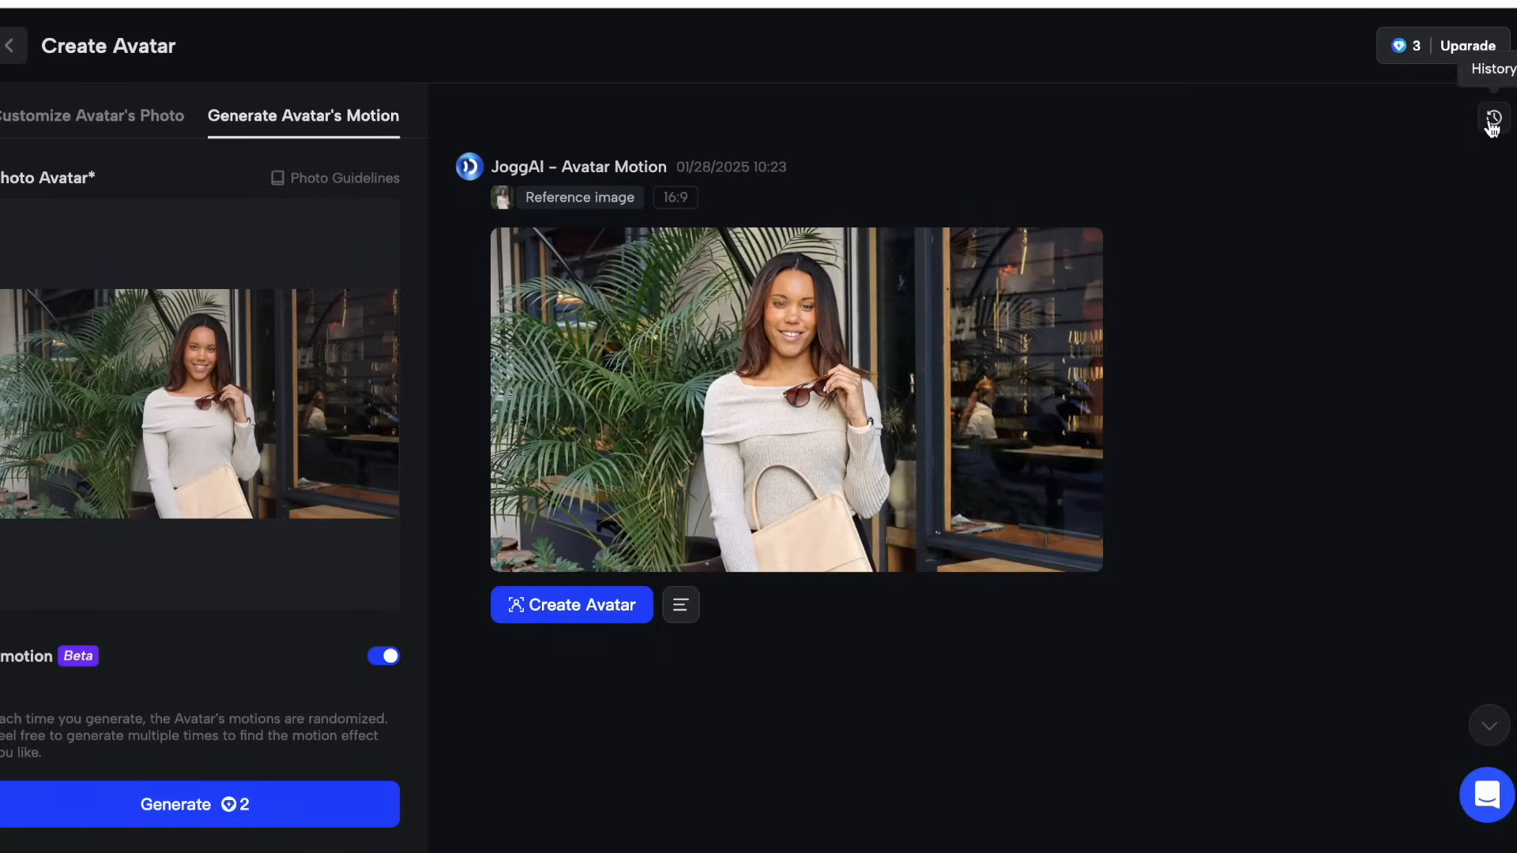
pyautogui.click(1492, 115)
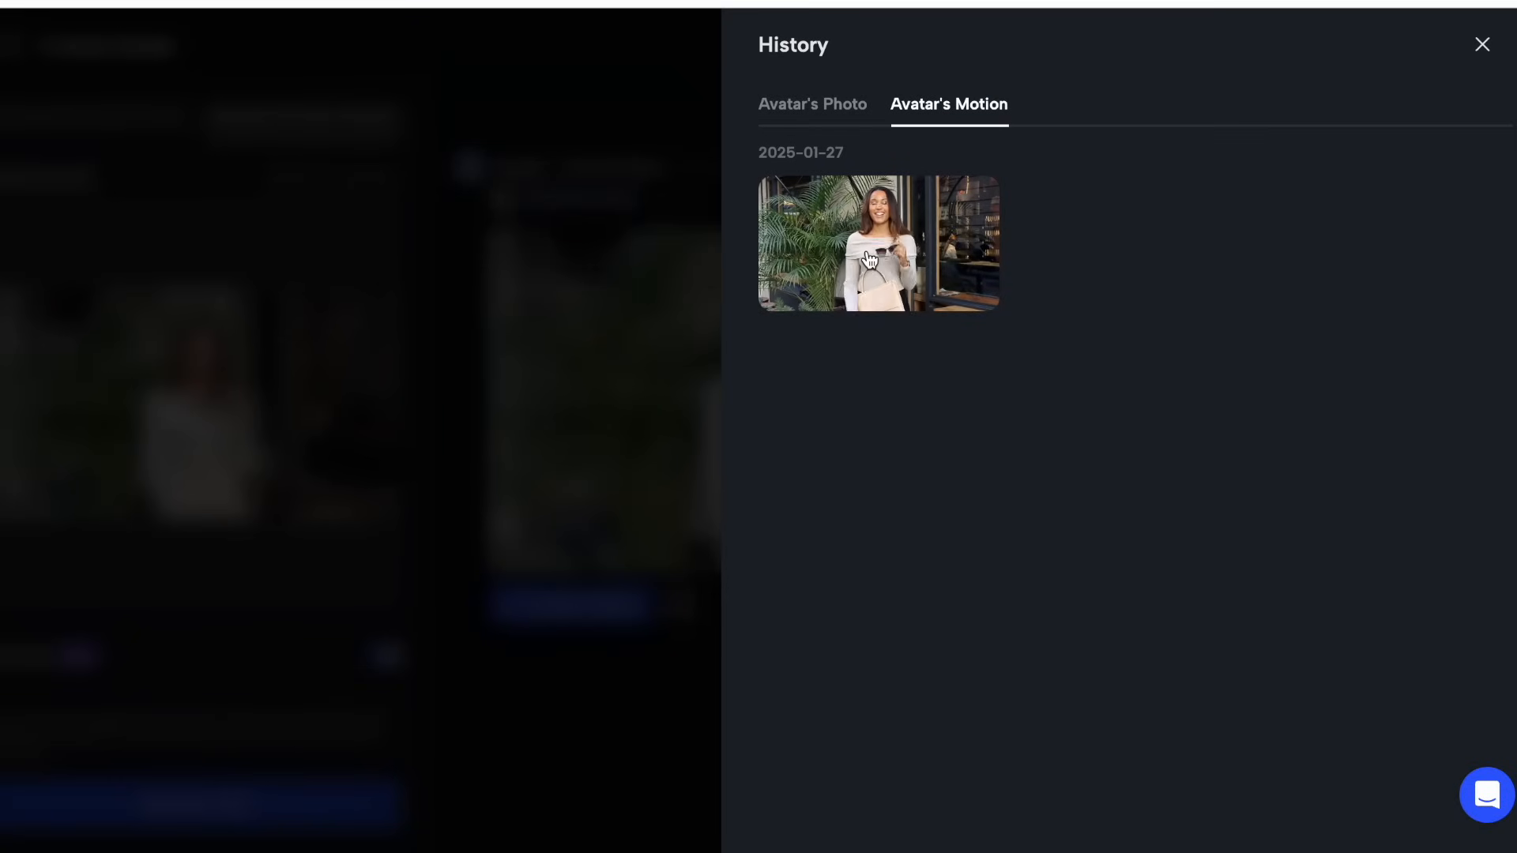
pyautogui.click(876, 242)
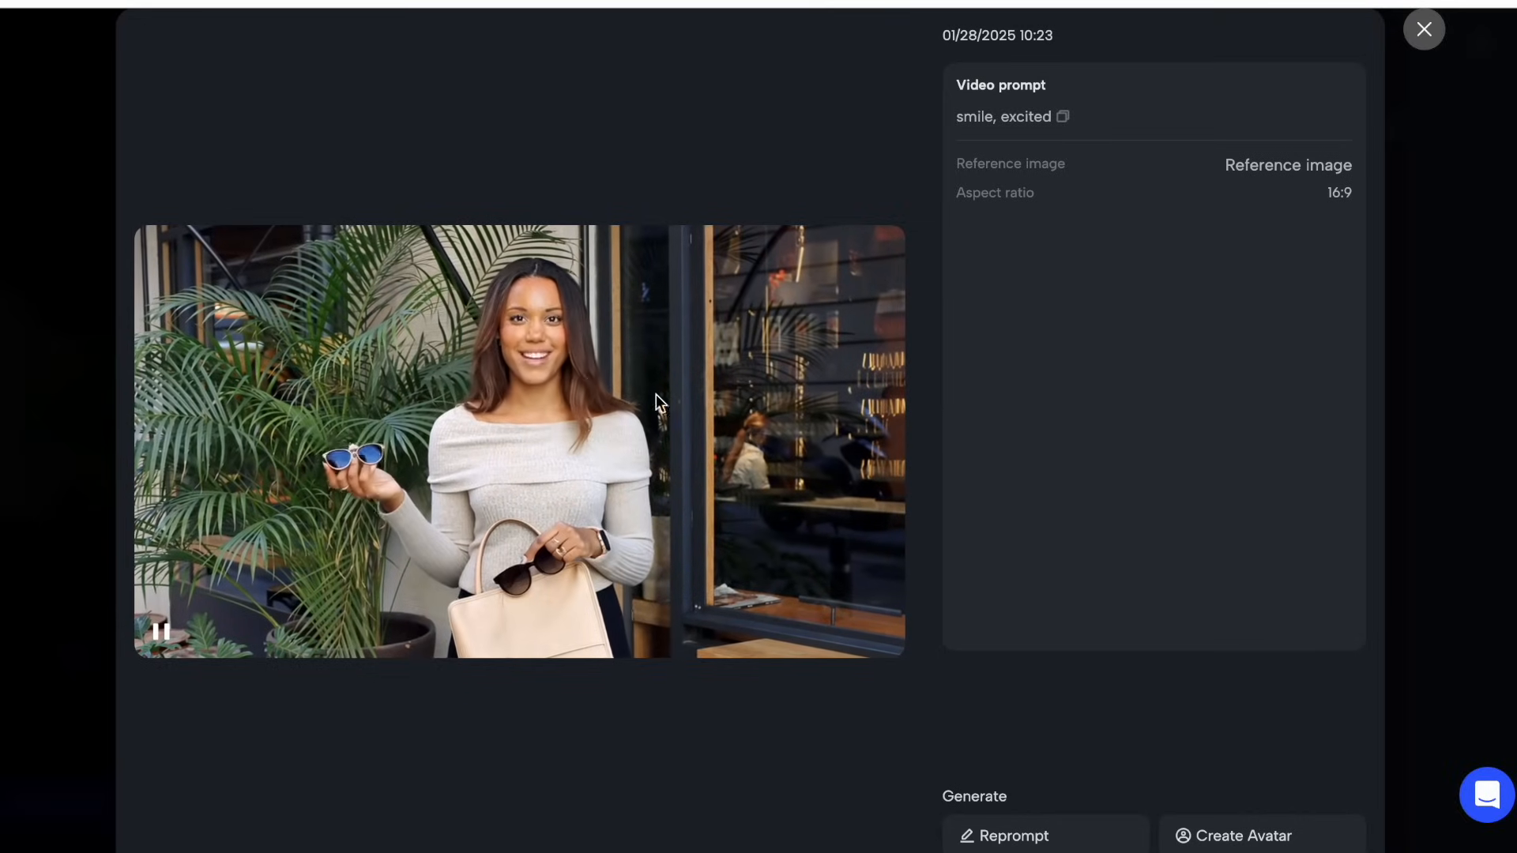
pyautogui.moveTo(725, 391)
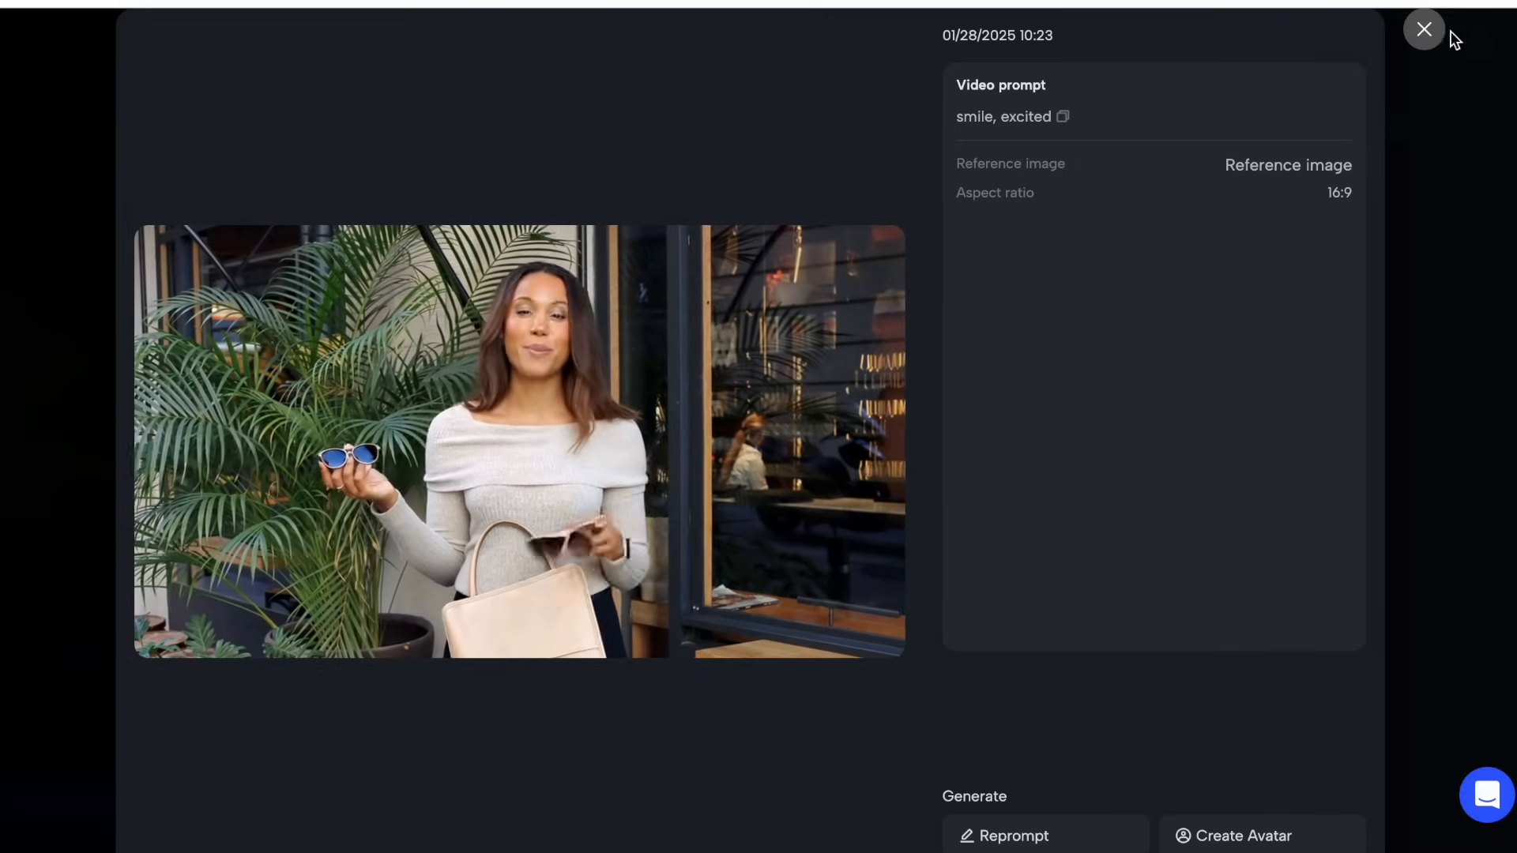
pyautogui.click(1423, 29)
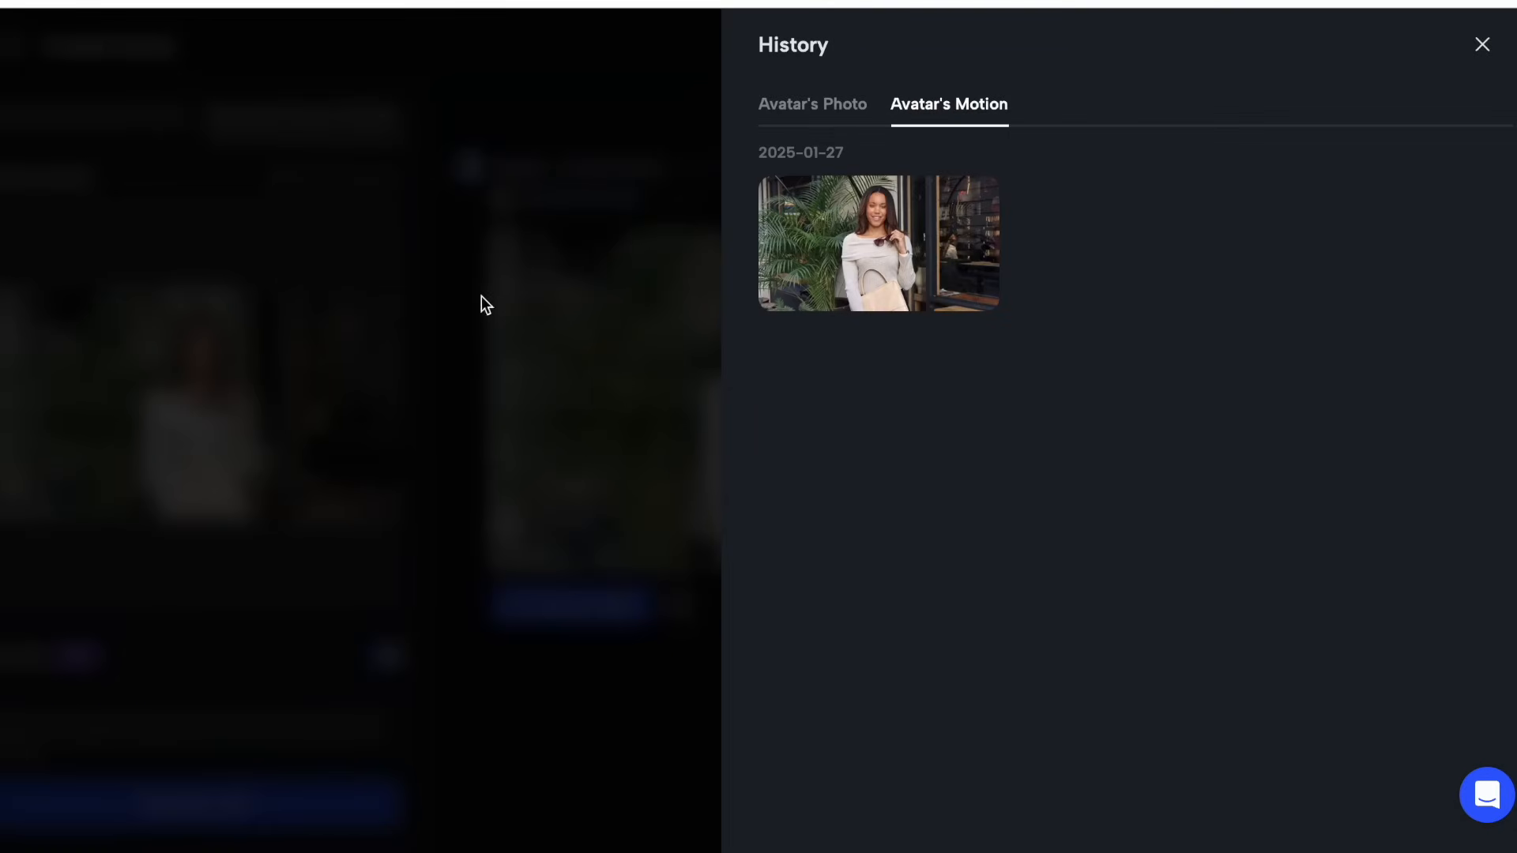
# - Upload the pink-sweater woman-at-desk photo and crop it to 16:9
pyautogui.click(1482, 44)
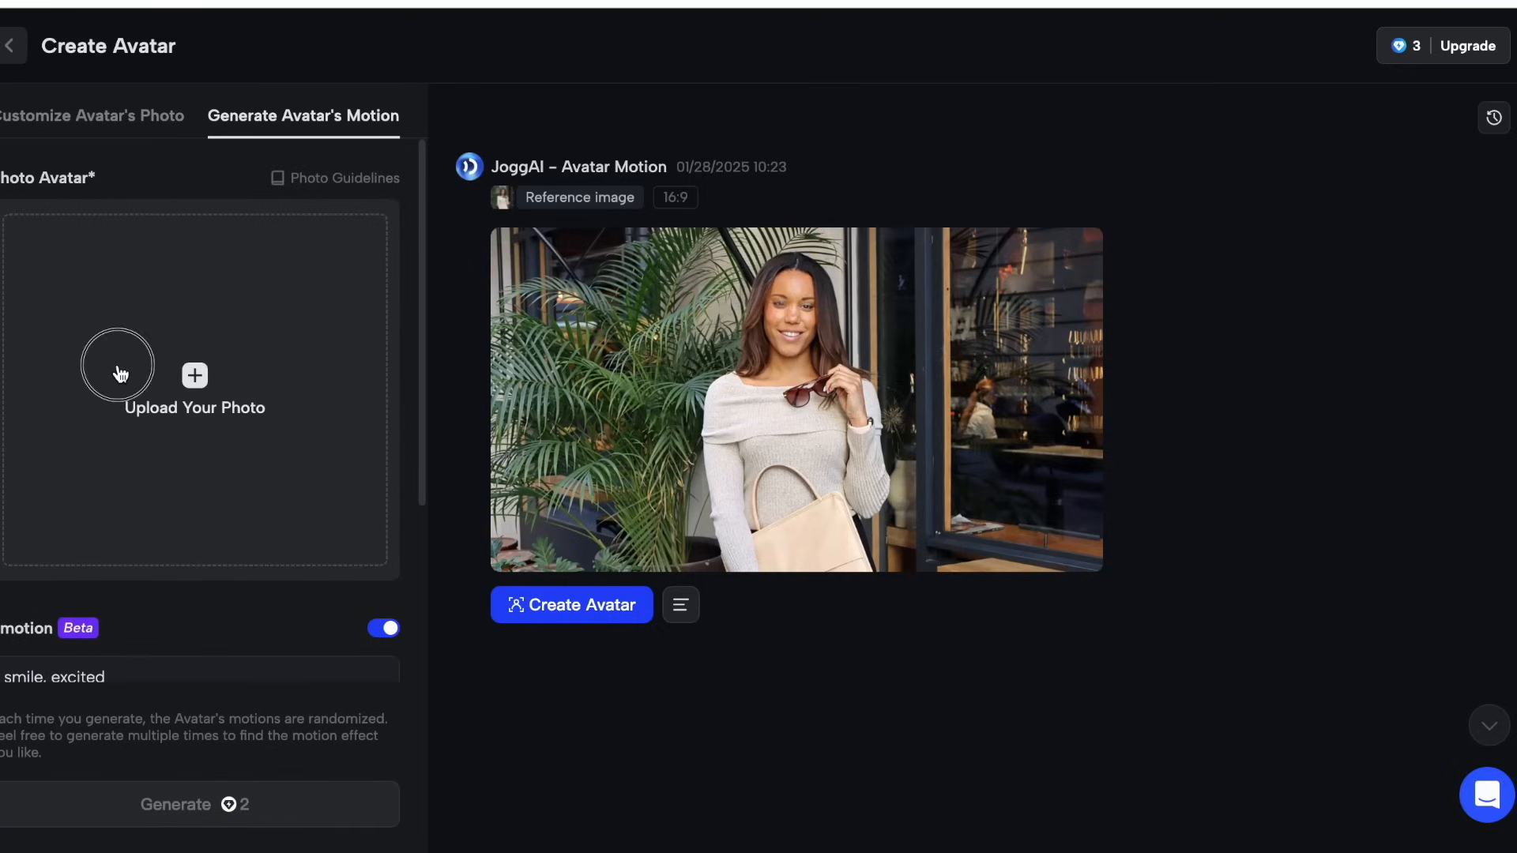
pyautogui.click(193, 375)
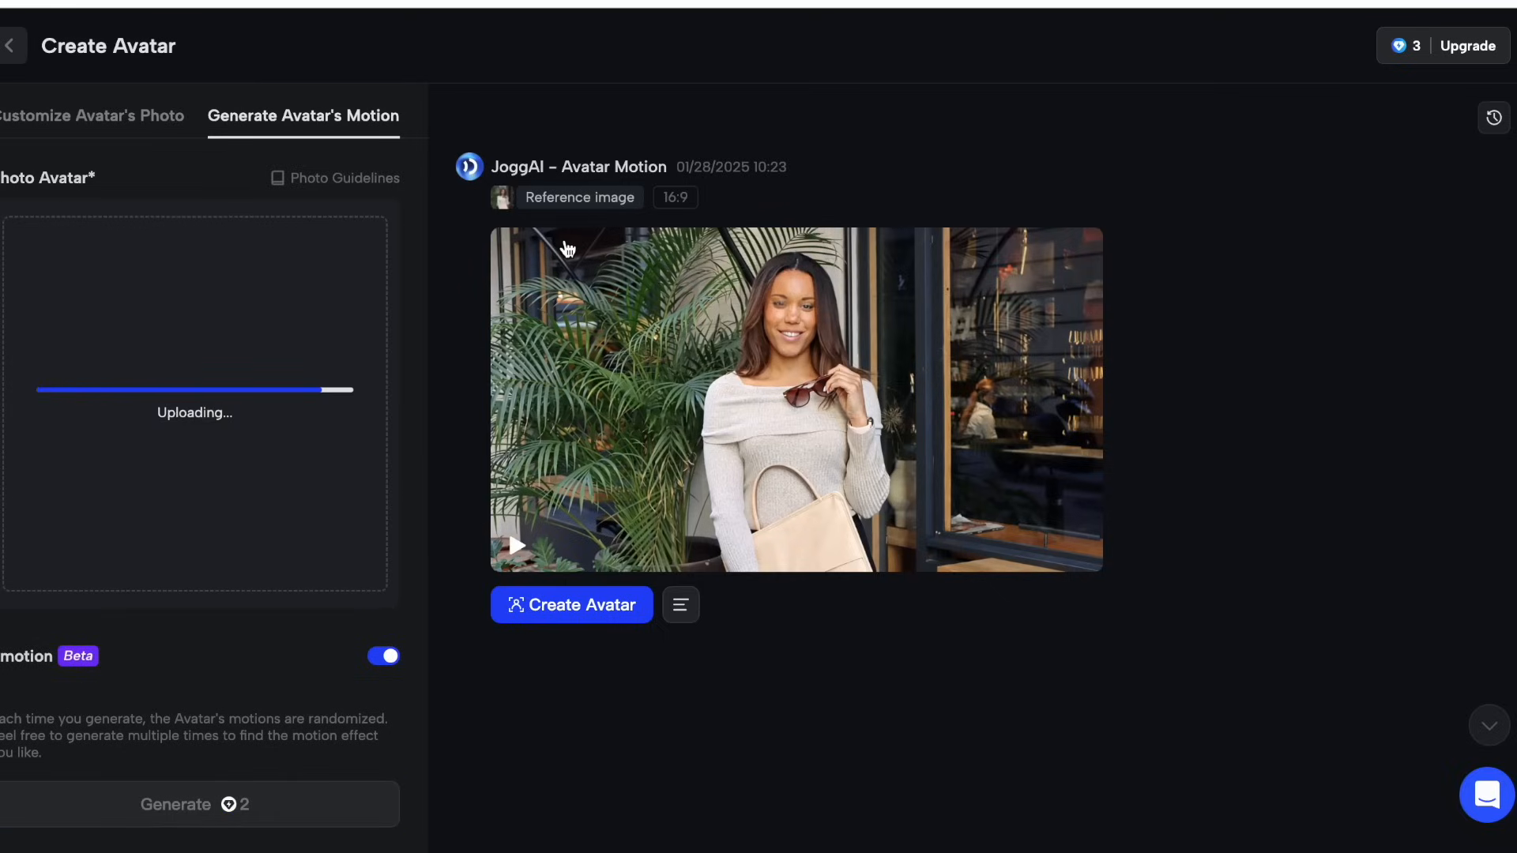
pyautogui.moveTo(460, 618)
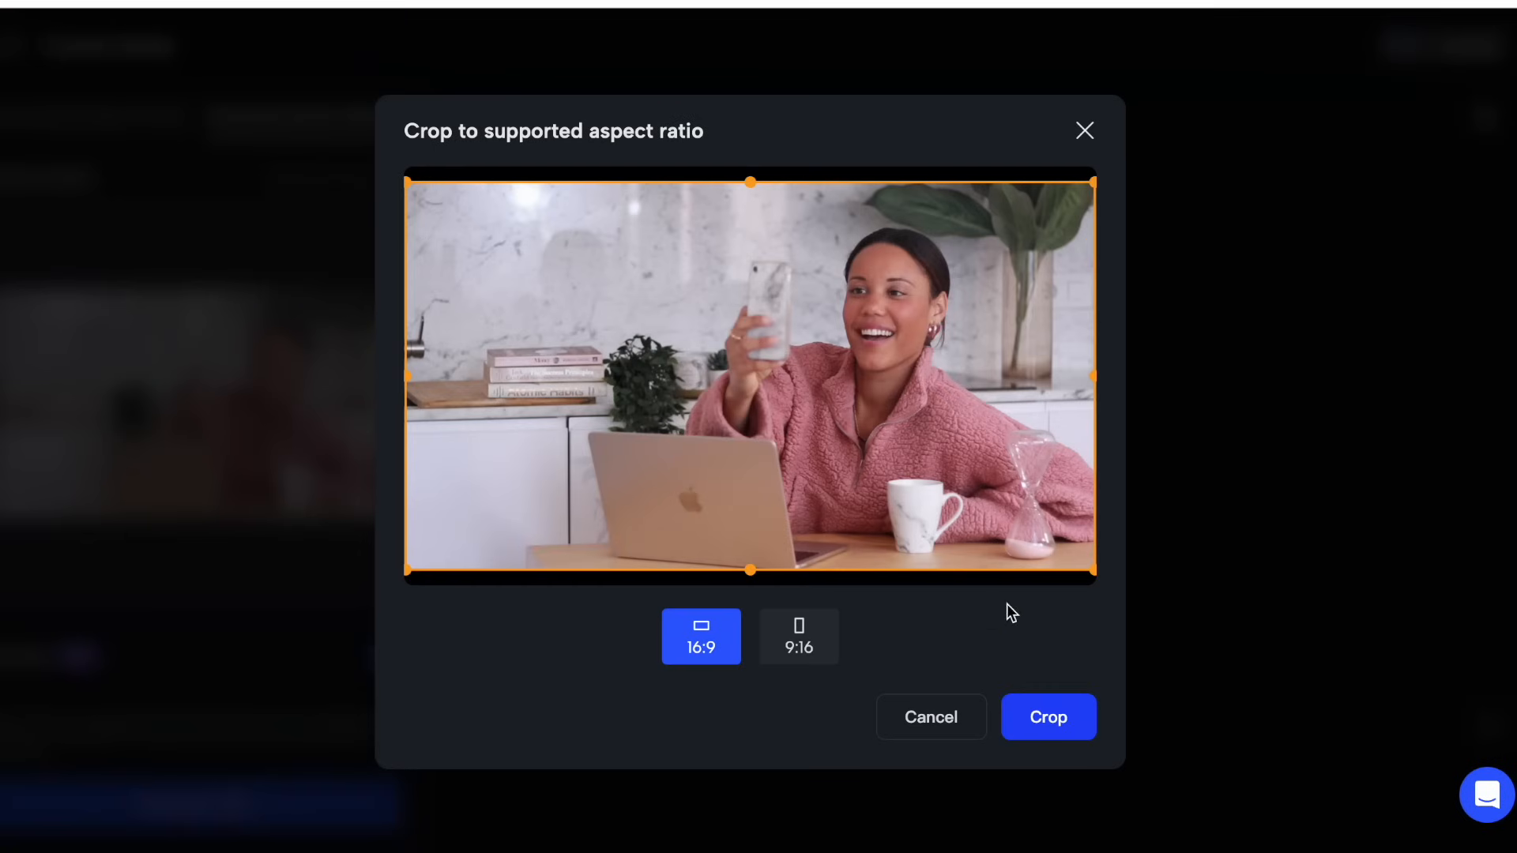
pyautogui.moveTo(1197, 741)
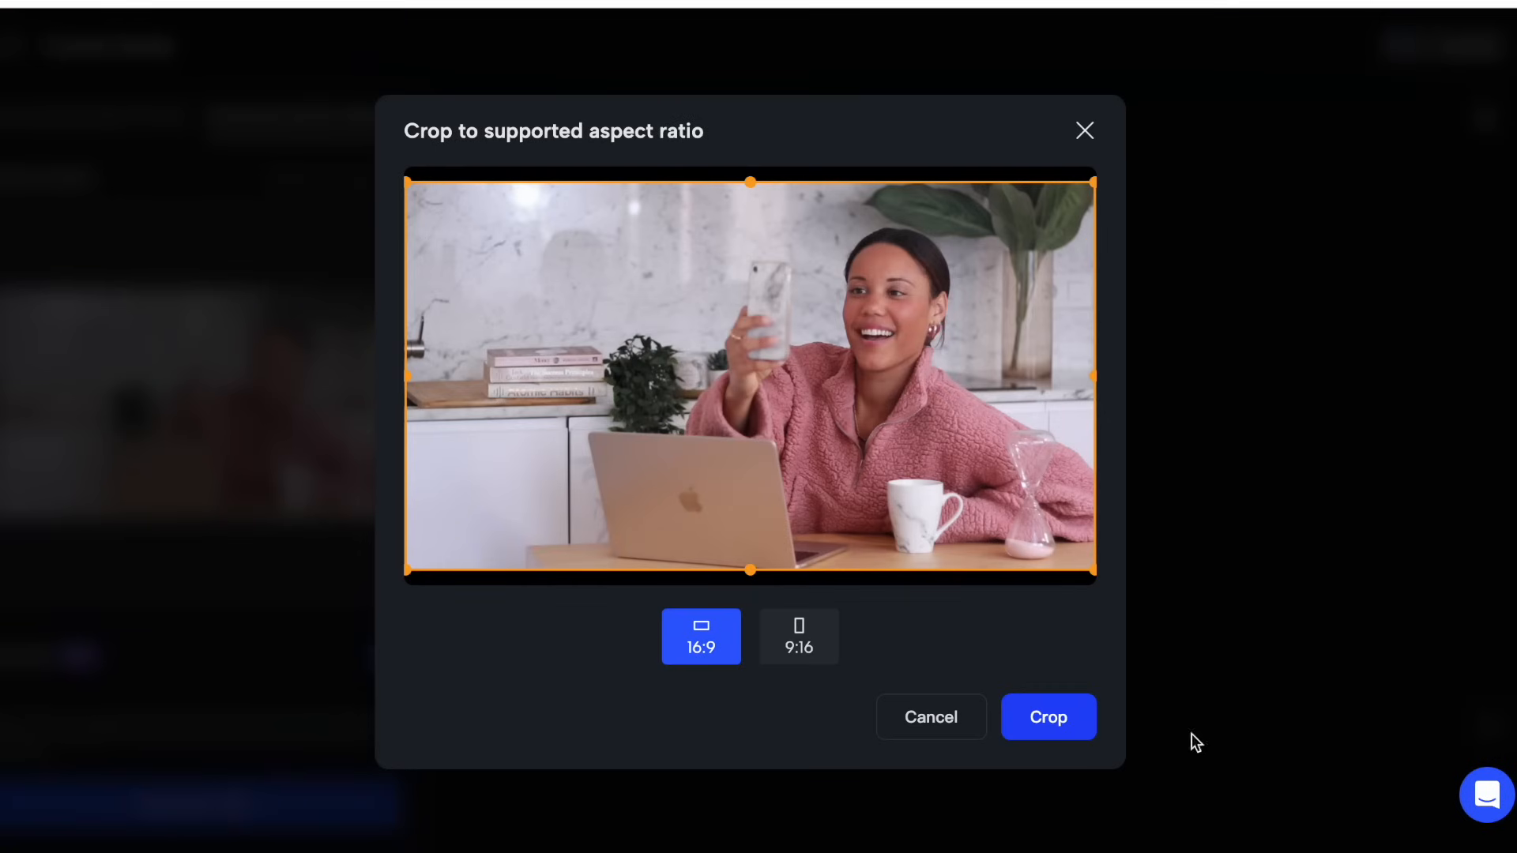
pyautogui.click(1047, 717)
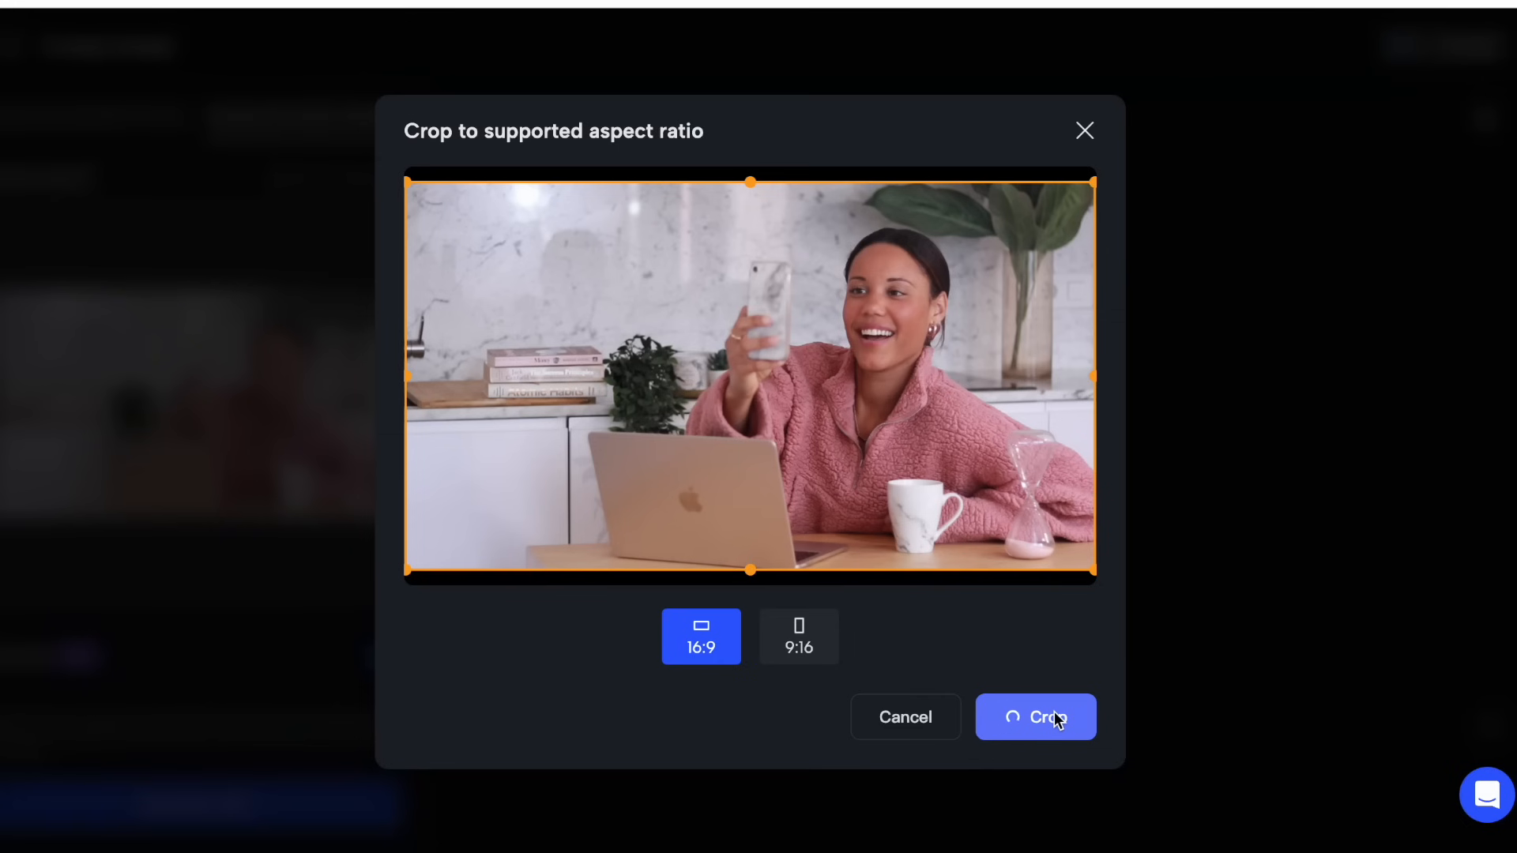
pyautogui.click(1035, 717)
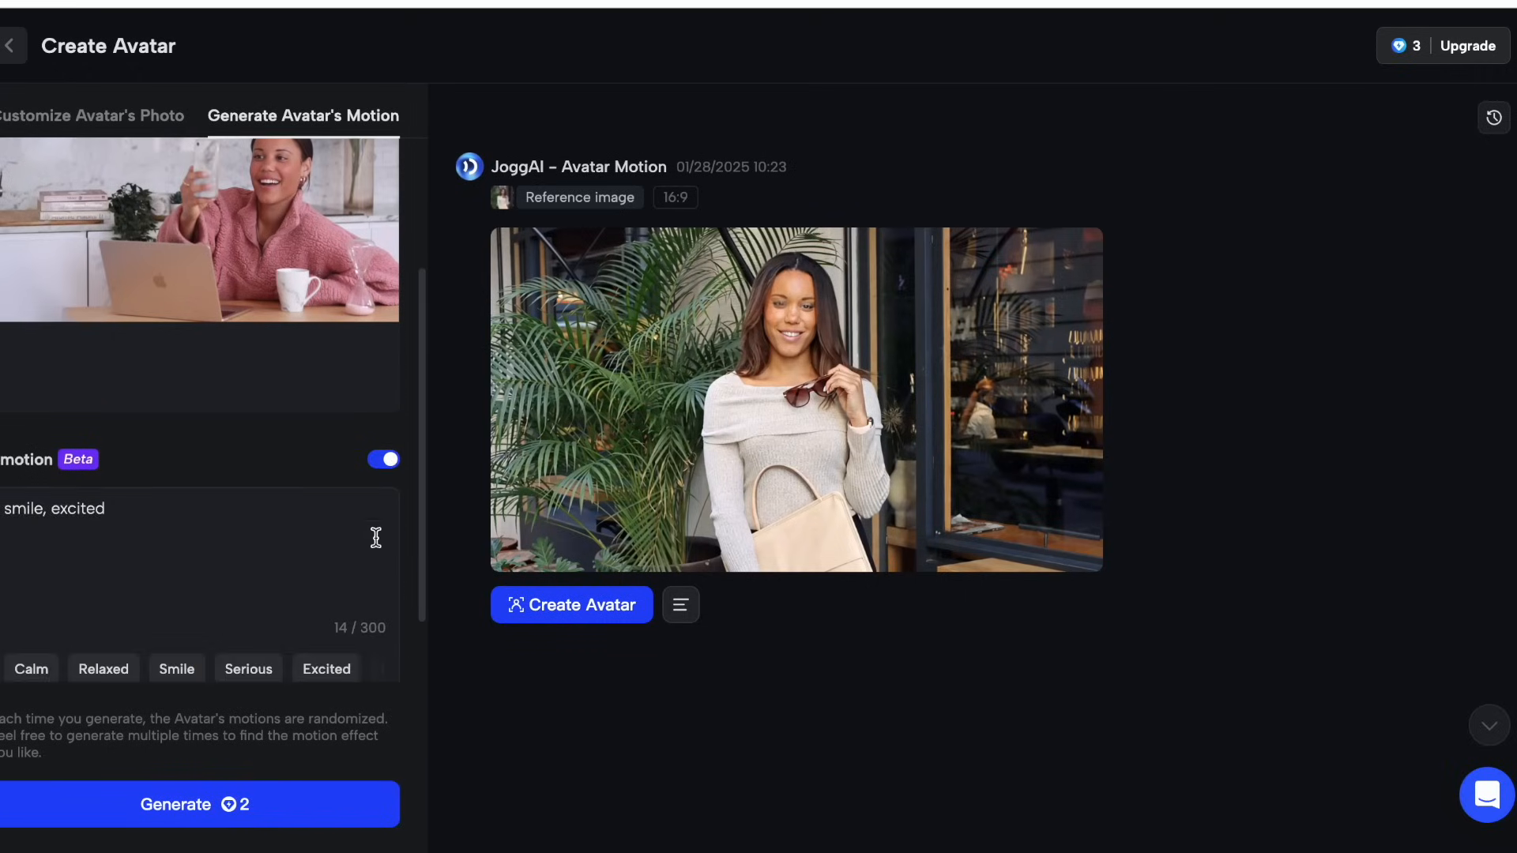
# - Submit the 'smile, excited' motion generation for the new photo at 2 credits
pyautogui.scroll(-3)
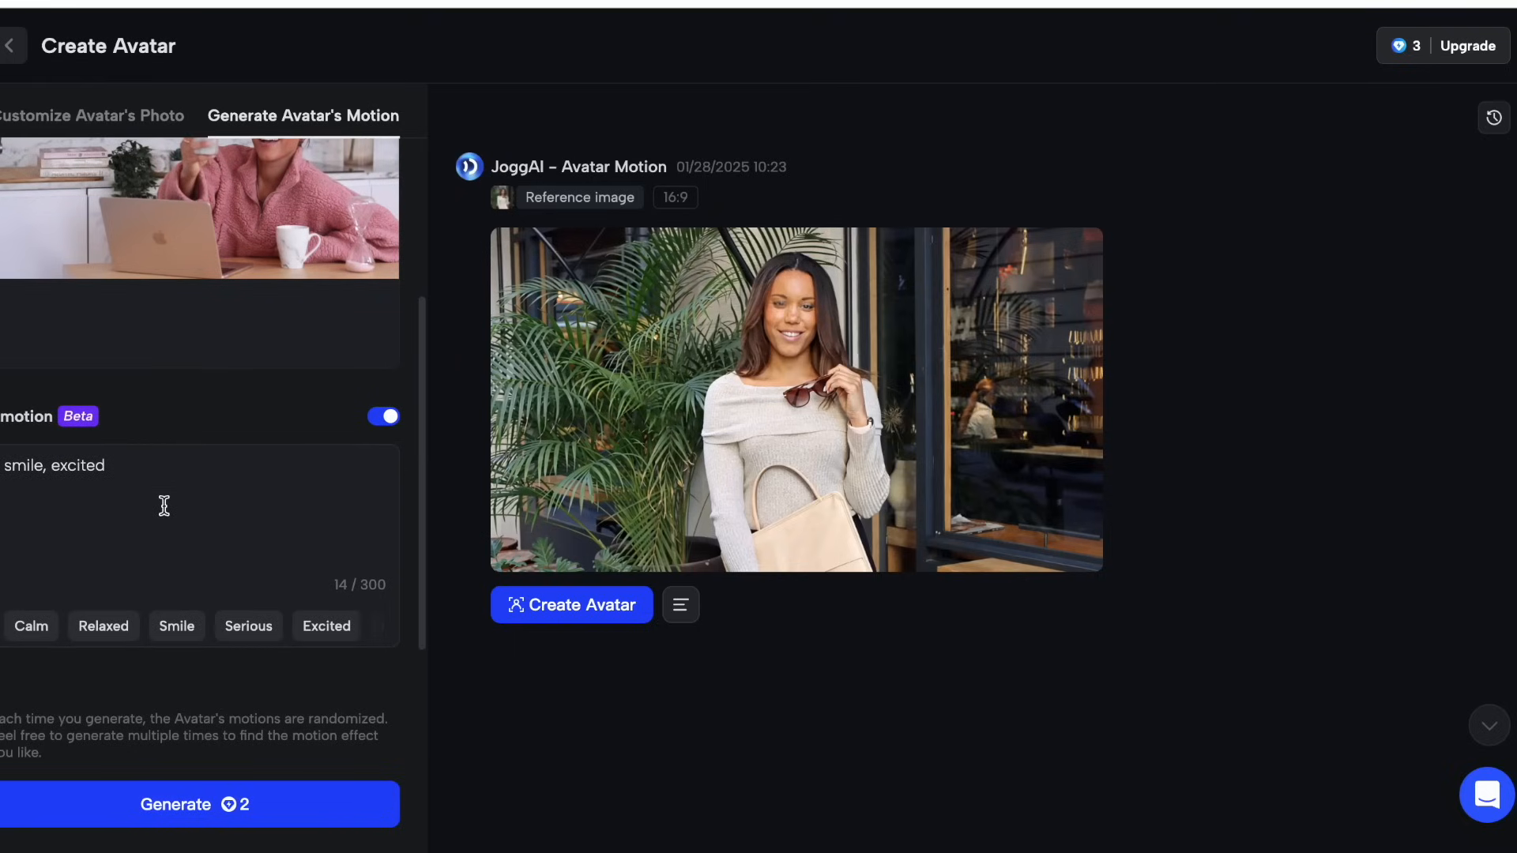
pyautogui.scroll(-3)
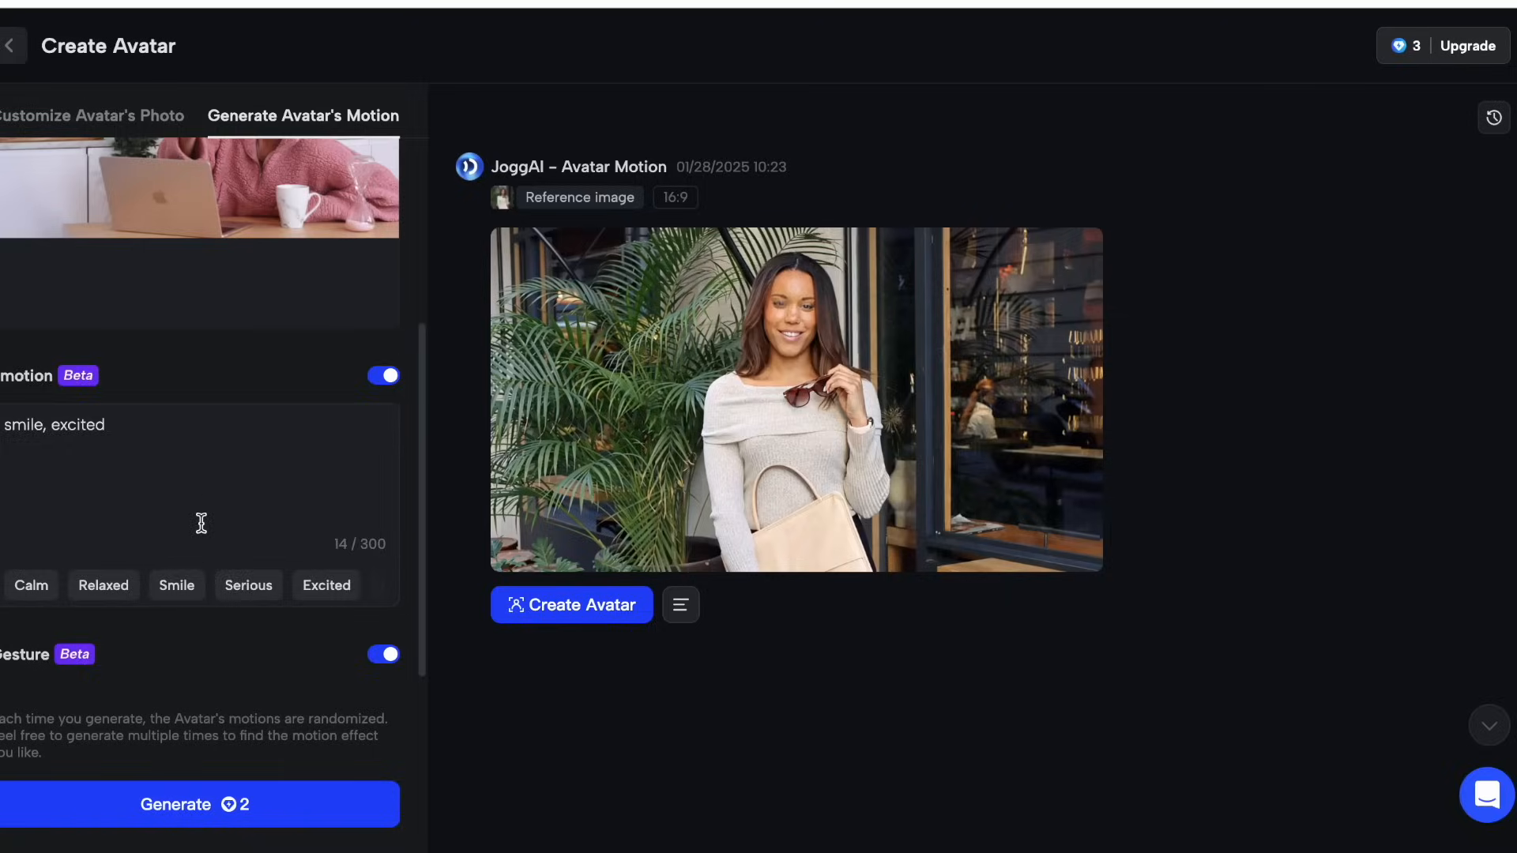
pyautogui.click(200, 804)
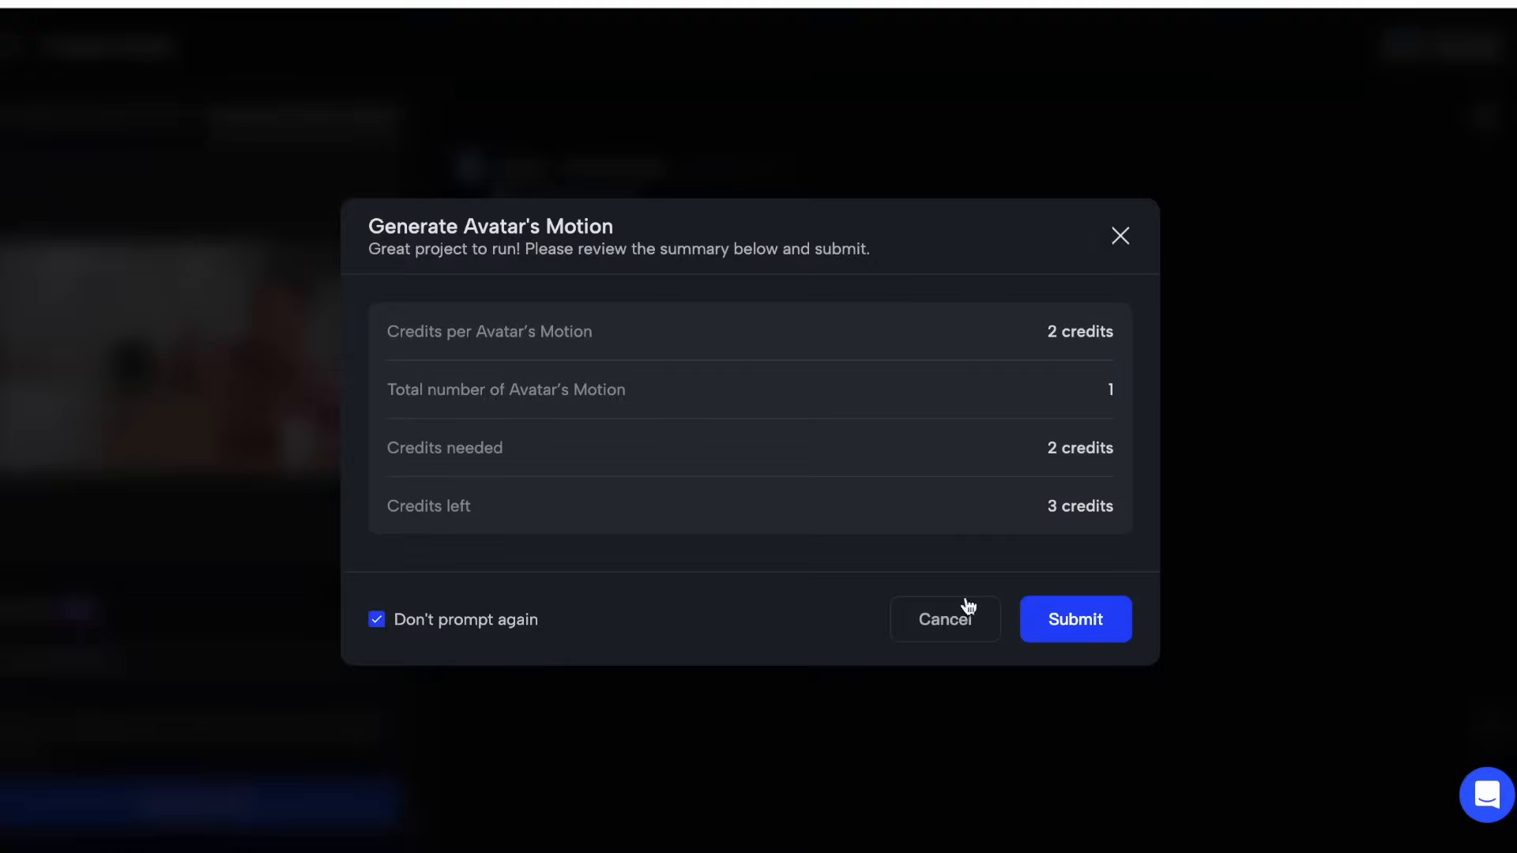
pyautogui.moveTo(1013, 406)
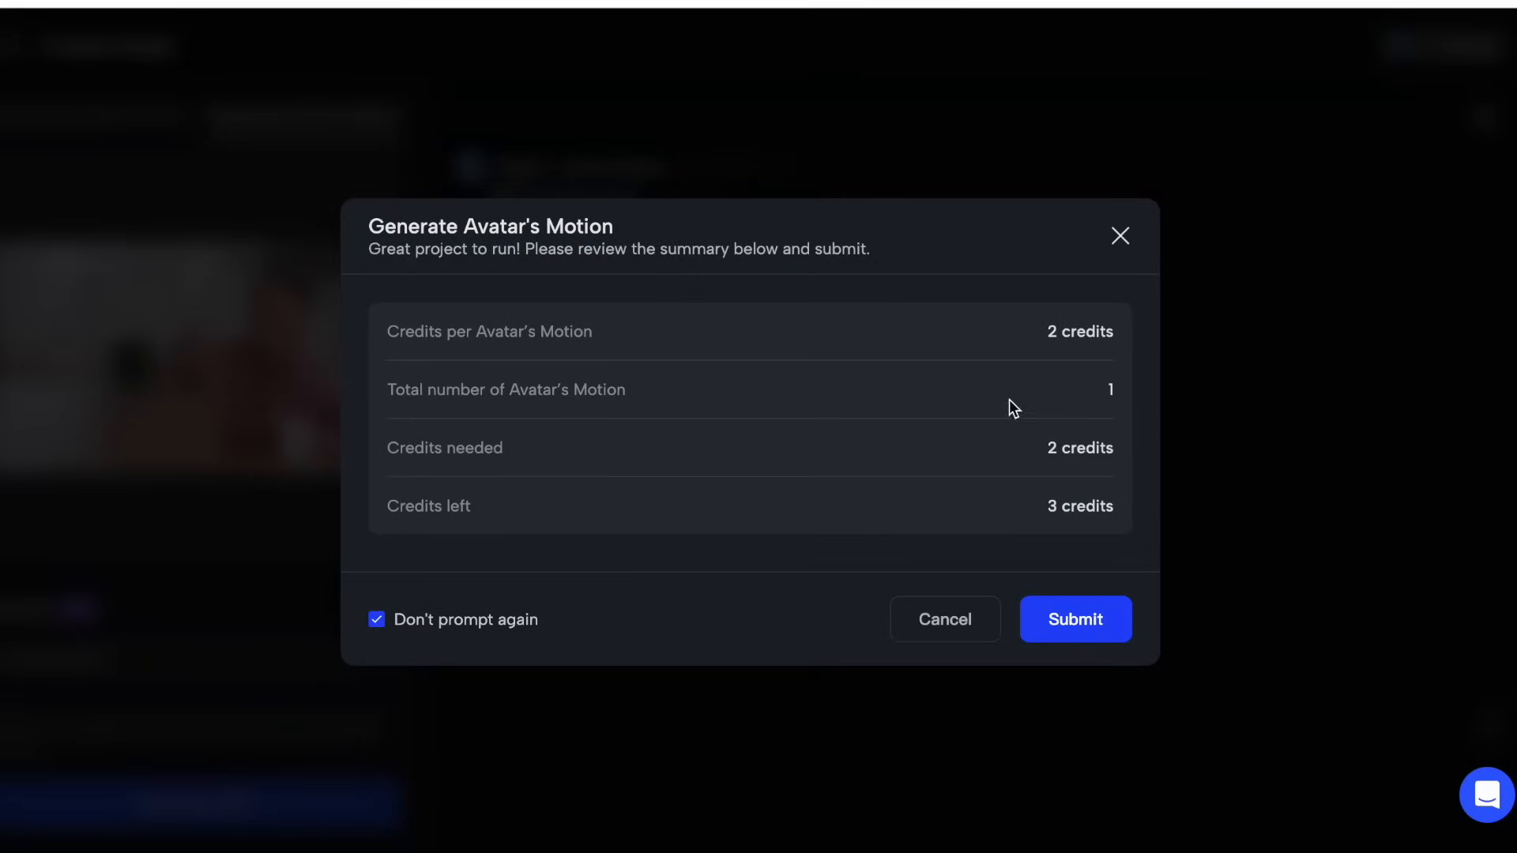
pyautogui.moveTo(1093, 358)
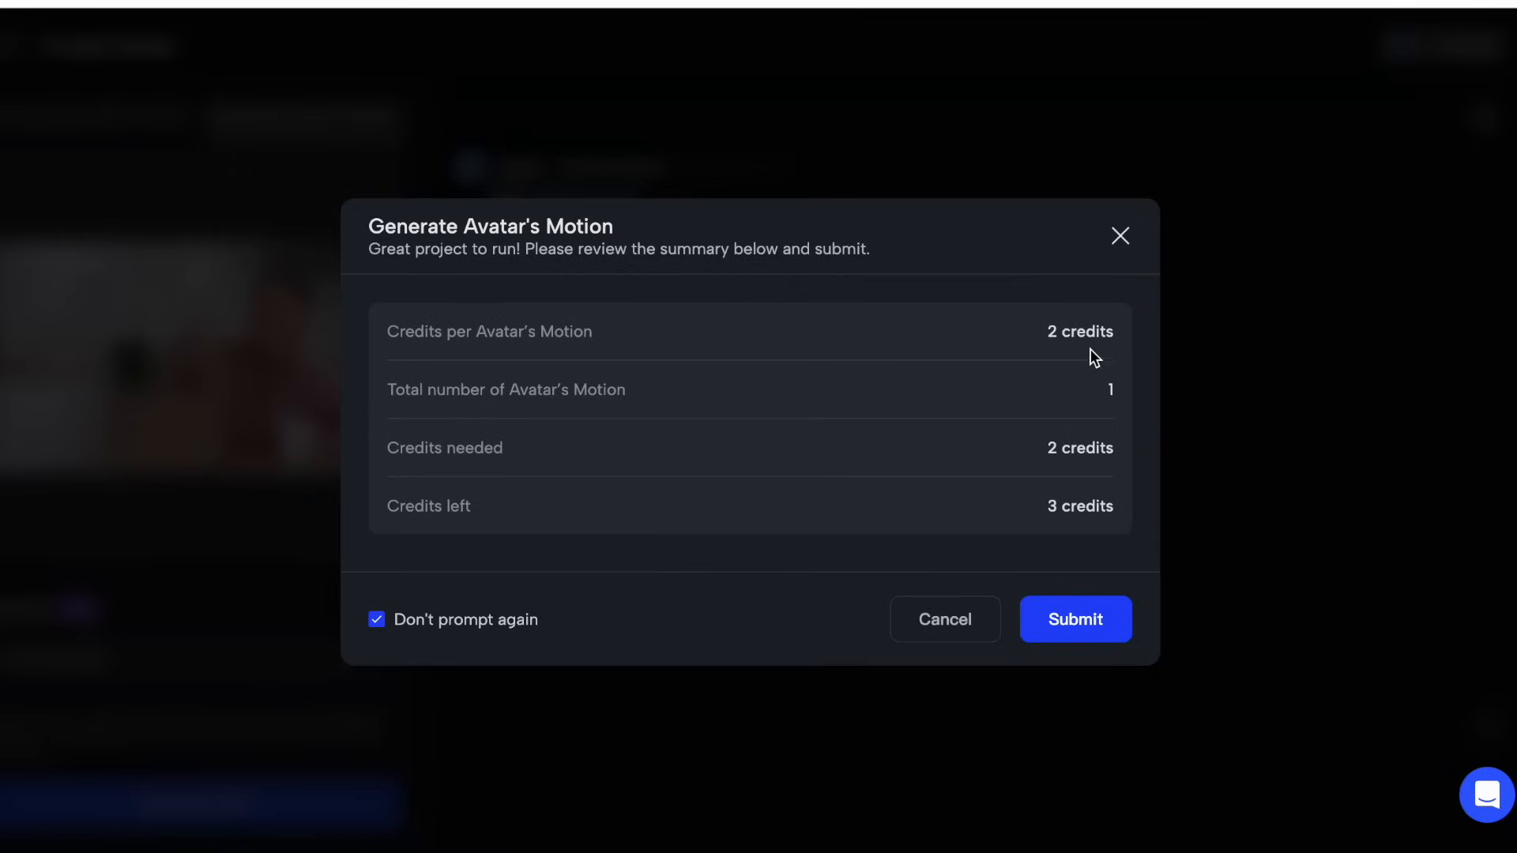
pyautogui.moveTo(1076, 564)
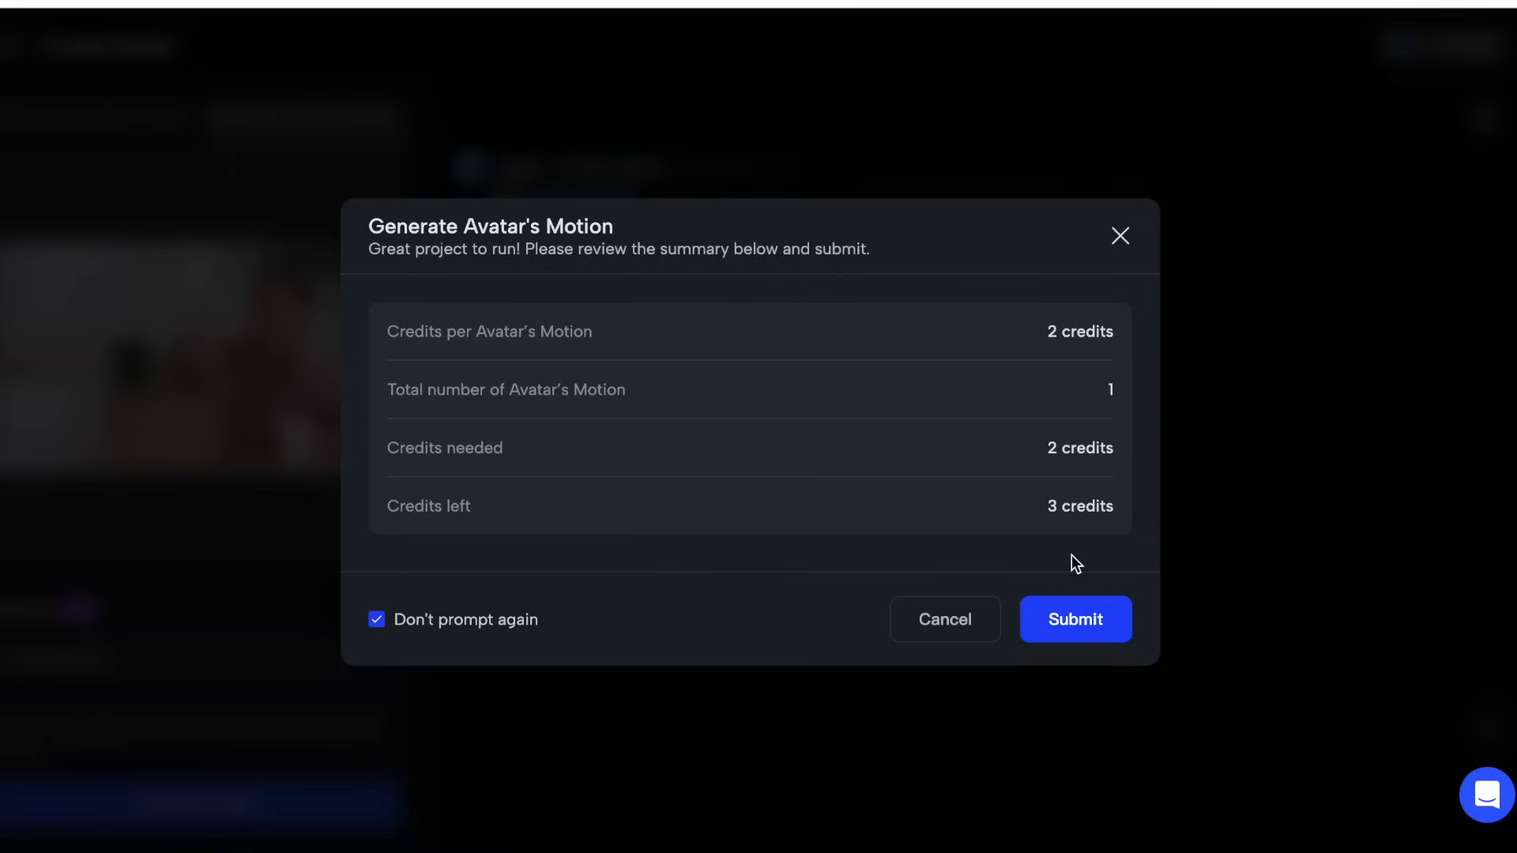
pyautogui.moveTo(1077, 337)
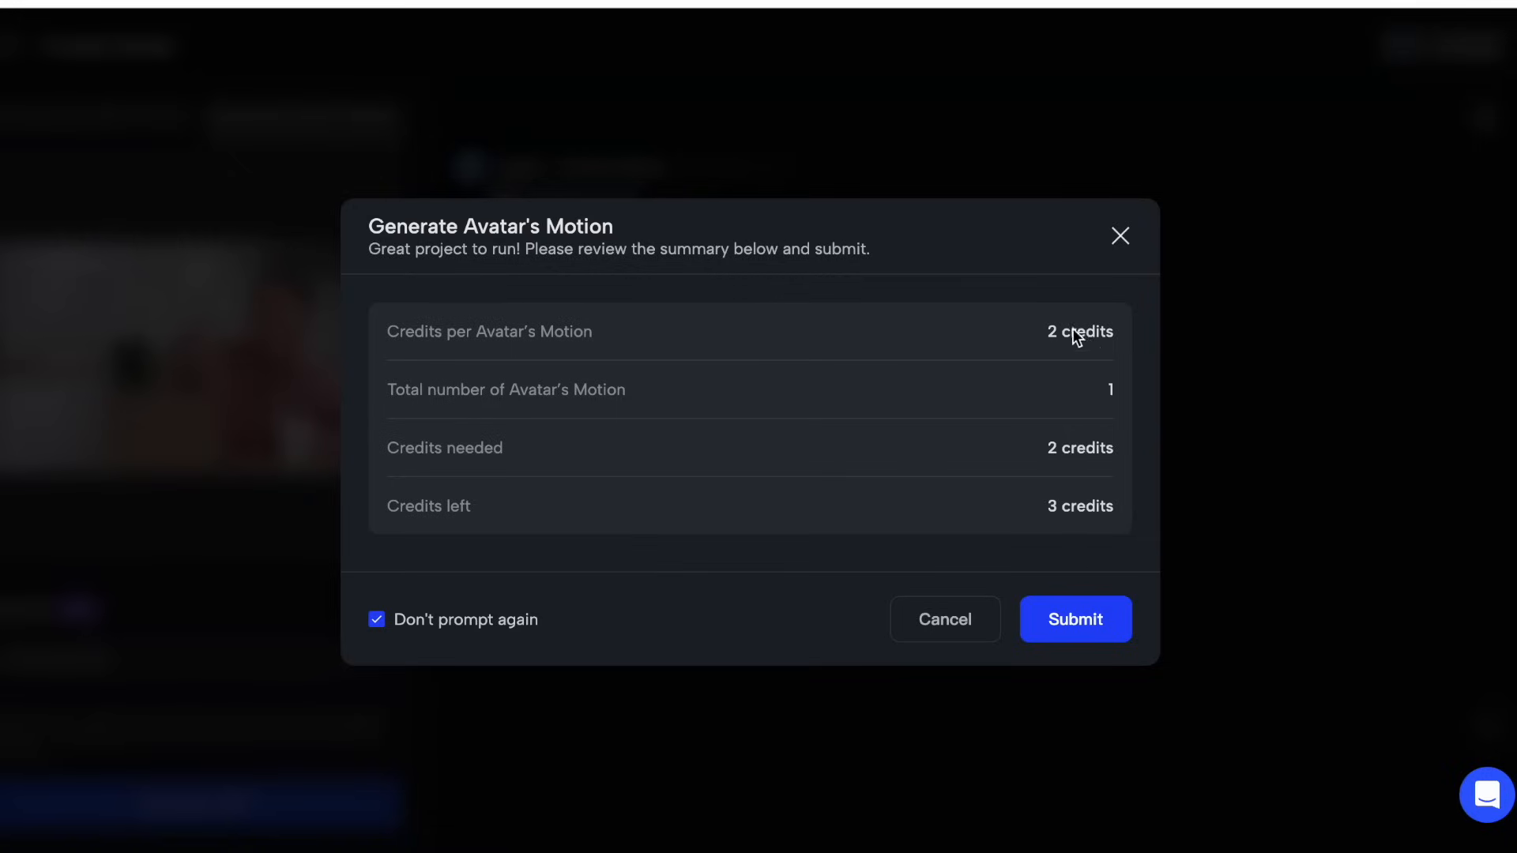
pyautogui.click(1074, 619)
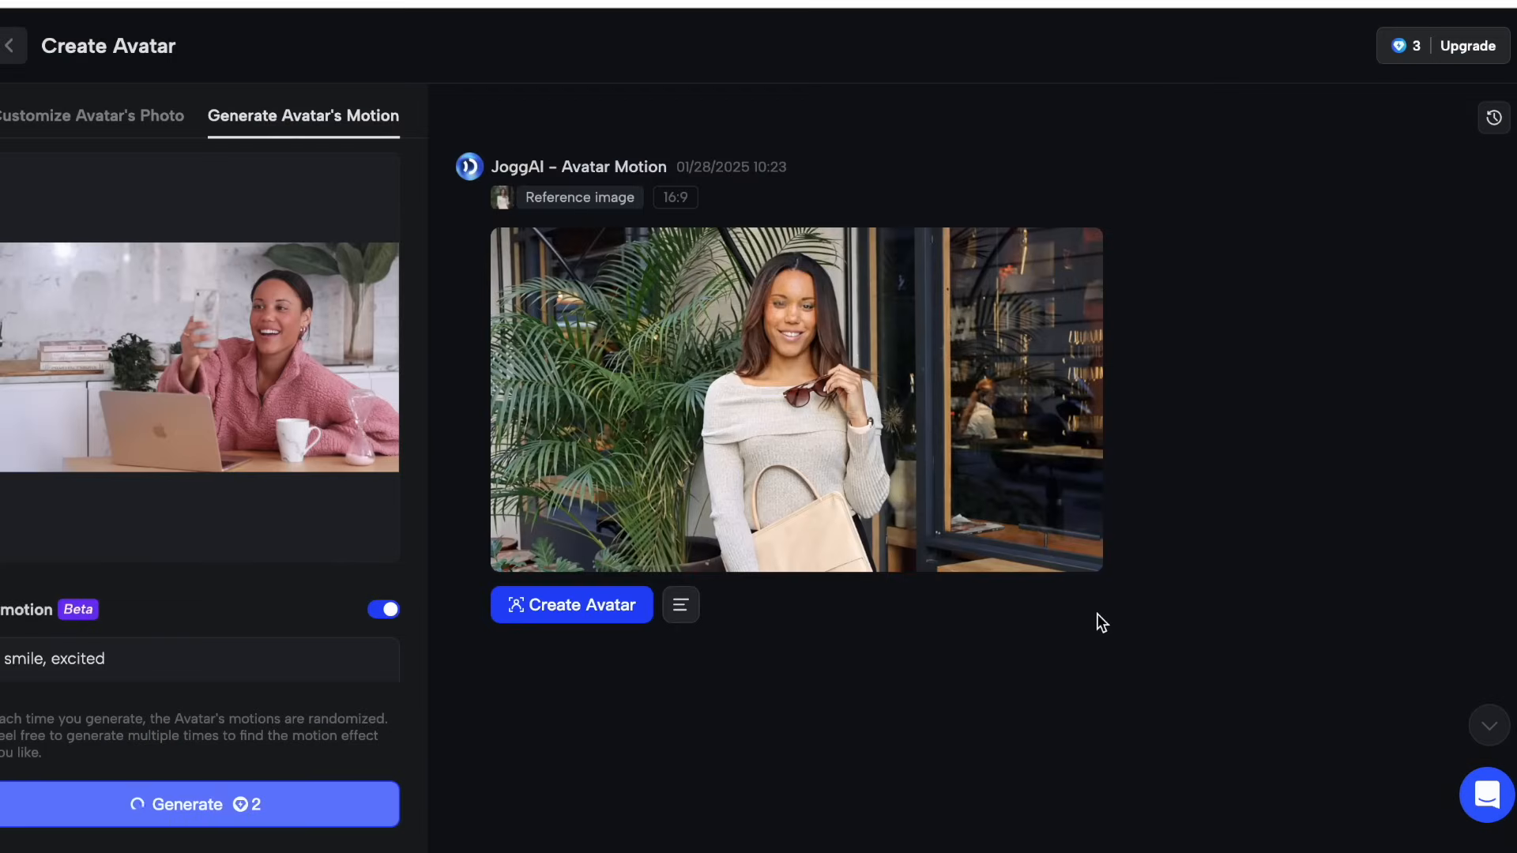
# - Play the new pink-sweater motion clip, then scroll the feed back to the cafe clip
pyautogui.click(200, 804)
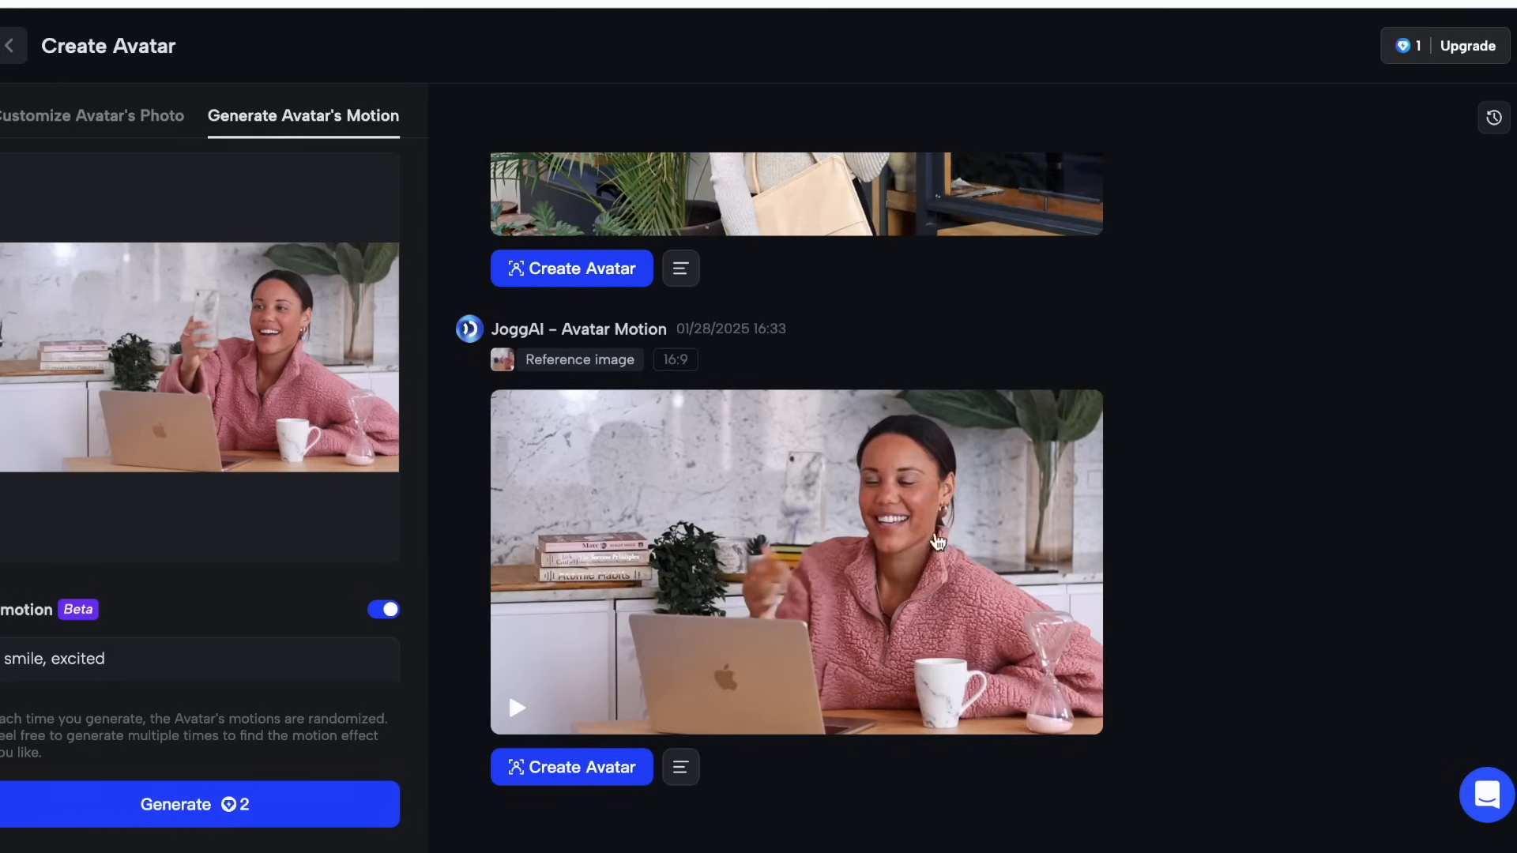
pyautogui.moveTo(943, 490)
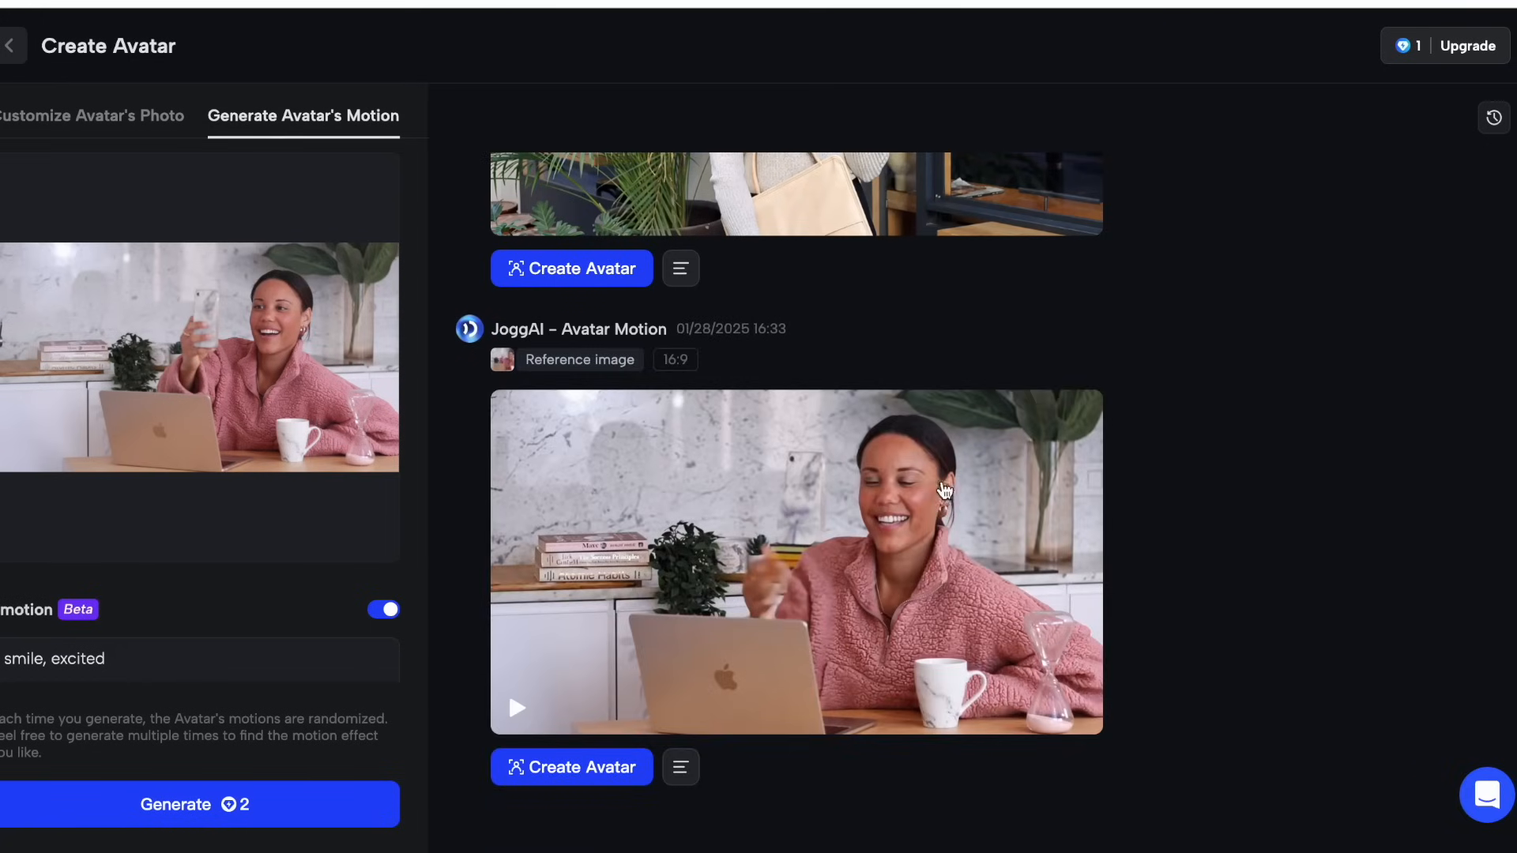
pyautogui.moveTo(853, 539)
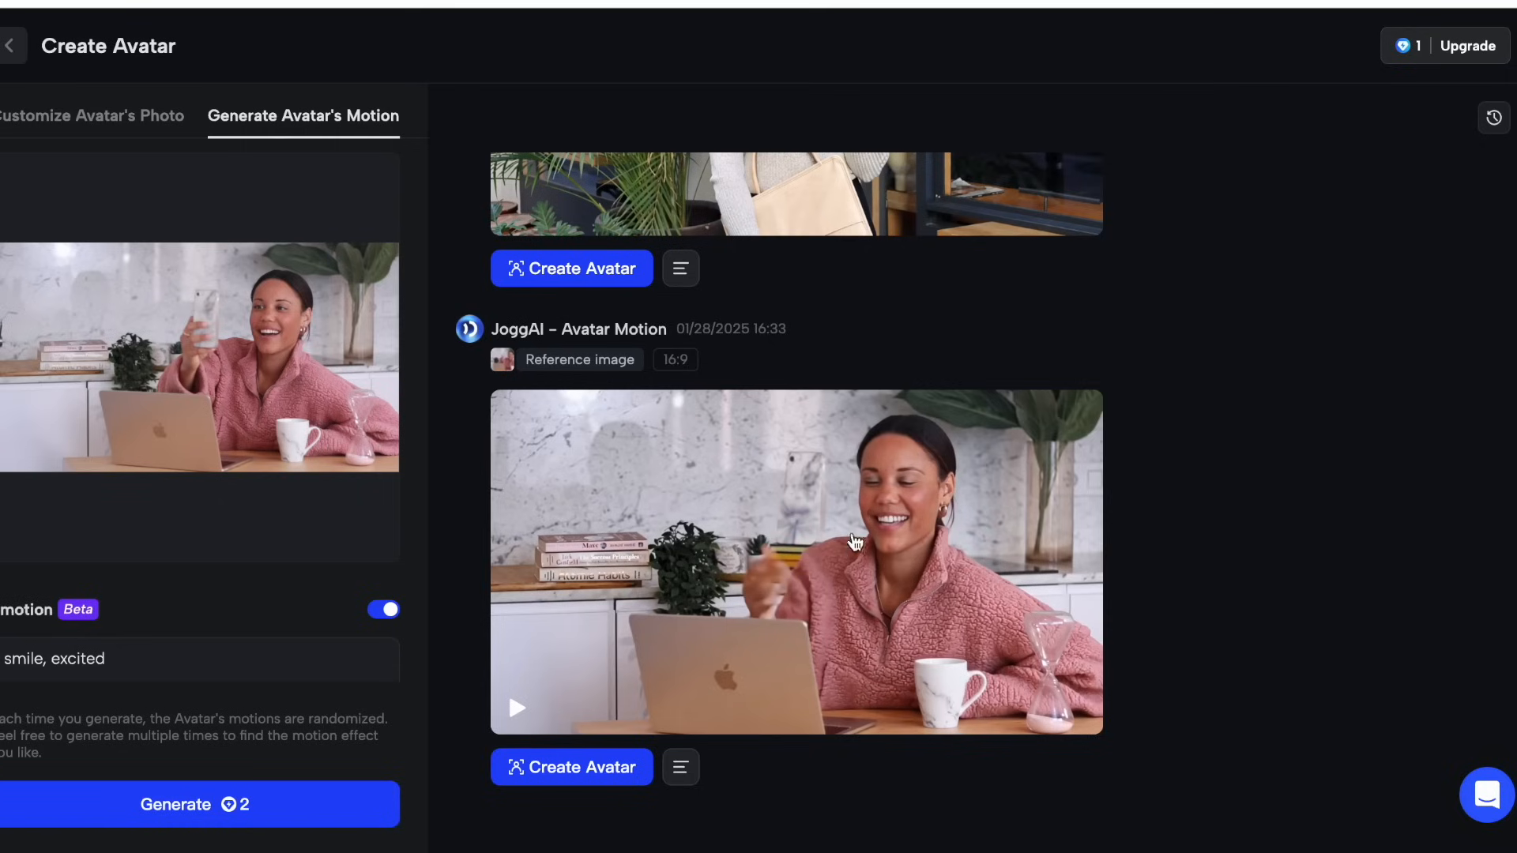
pyautogui.click(517, 708)
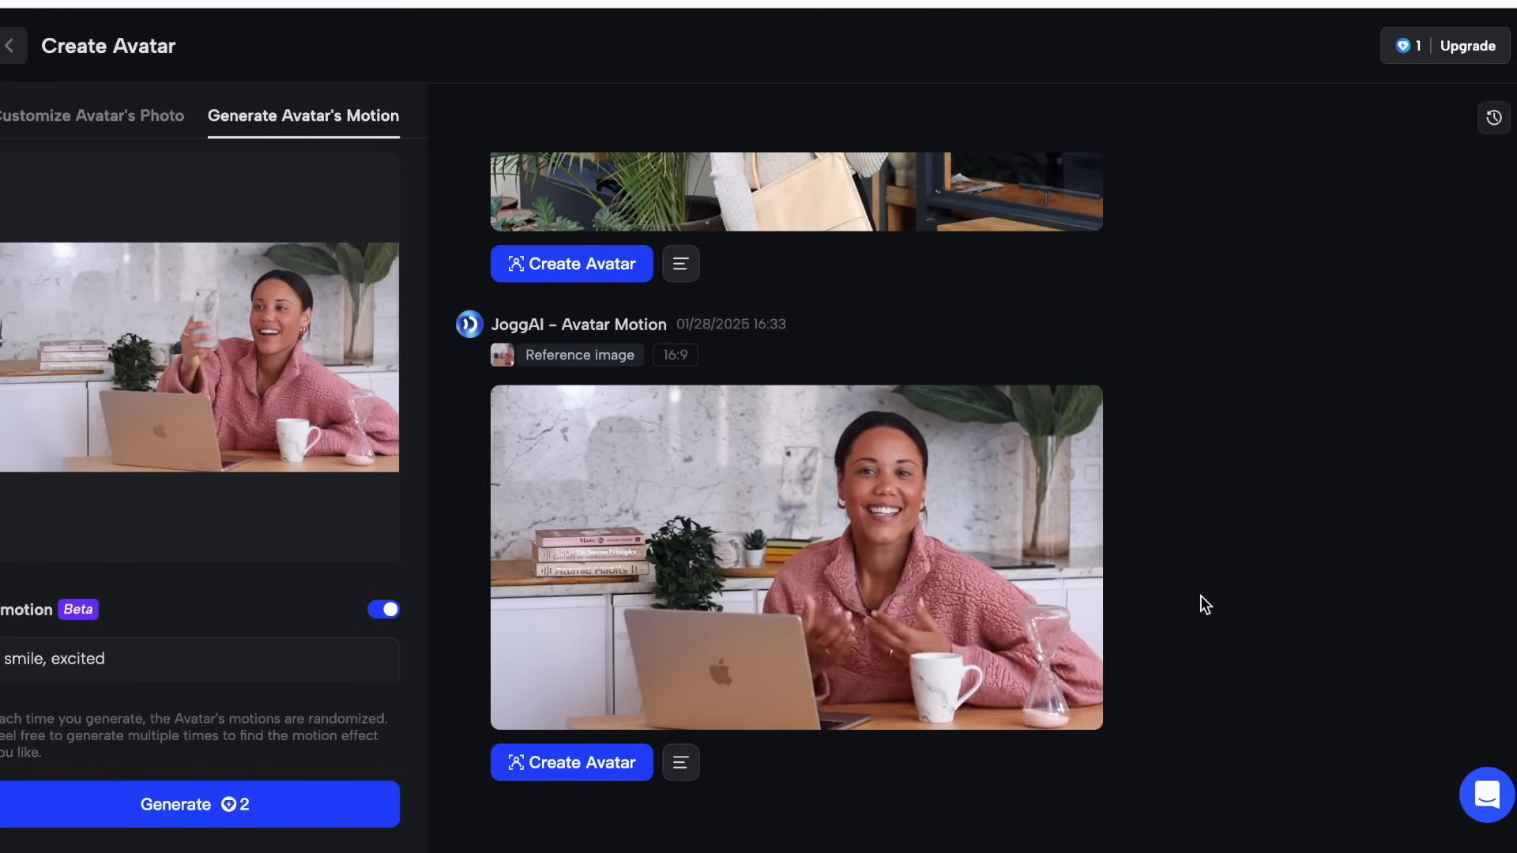
pyautogui.click(796, 556)
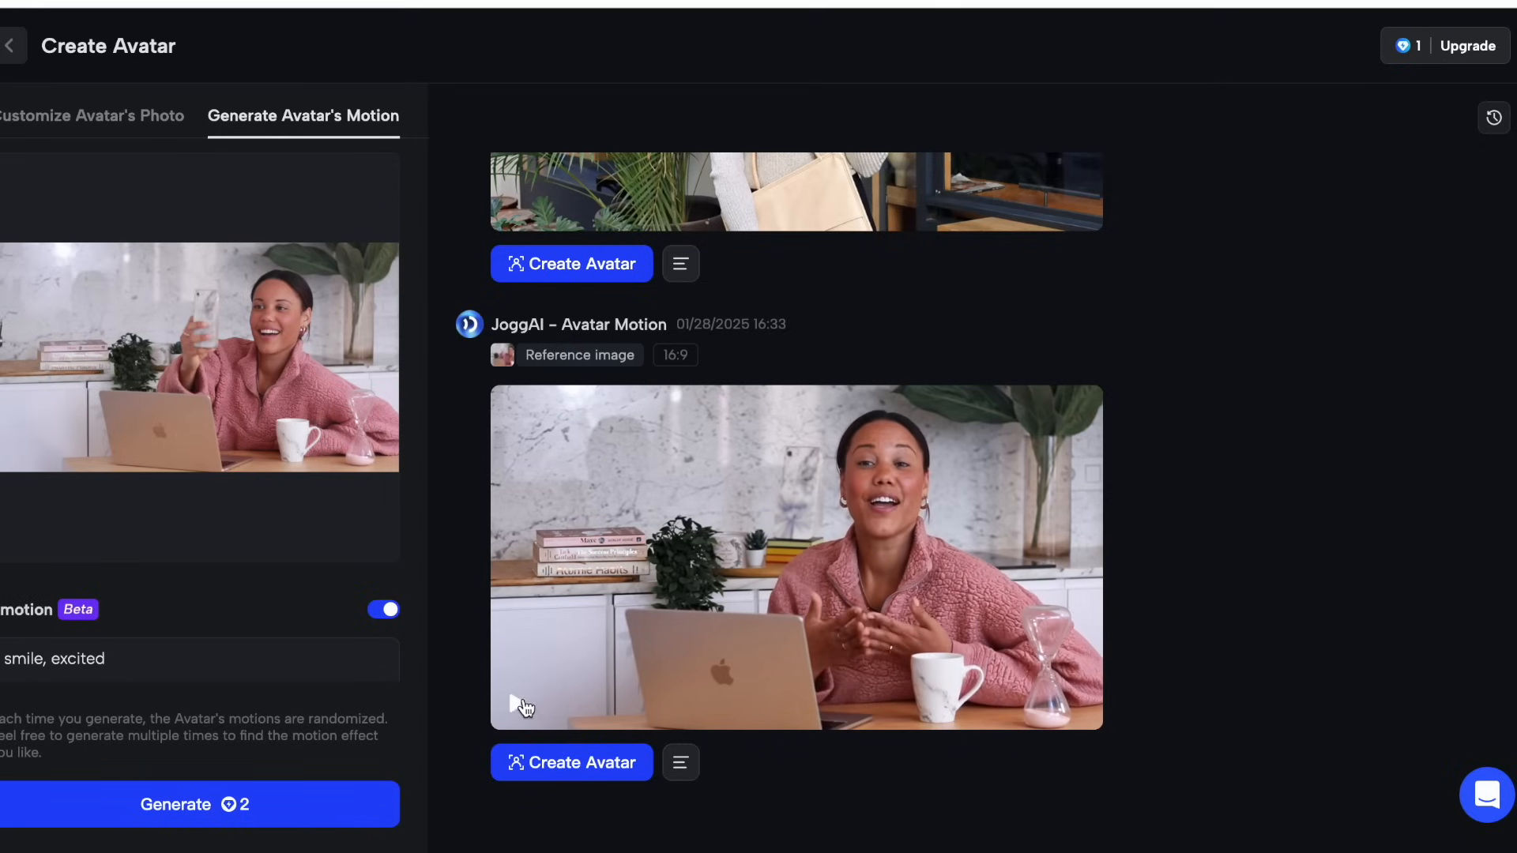
pyautogui.moveTo(938, 599)
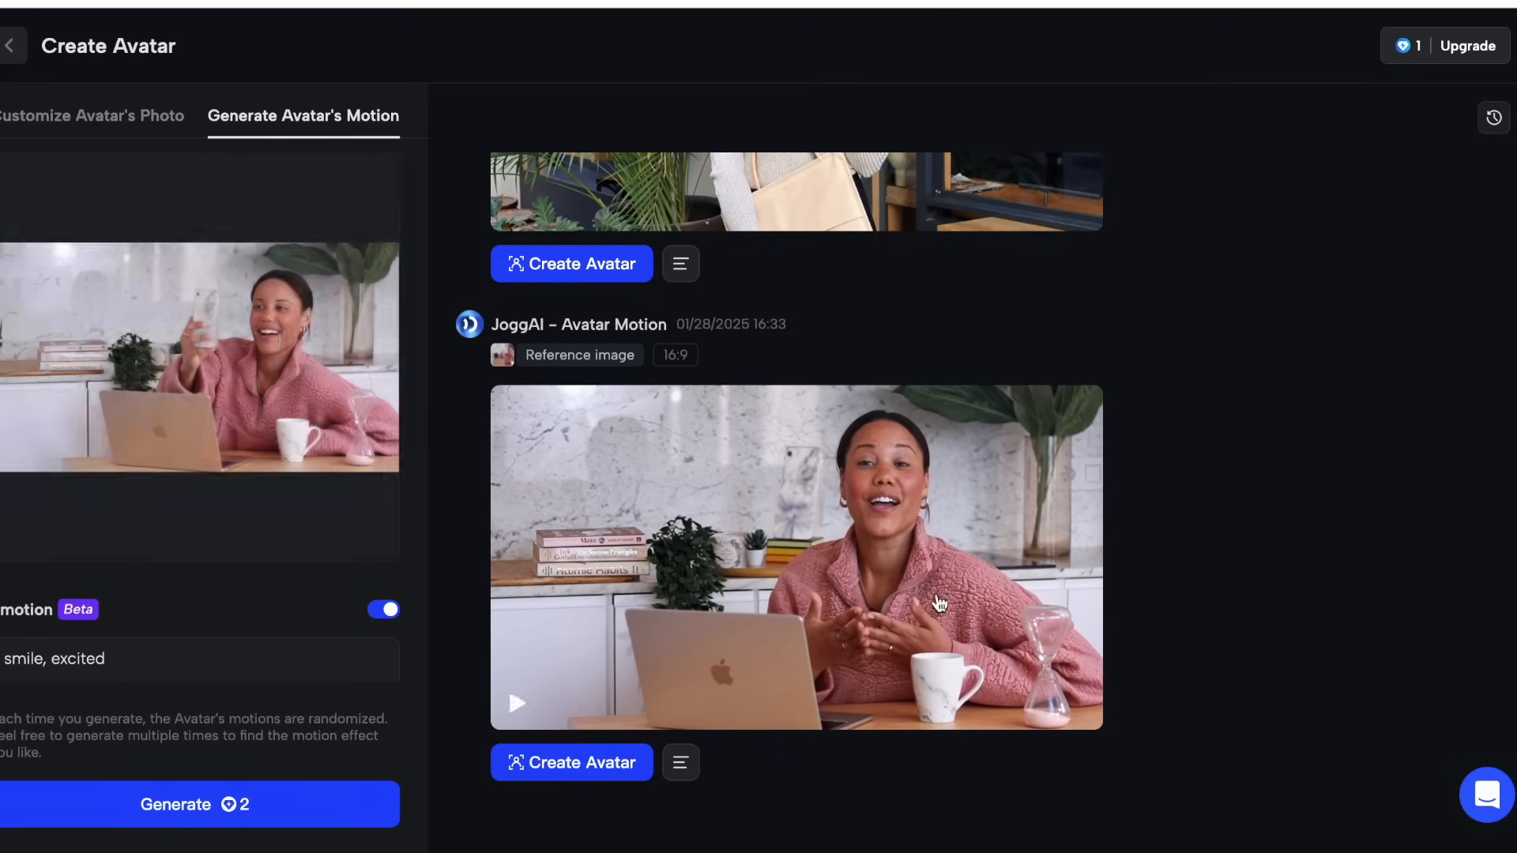
pyautogui.scroll(3)
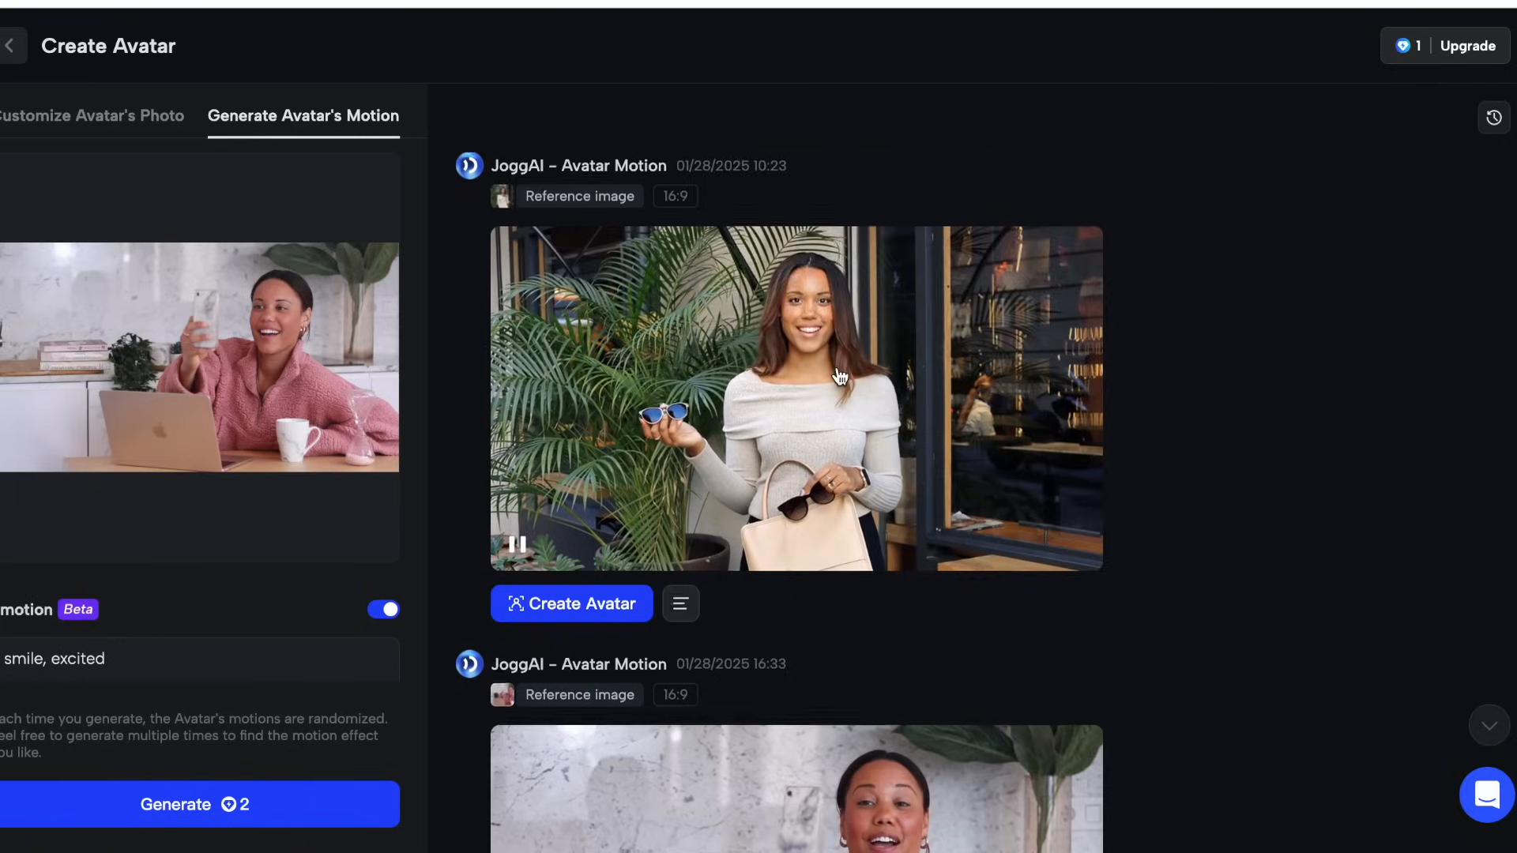
pyautogui.scroll(-3)
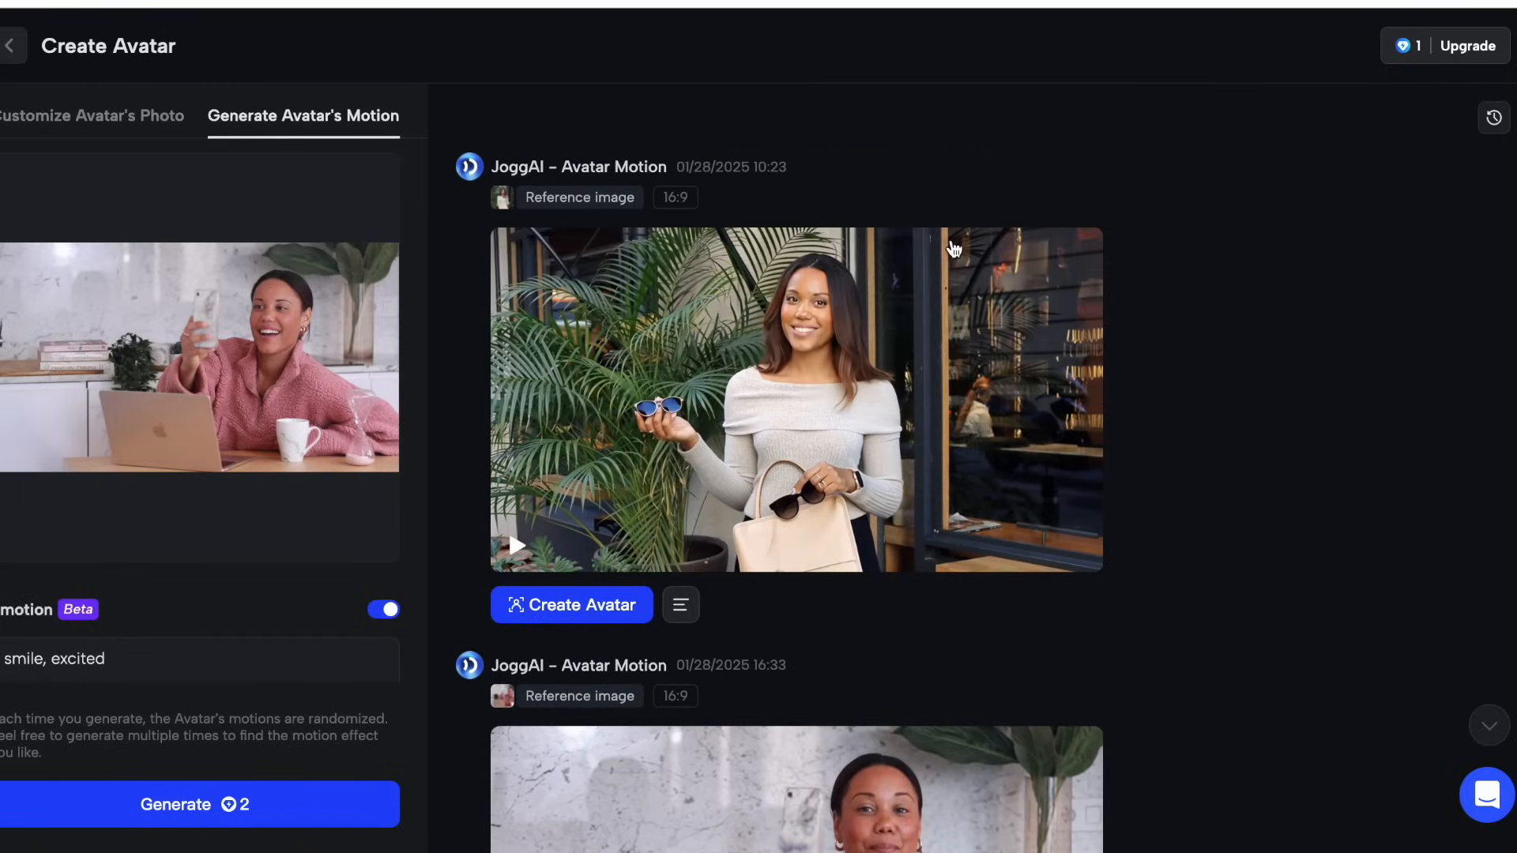
pyautogui.moveTo(818, 358)
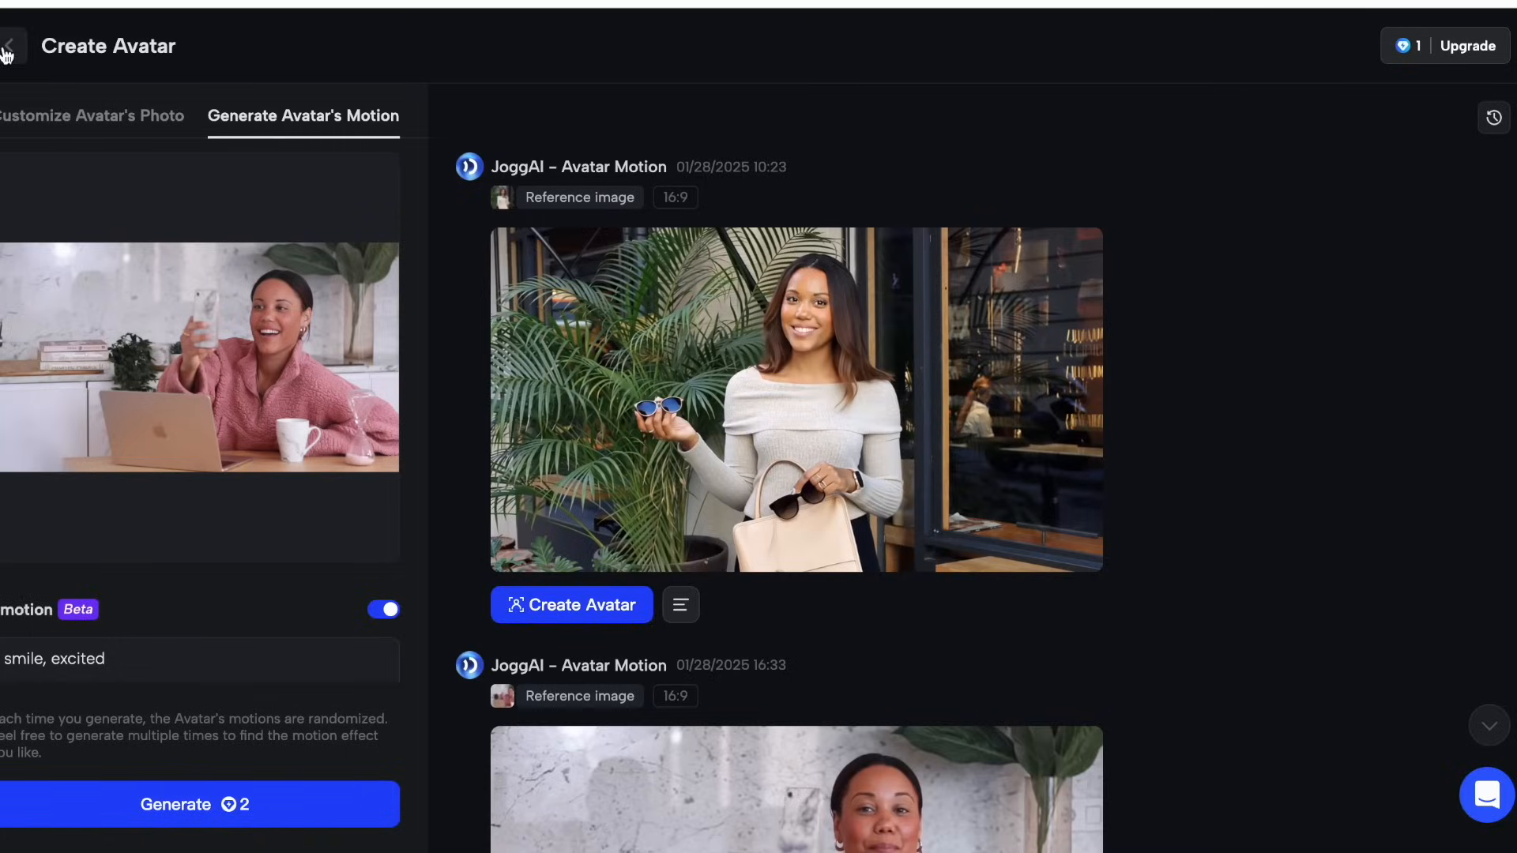
# - Create an avatar from the history's cafe clip, named Brittany, described 'Me at a cafe in front of plant'
pyautogui.click(1492, 117)
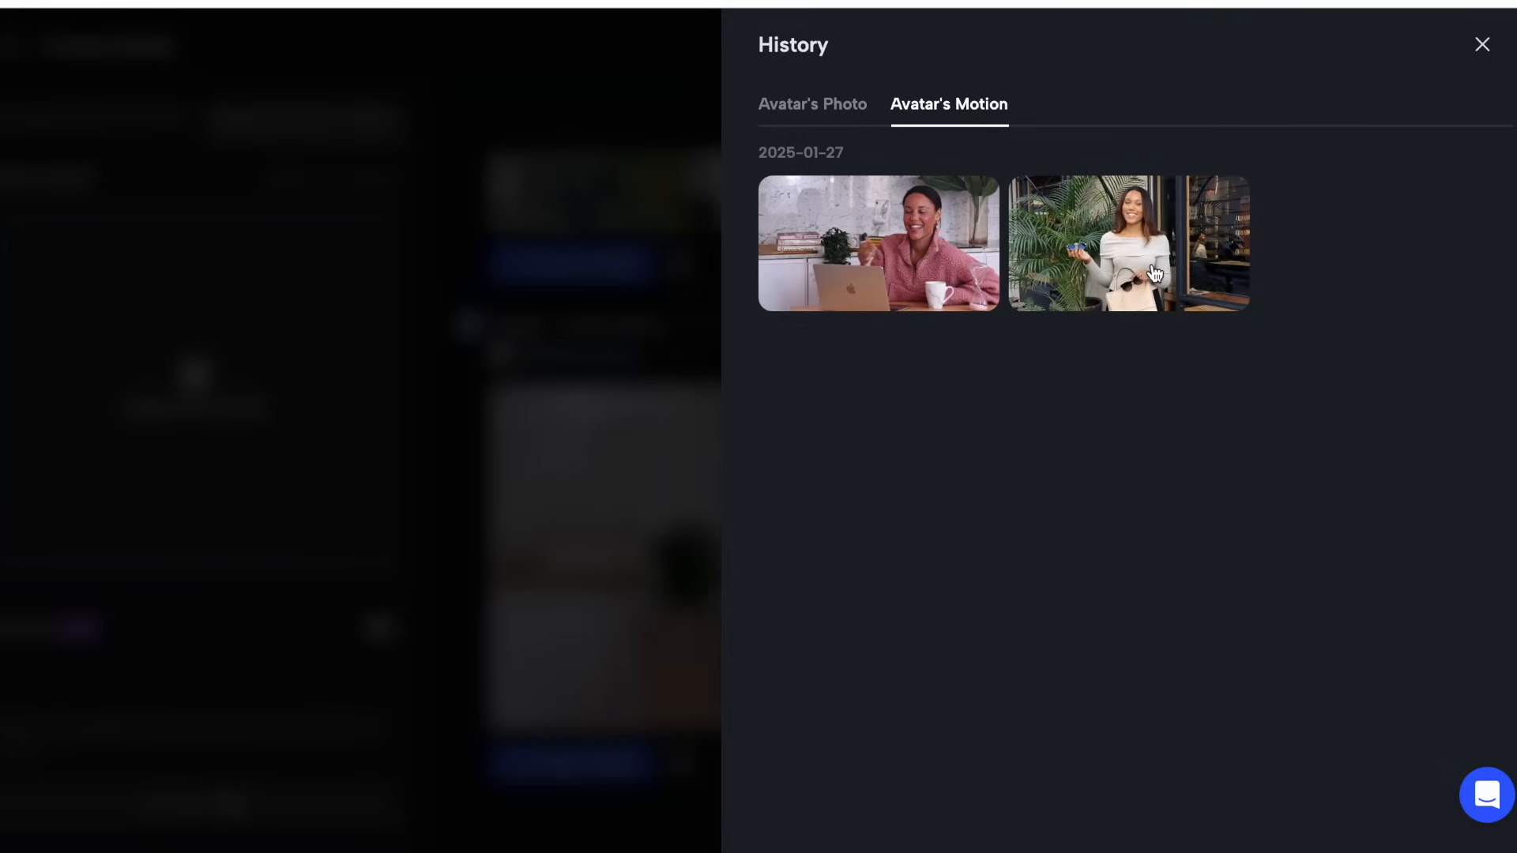
pyautogui.click(1127, 242)
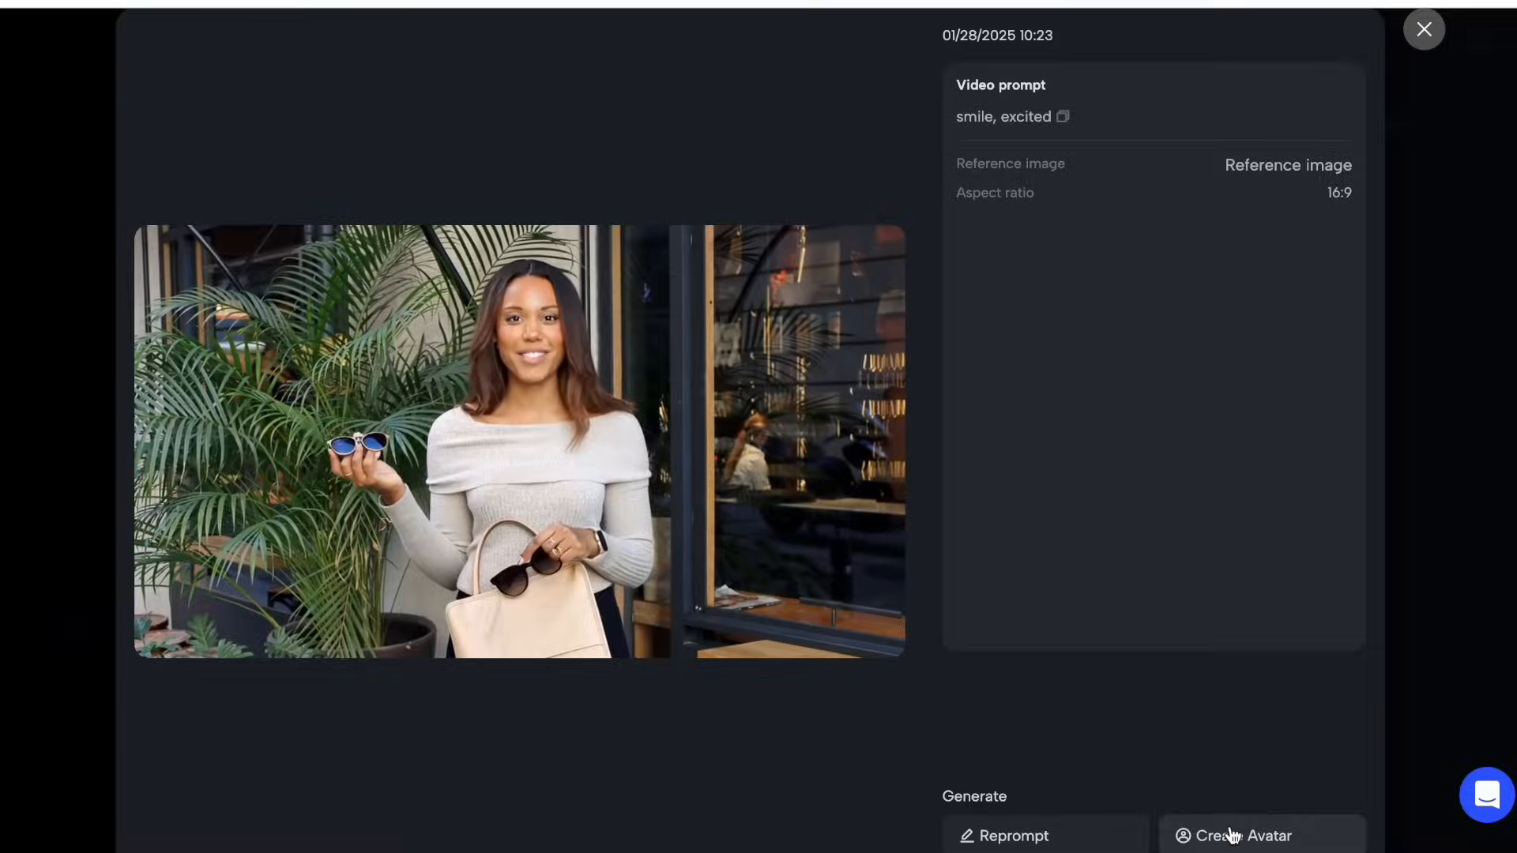
pyautogui.click(1260, 835)
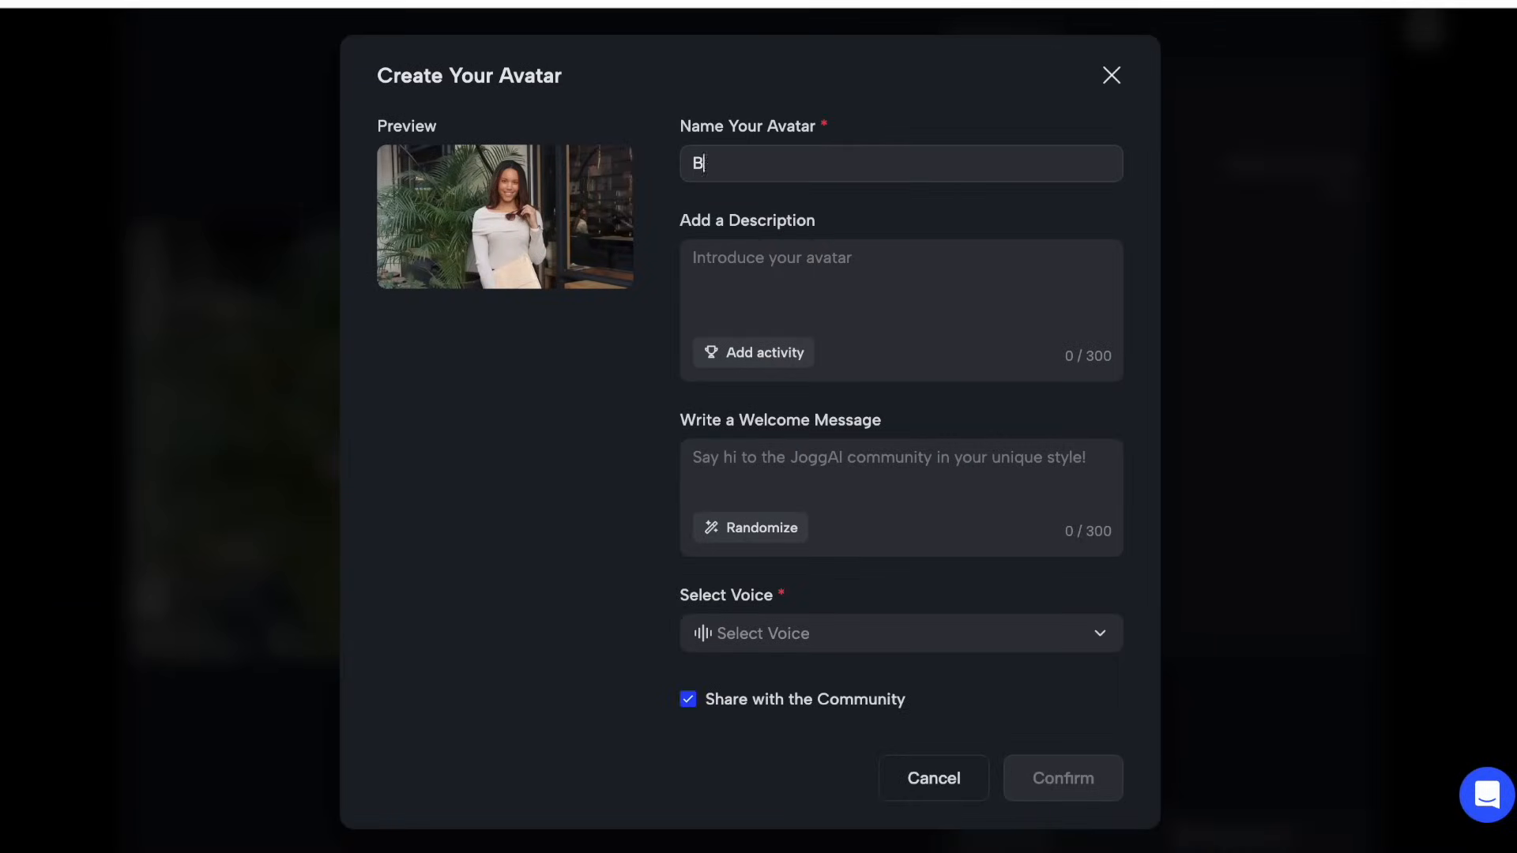
pyautogui.write('rittany')
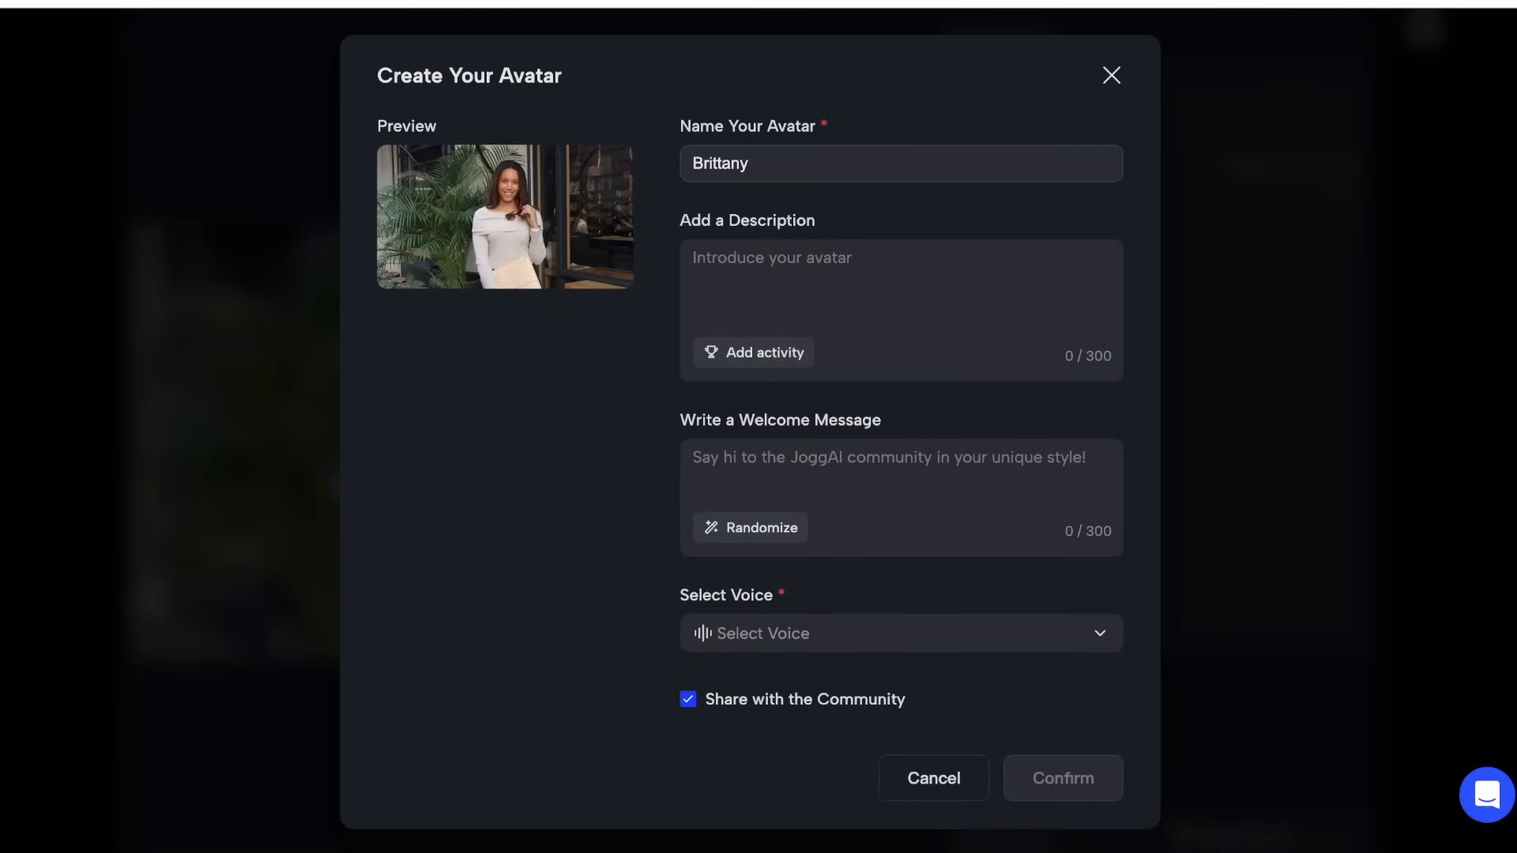
pyautogui.write('Cat')
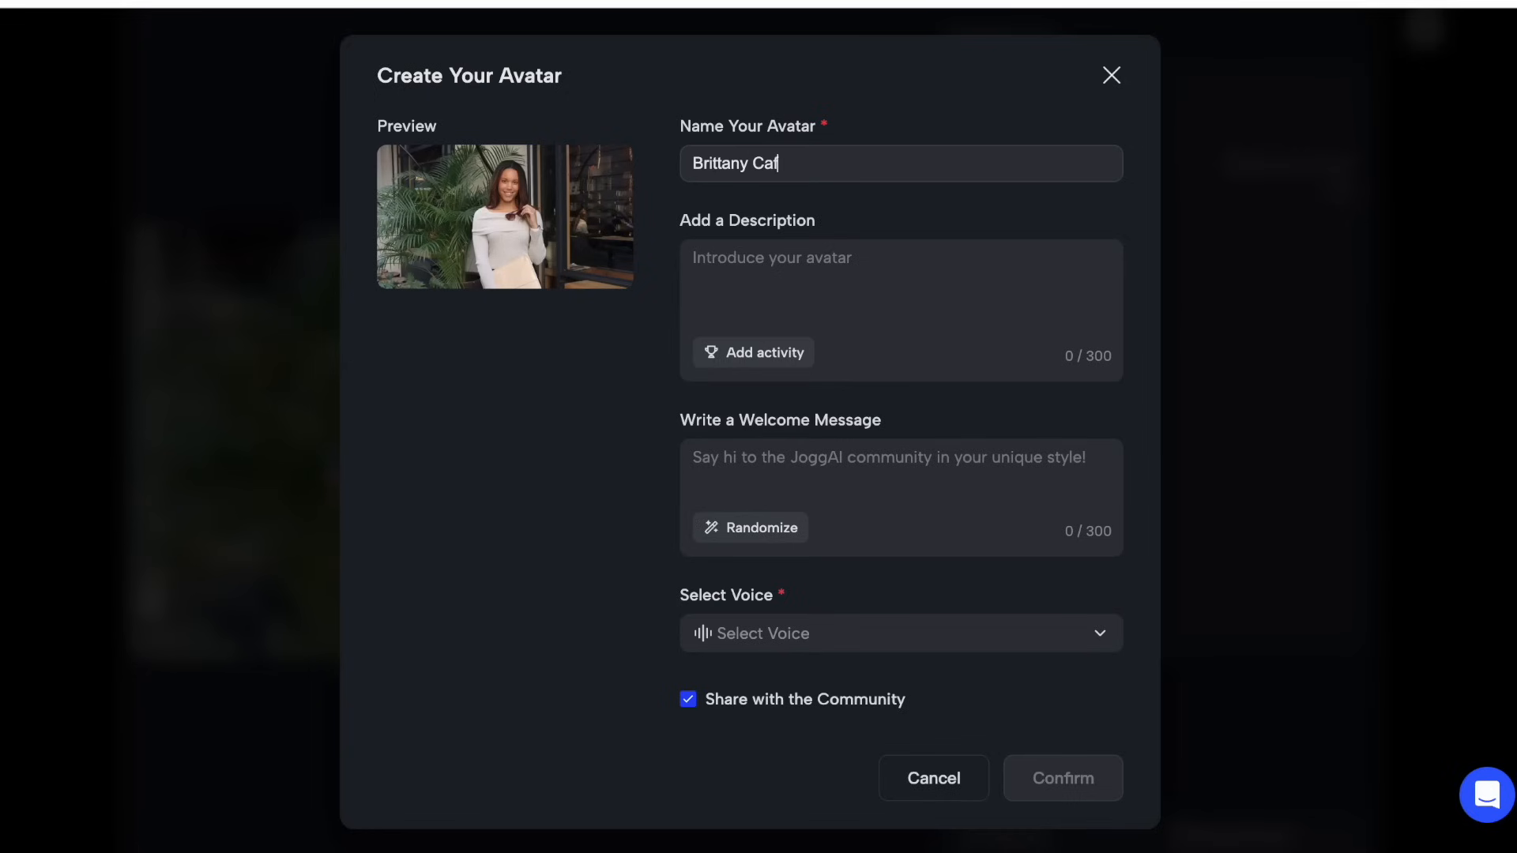
pyautogui.write('Me at a cafe in front of plant')
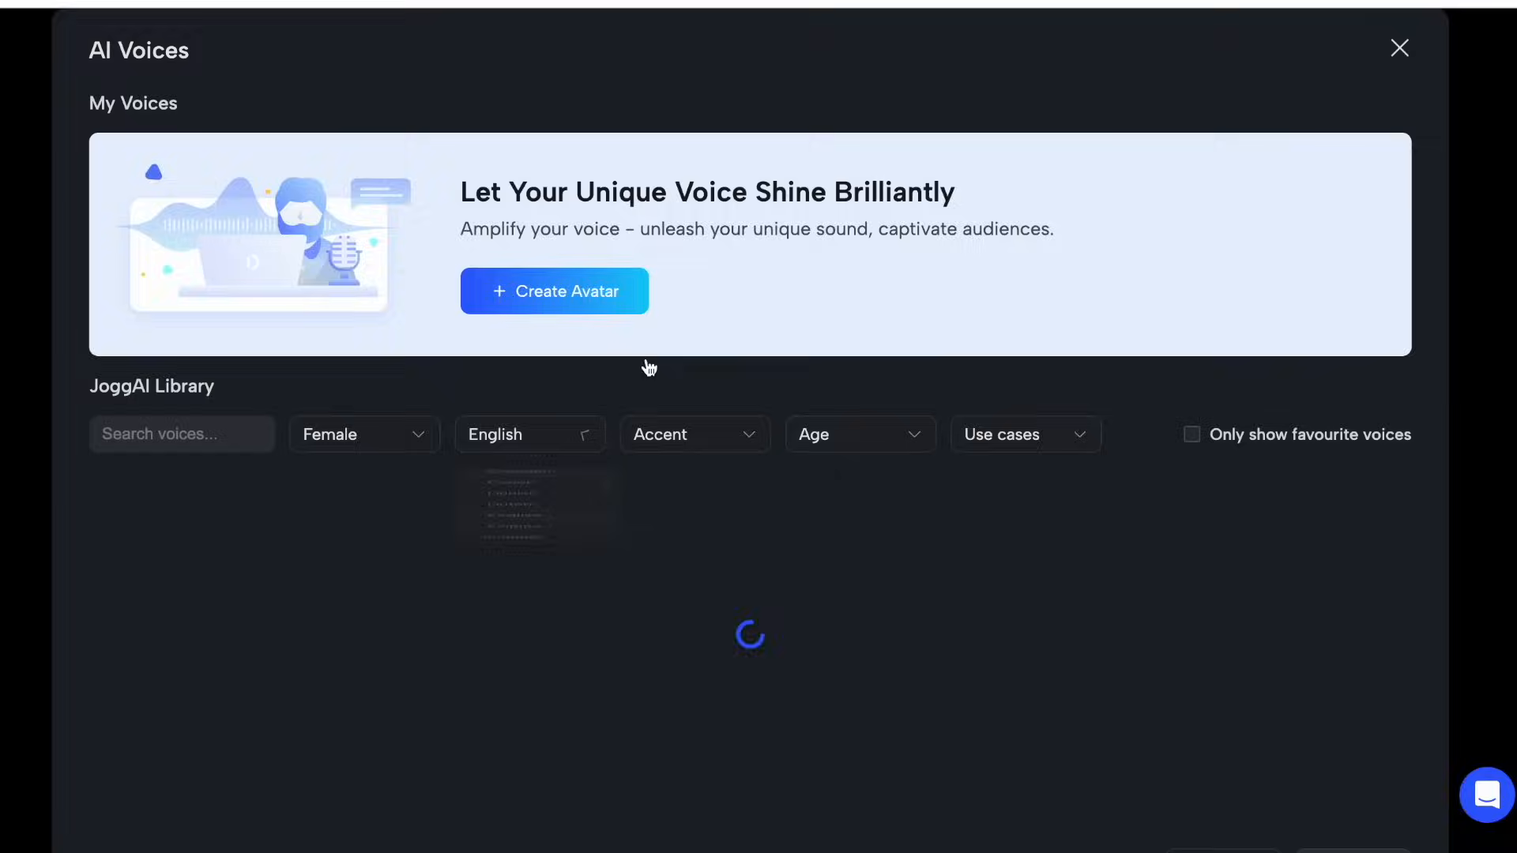
# - Filter voices to American, preview Amelia, and choose a voice for the Brittany Cafe avatar
pyautogui.click(858, 434)
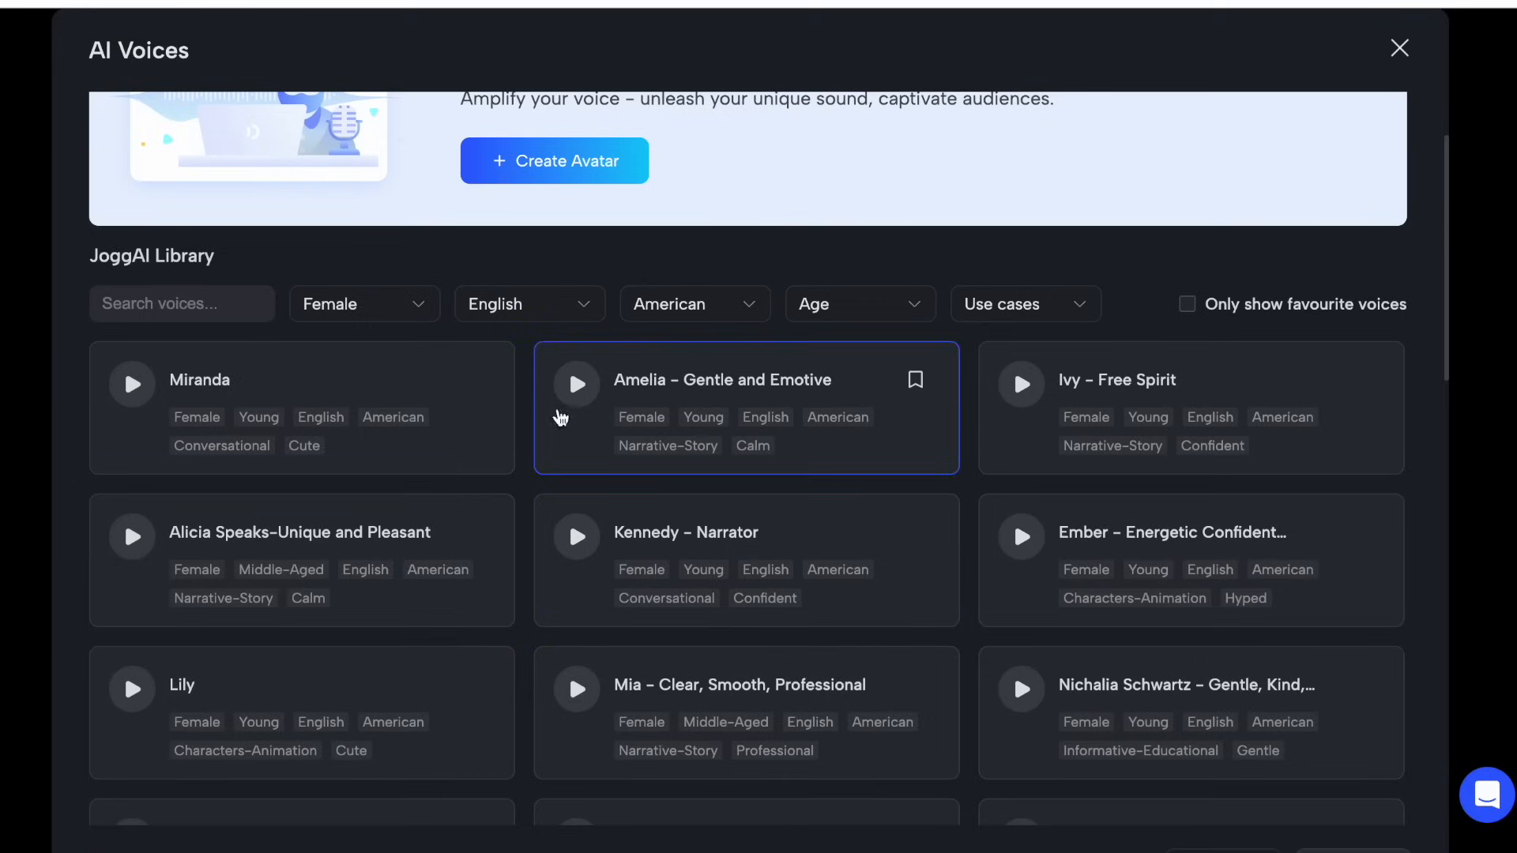
pyautogui.click(576, 384)
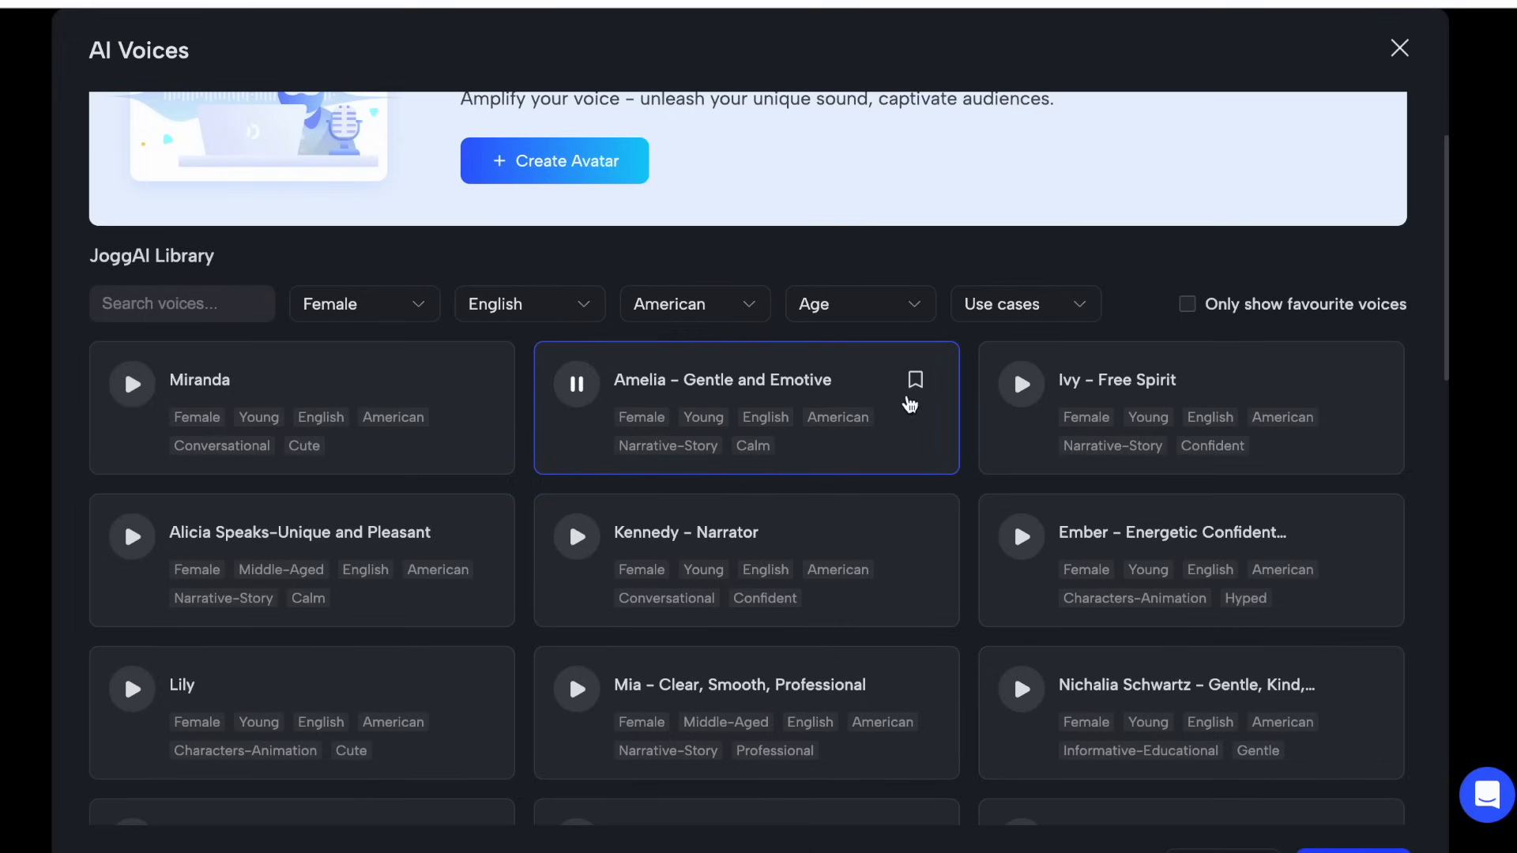
pyautogui.click(576, 385)
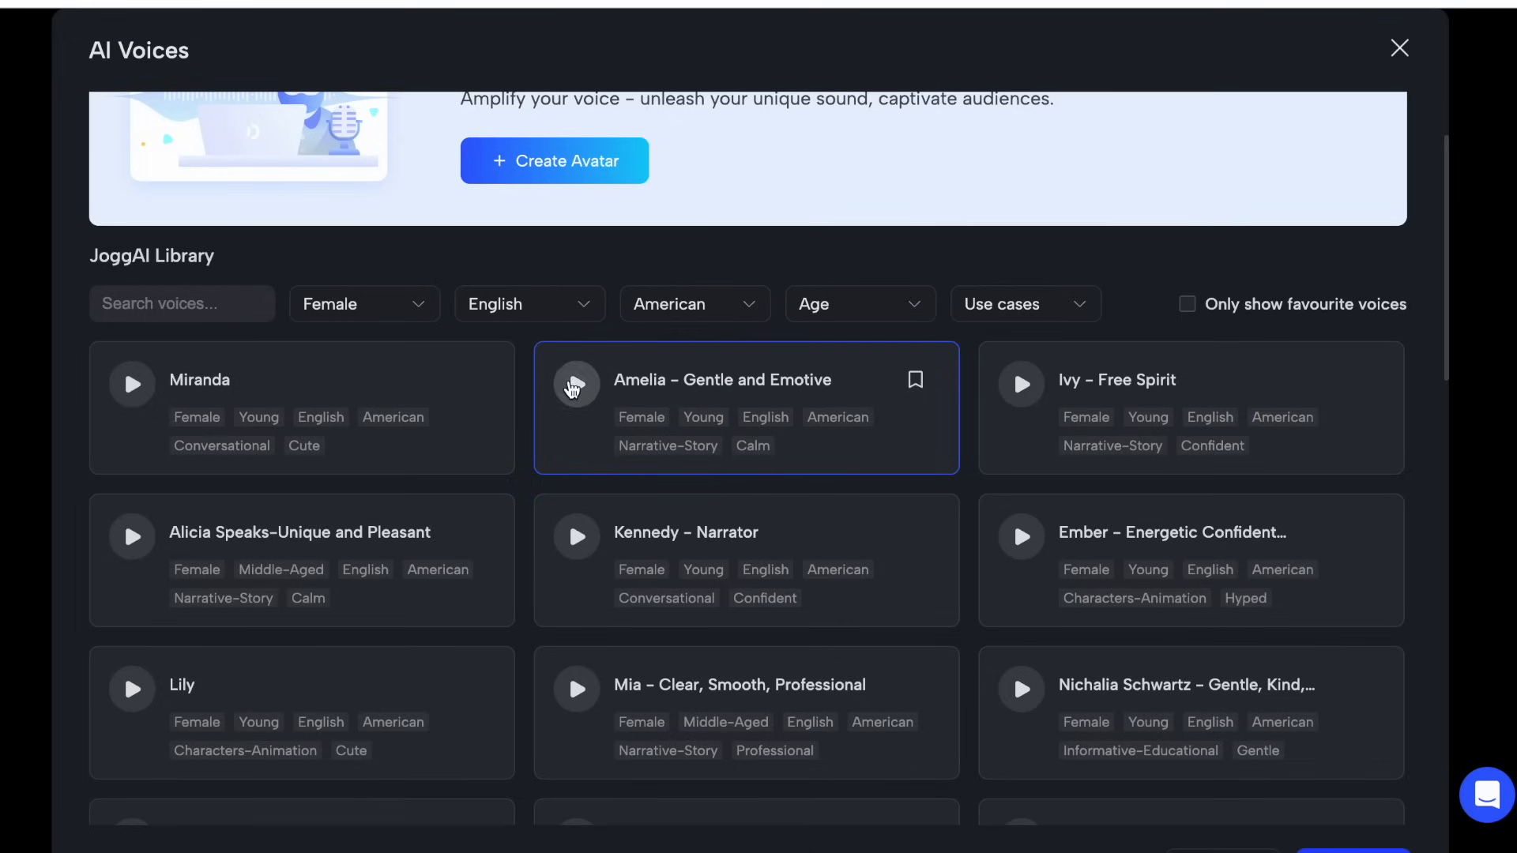
pyautogui.scroll(-3)
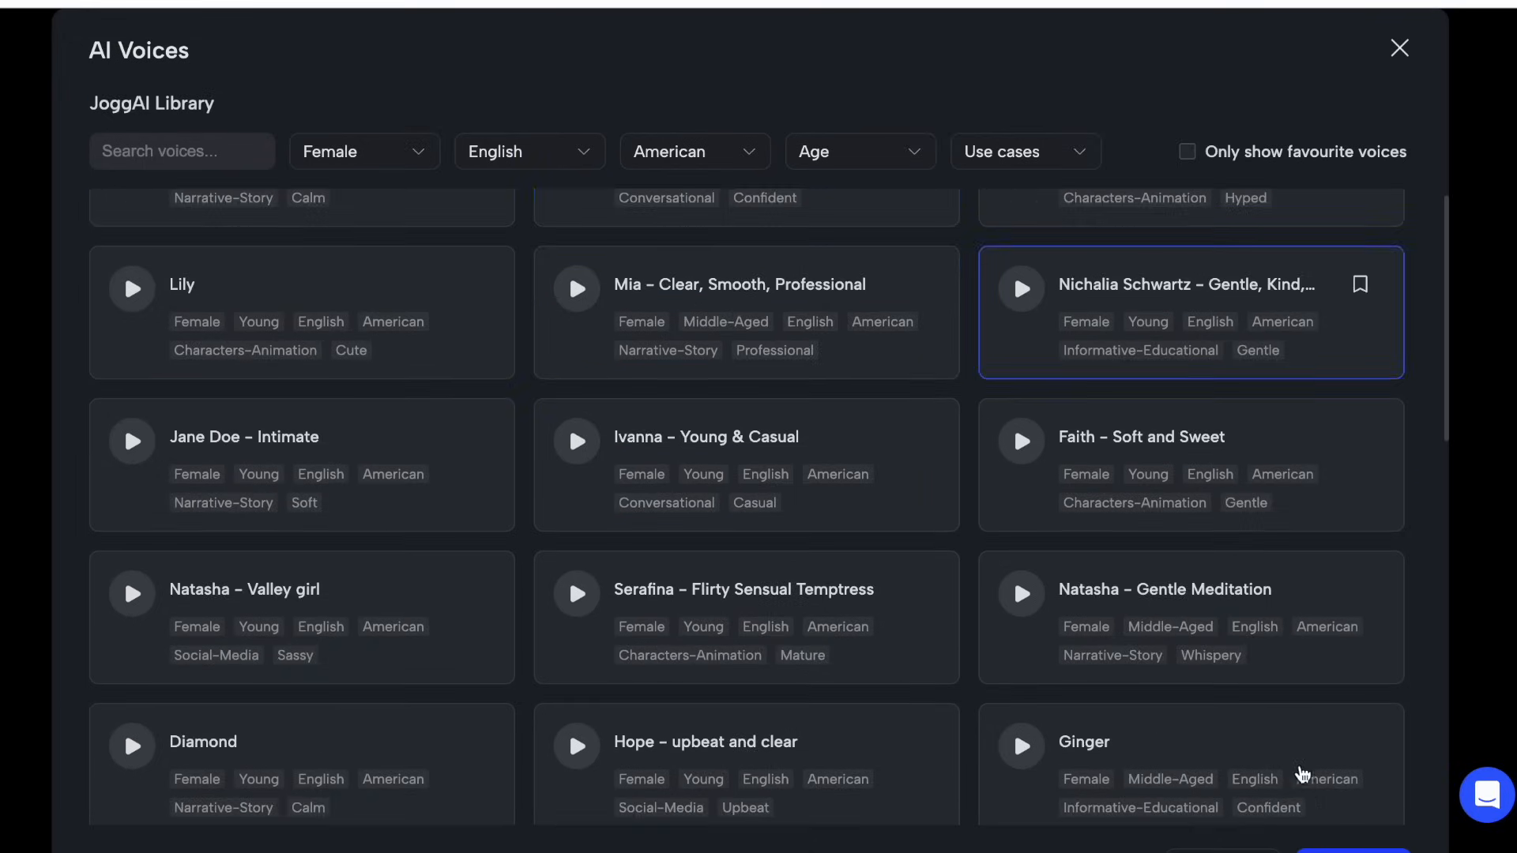
pyautogui.click(1396, 48)
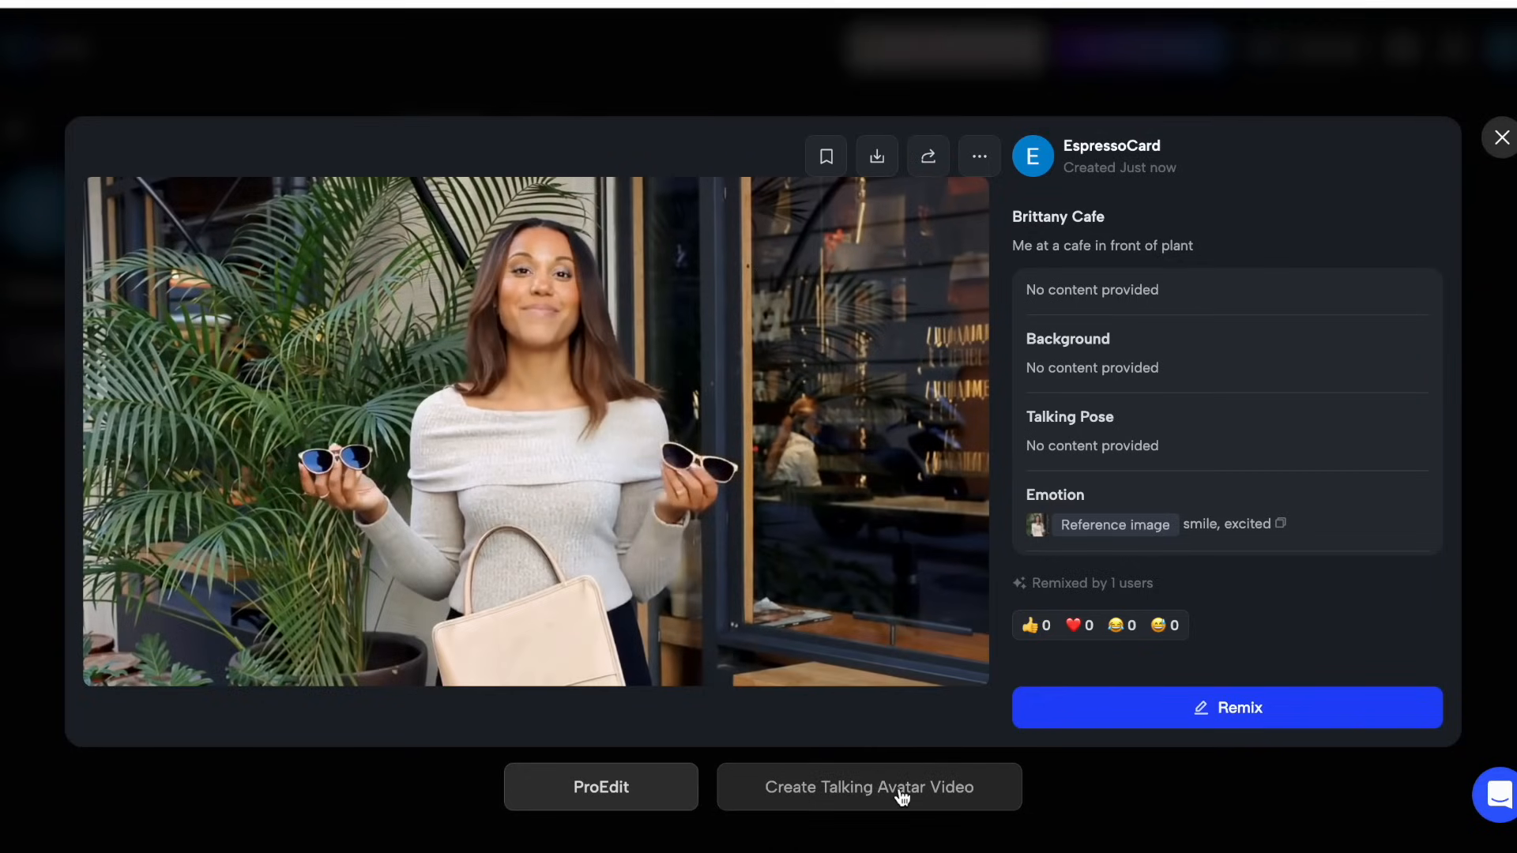
pyautogui.moveTo(917, 805)
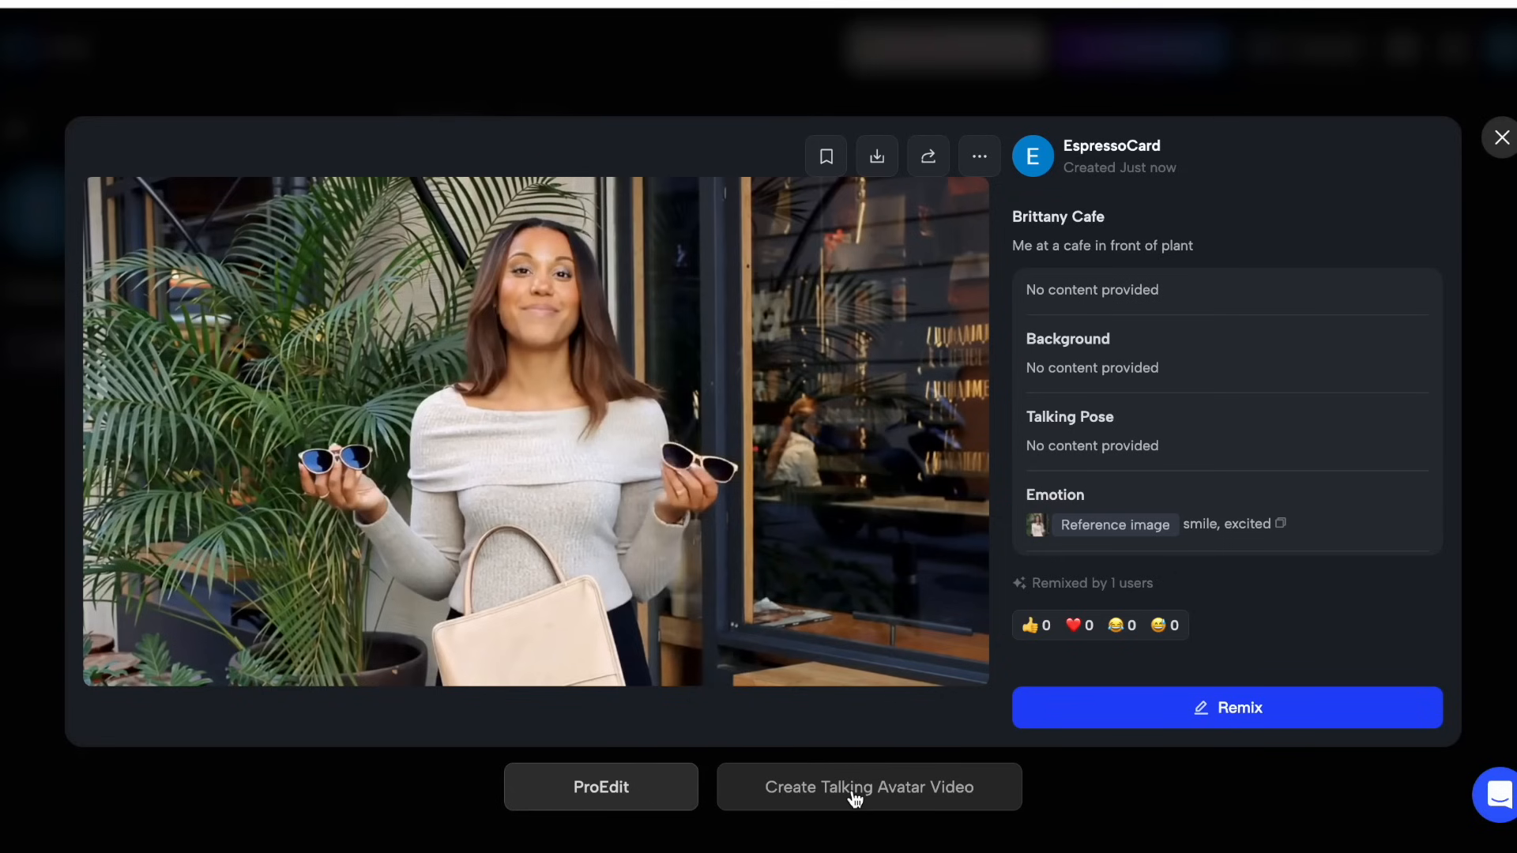
pyautogui.click(1500, 137)
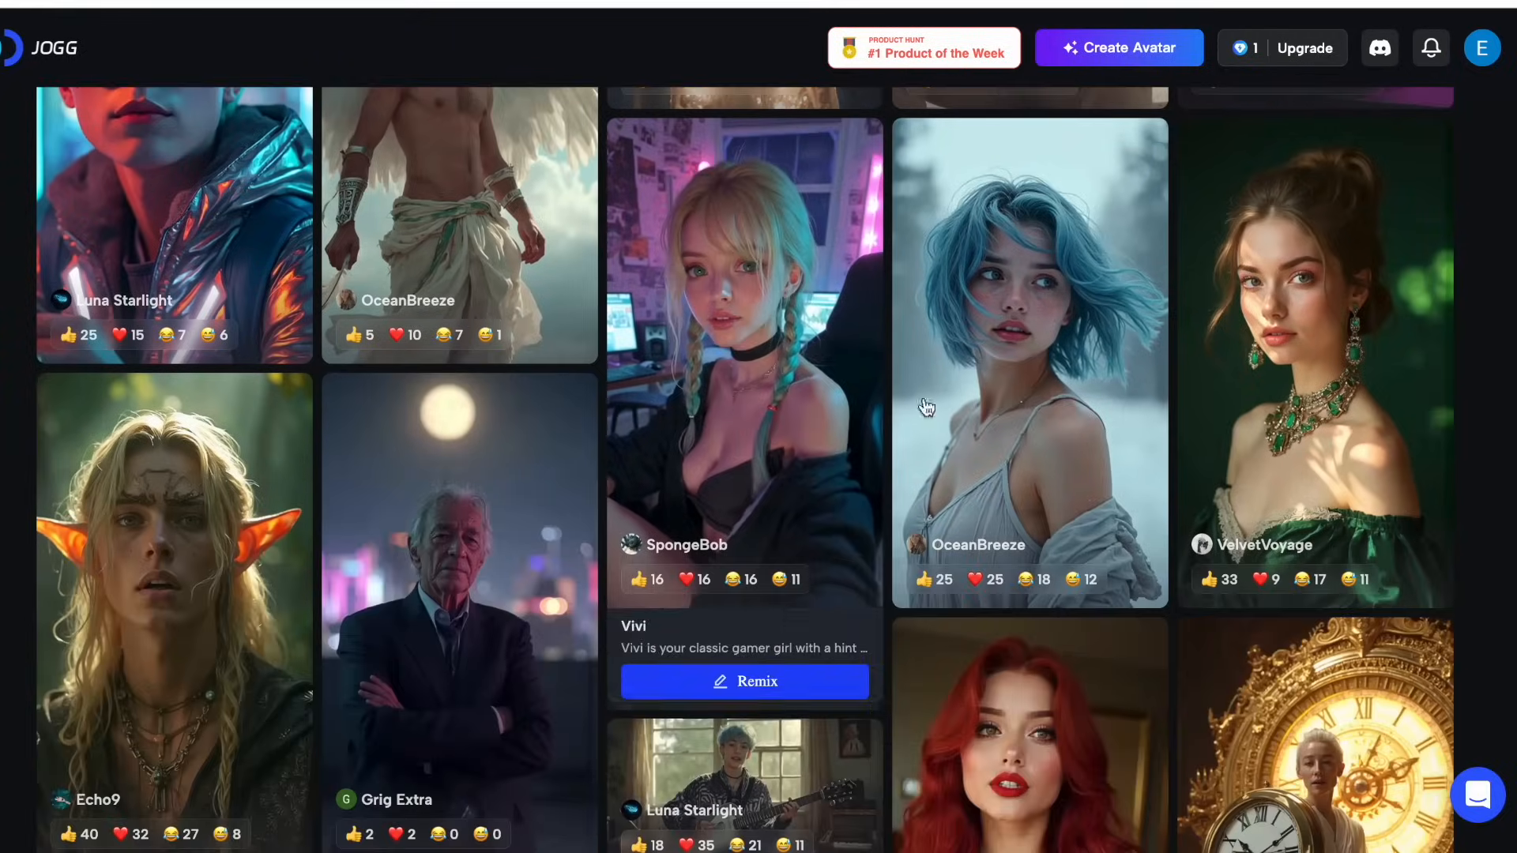
pyautogui.scroll(-3)
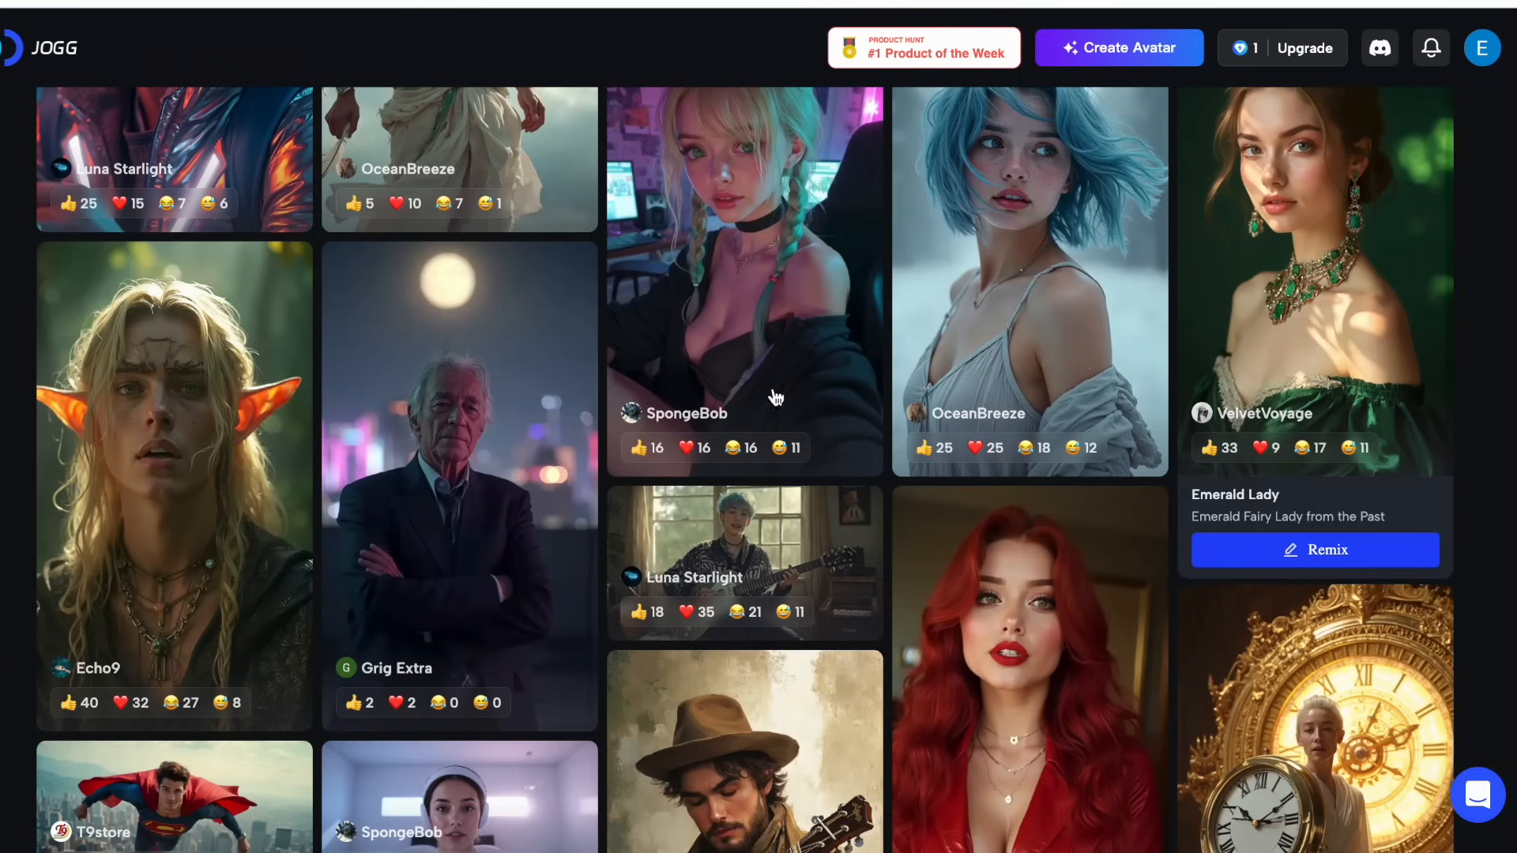
pyautogui.scroll(-3)
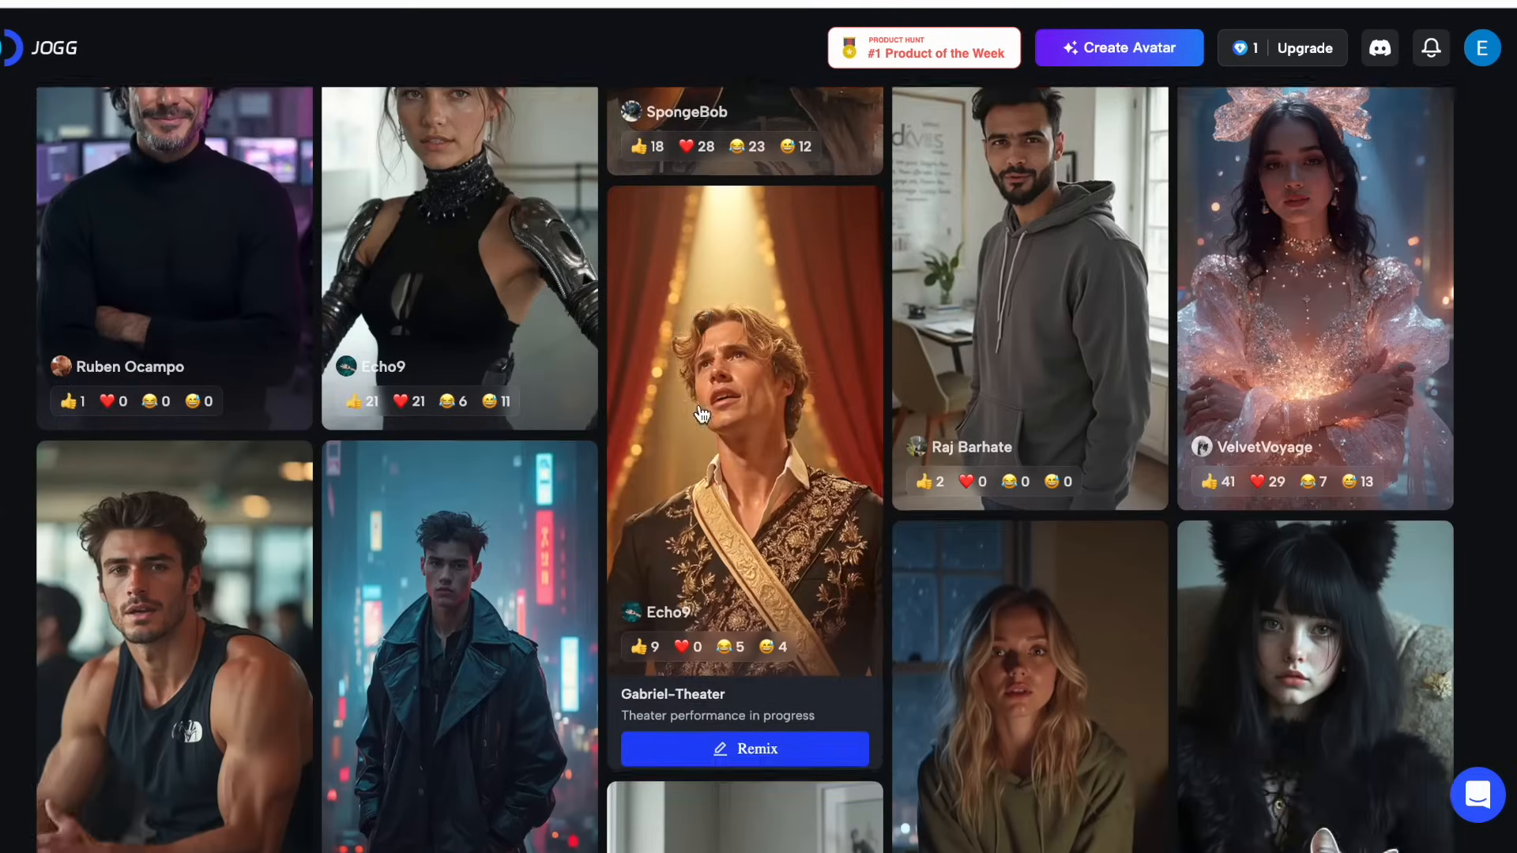
pyautogui.scroll(-3)
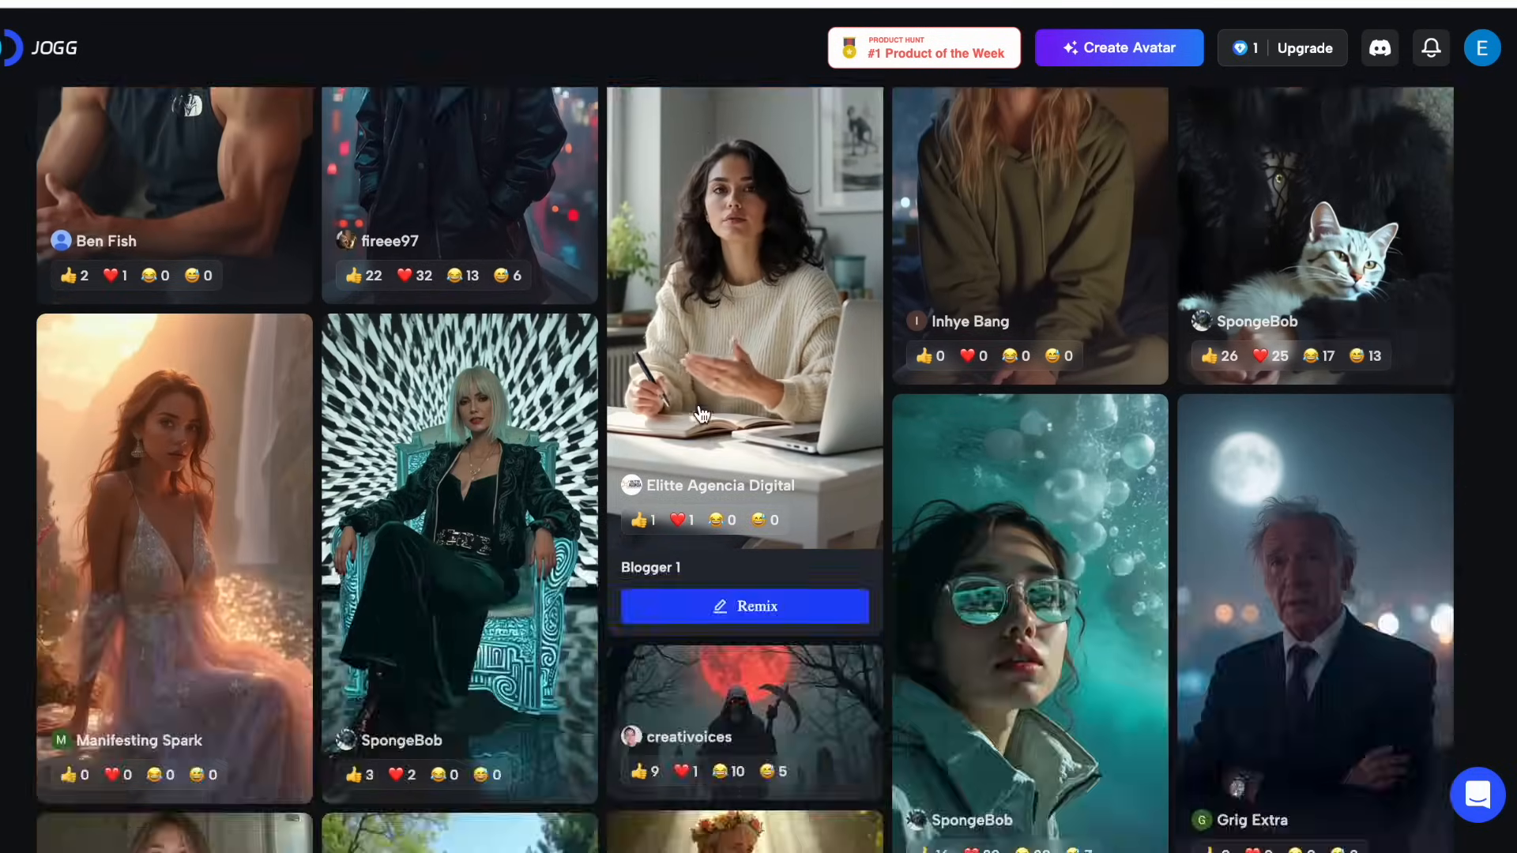
pyautogui.scroll(-3)
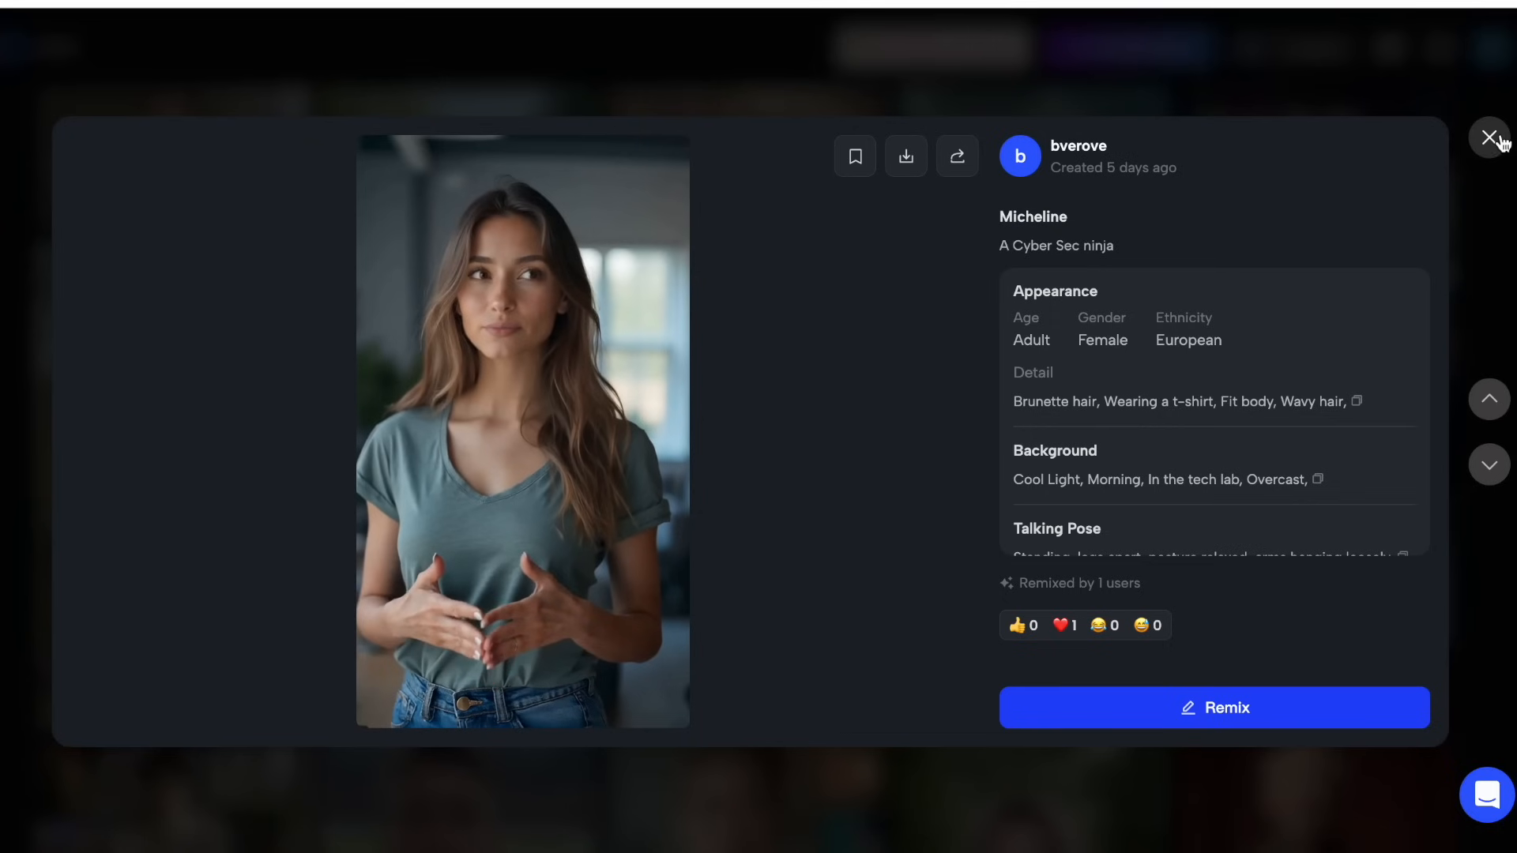
pyautogui.click(1488, 137)
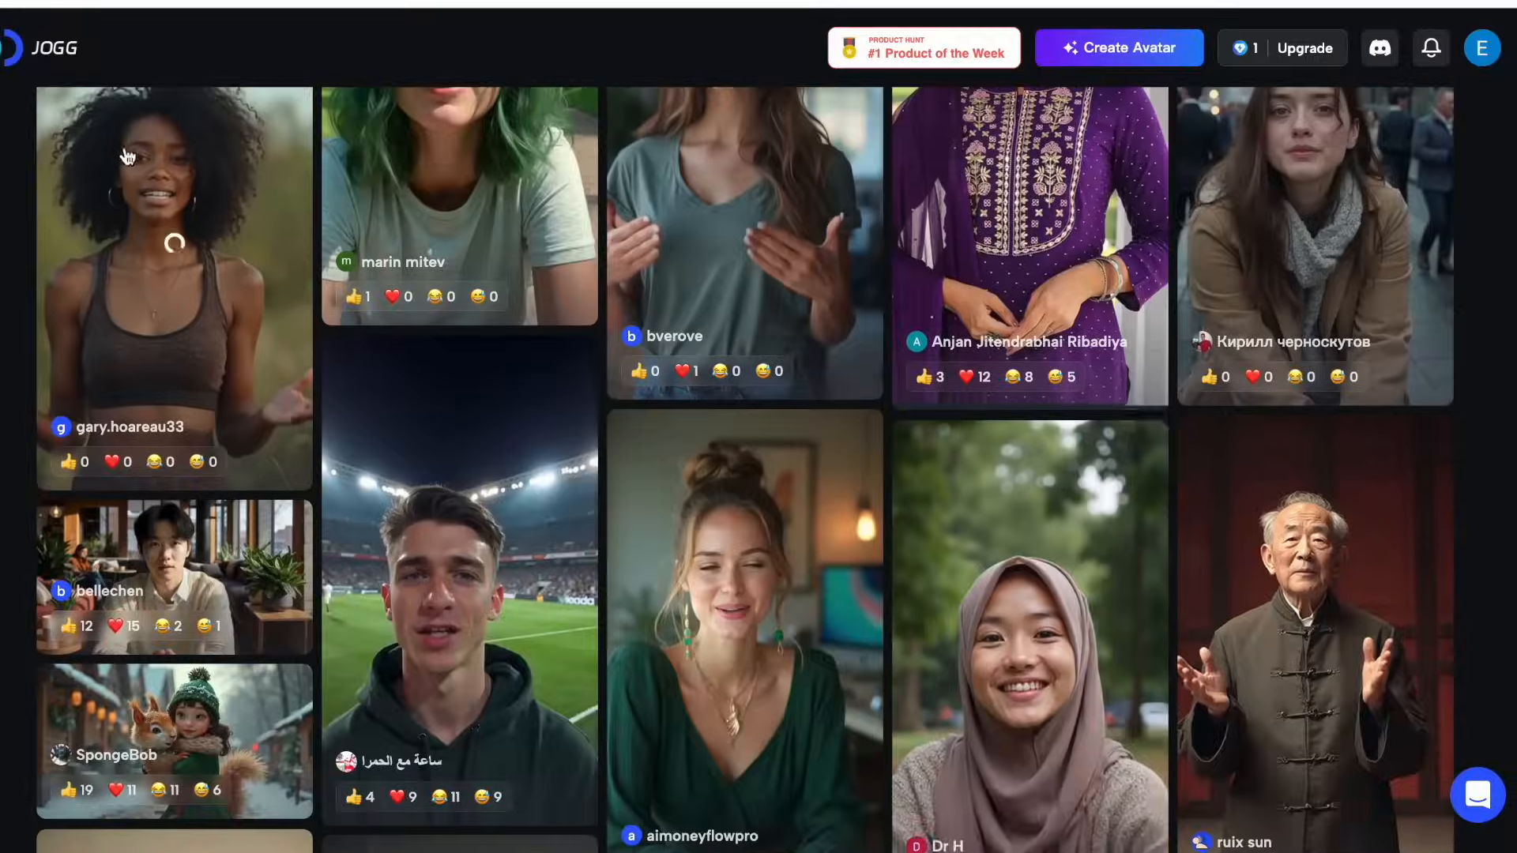
pyautogui.click(174, 281)
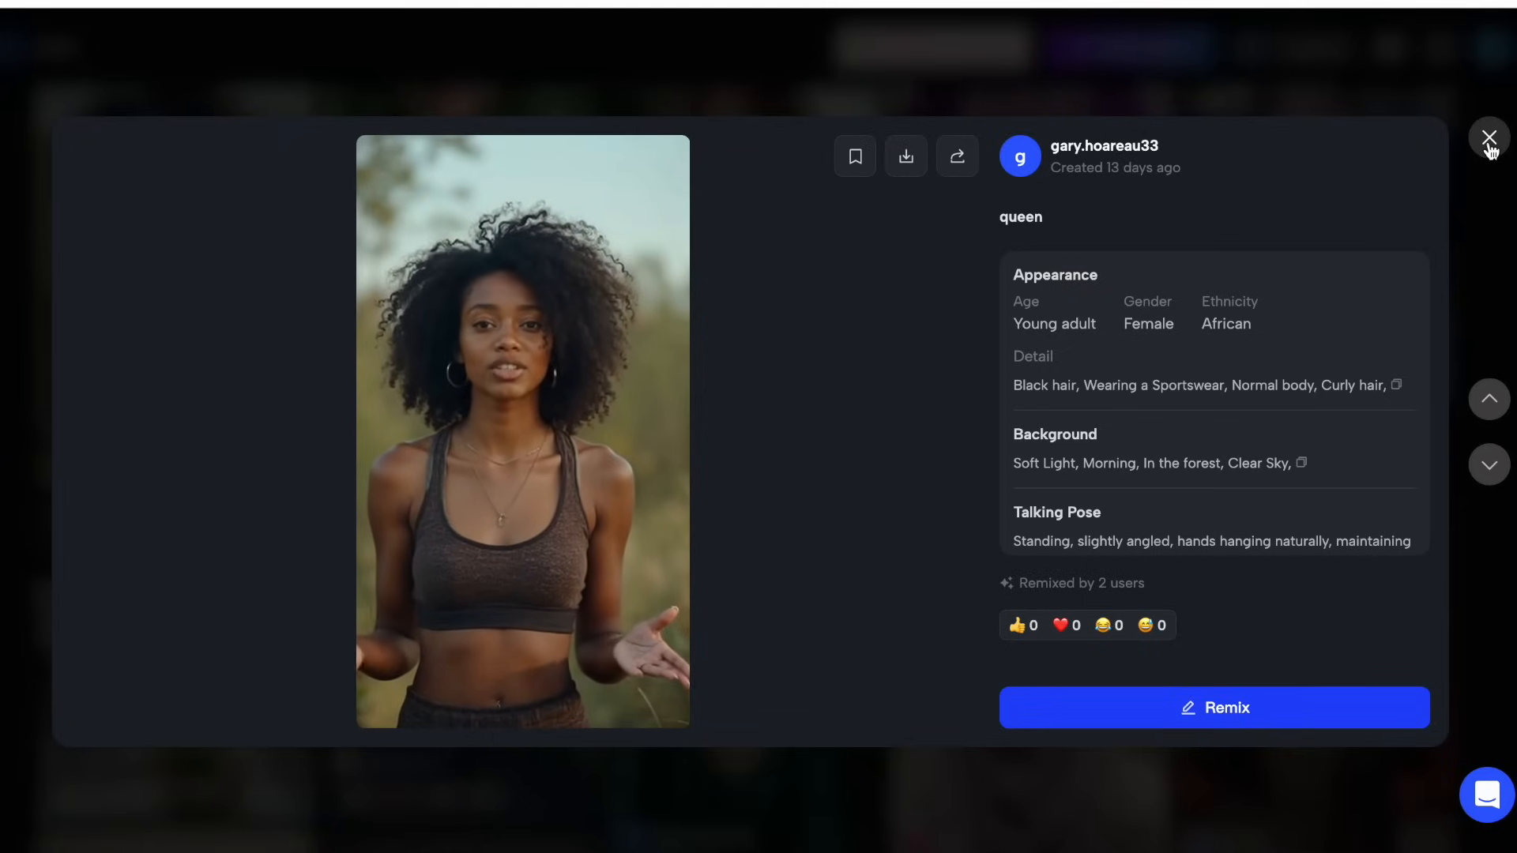
pyautogui.click(1487, 139)
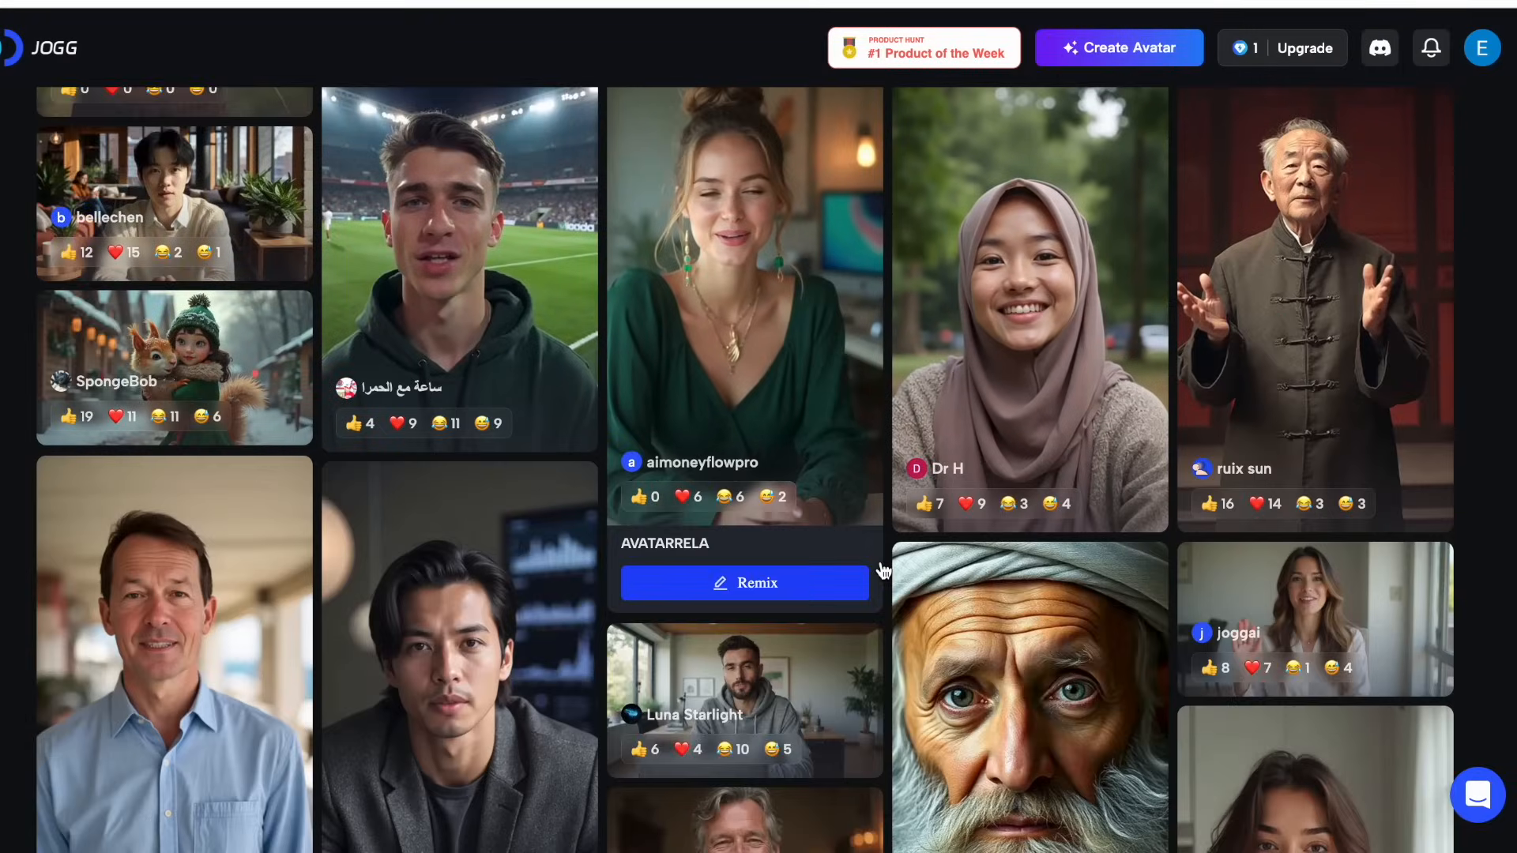
pyautogui.scroll(-3)
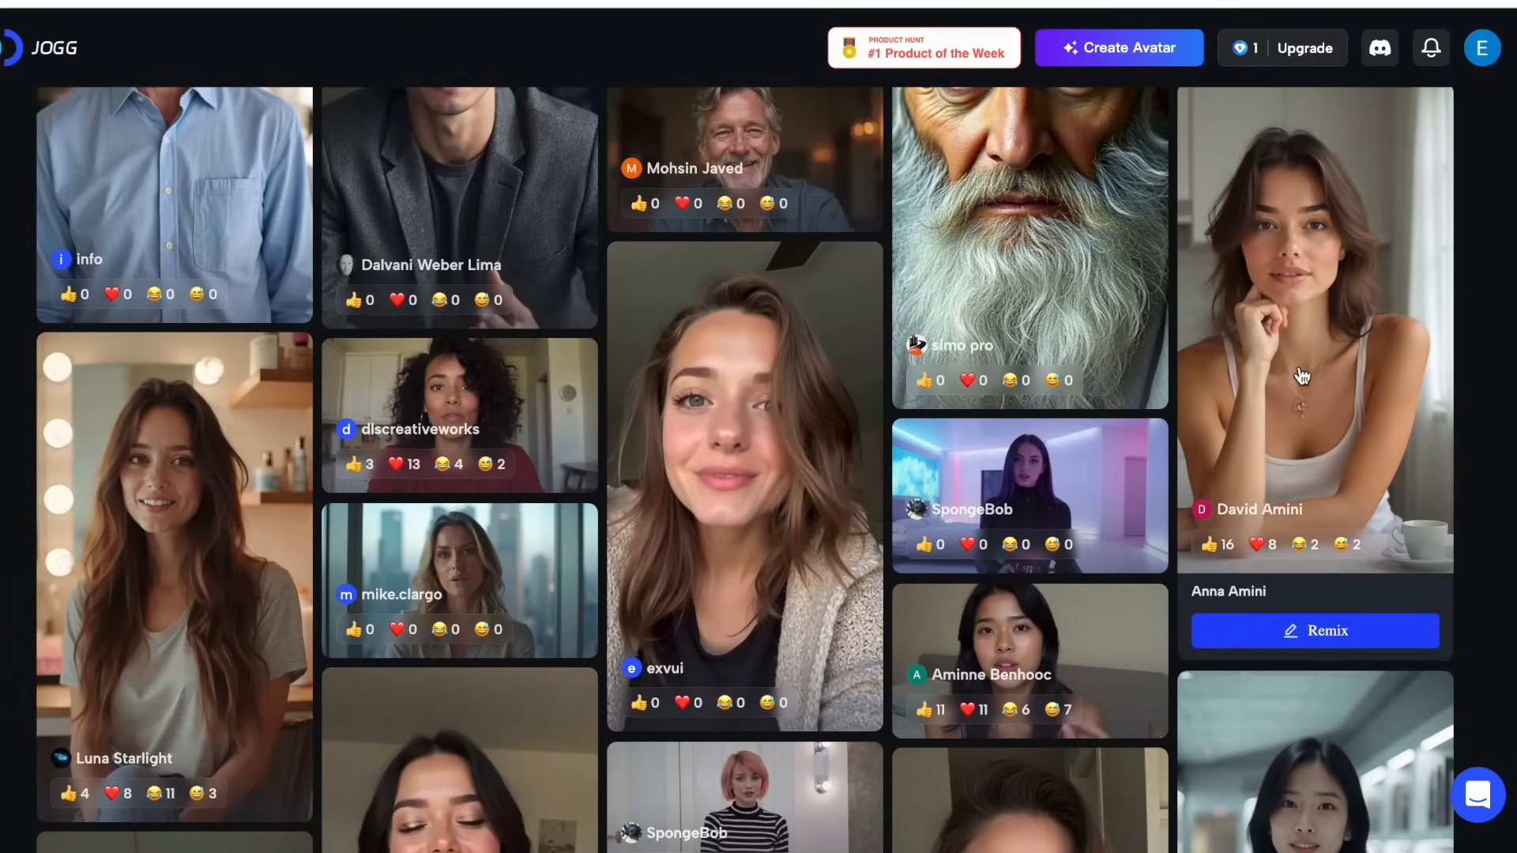
pyautogui.click(1313, 328)
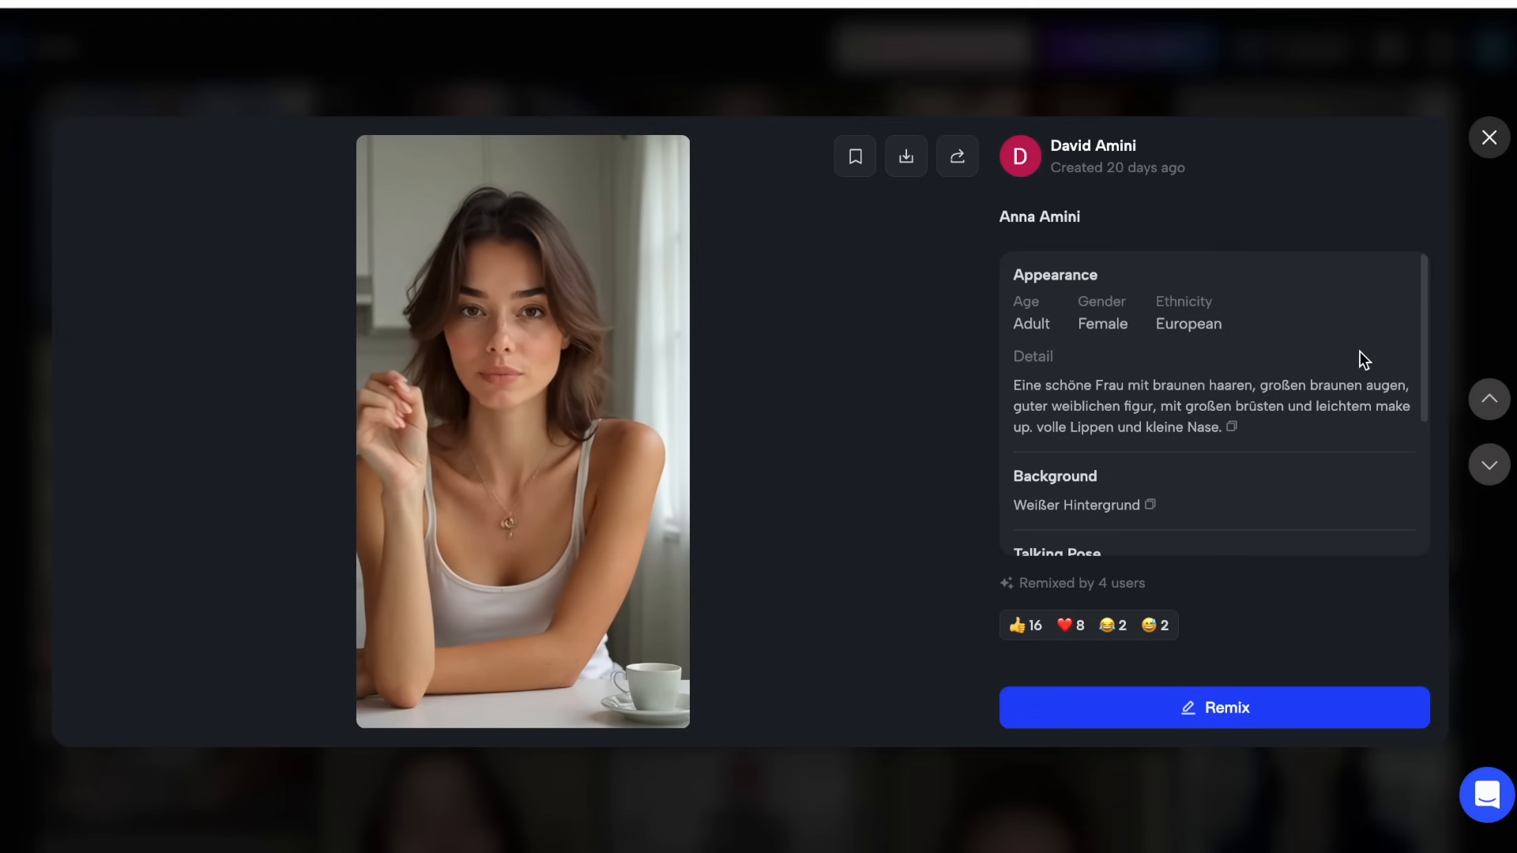
pyautogui.click(1488, 138)
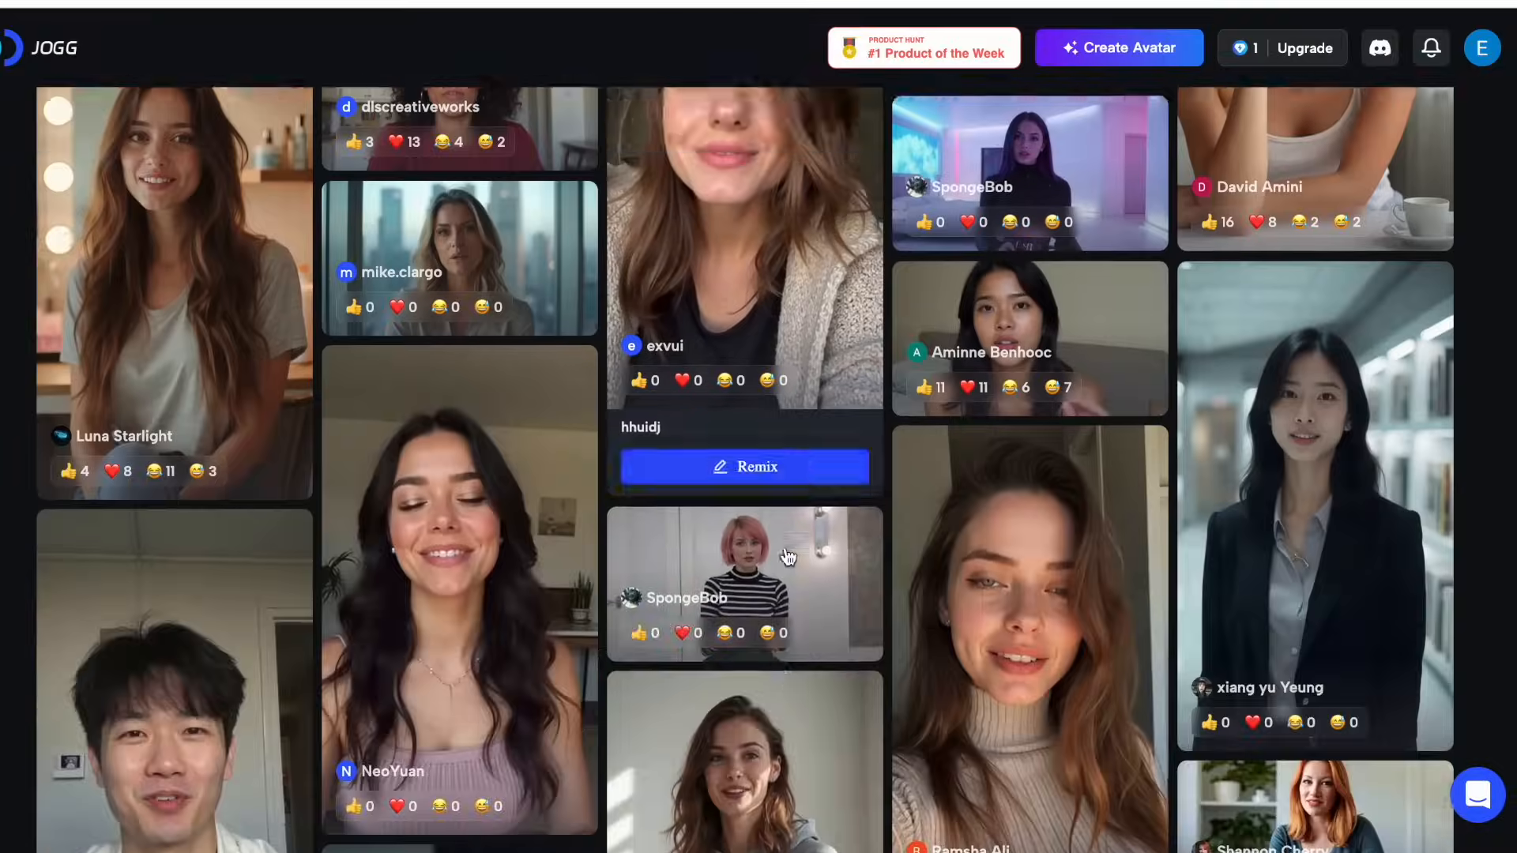
pyautogui.scroll(-3)
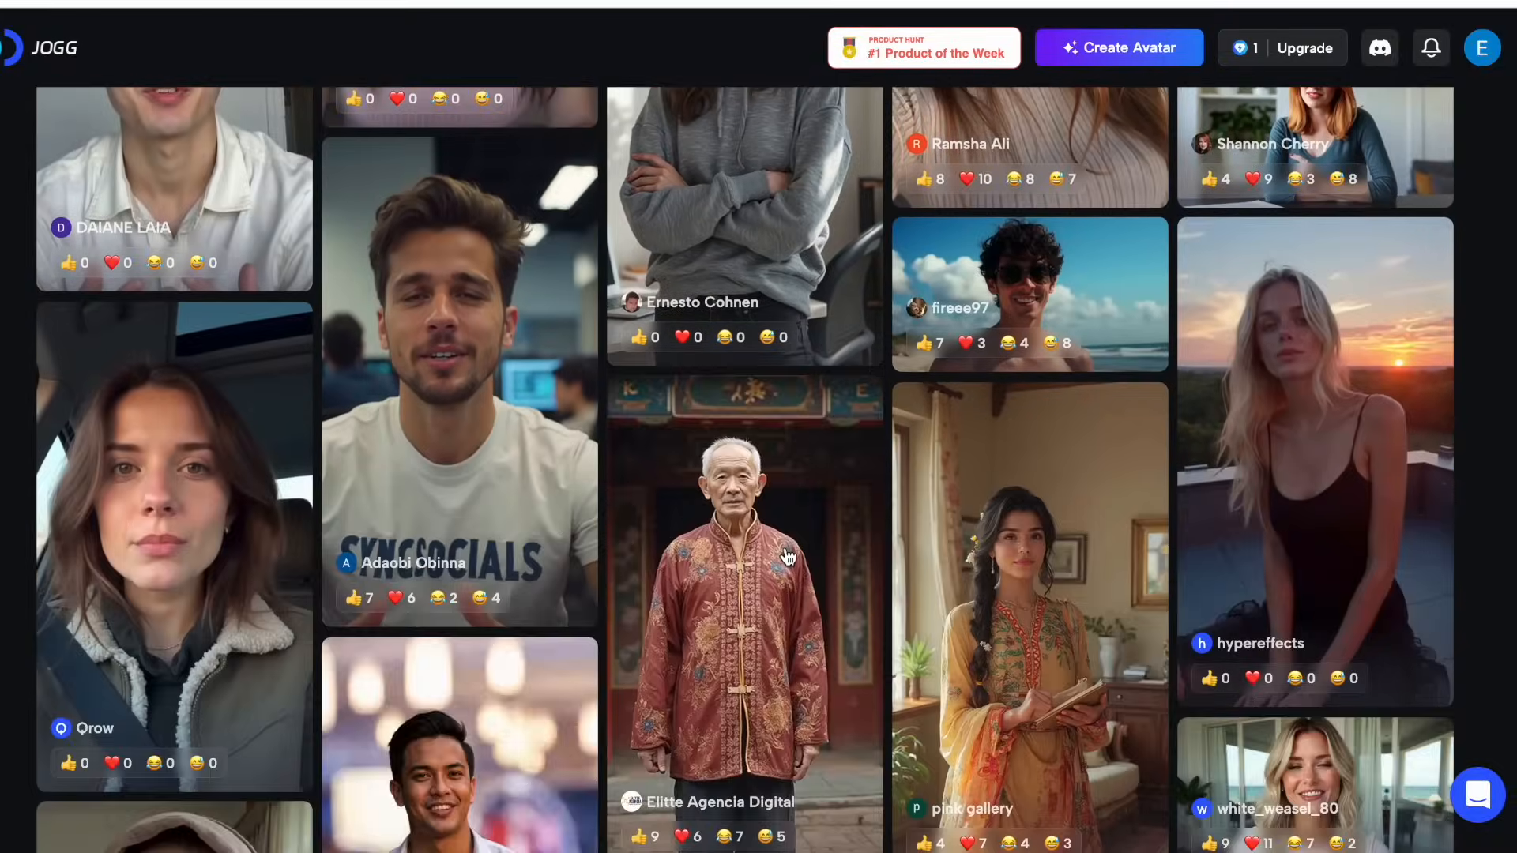
pyautogui.click(460, 387)
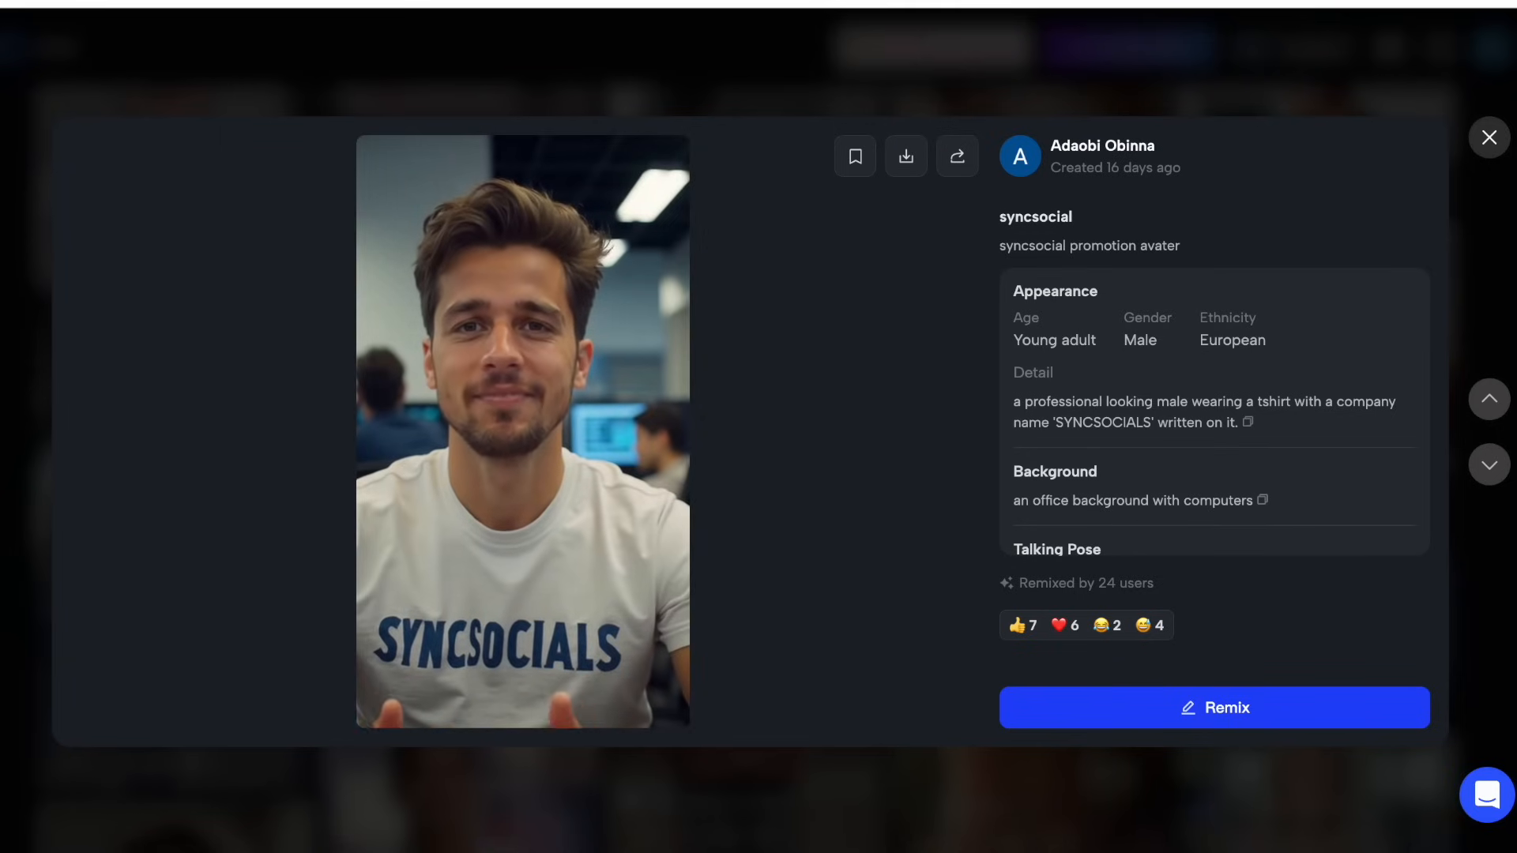
pyautogui.click(1488, 137)
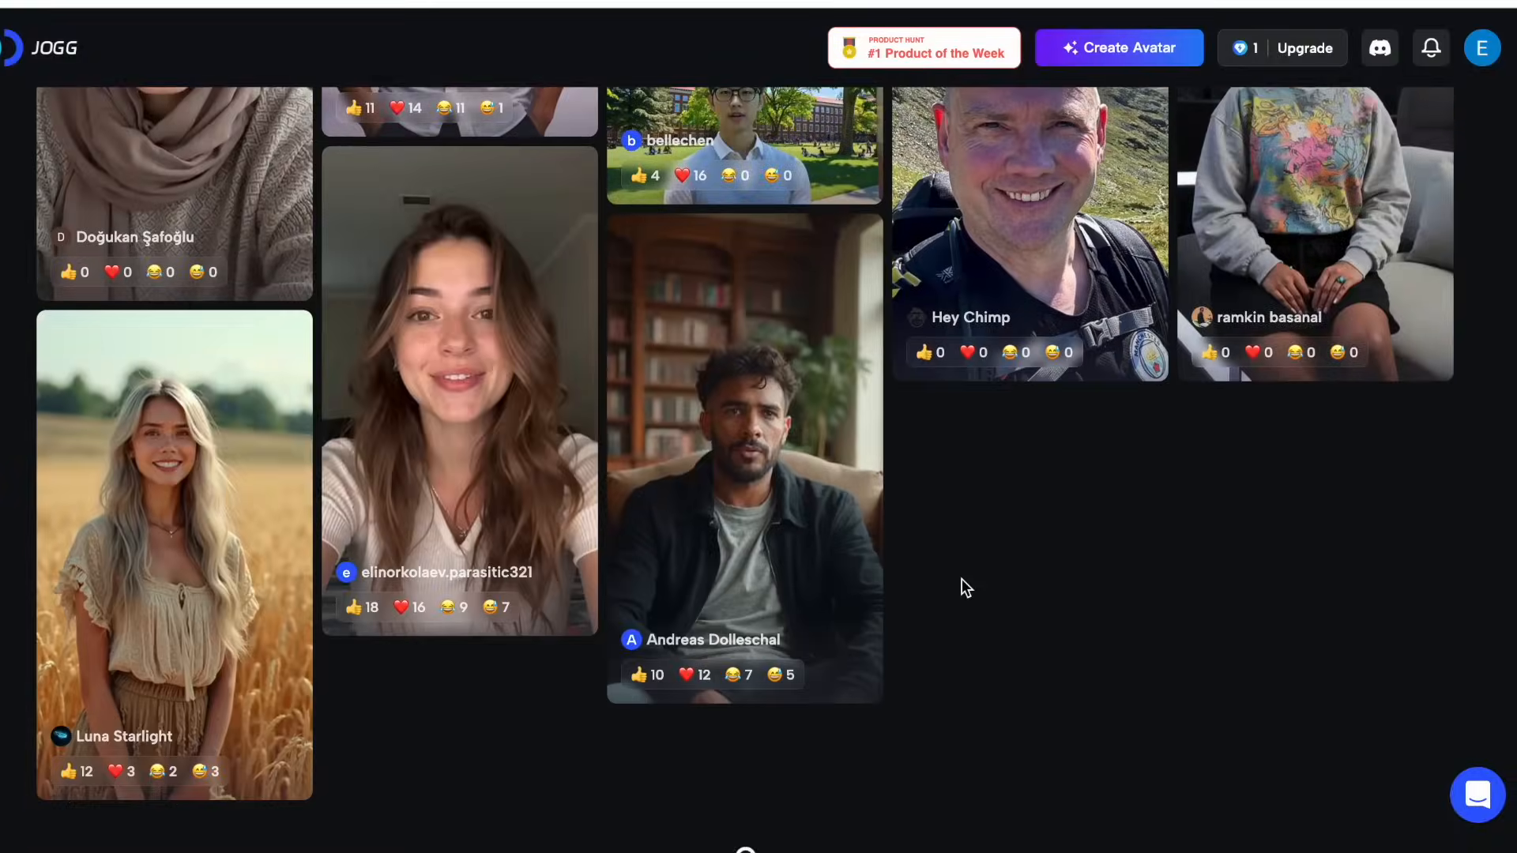
# - Browse the community gallery, viewing the man-at-desk and Sarah beach avatar details
pyautogui.scroll(-3)
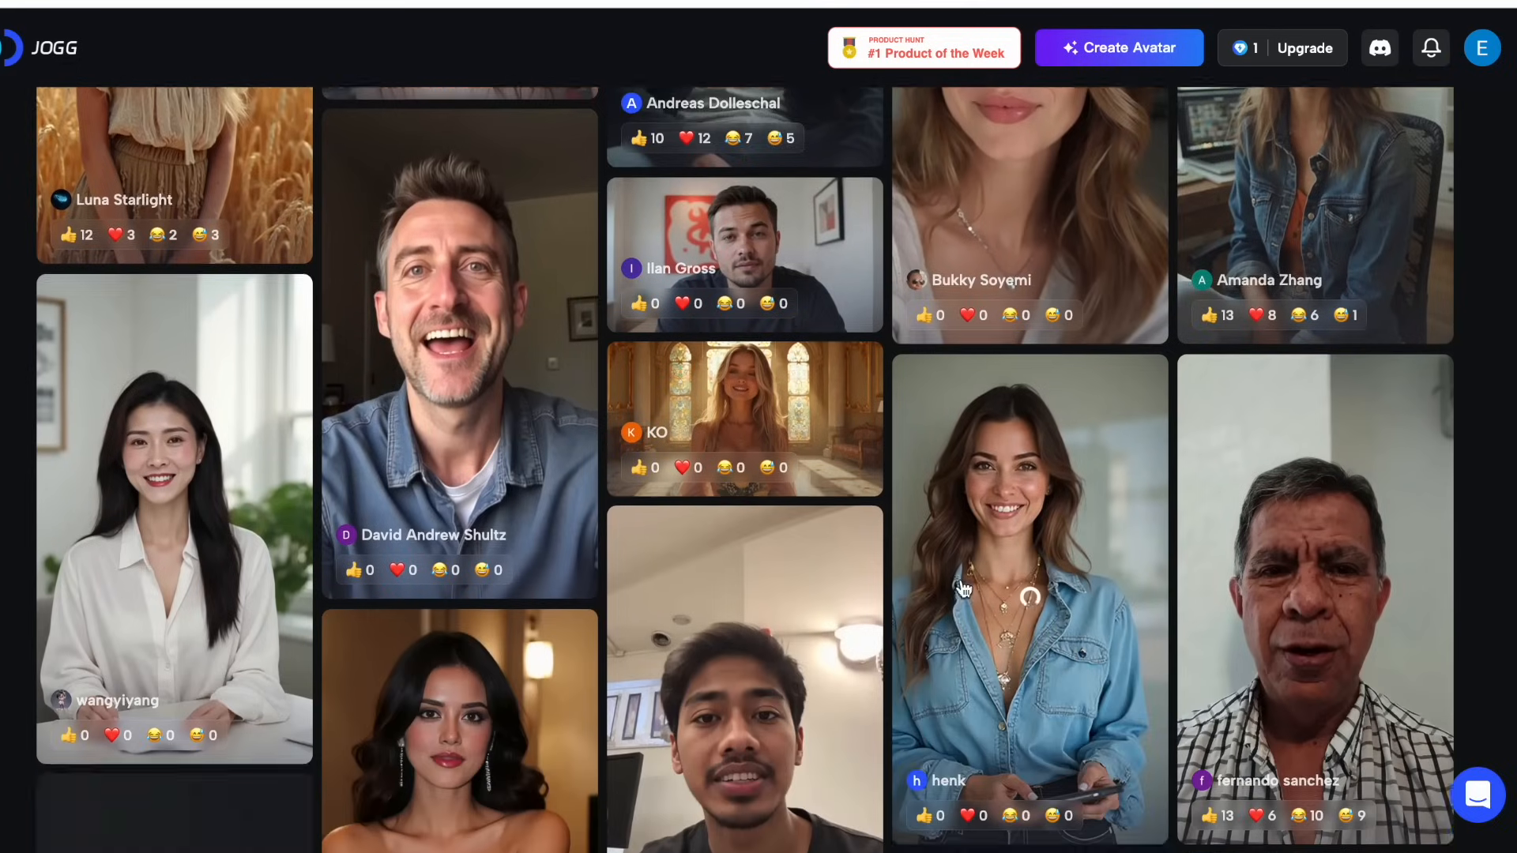
pyautogui.scroll(-3)
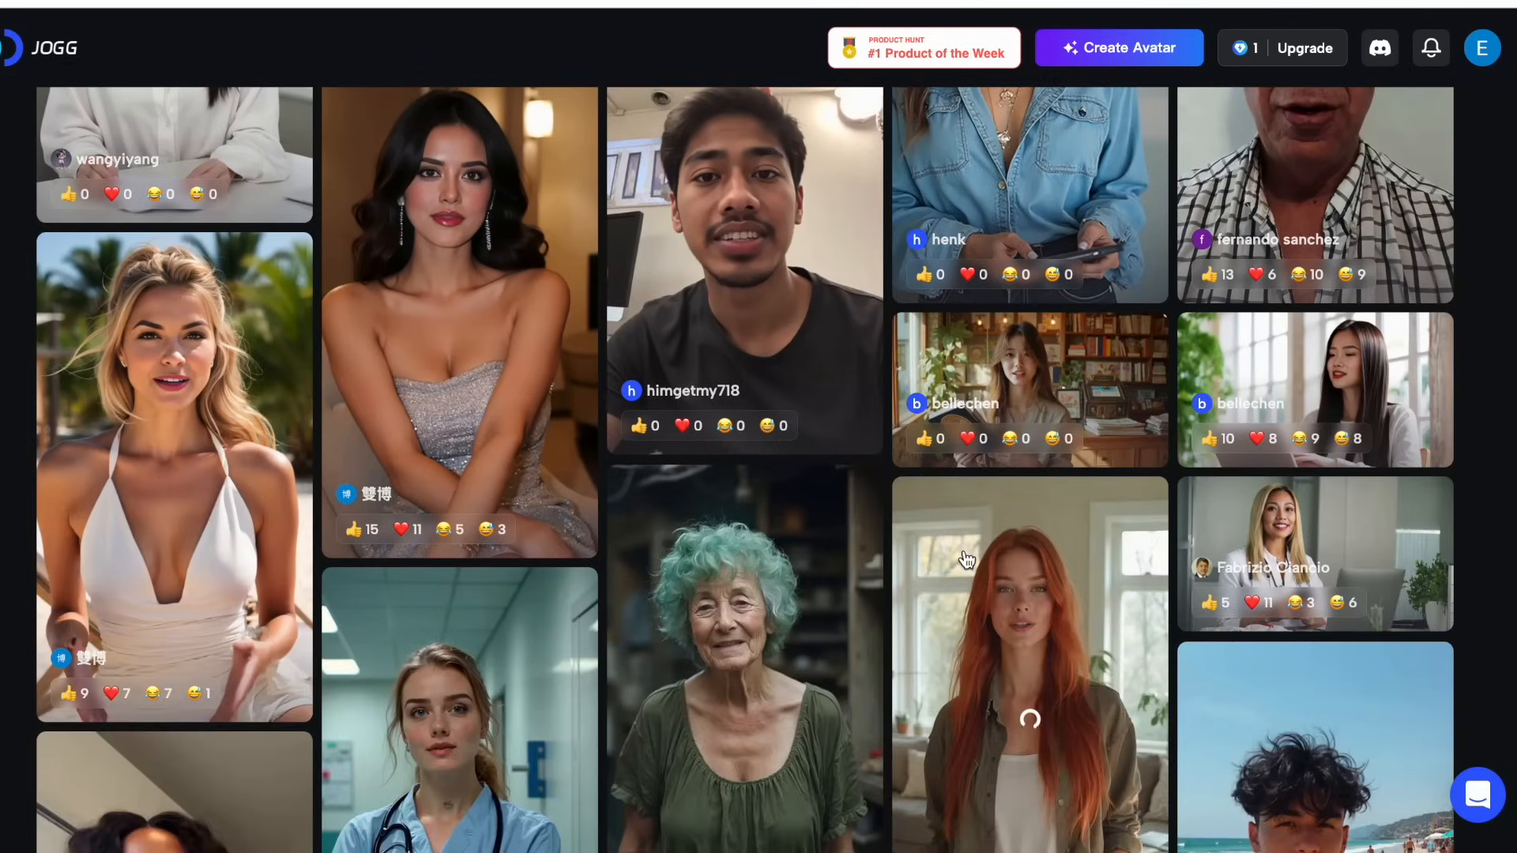
pyautogui.scroll(-3)
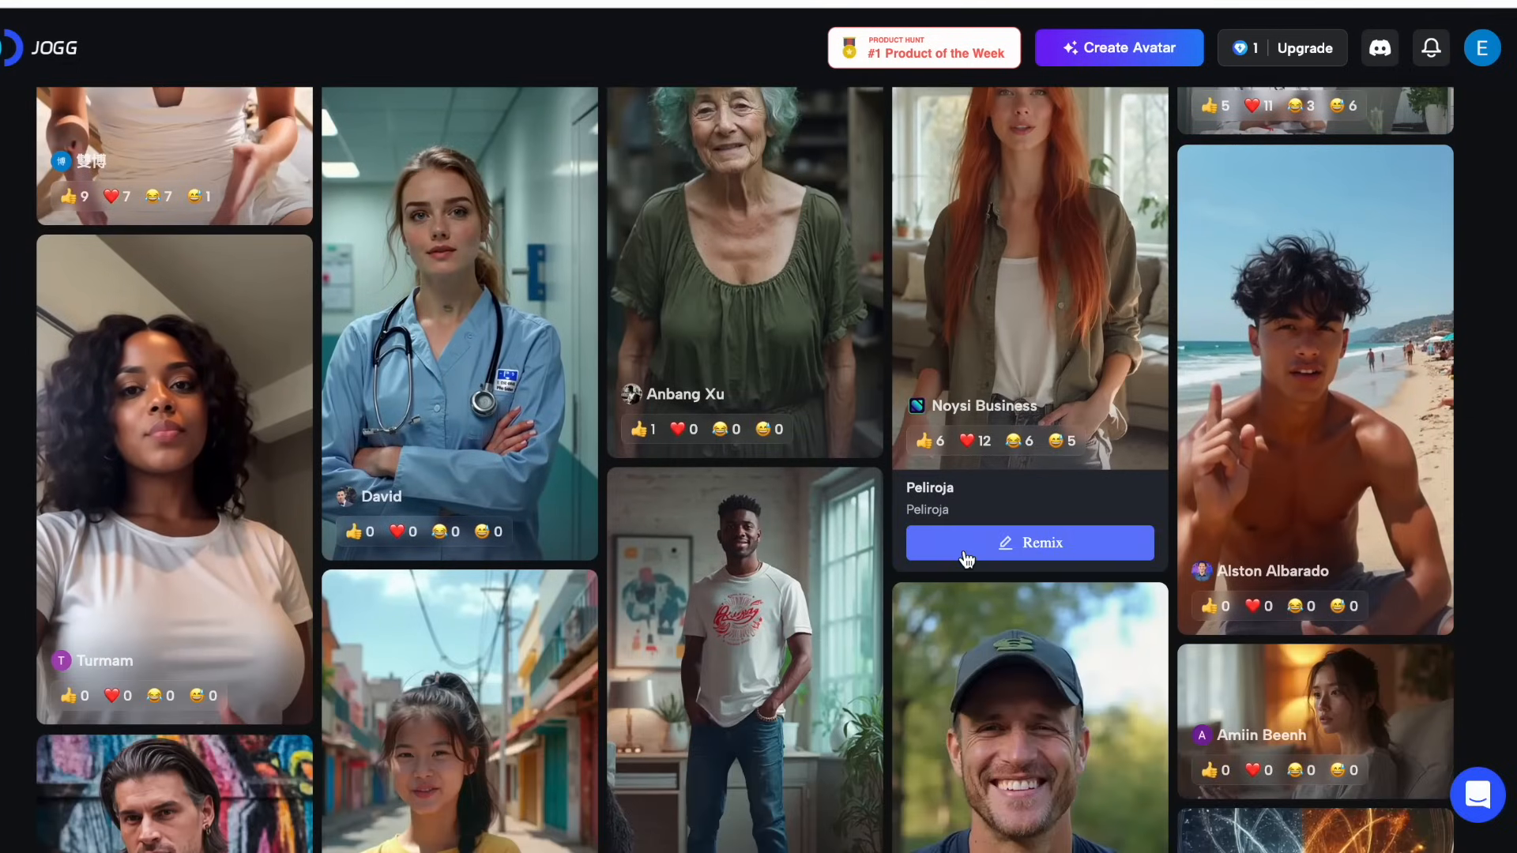
pyautogui.scroll(-3)
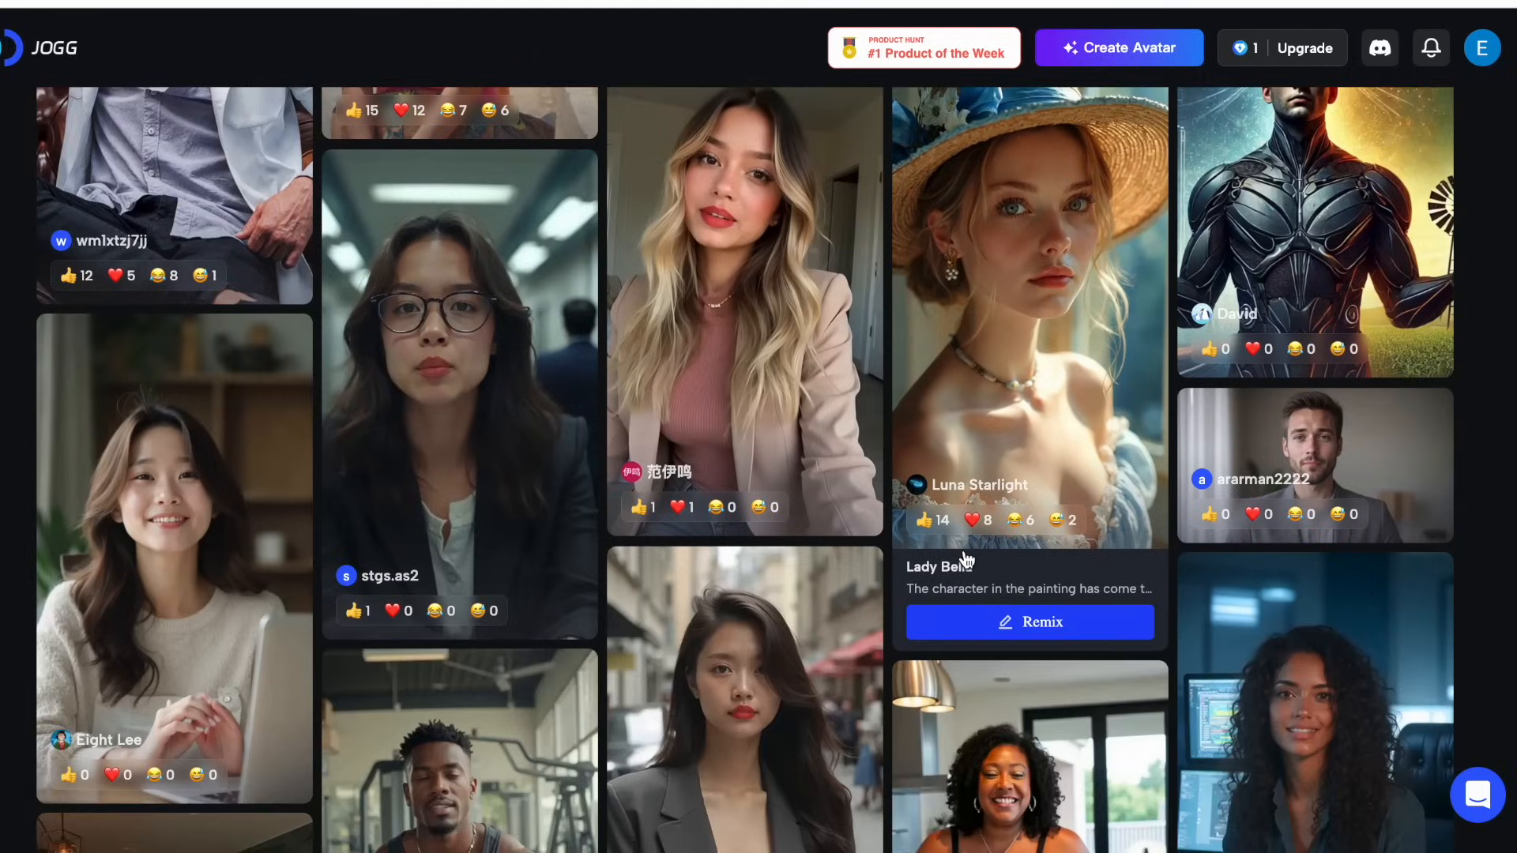
pyautogui.scroll(-3)
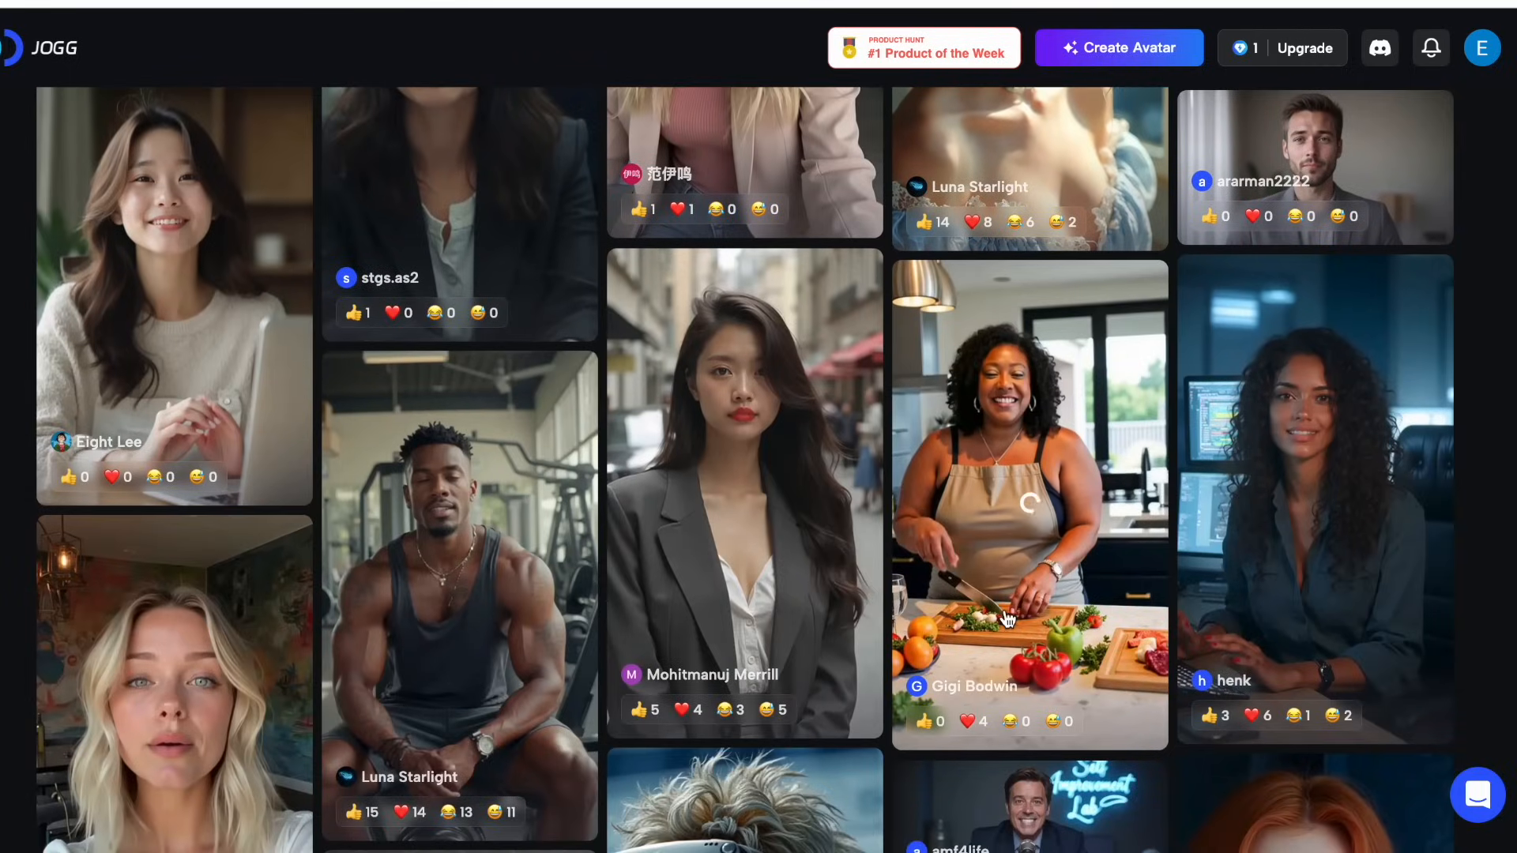
pyautogui.scroll(-3)
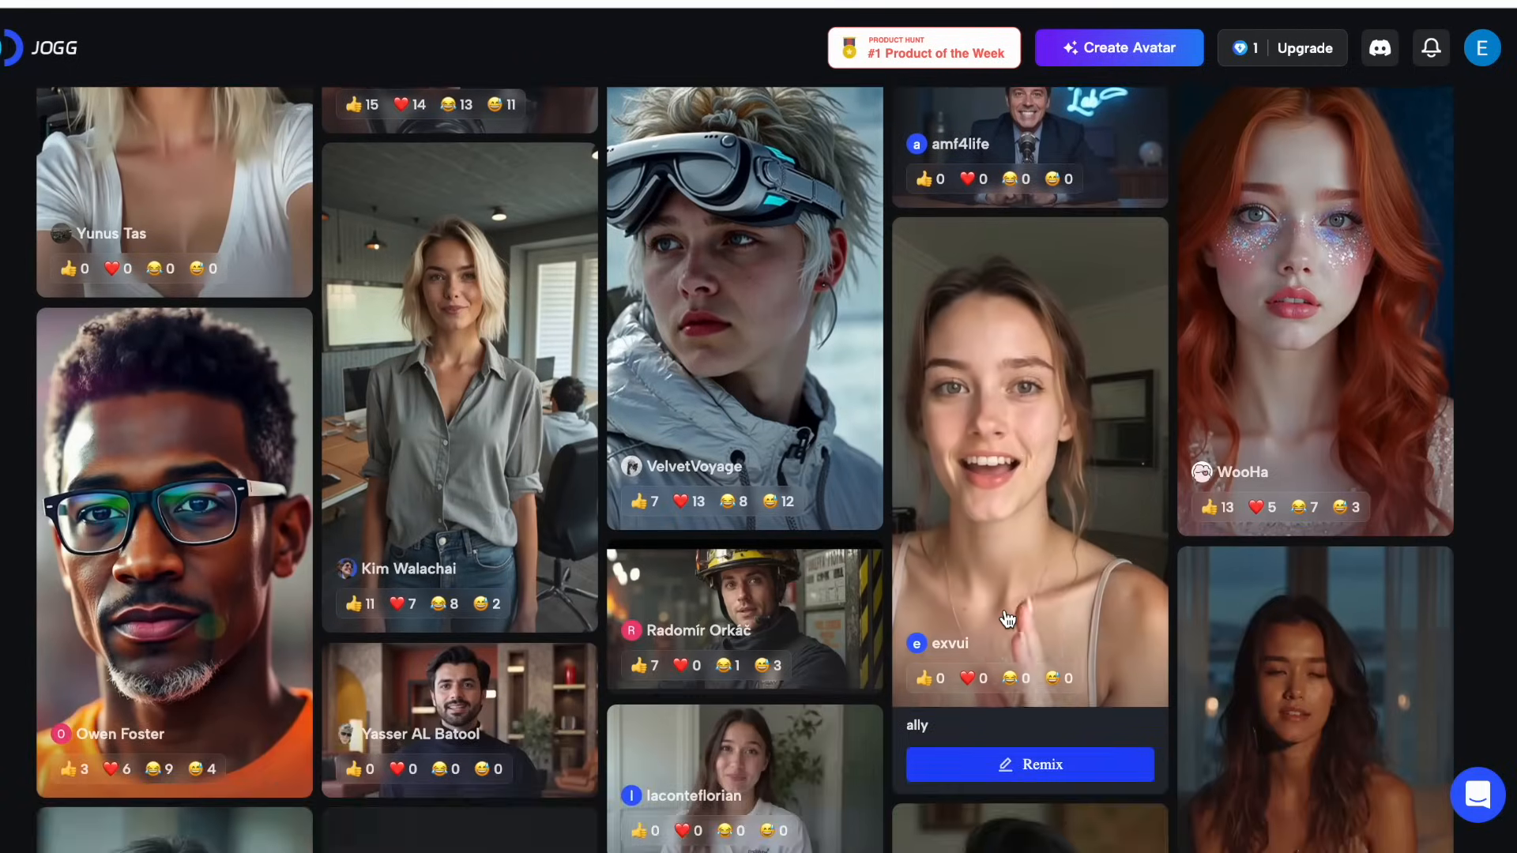
pyautogui.scroll(-3)
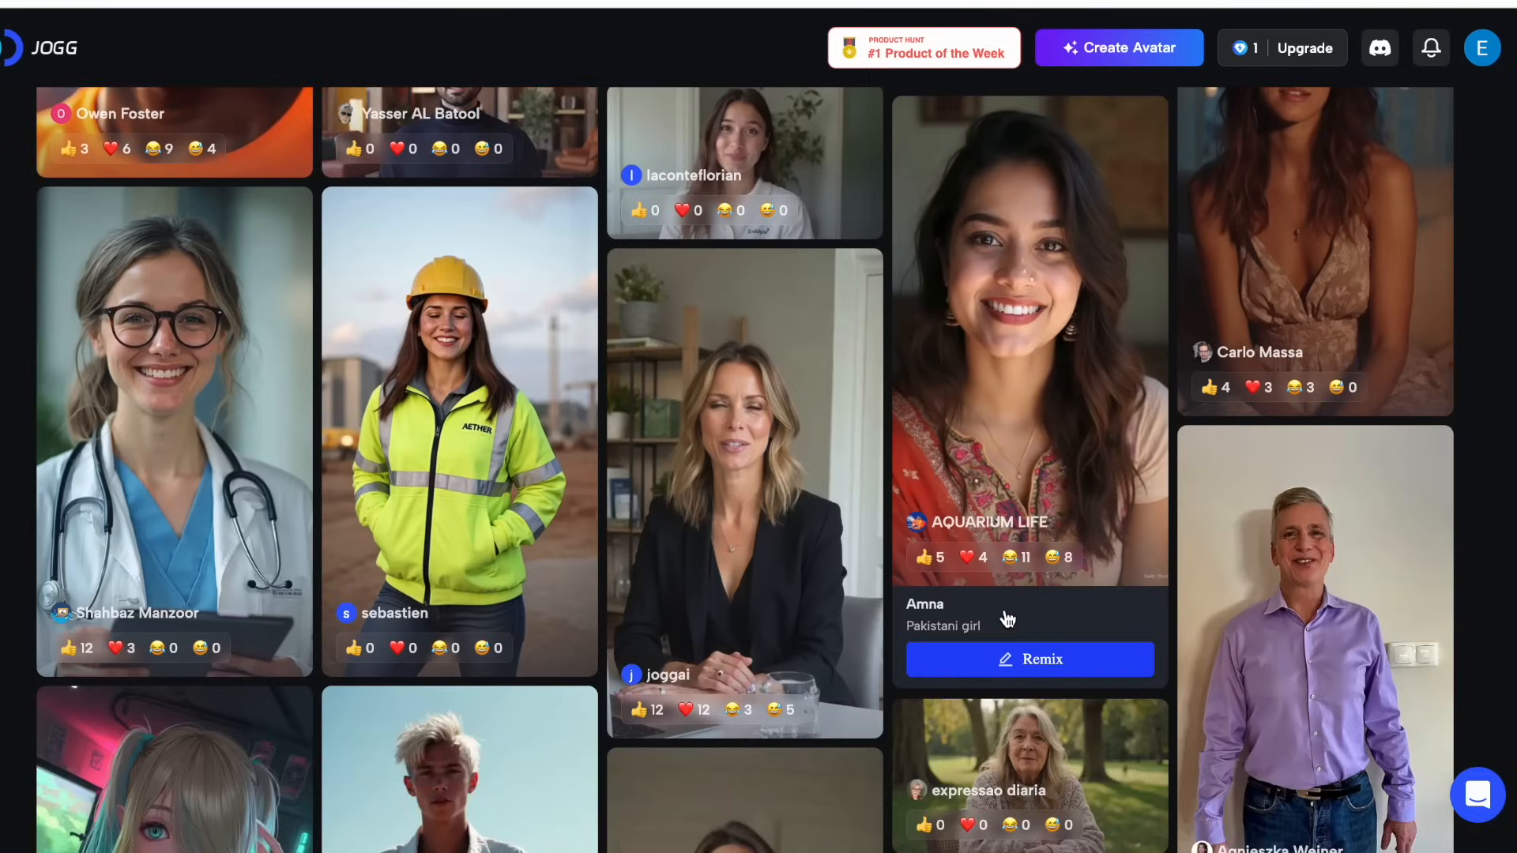
pyautogui.scroll(-3)
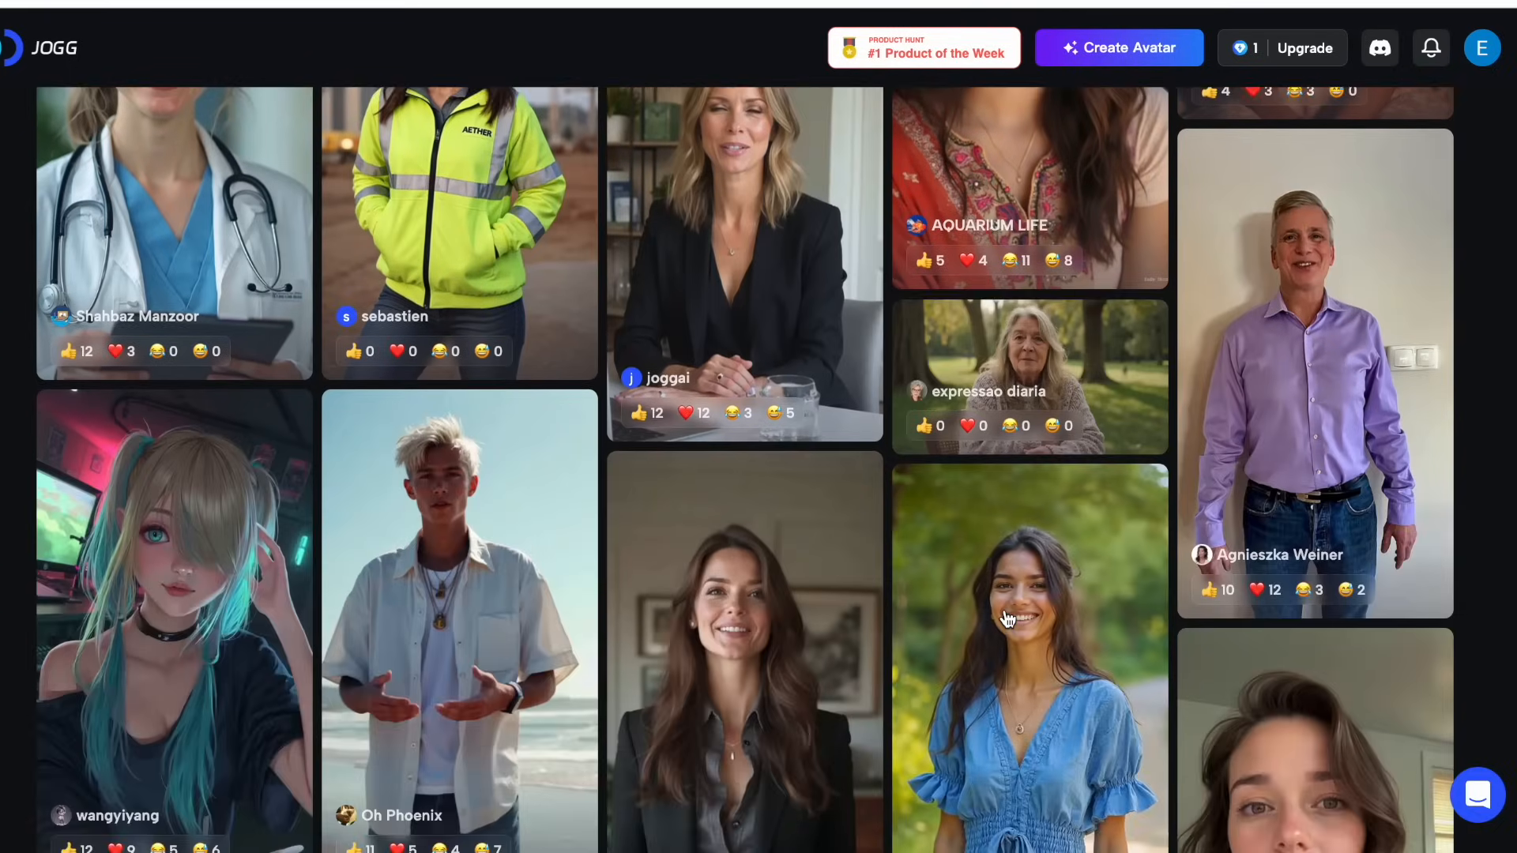
pyautogui.scroll(-3)
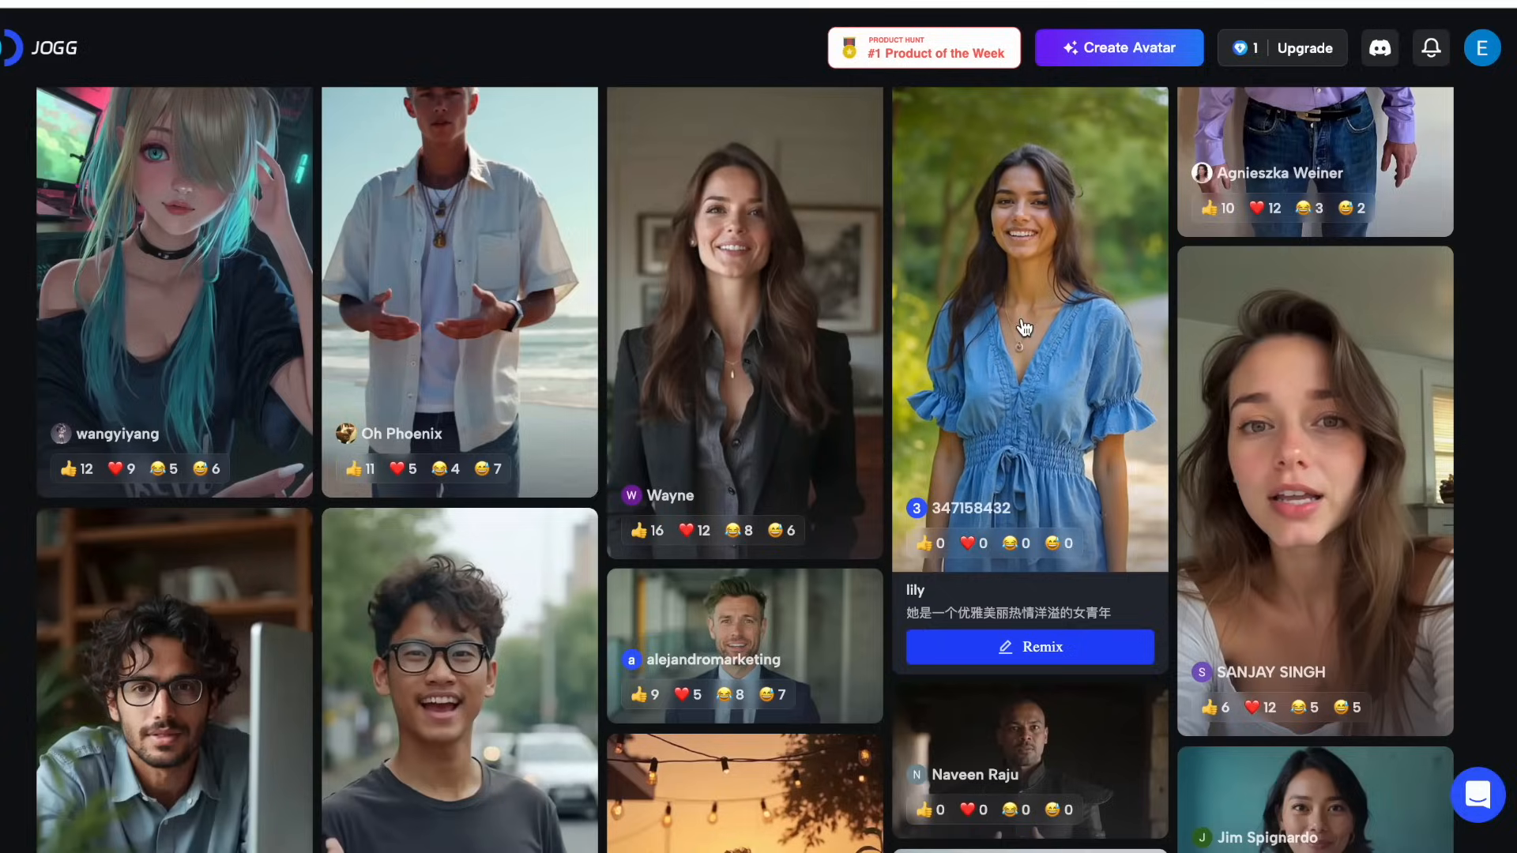
pyautogui.scroll(-3)
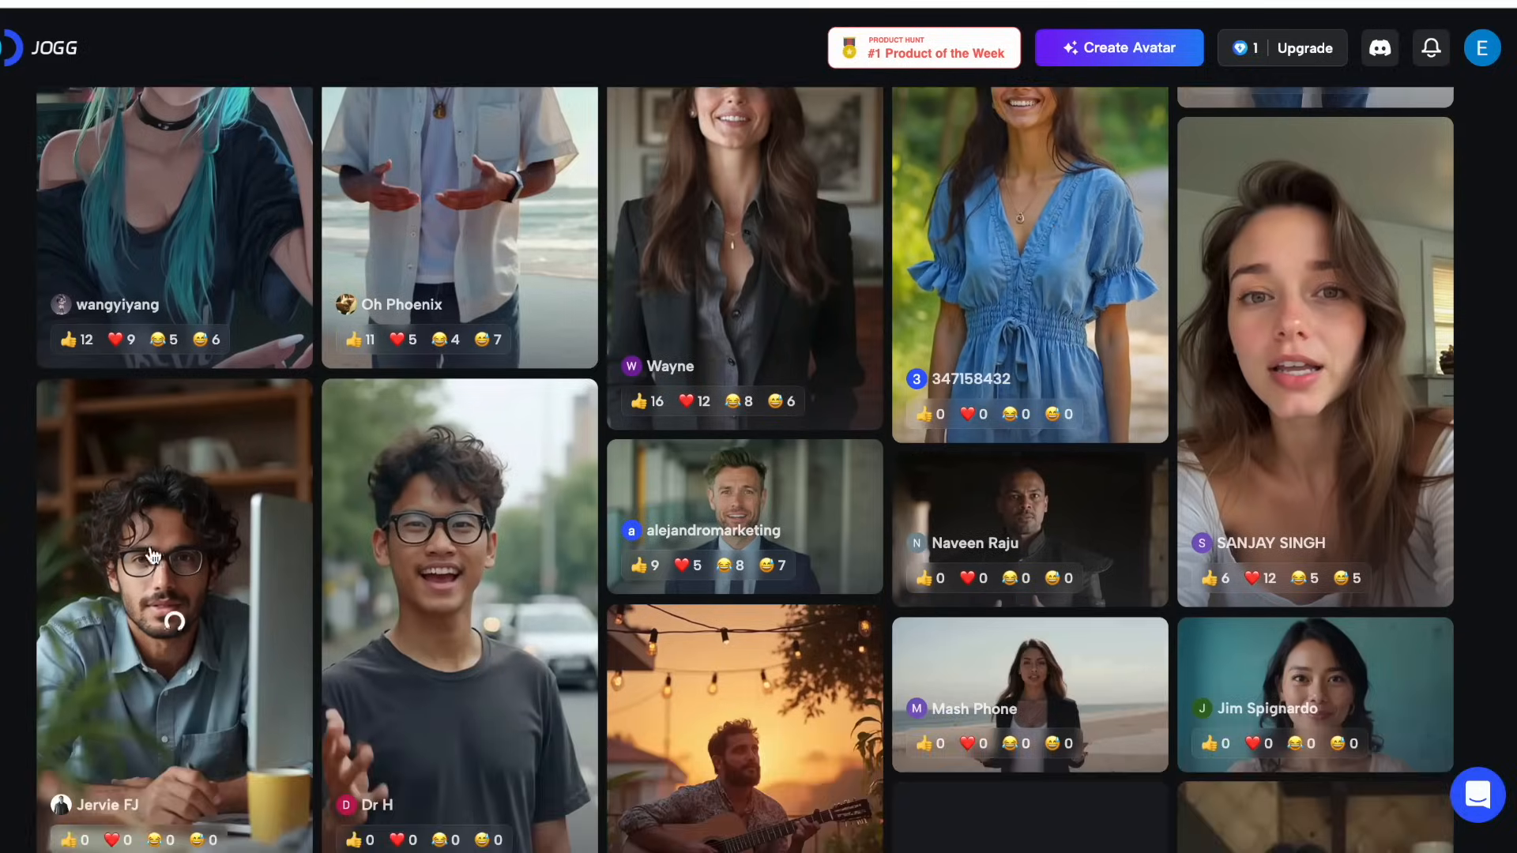
pyautogui.click(172, 599)
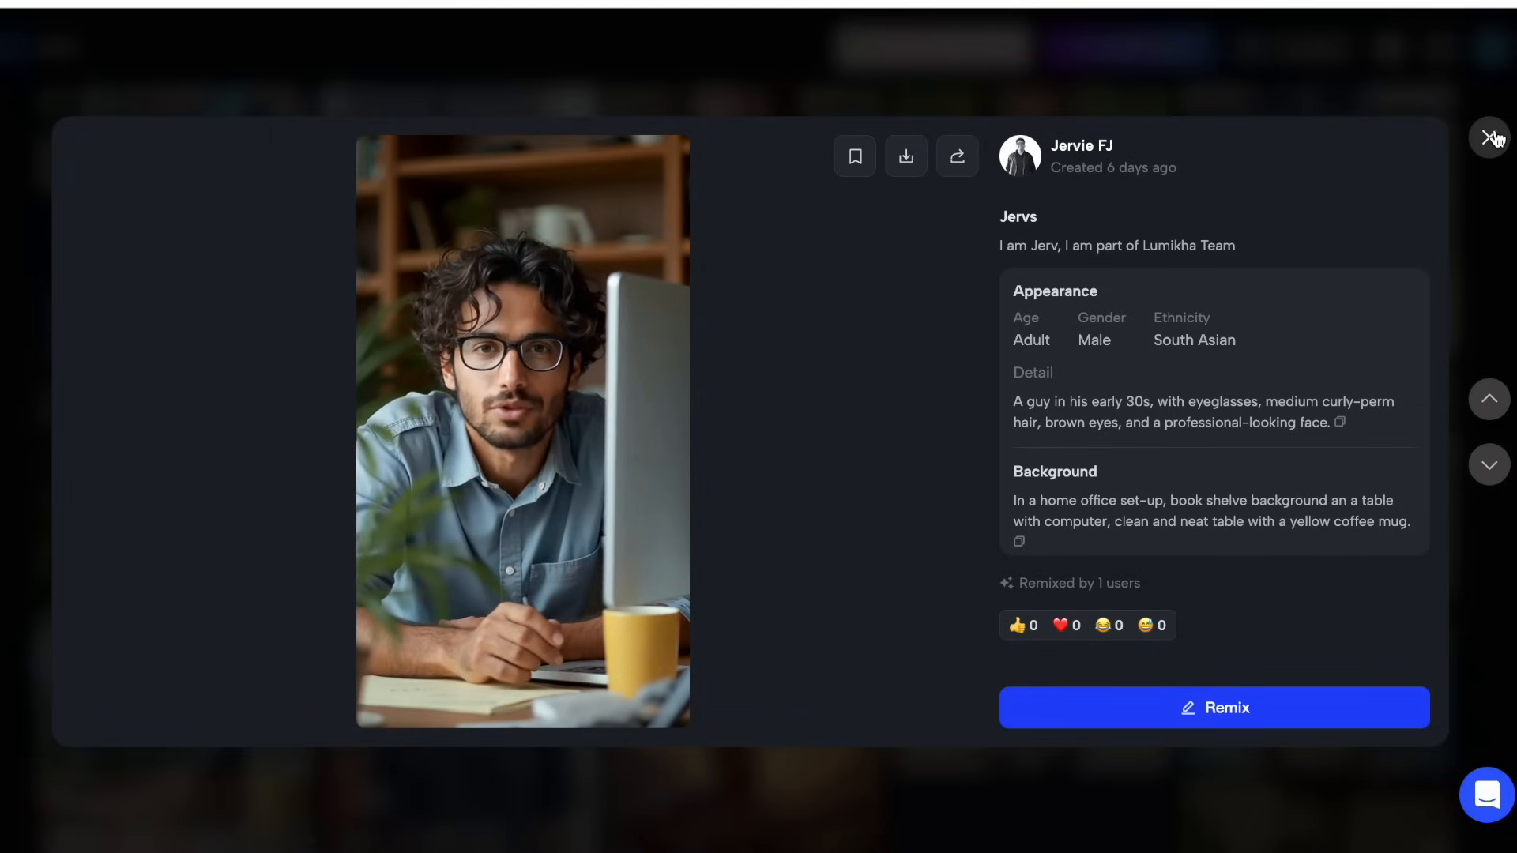
pyautogui.click(1490, 137)
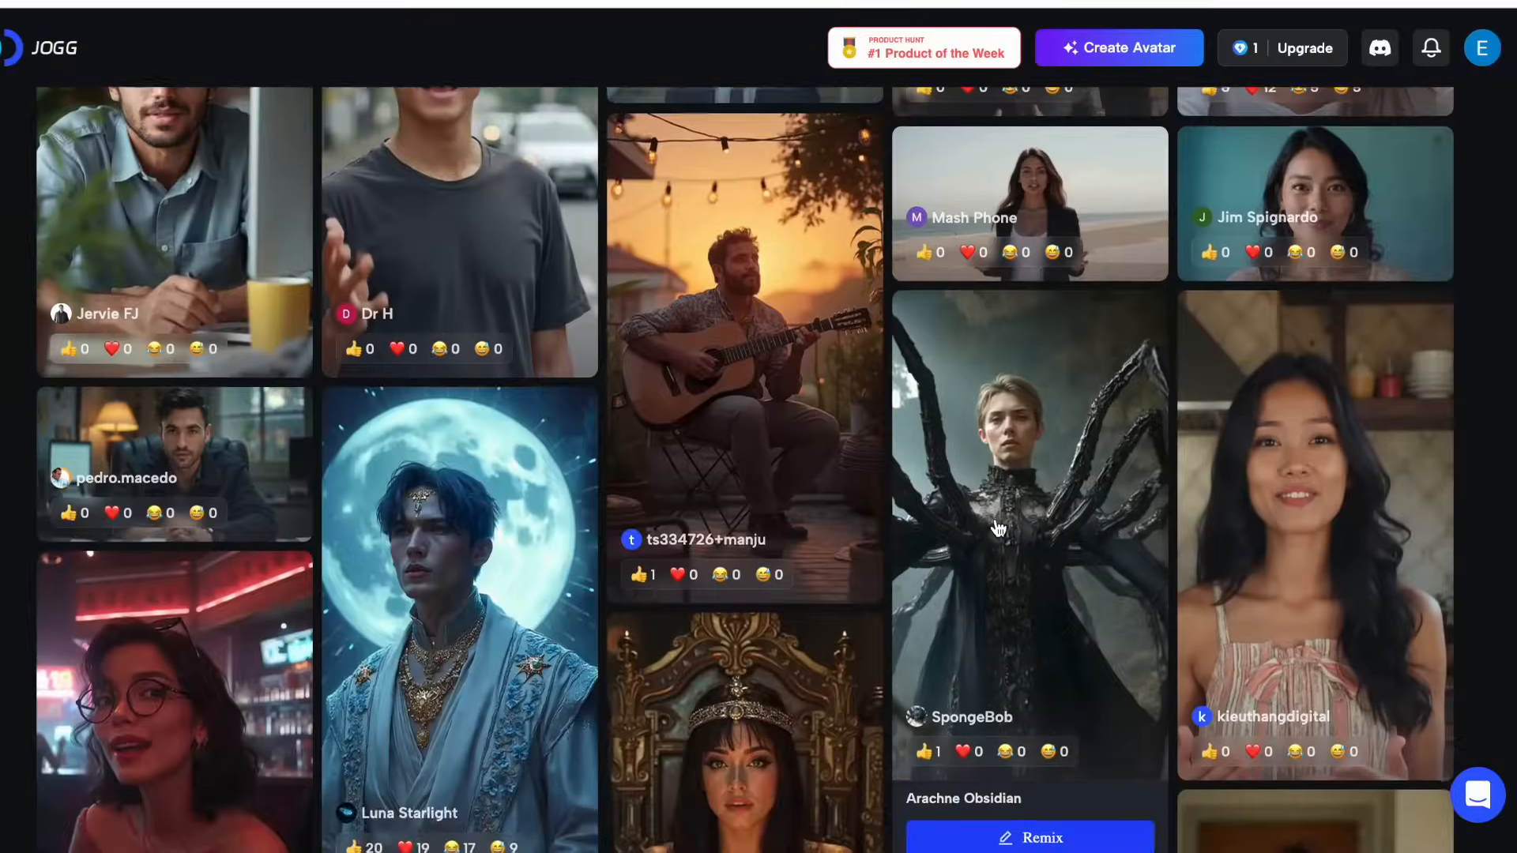
pyautogui.click(1028, 203)
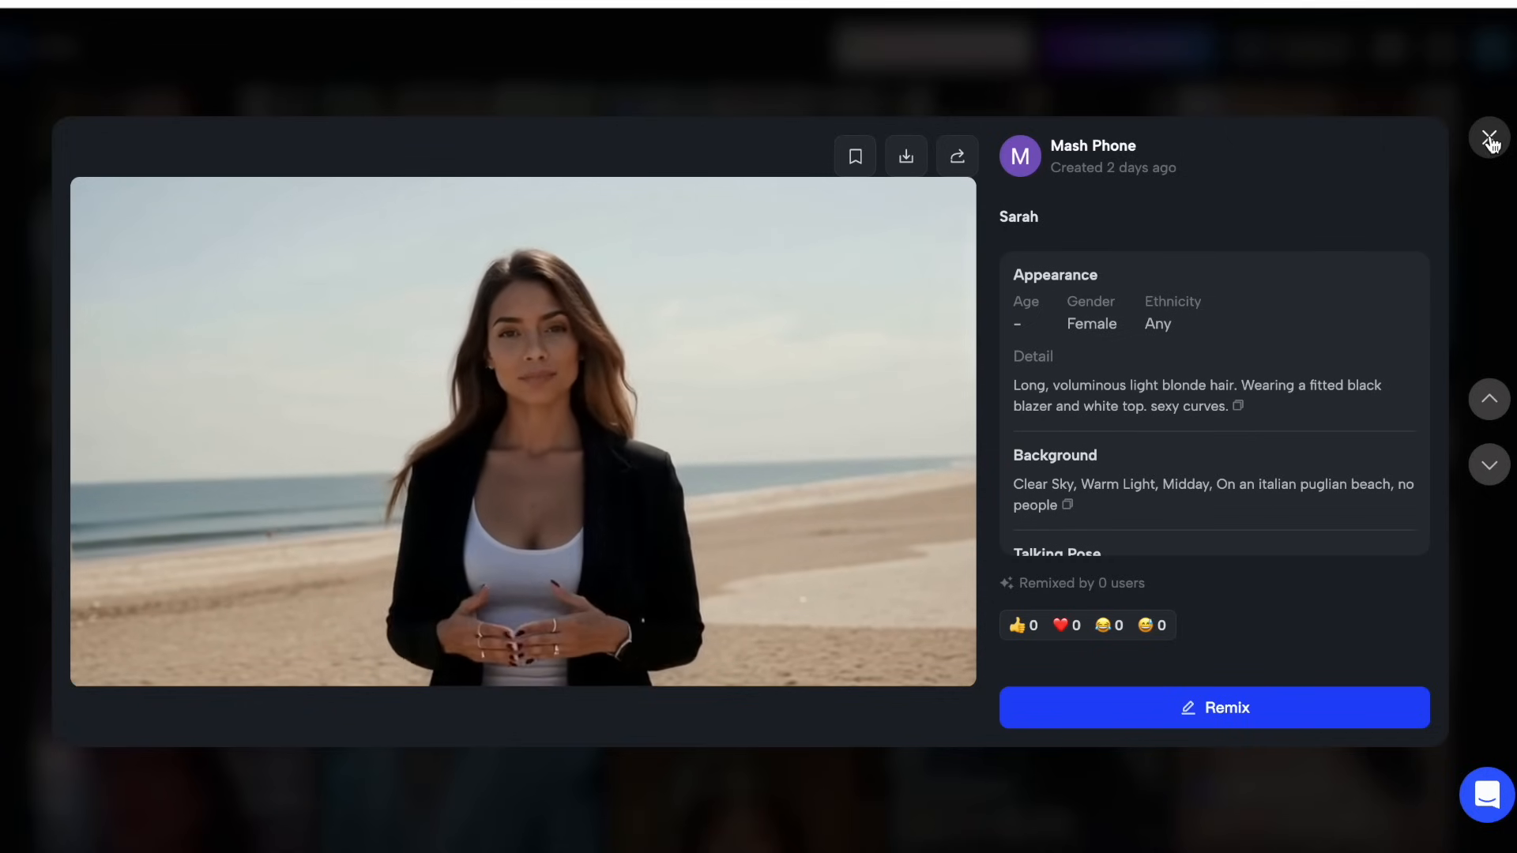
pyautogui.click(1488, 138)
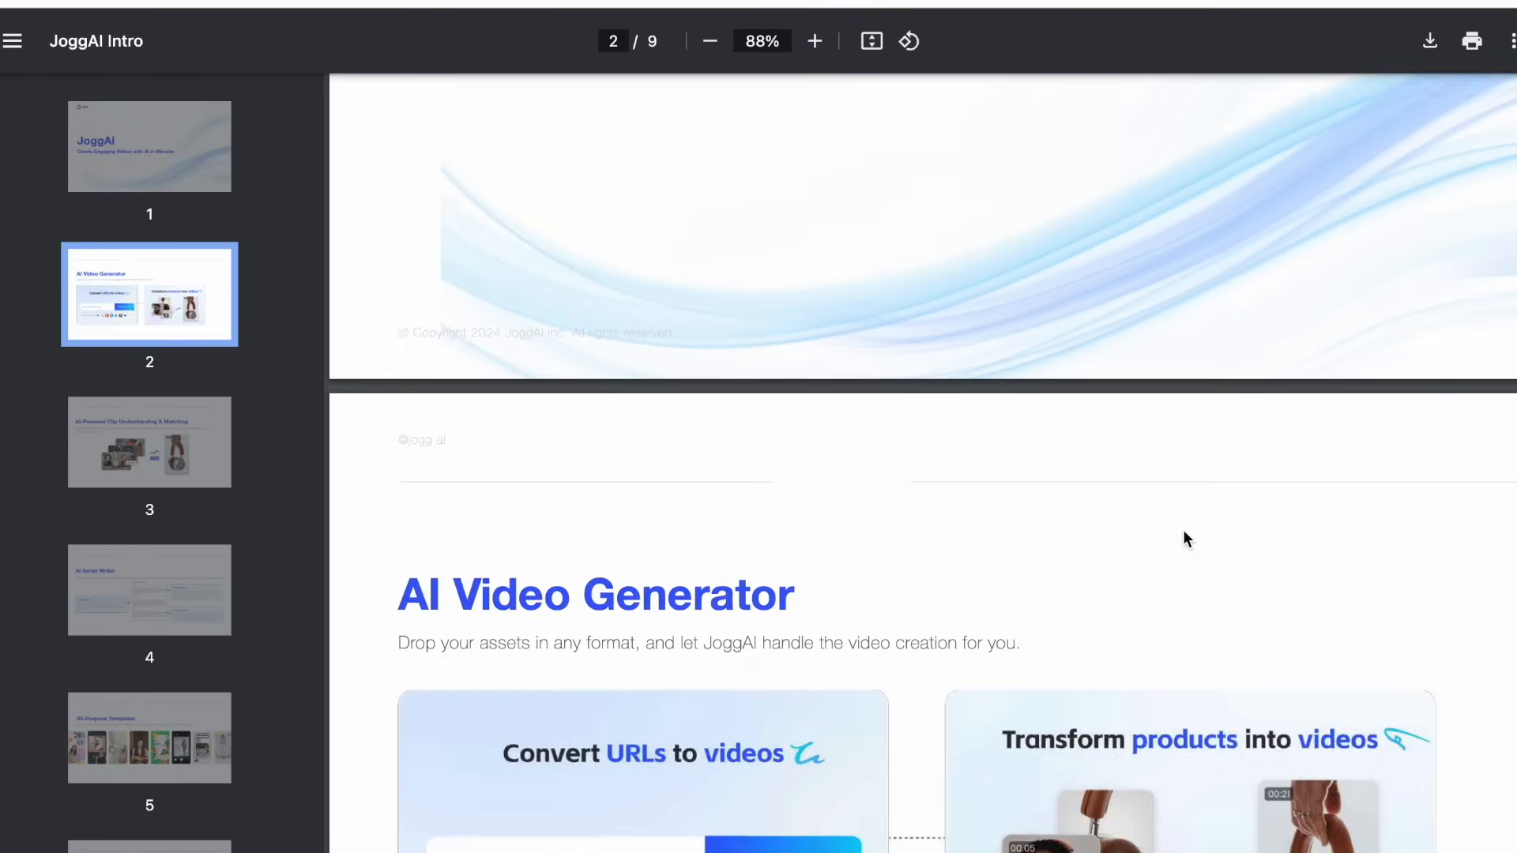
# - Zoom in and out on the page 2 and 3 illustrations, then jump to page 4, AI Script Writer
pyautogui.scroll(-3)
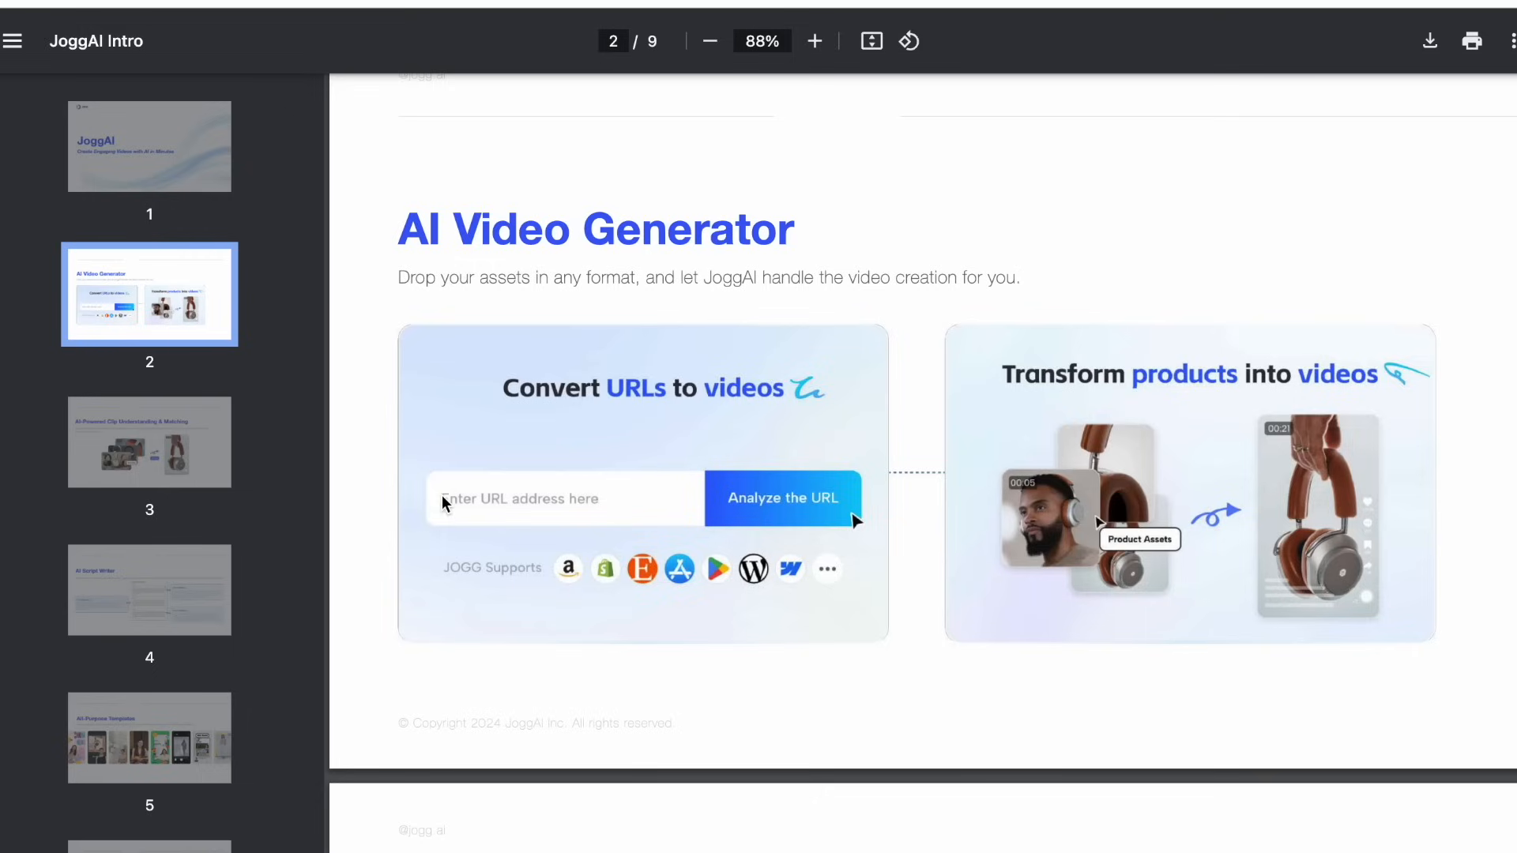
pyautogui.moveTo(598, 586)
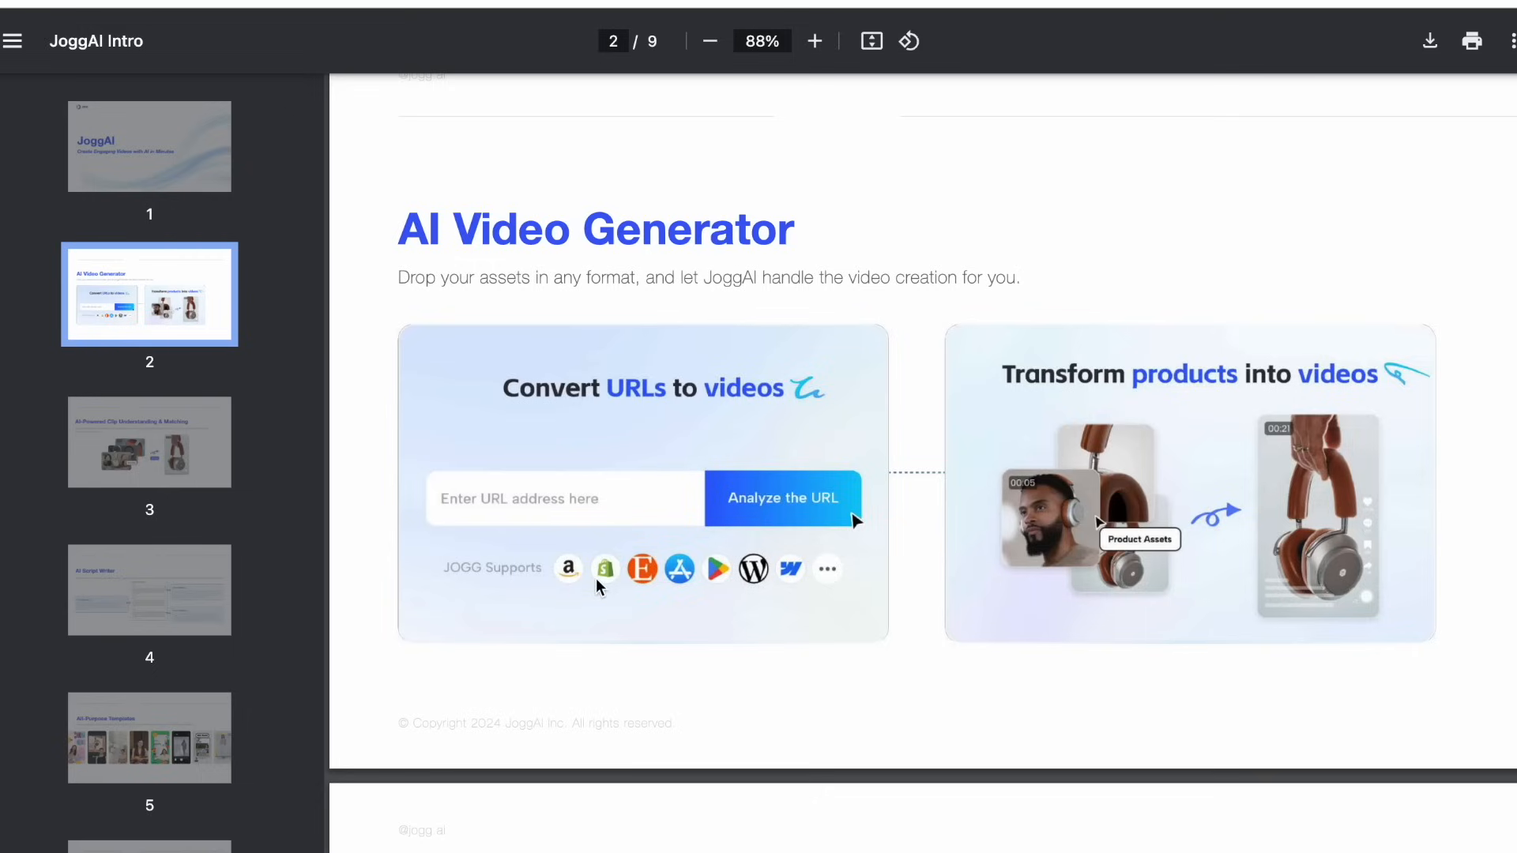
pyautogui.moveTo(1080, 556)
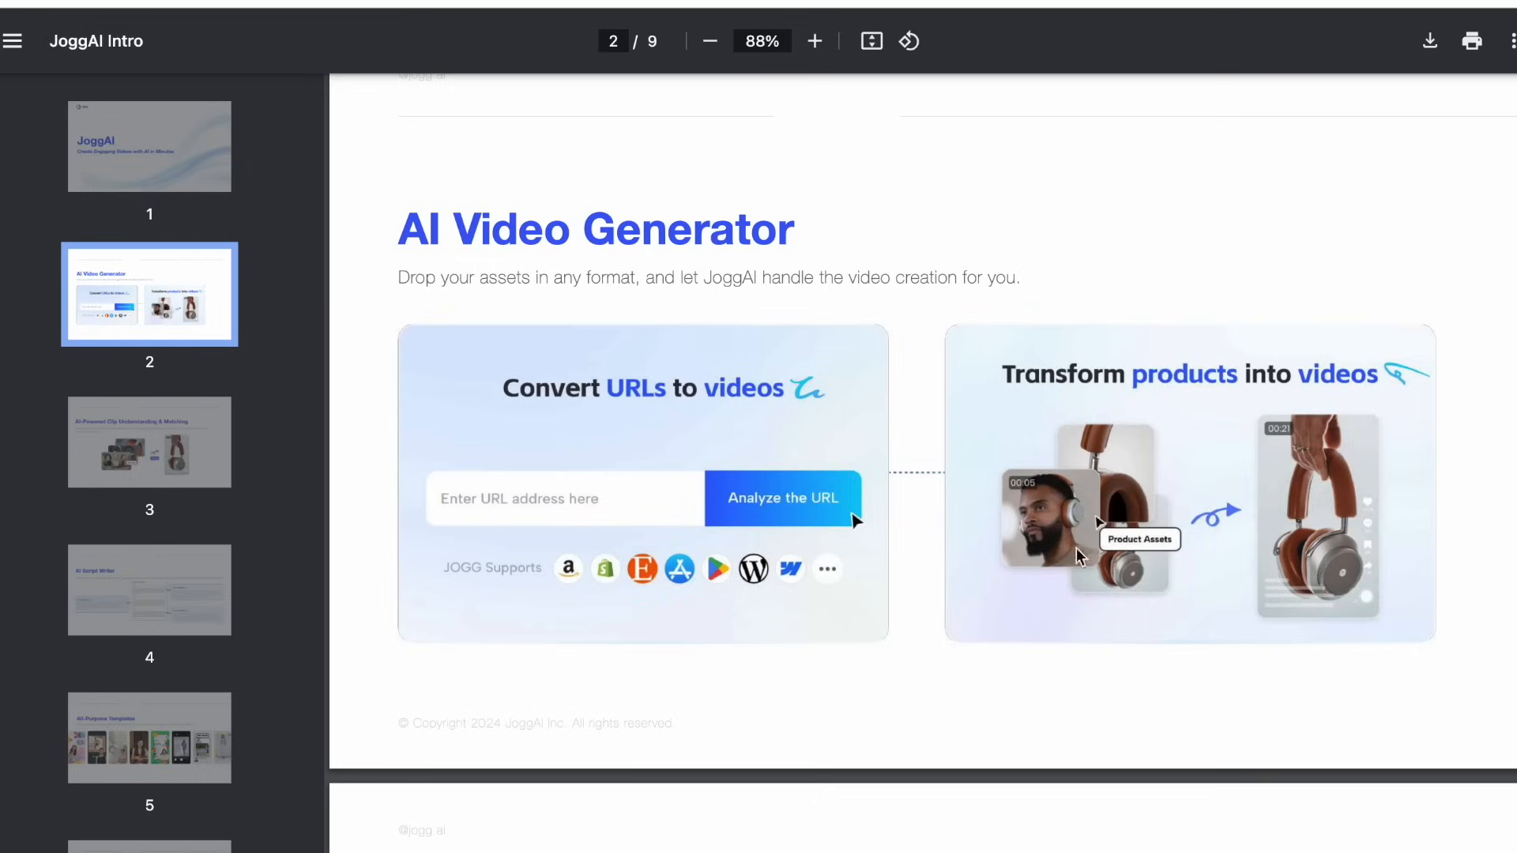
pyautogui.click(814, 41)
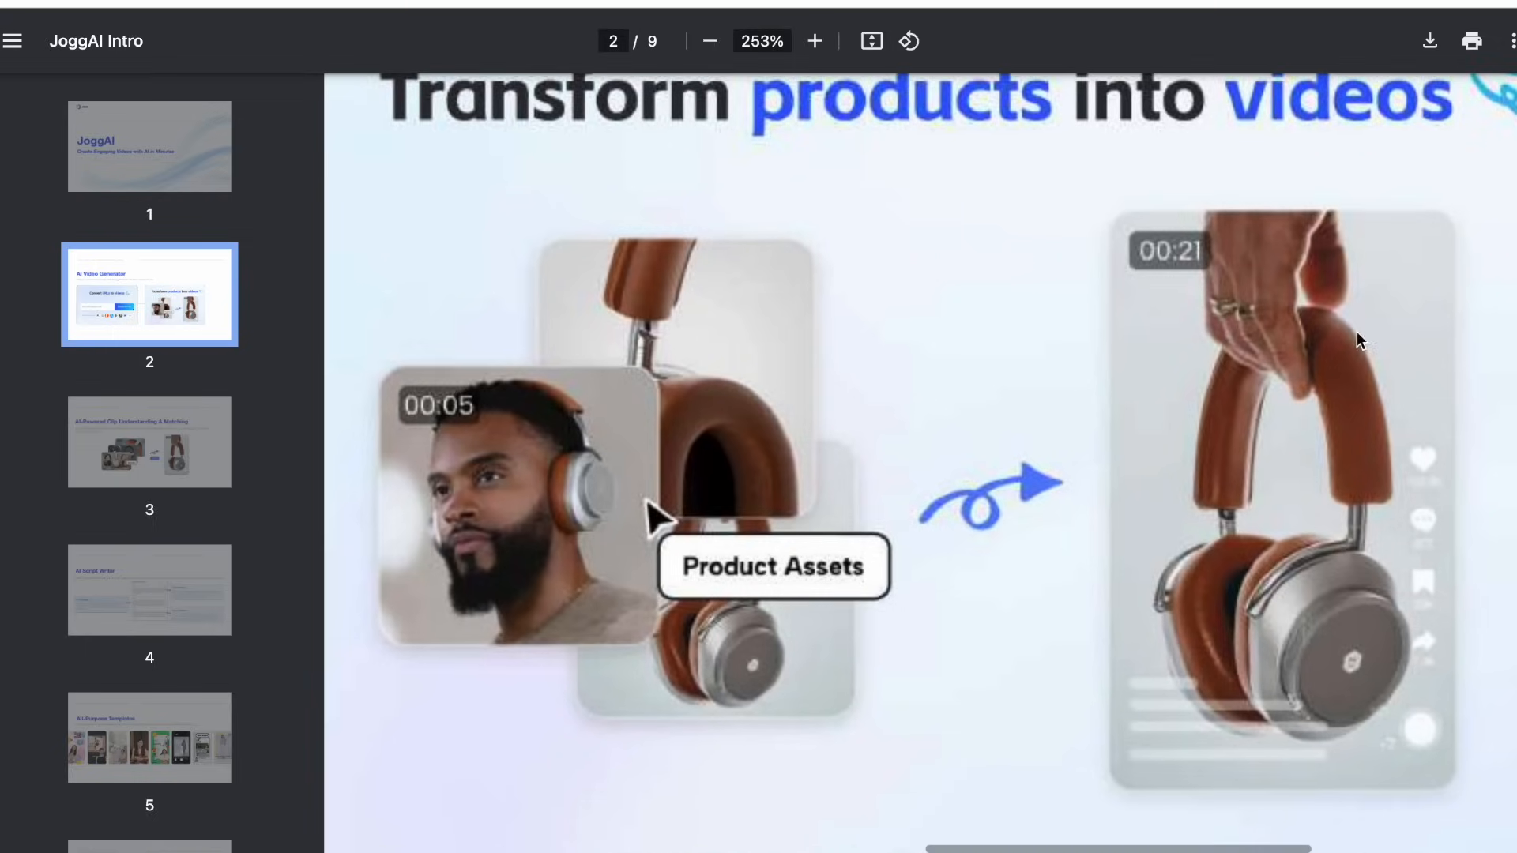
pyautogui.click(709, 40)
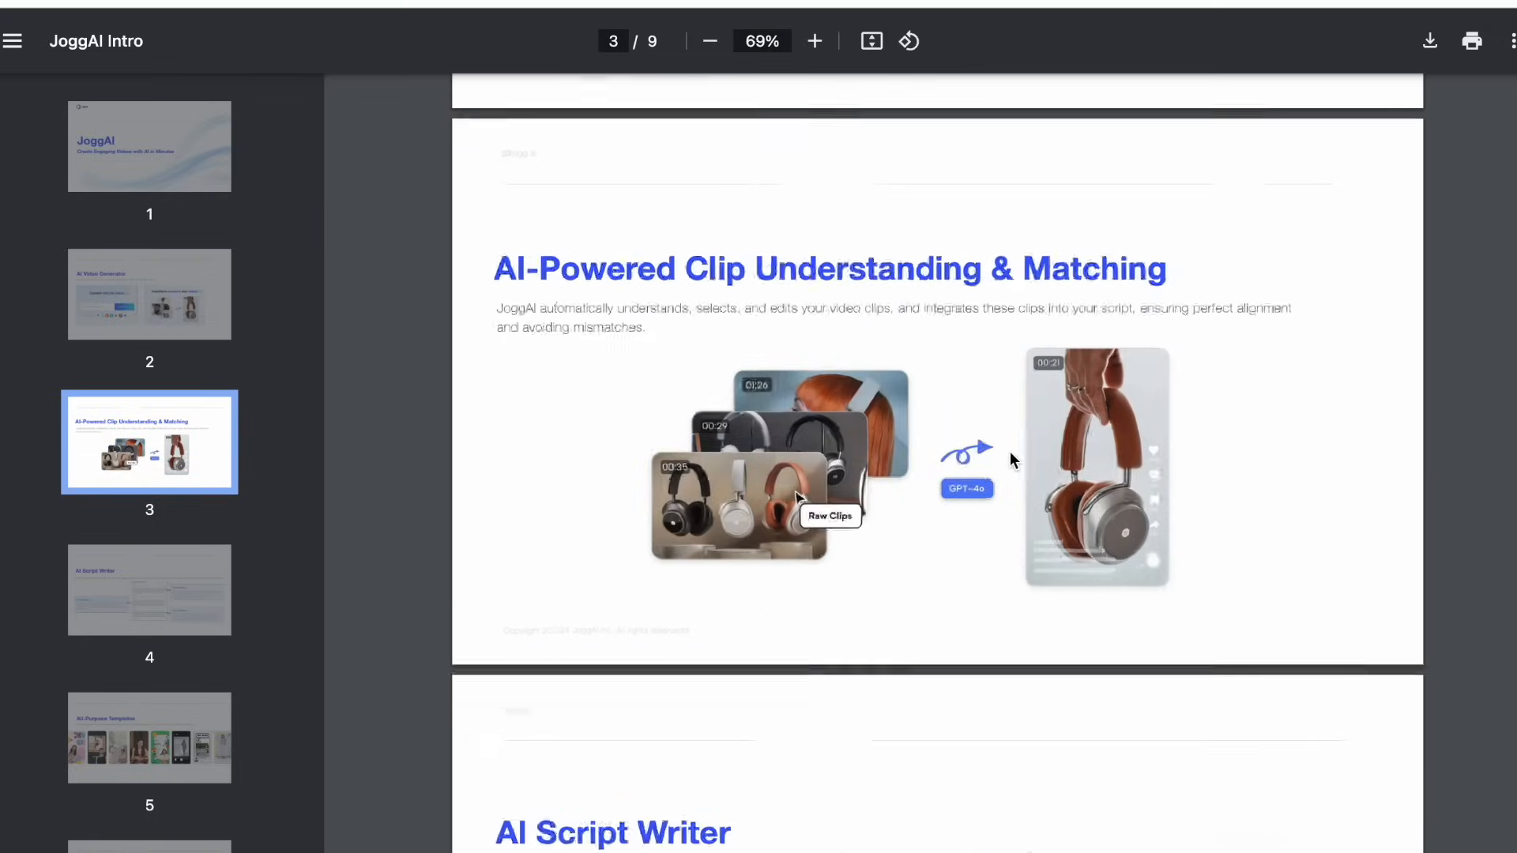
pyautogui.click(814, 40)
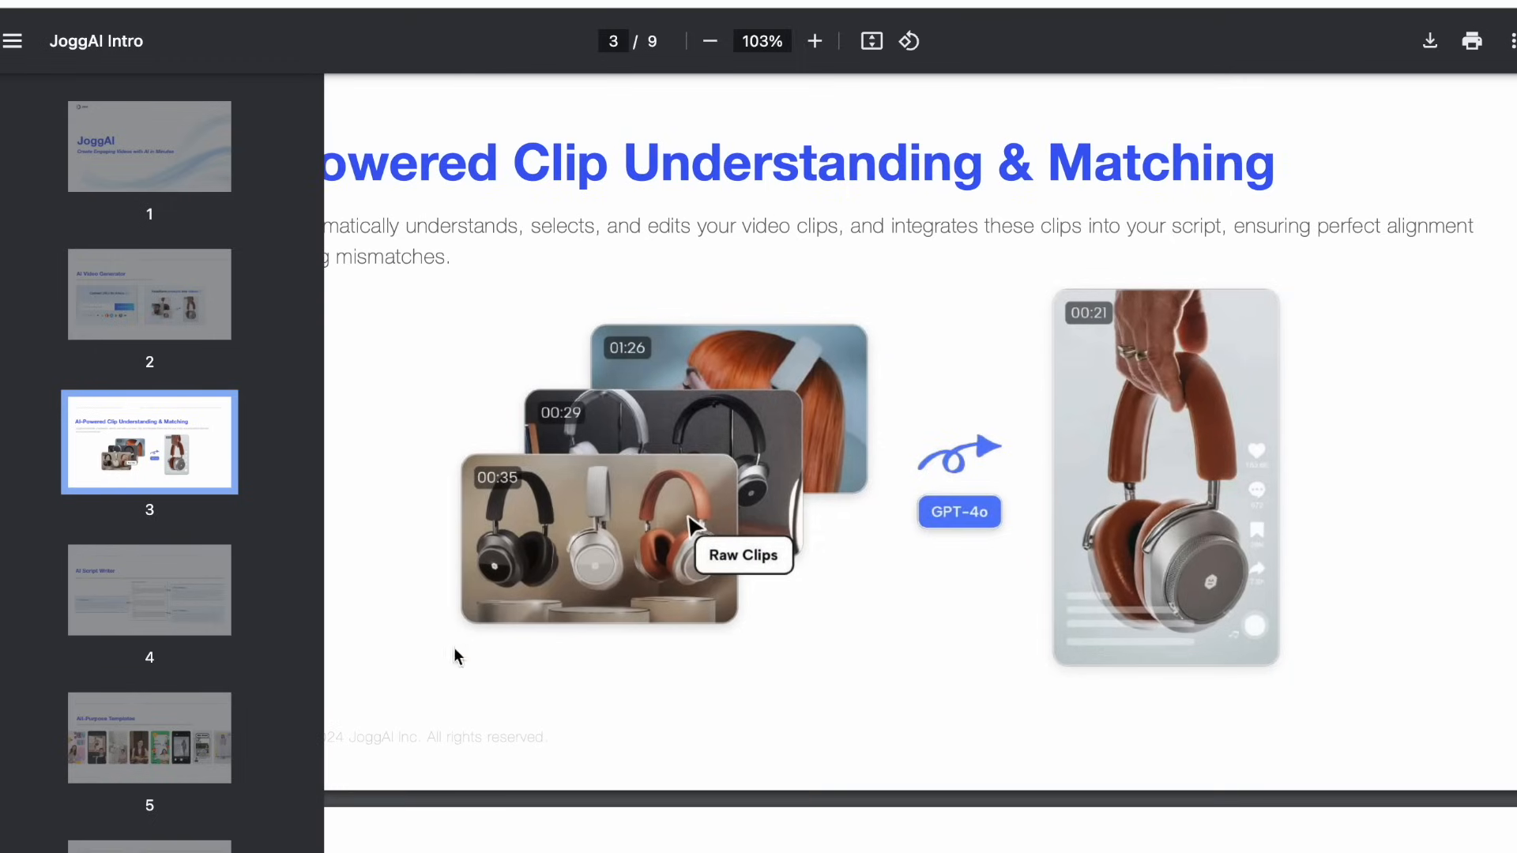
pyautogui.moveTo(1096, 466)
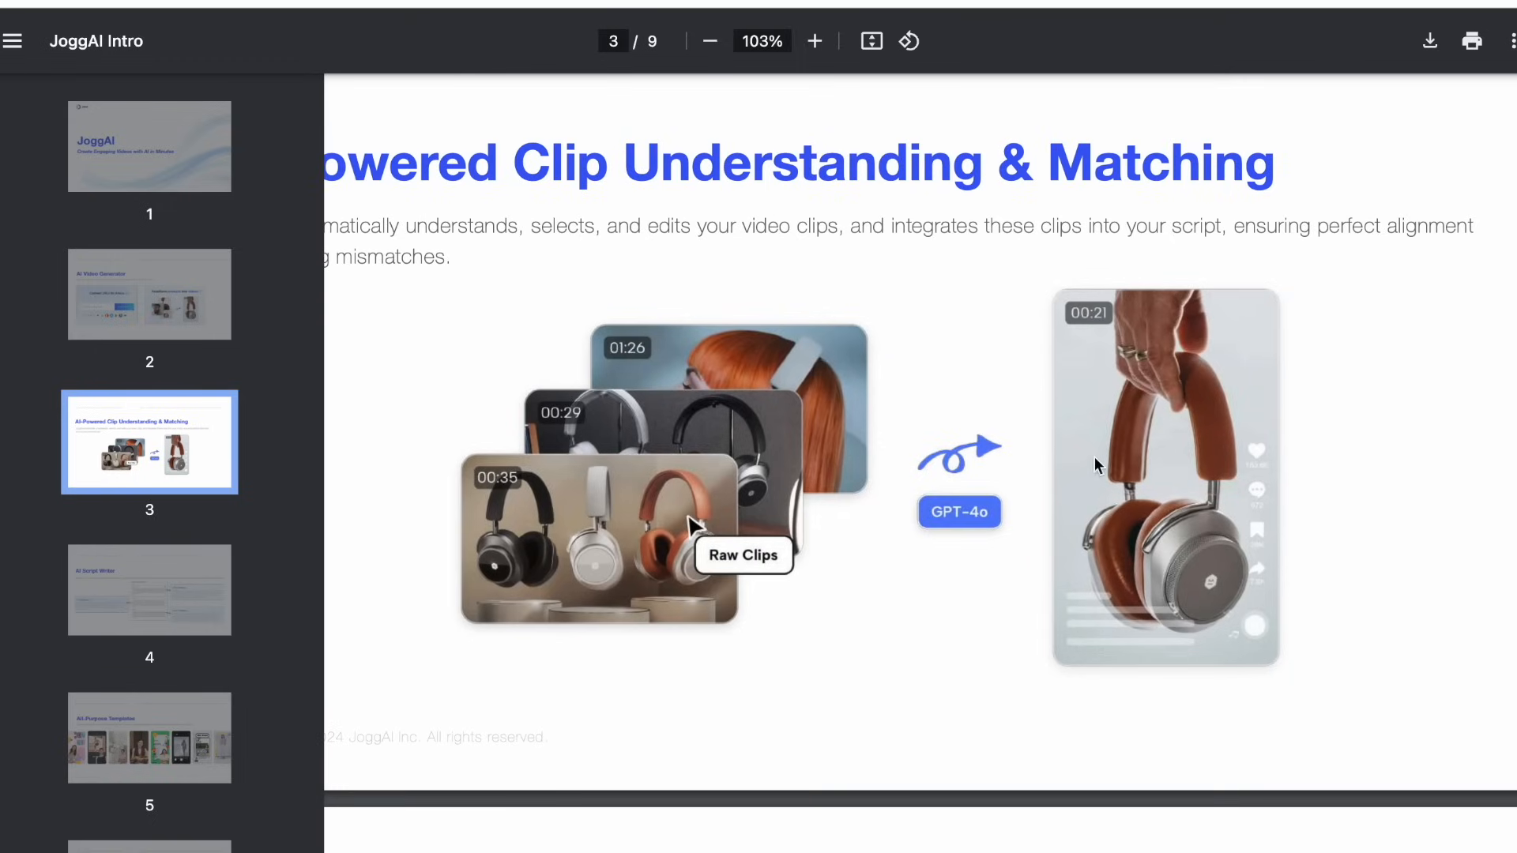
pyautogui.click(709, 40)
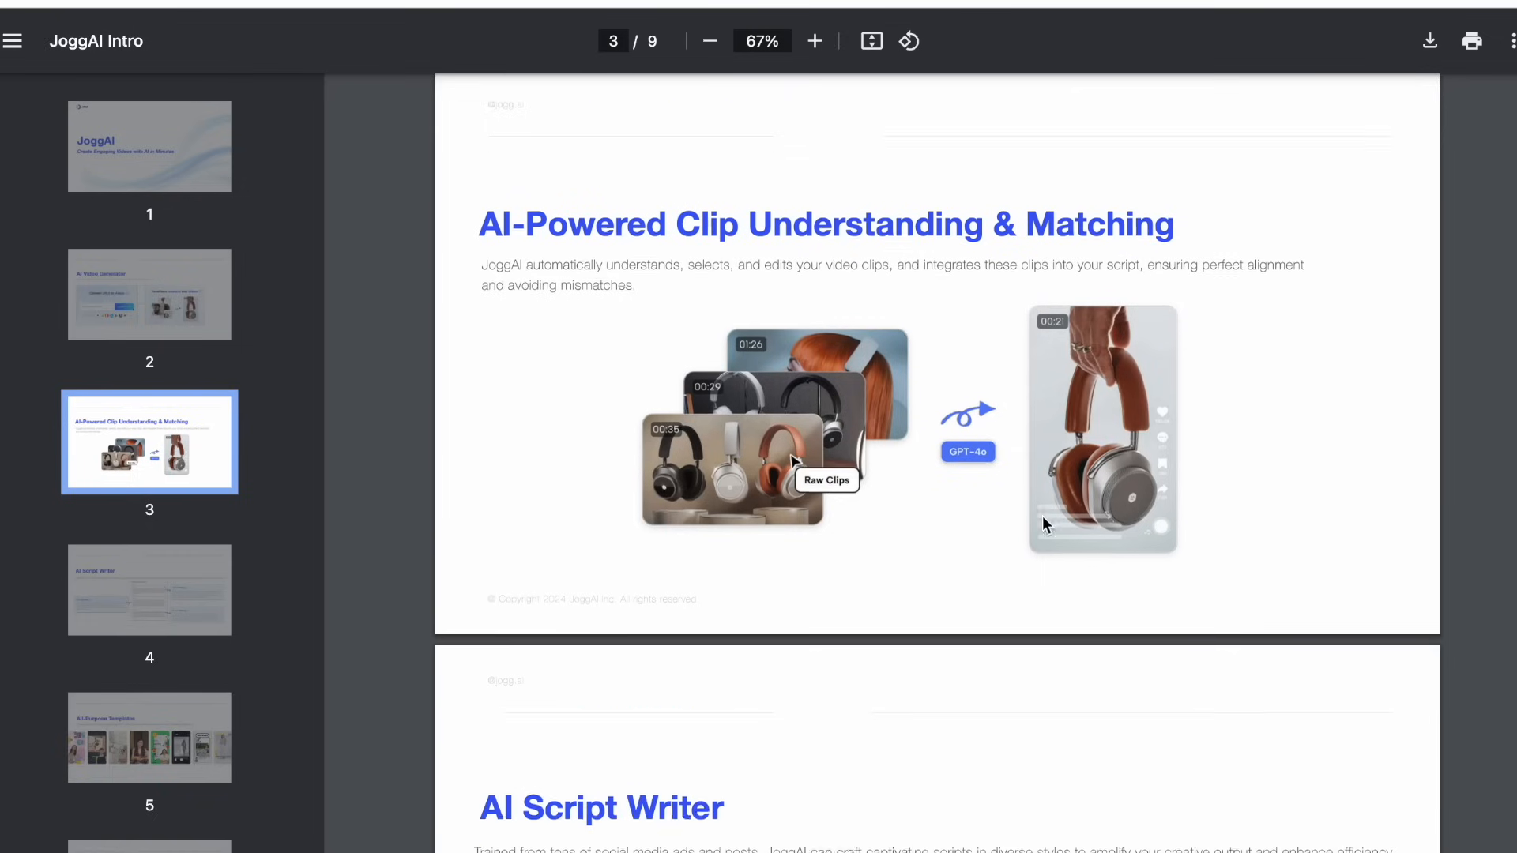
pyautogui.click(150, 590)
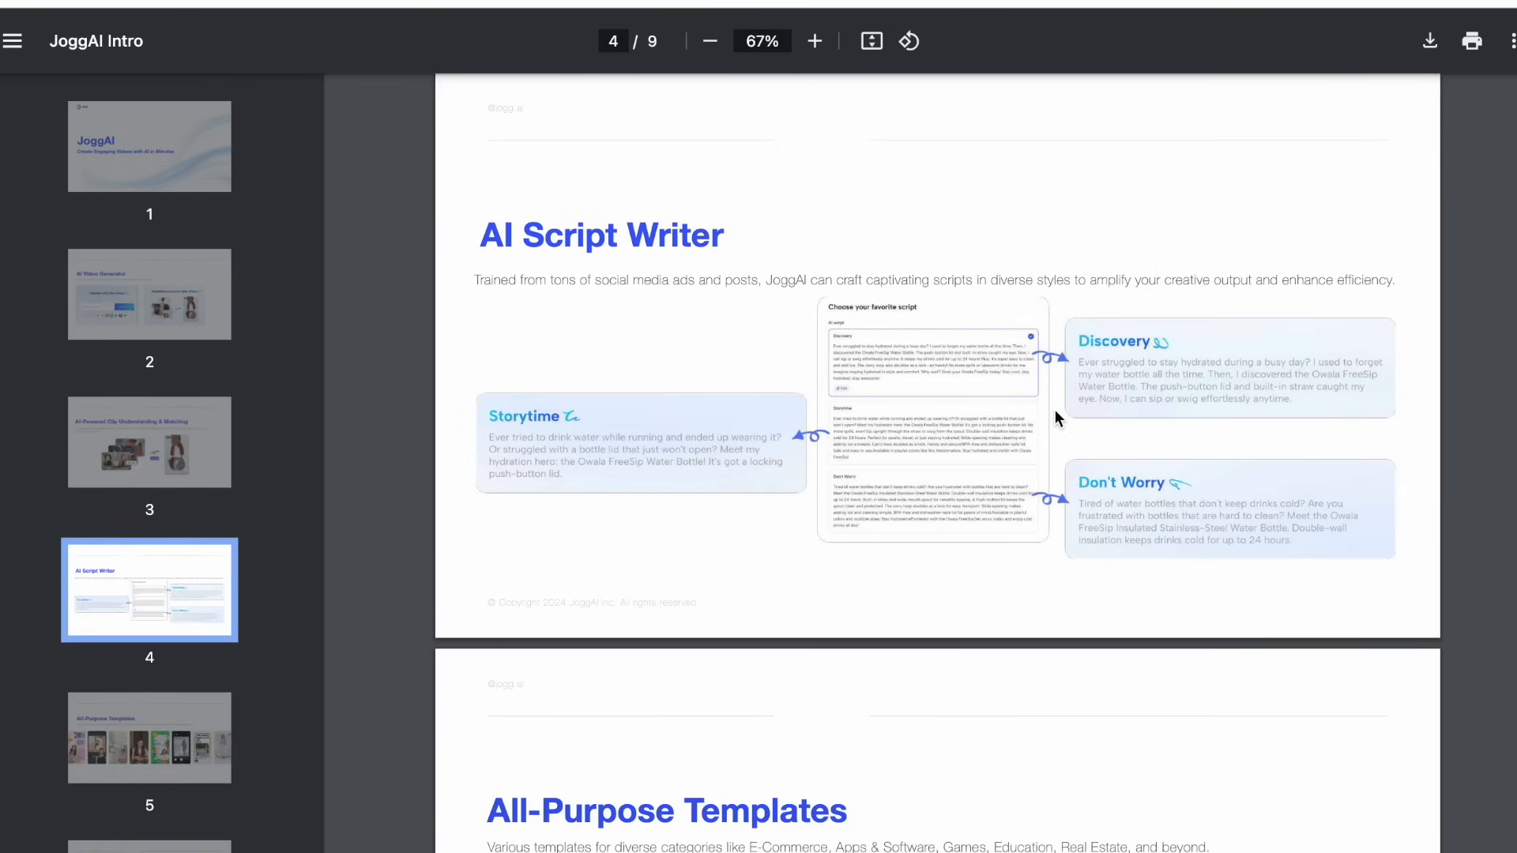
# - Scroll pages 6 to 8, zooming Instant Avatar Creation to 120% and back to 60%
pyautogui.click(813, 41)
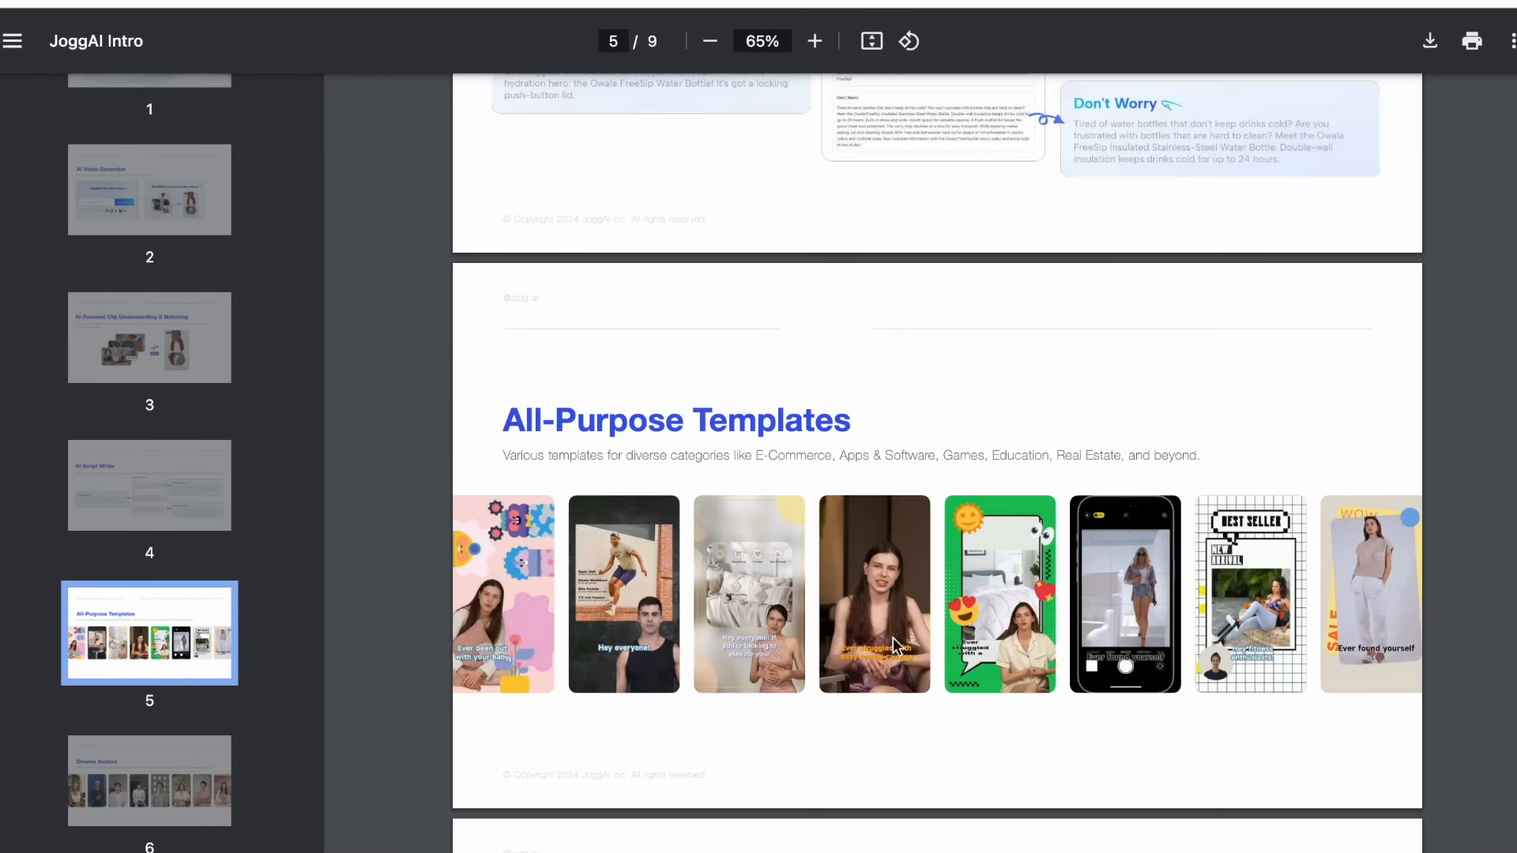
pyautogui.scroll(-3)
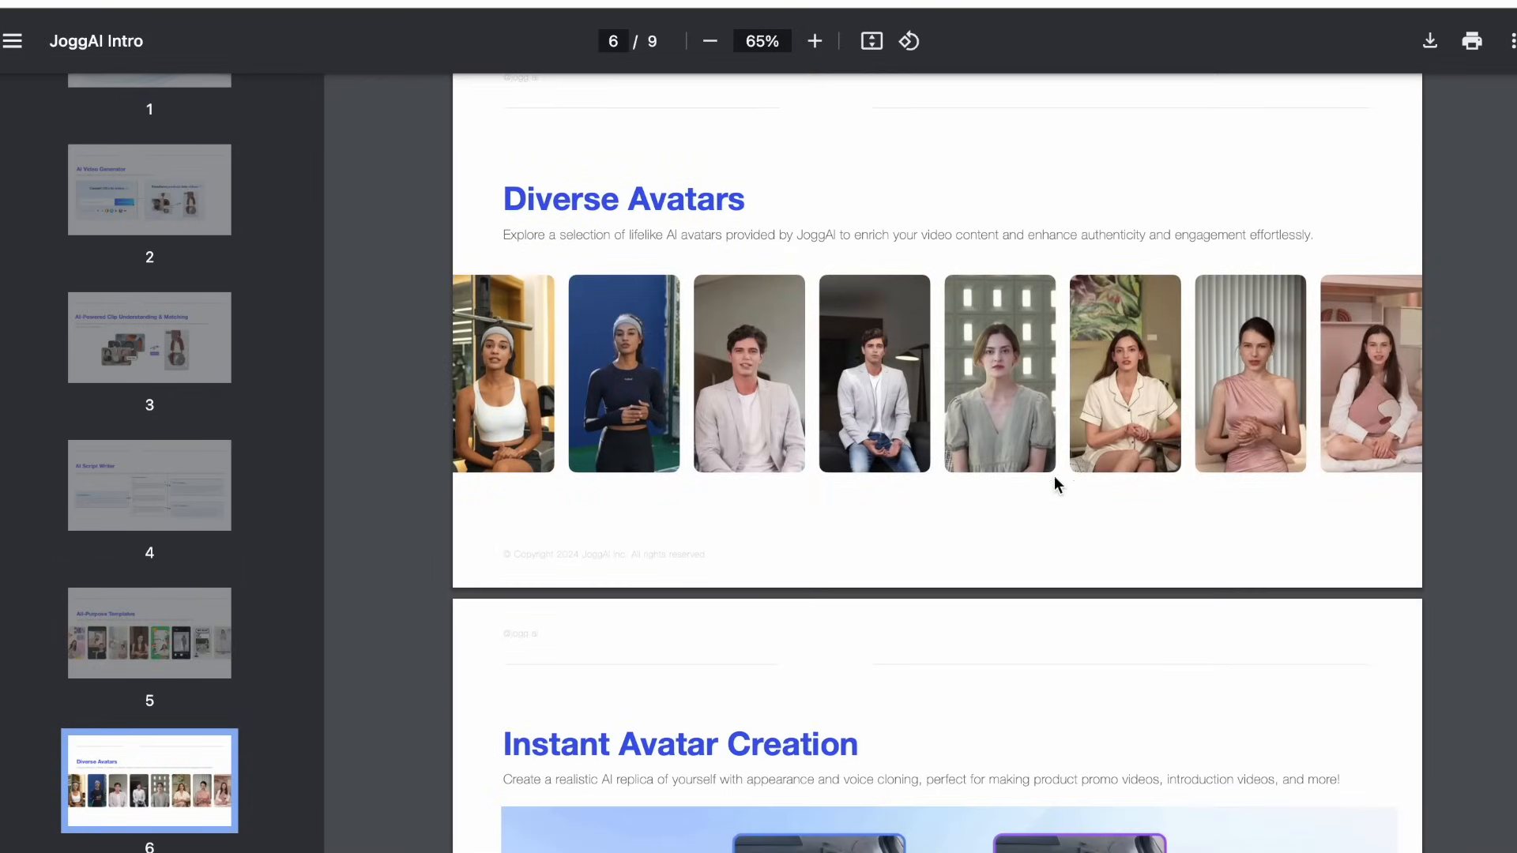
pyautogui.moveTo(488, 300)
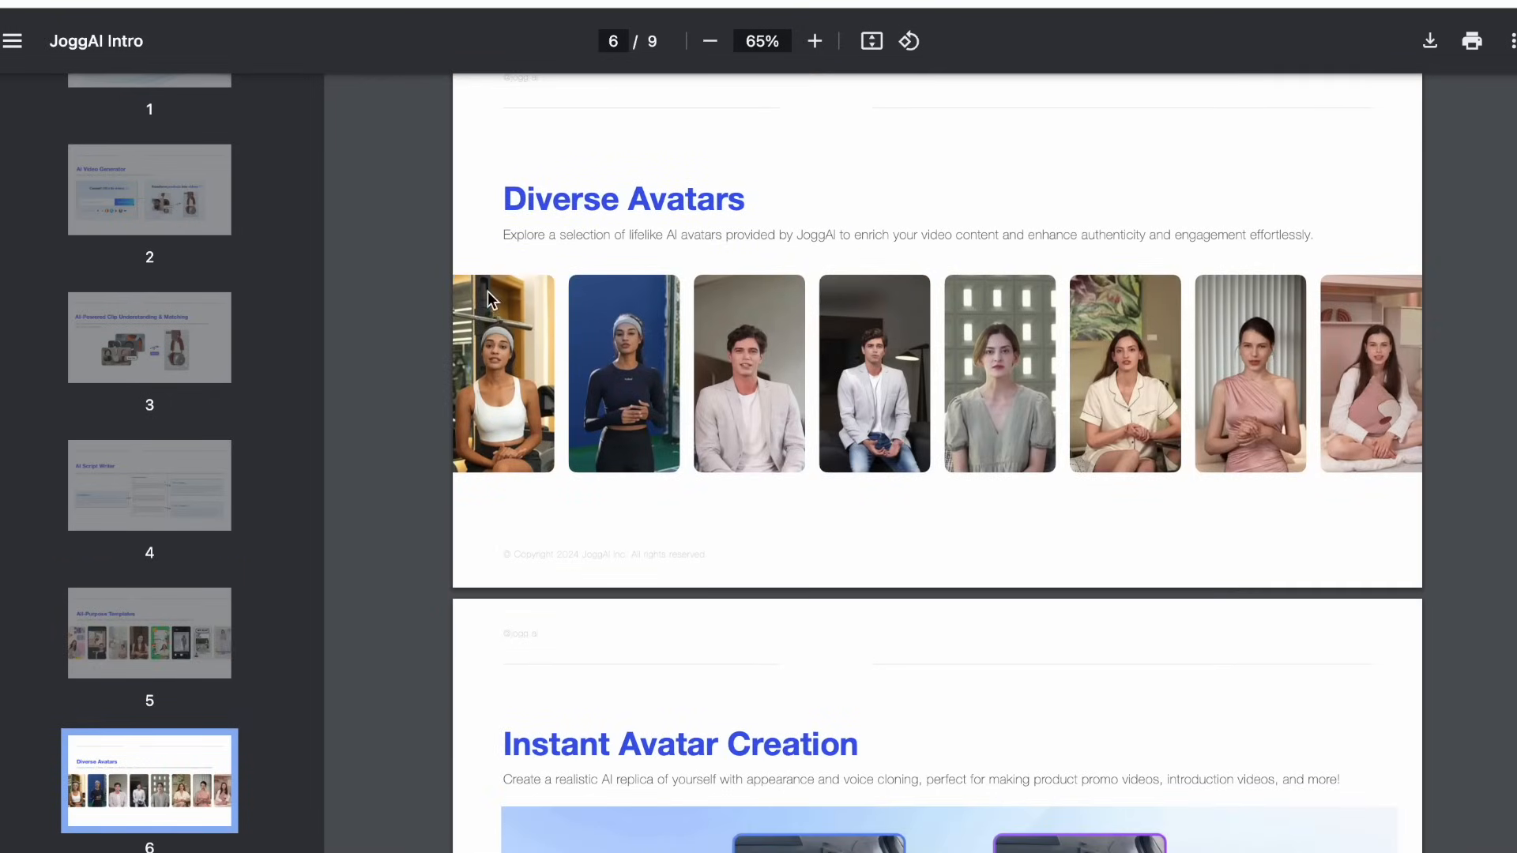
pyautogui.scroll(-3)
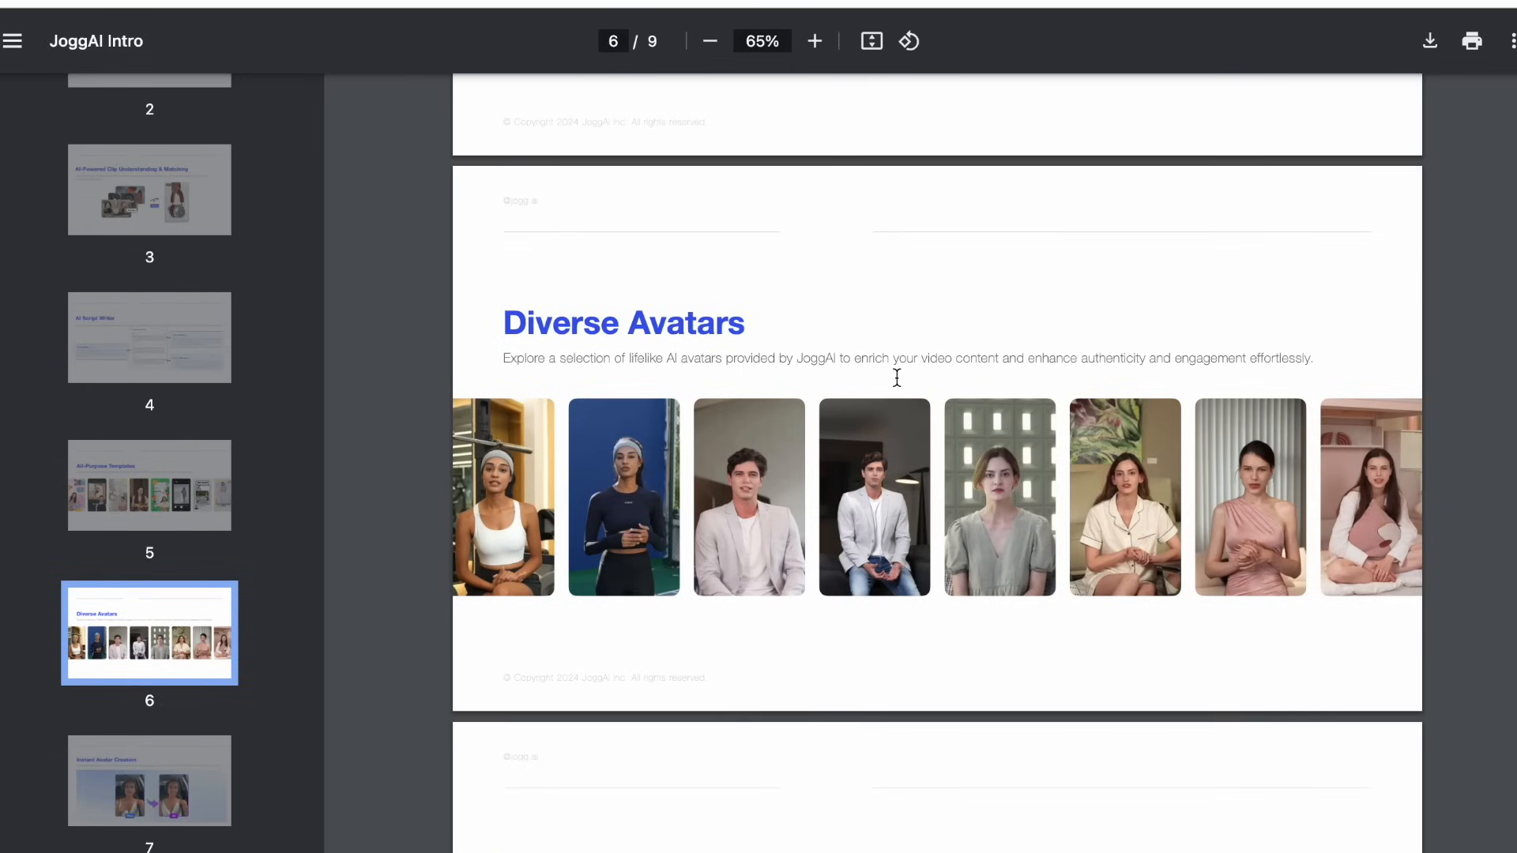
pyautogui.scroll(-3)
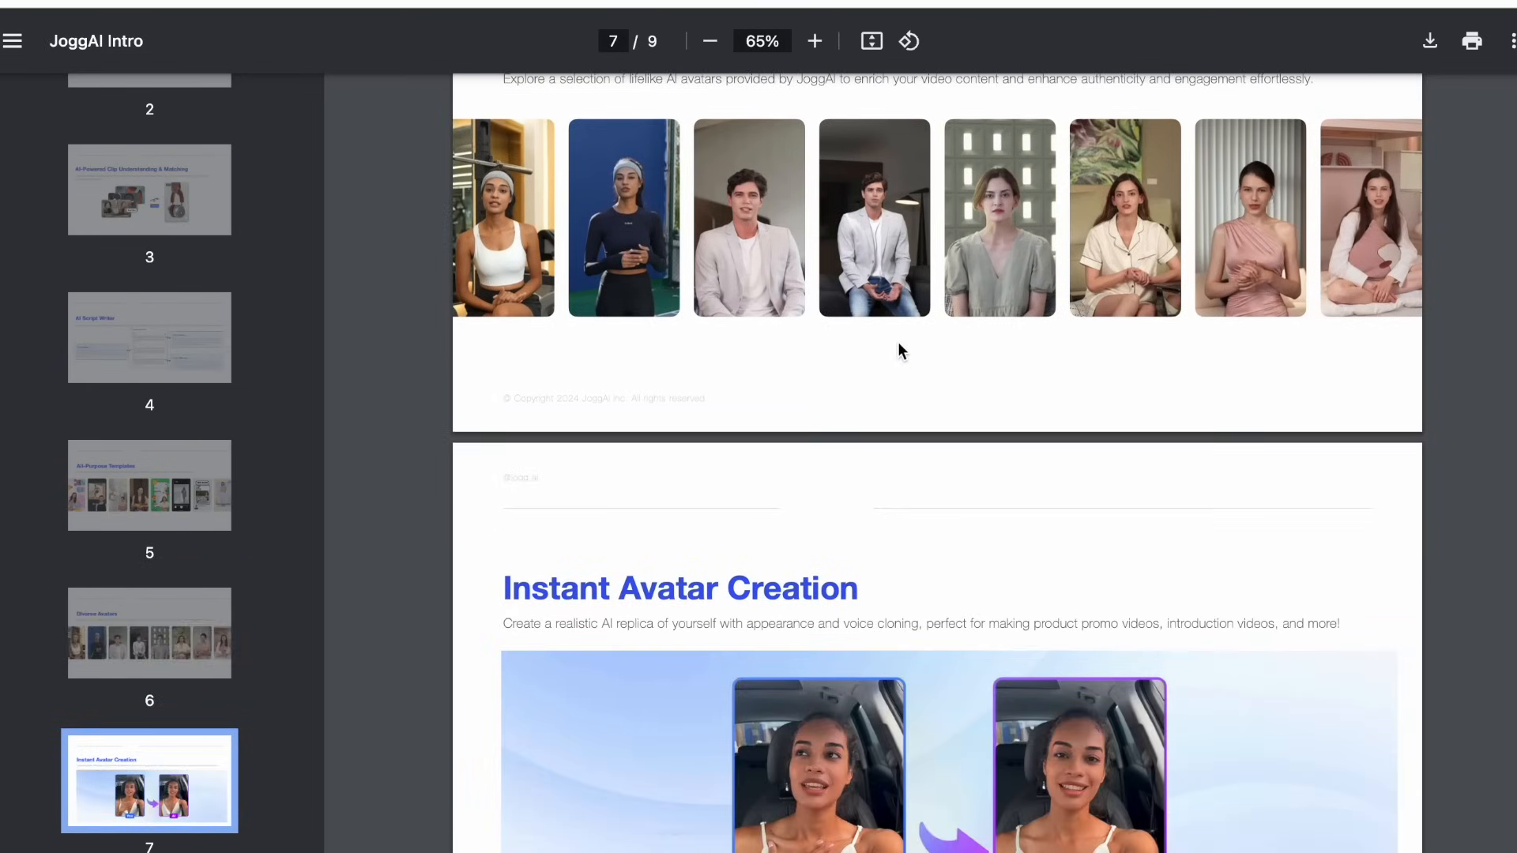
pyautogui.scroll(3)
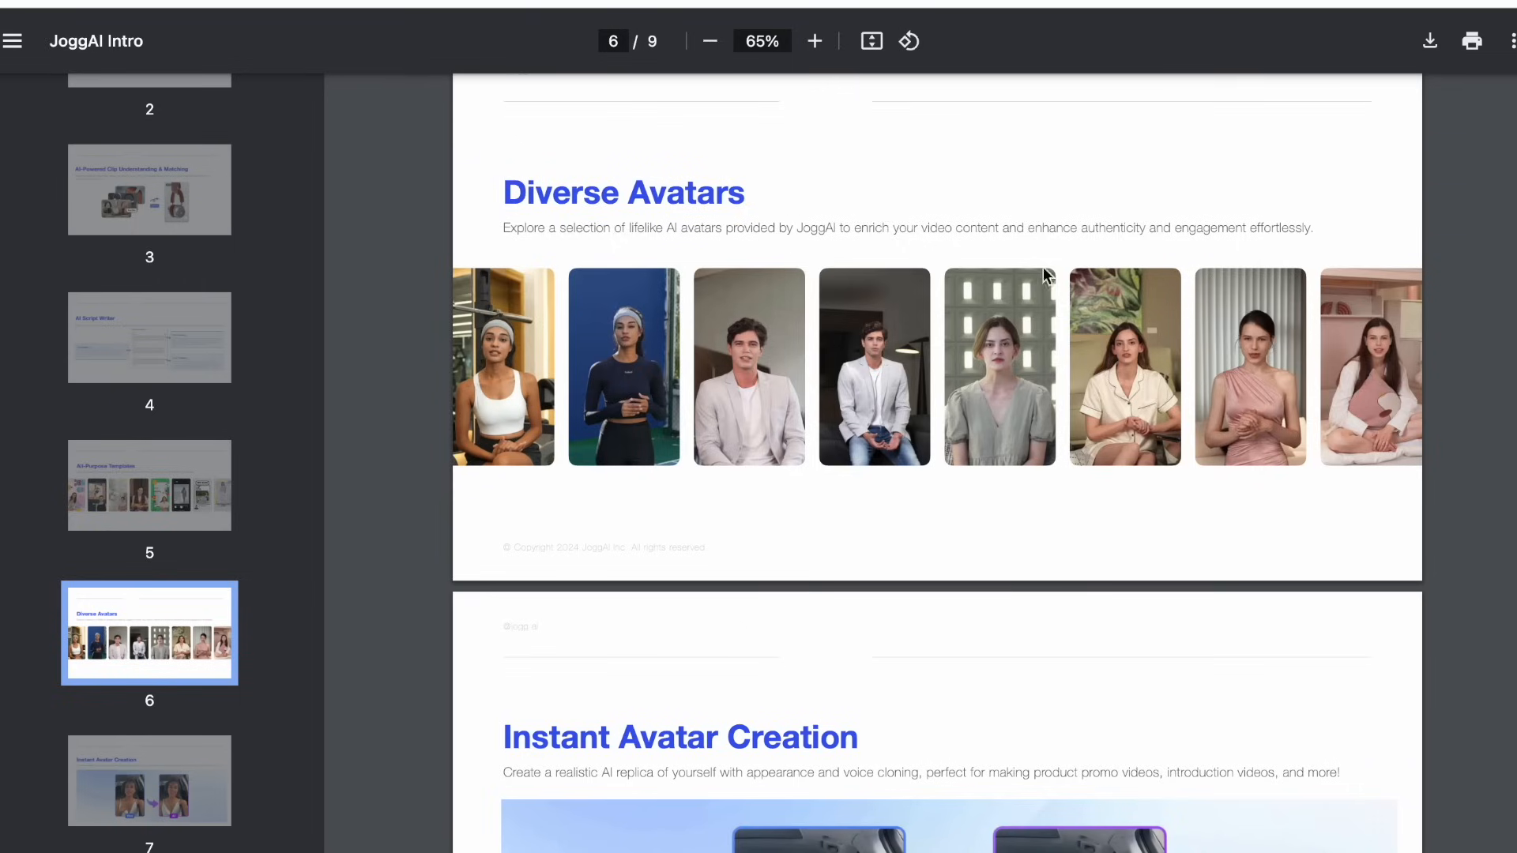
pyautogui.scroll(-3)
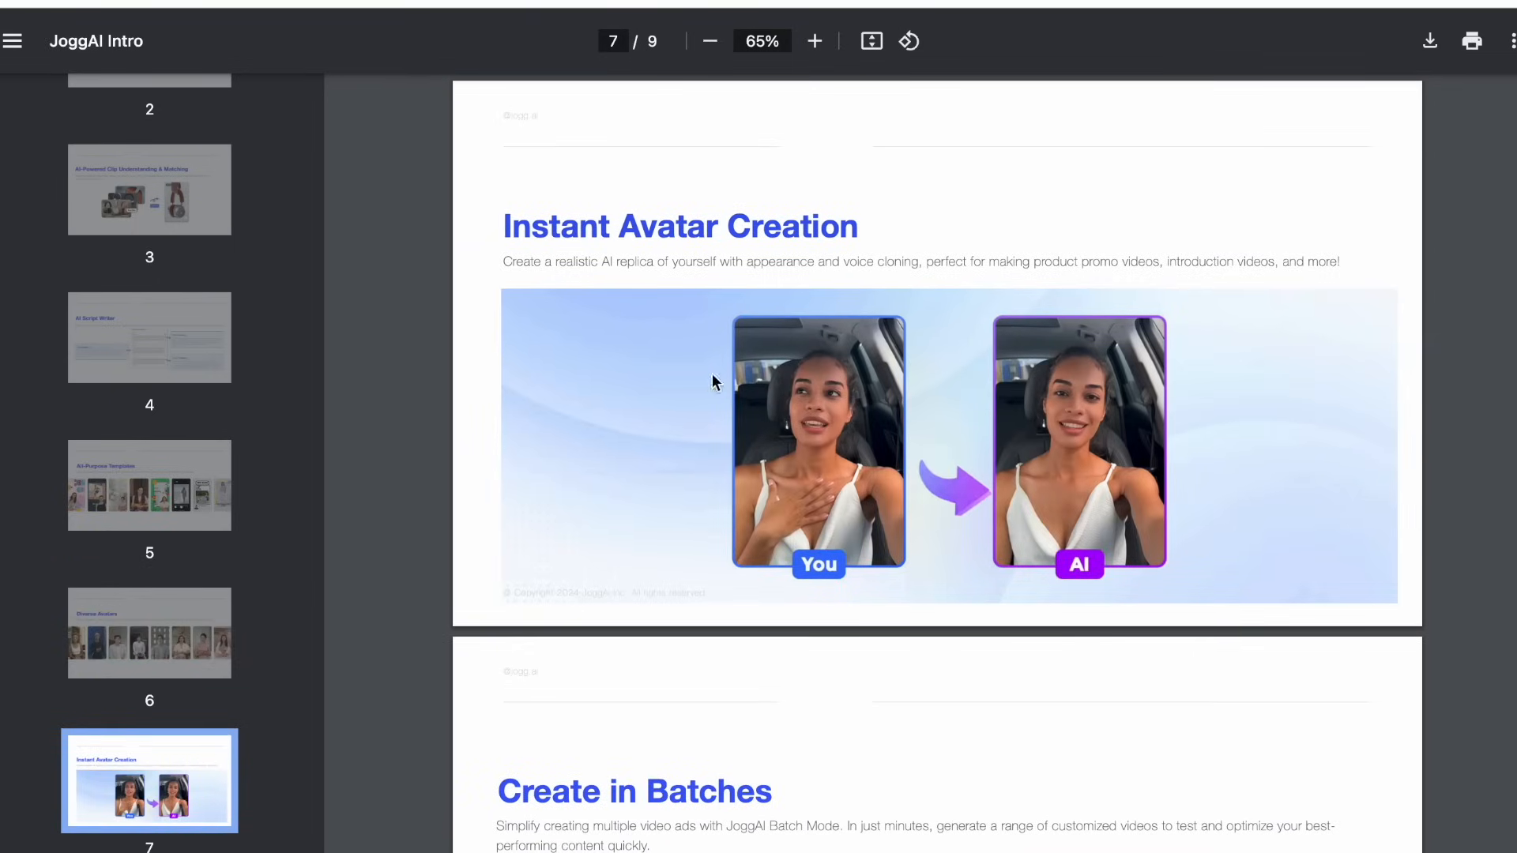
pyautogui.click(815, 41)
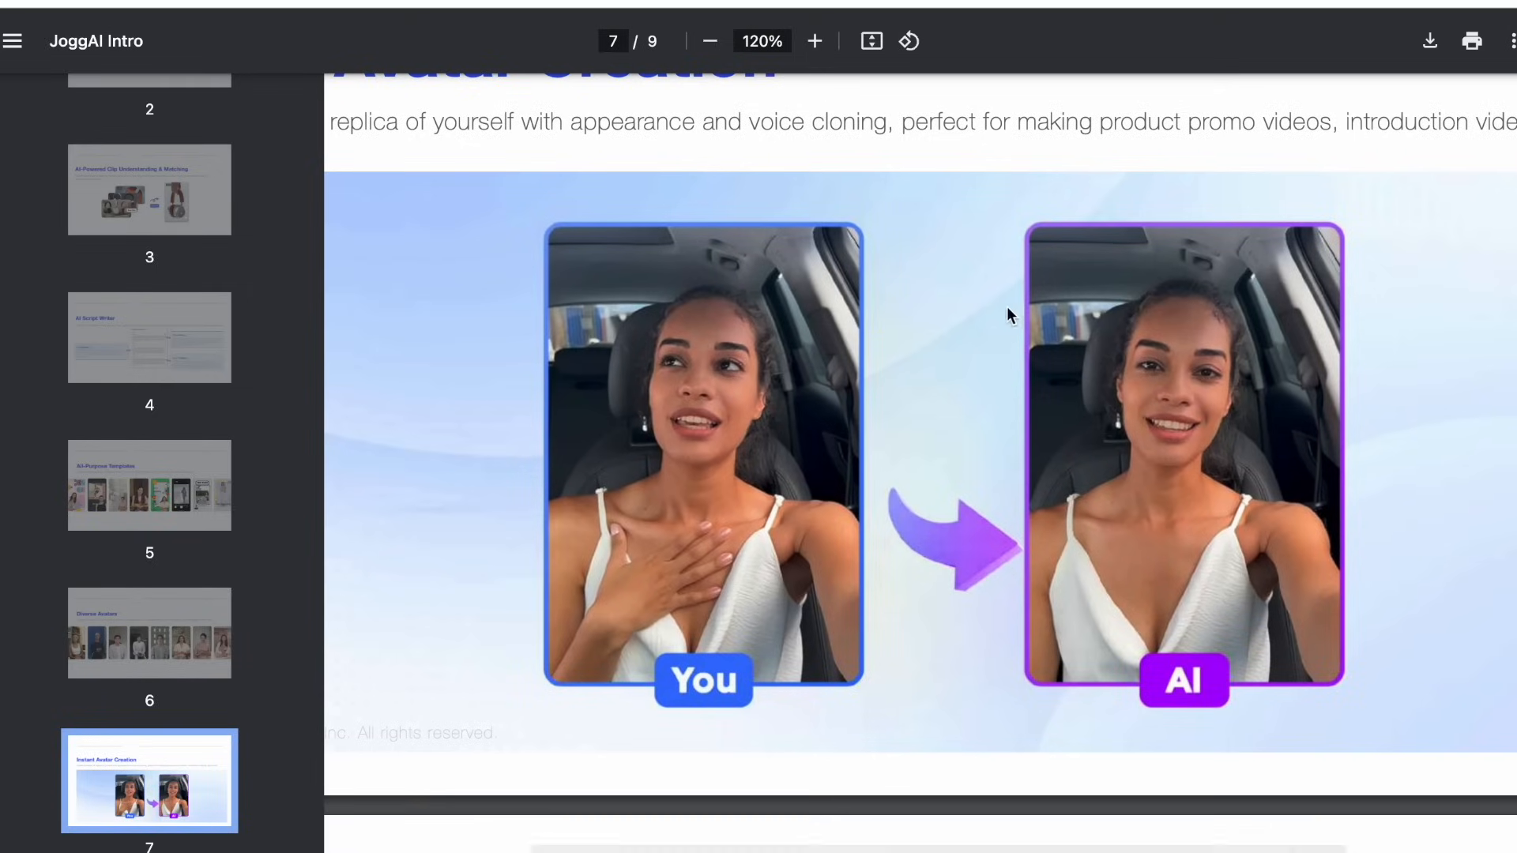
pyautogui.click(711, 40)
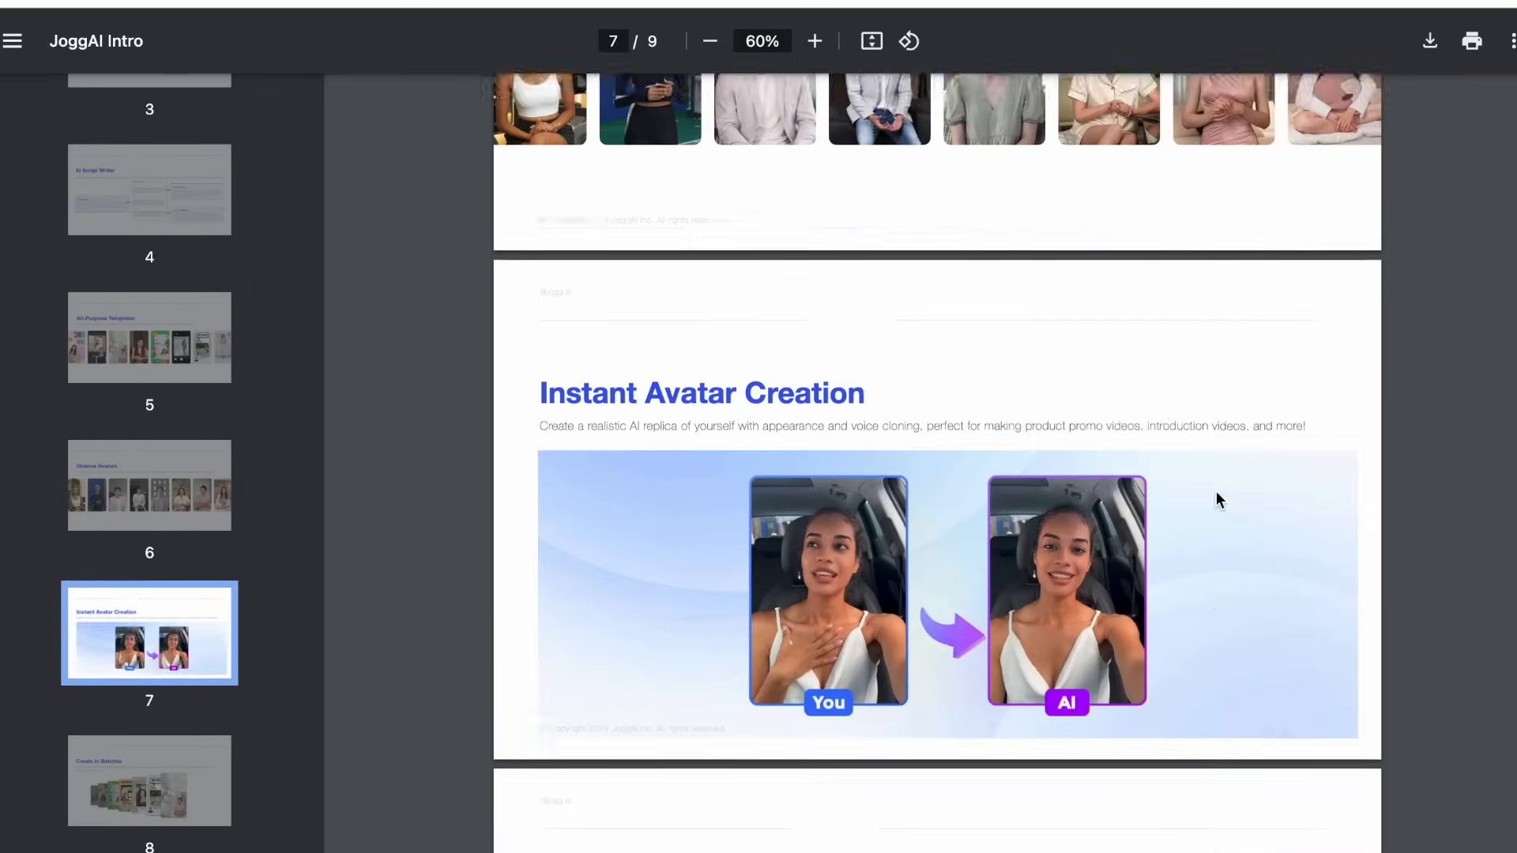
pyautogui.scroll(-3)
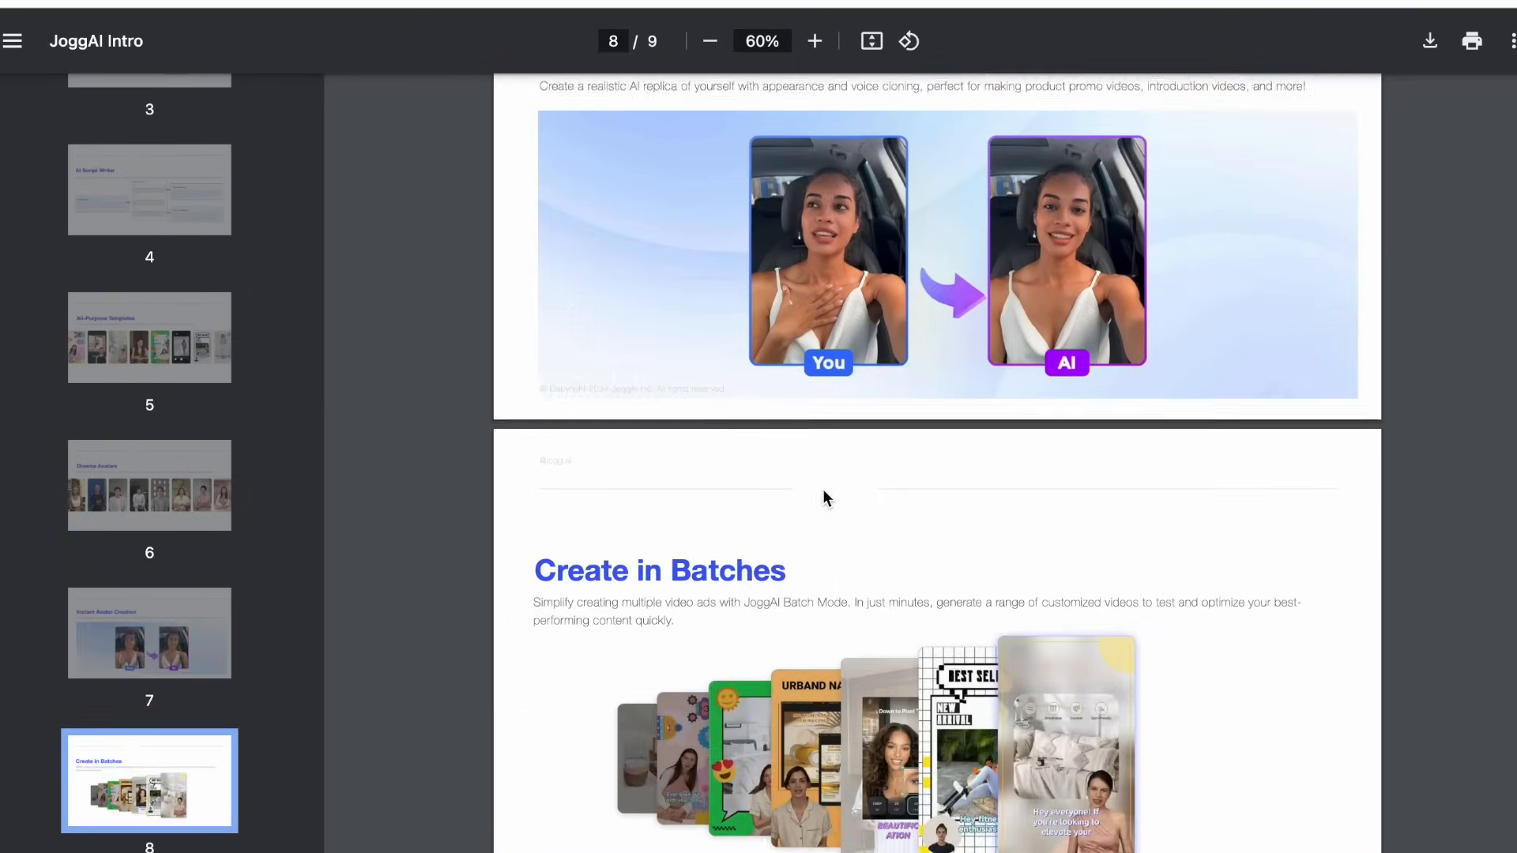
pyautogui.scroll(-3)
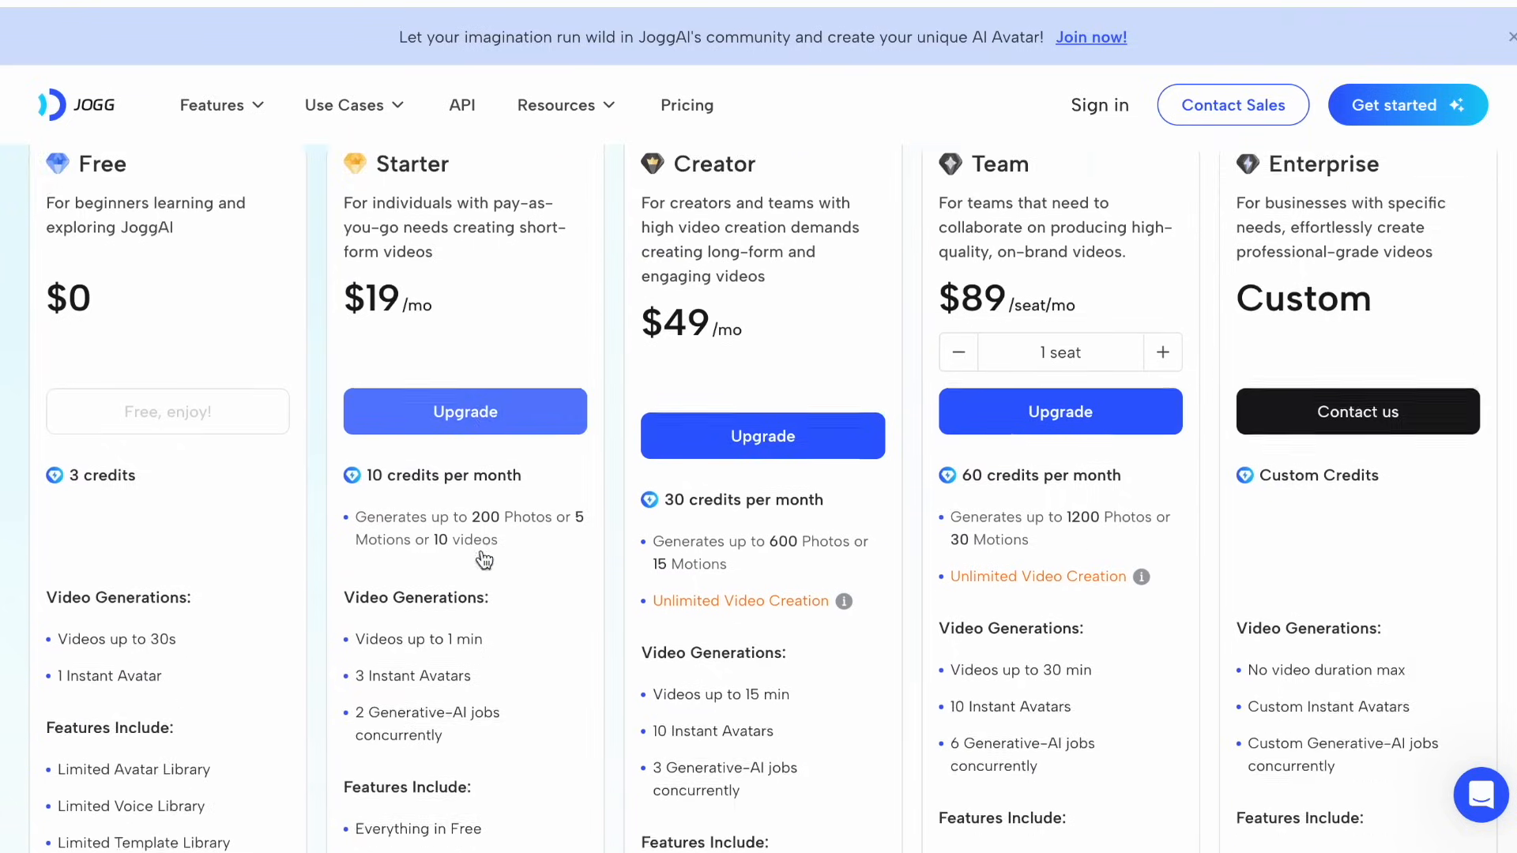
# - Scroll through JoggAI's Free, Starter, Creator, Team and Enterprise plan cards
pyautogui.scroll(-3)
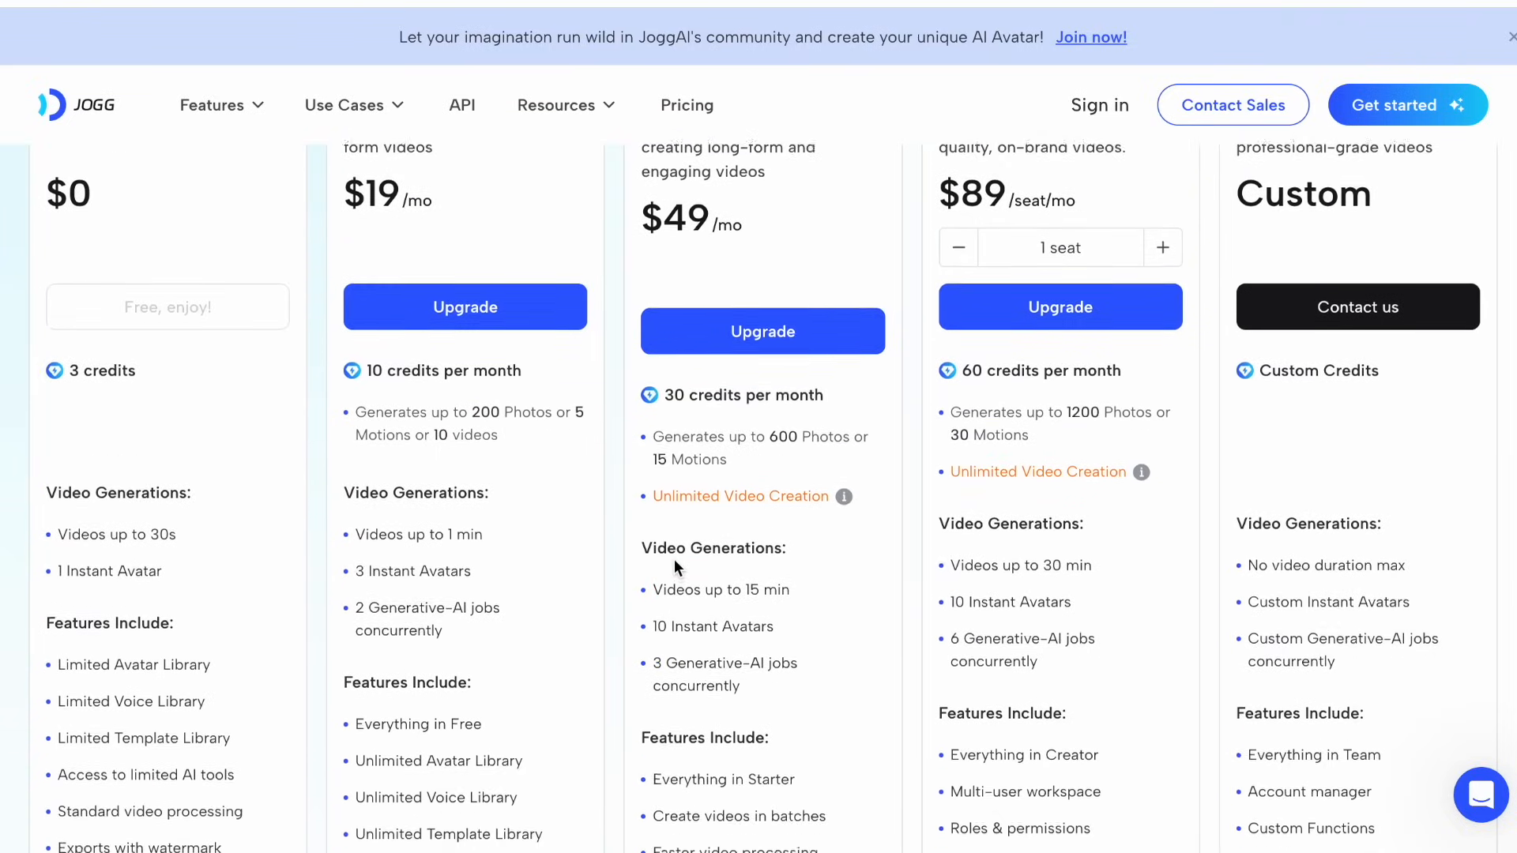
pyautogui.scroll(3)
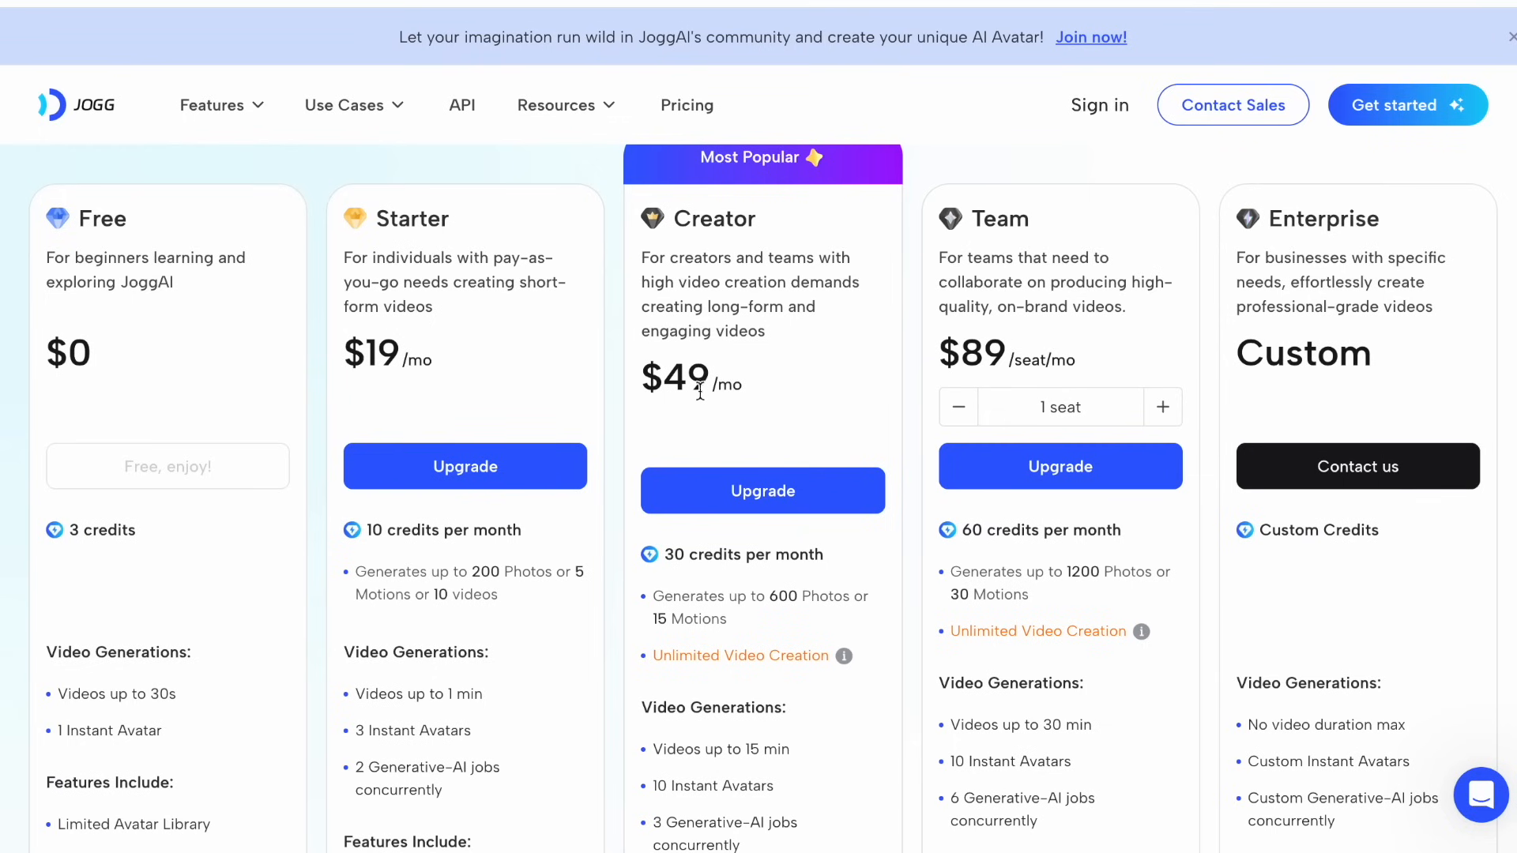
pyautogui.scroll(-3)
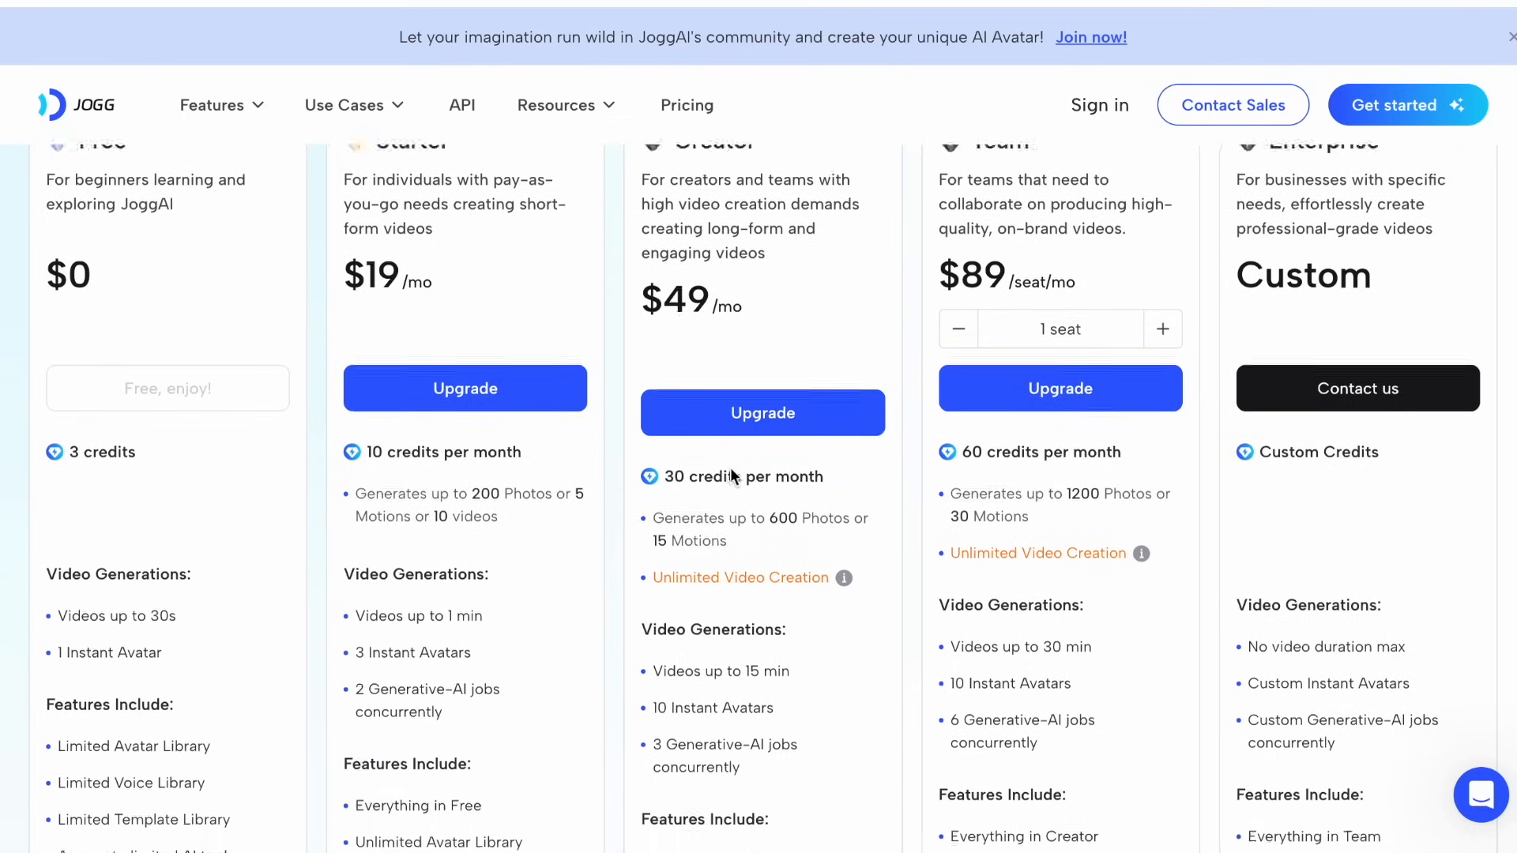
pyautogui.scroll(-3)
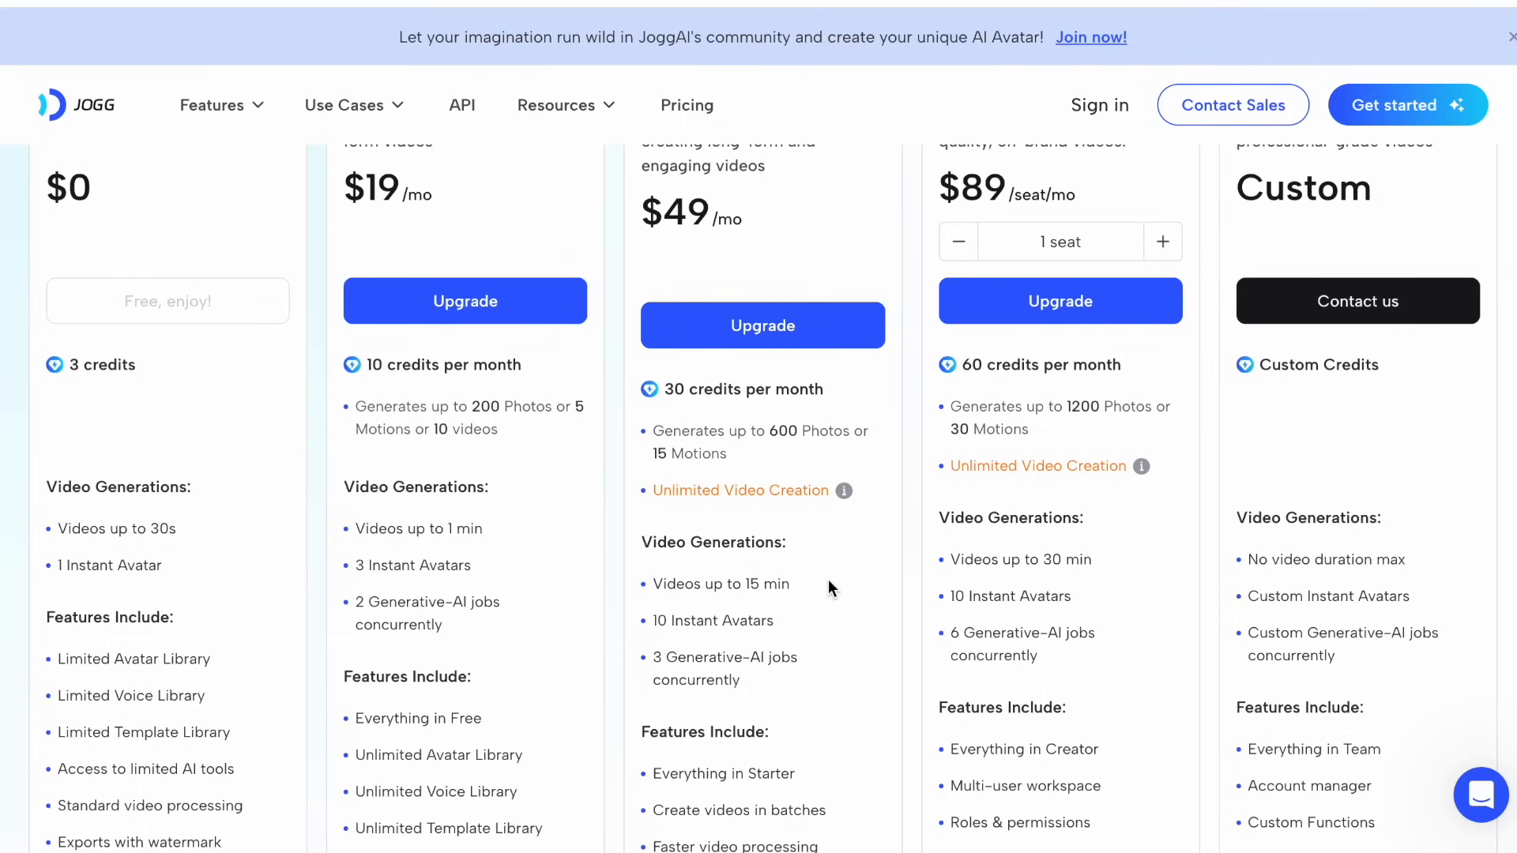
pyautogui.scroll(-3)
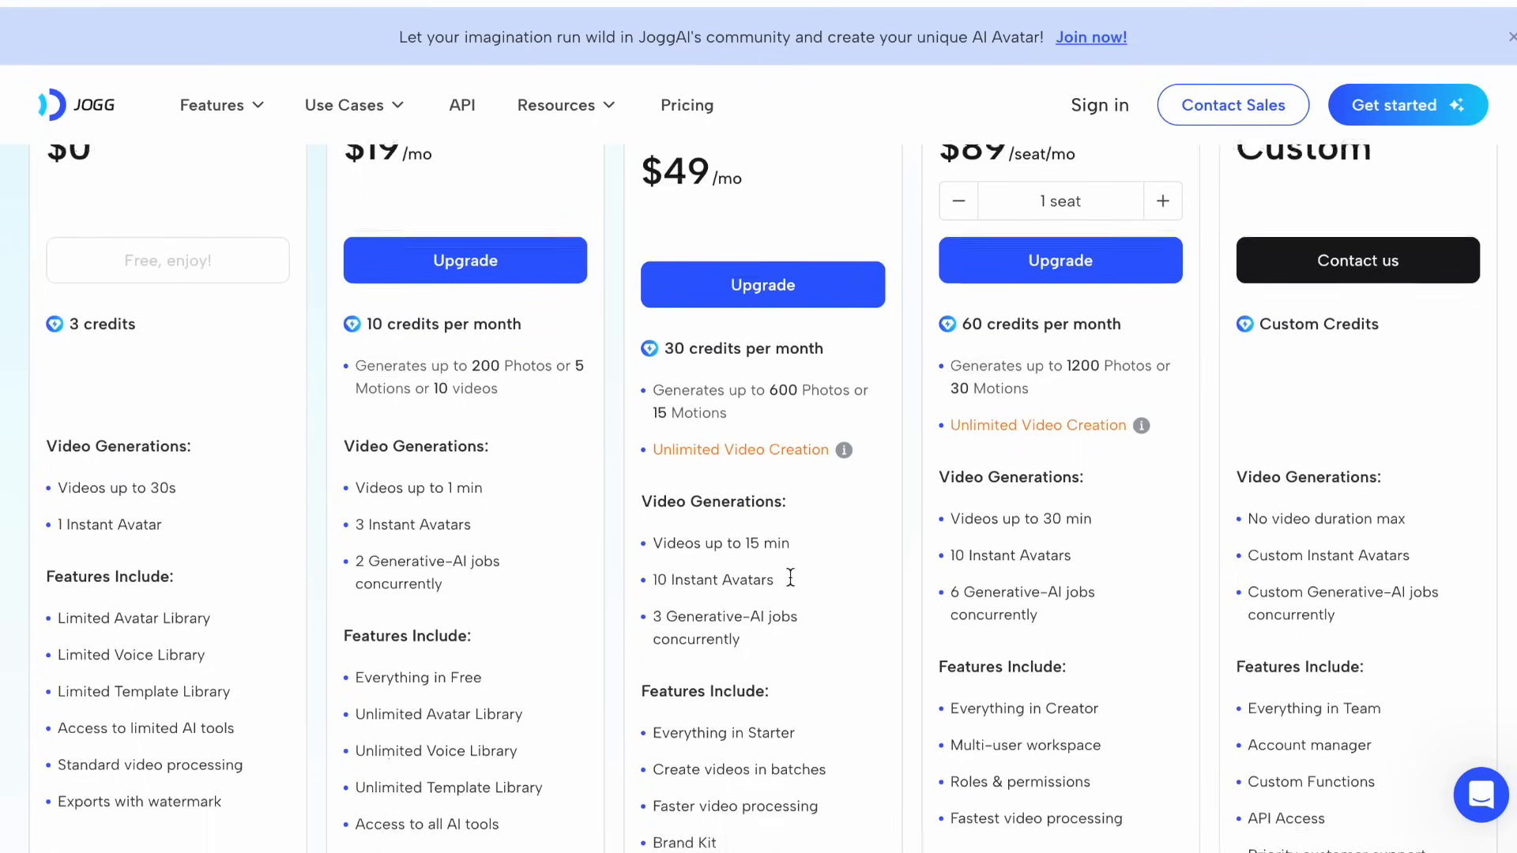
pyautogui.scroll(-3)
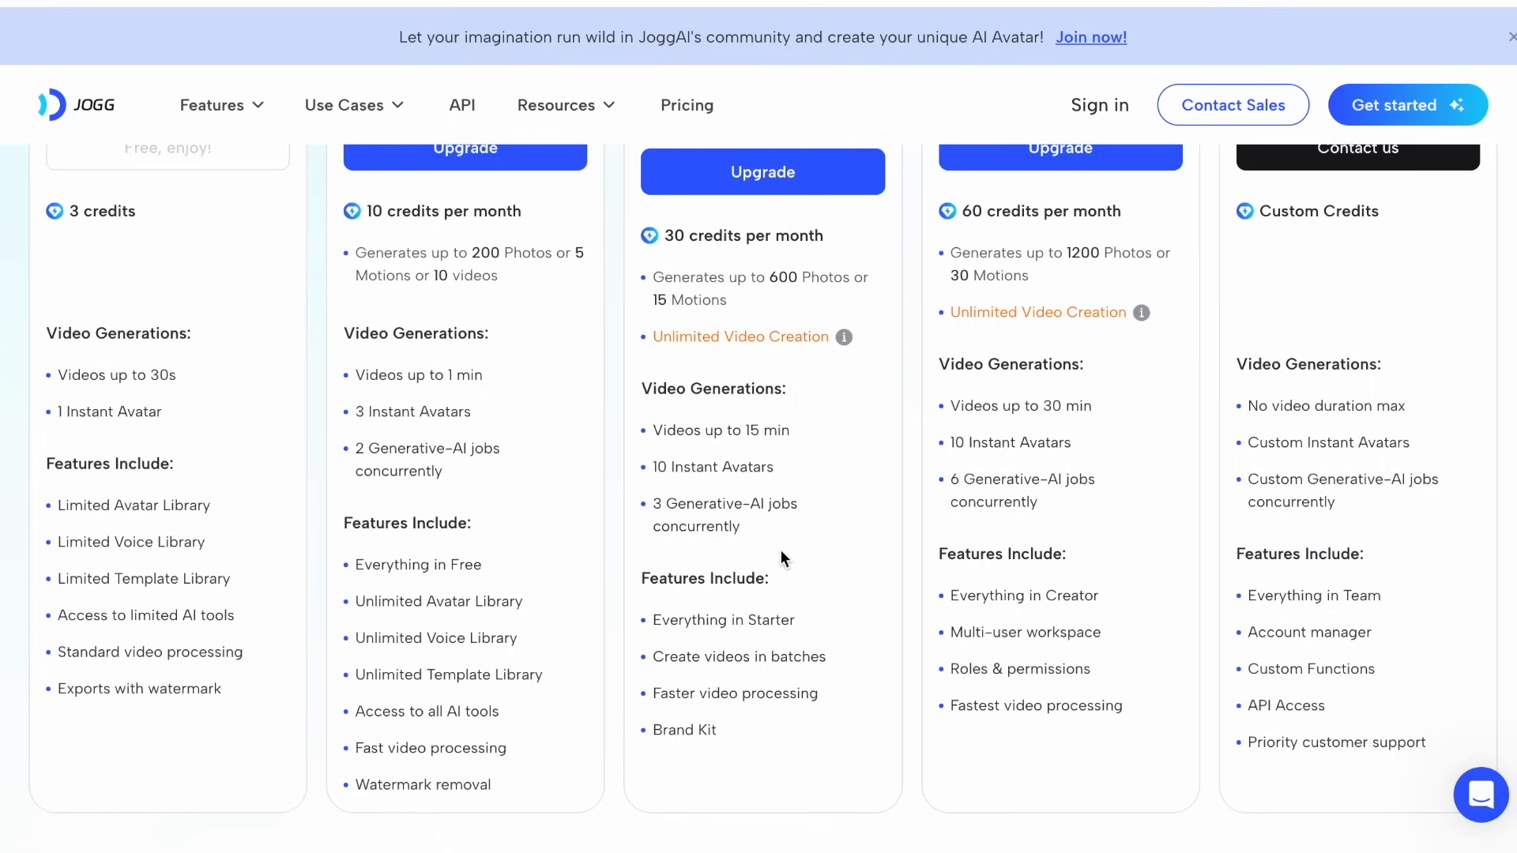
pyautogui.scroll(3)
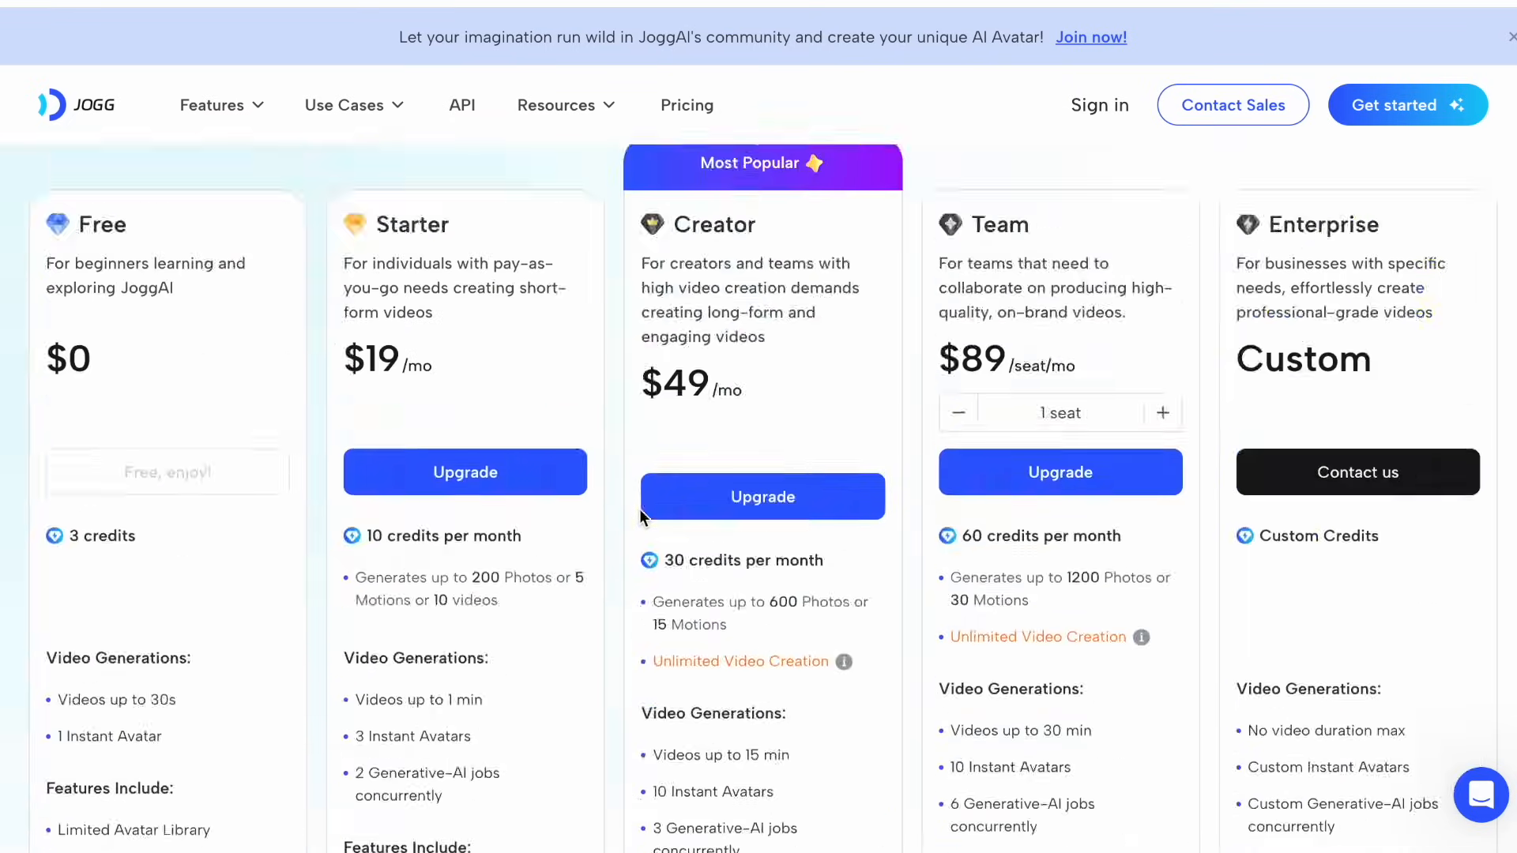
pyautogui.scroll(3)
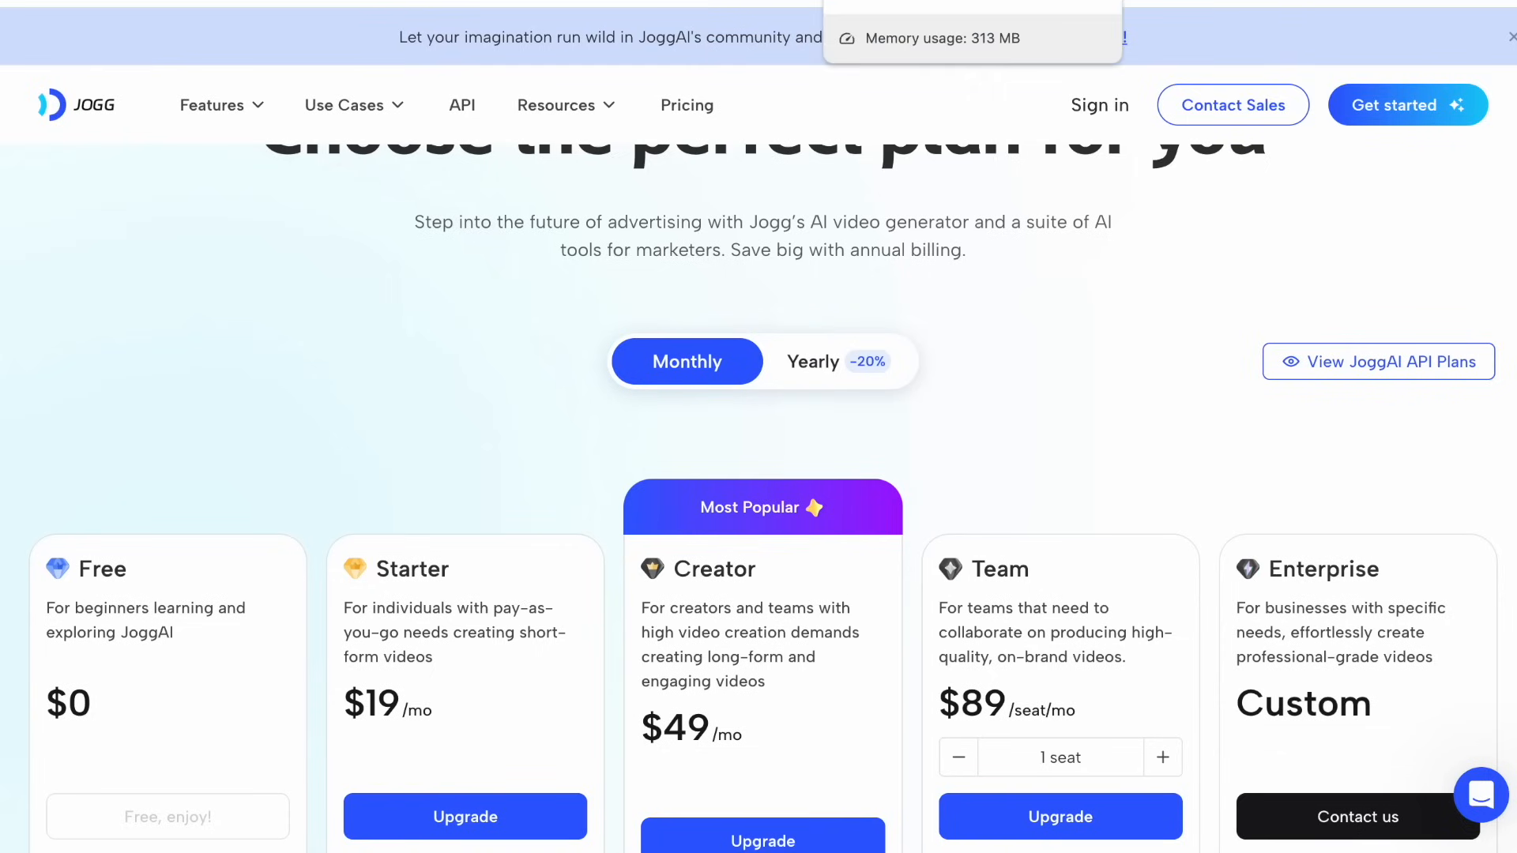
pyautogui.scroll(3)
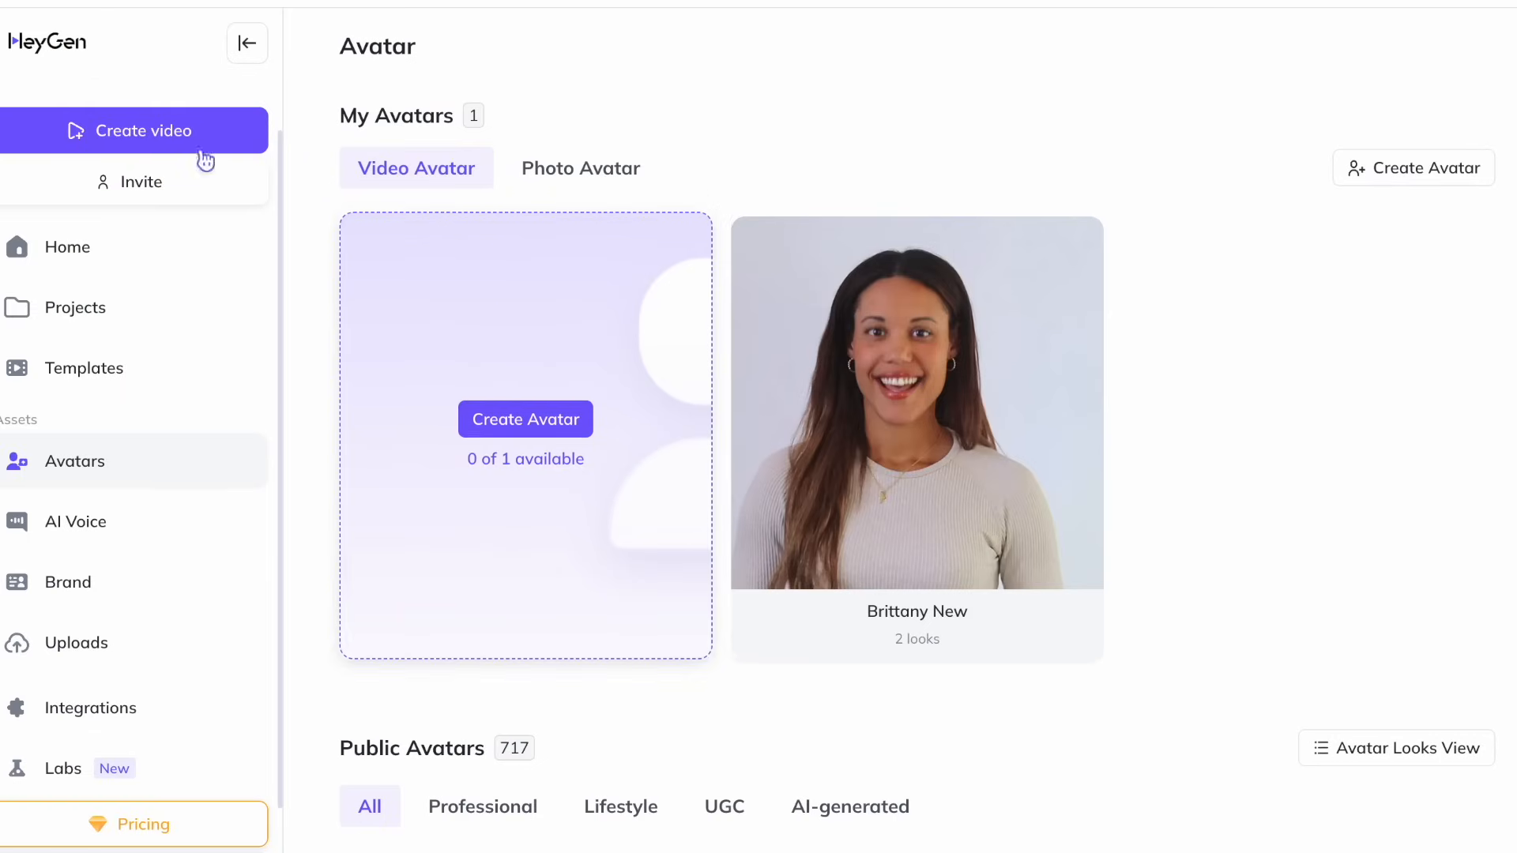
pyautogui.moveTo(168, 78)
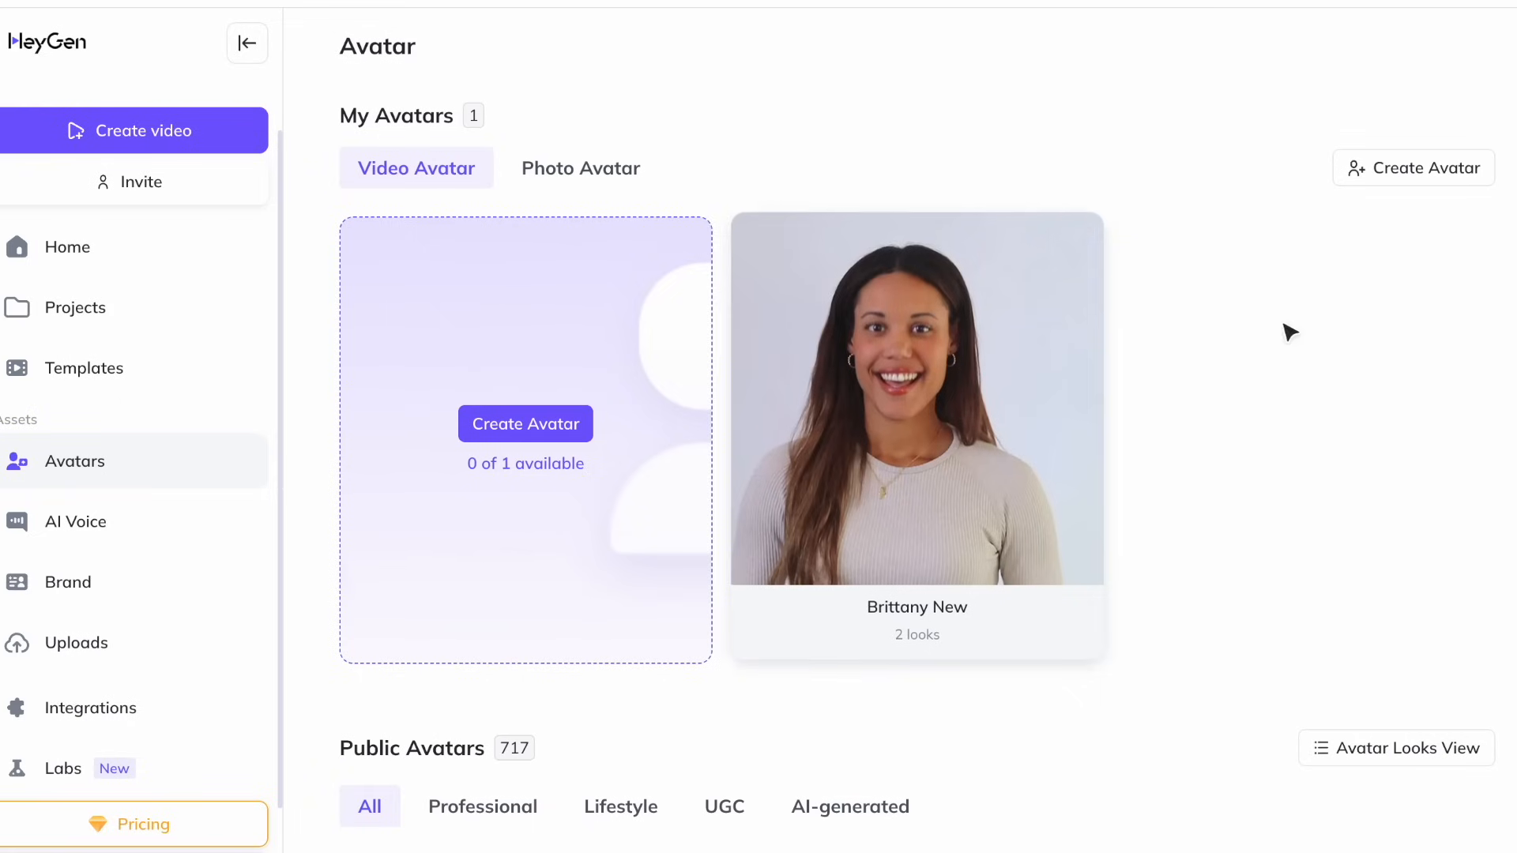
pyautogui.moveTo(954, 358)
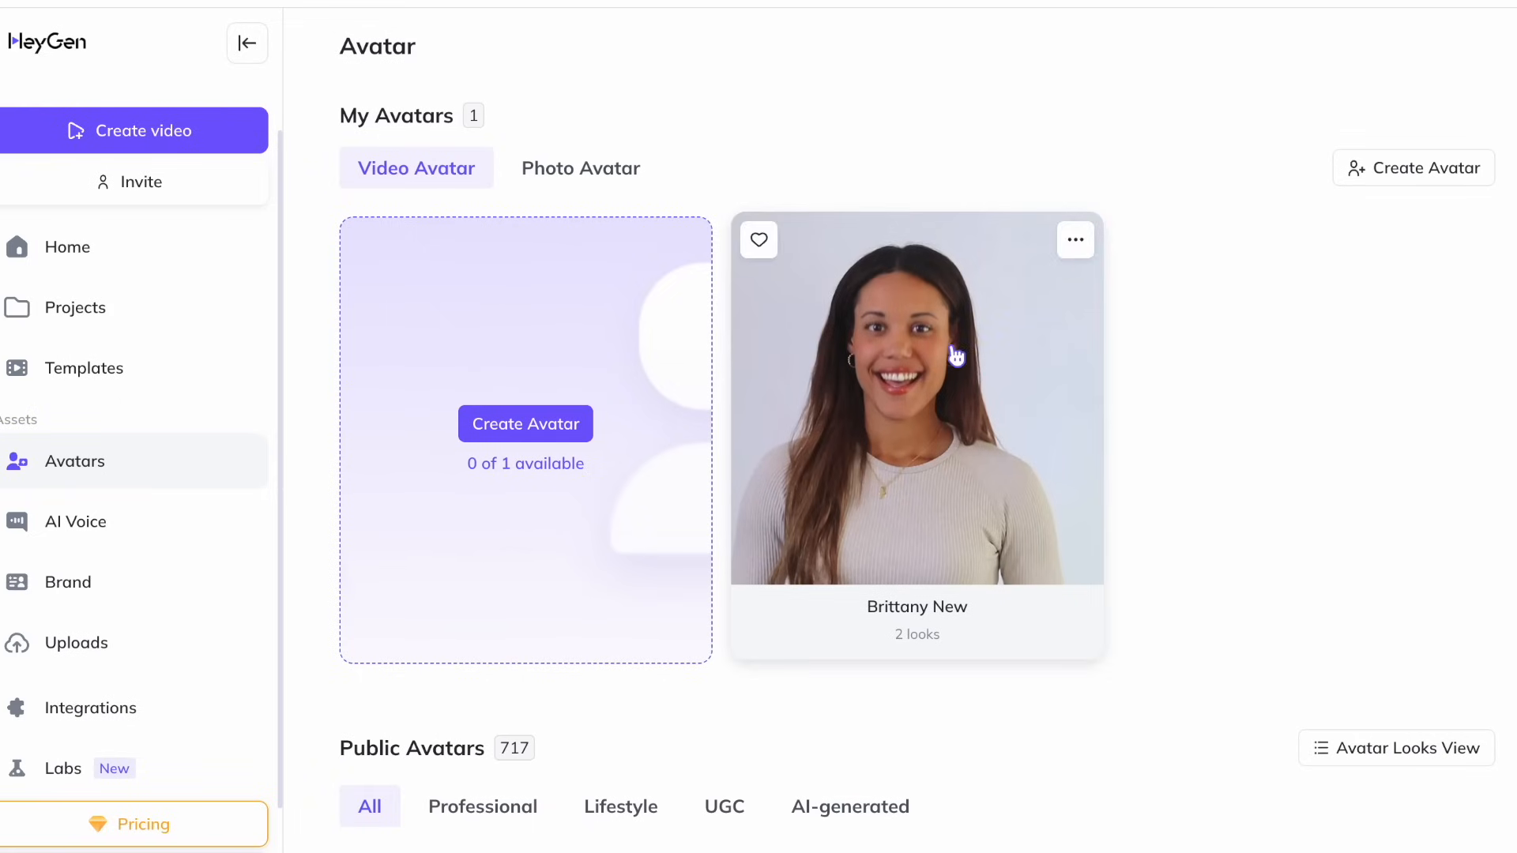
pyautogui.moveTo(1019, 152)
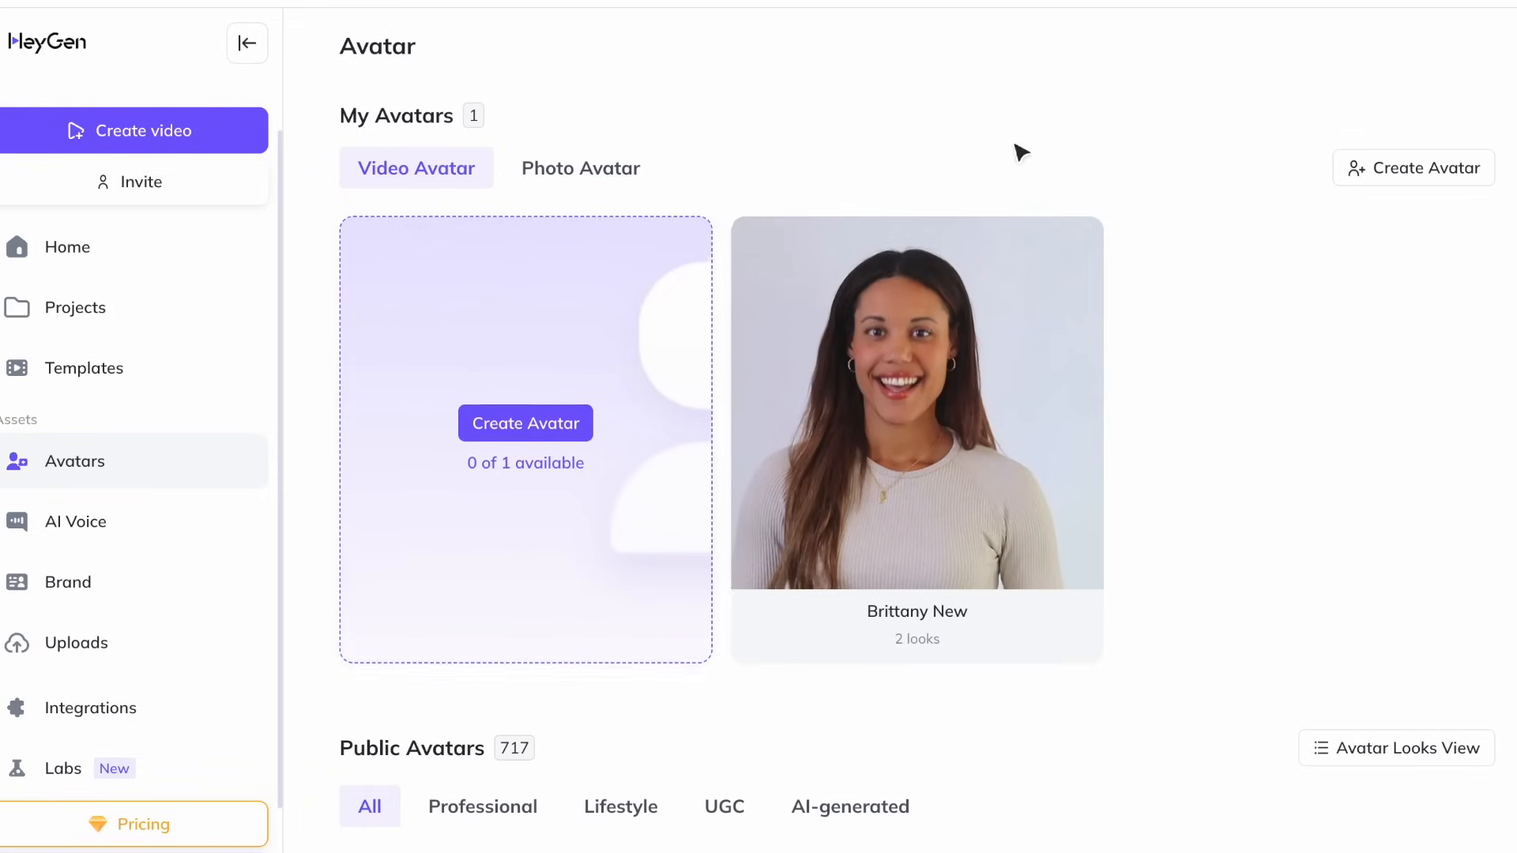
pyautogui.moveTo(907, 493)
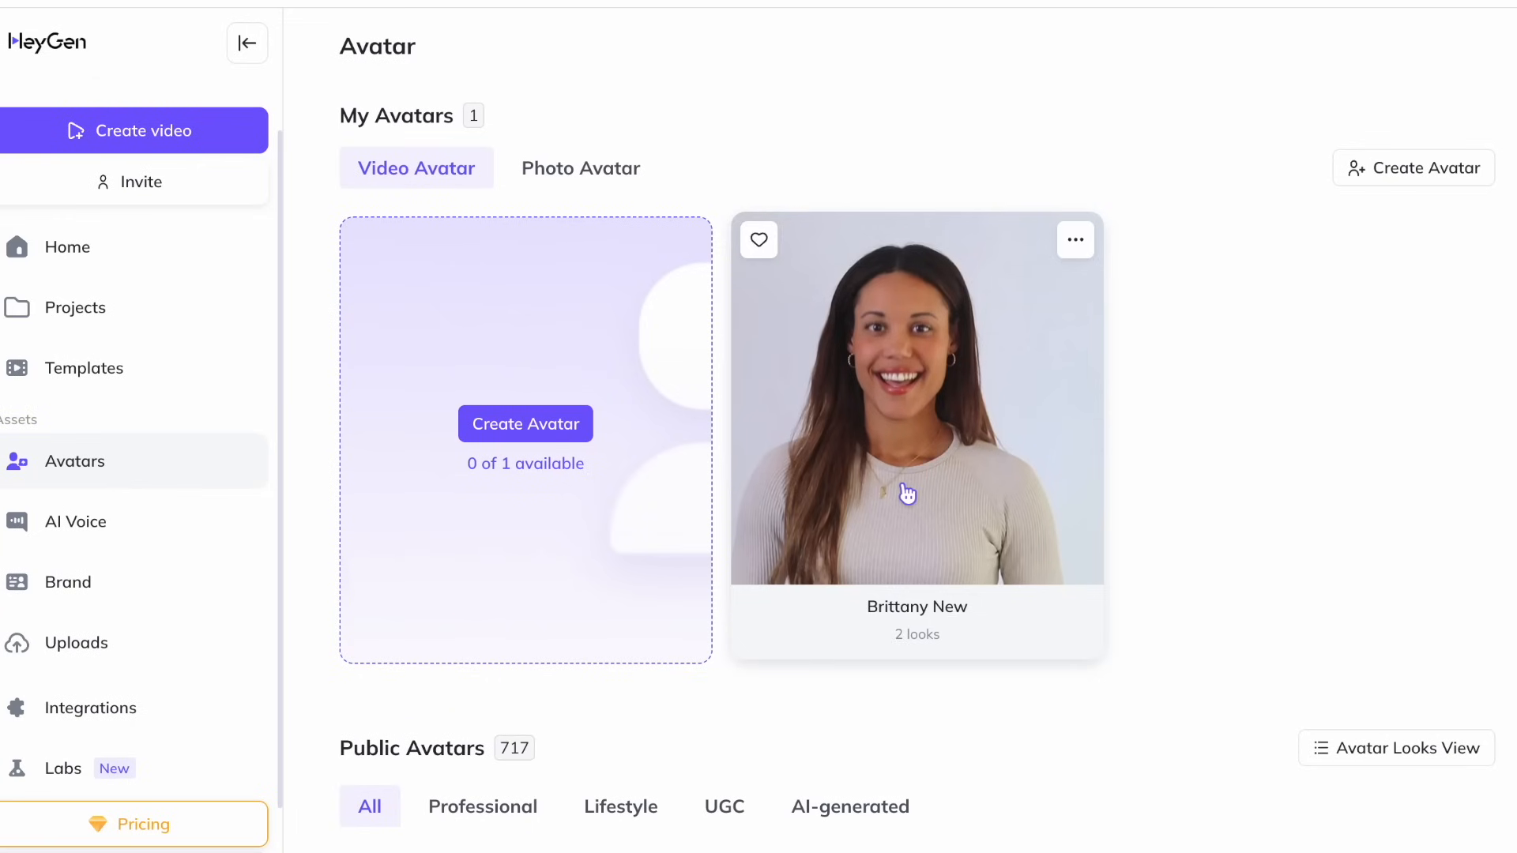
# - Open the Brittany New avatar's looks and preview its original look
pyautogui.click(914, 396)
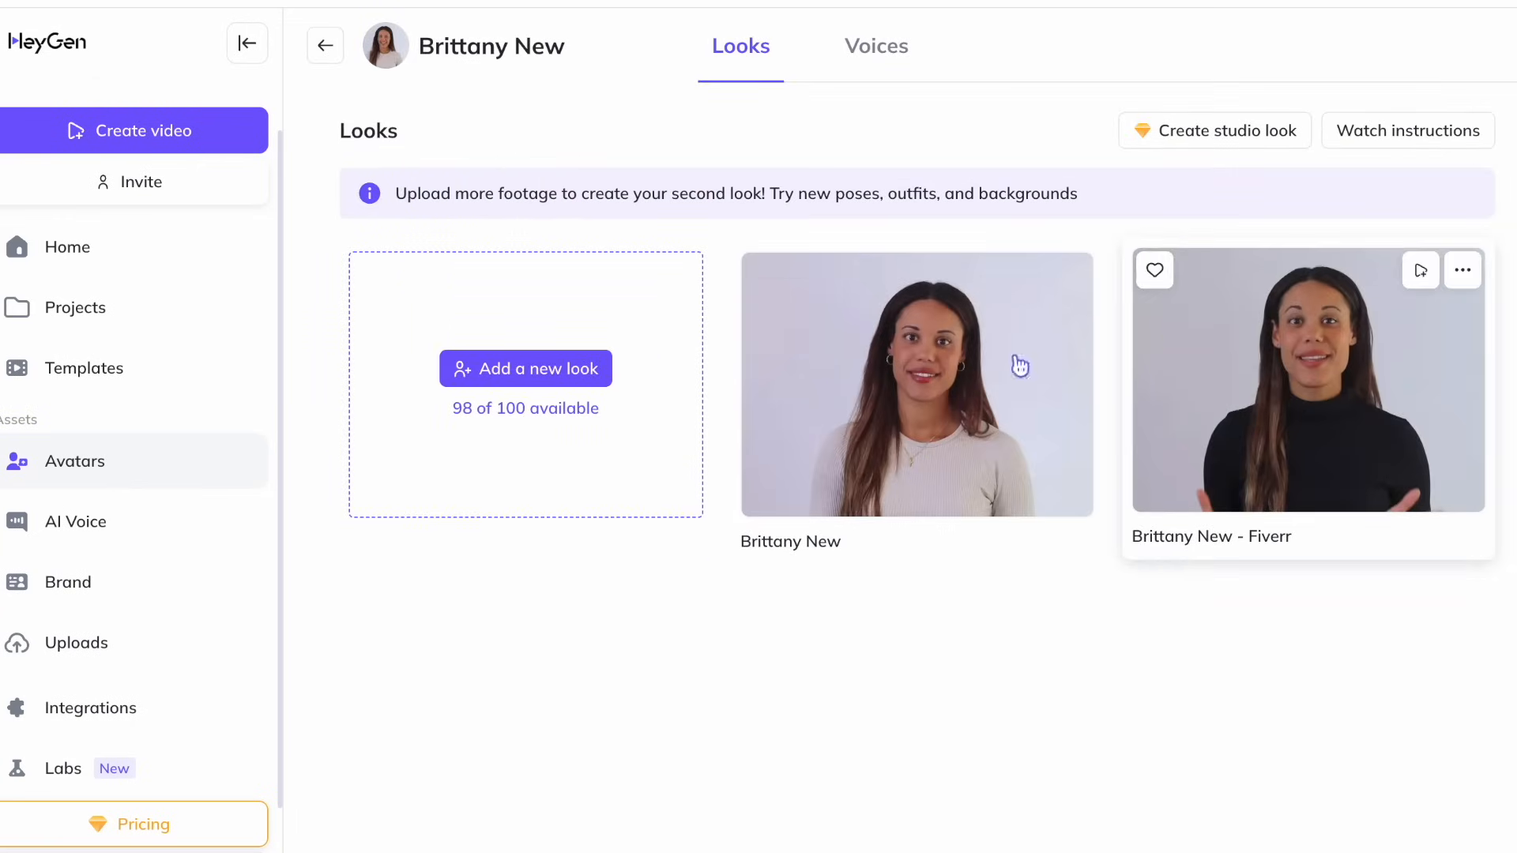
pyautogui.moveTo(966, 478)
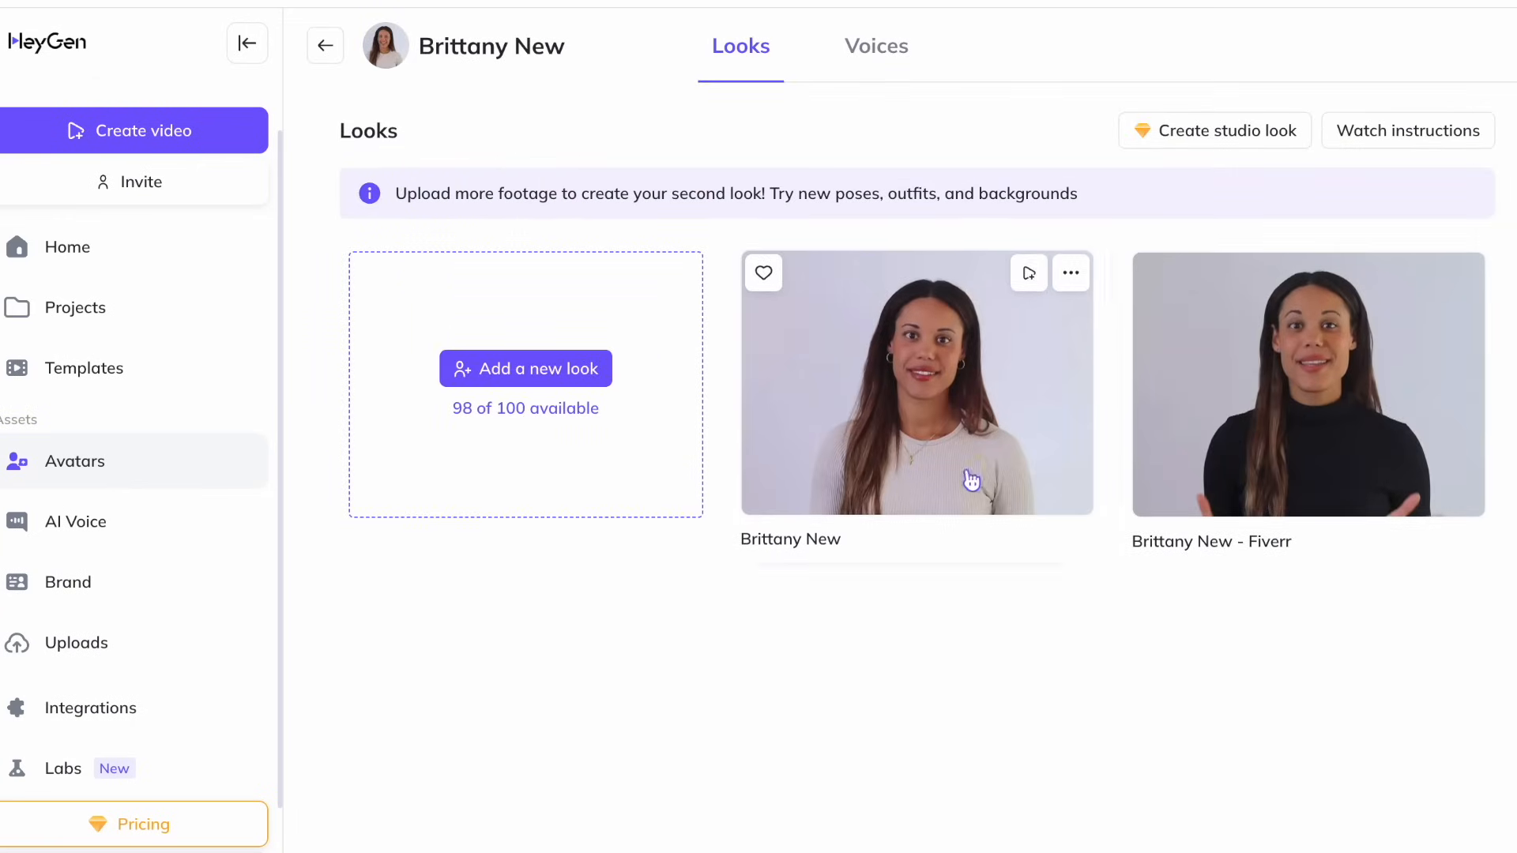
pyautogui.click(915, 382)
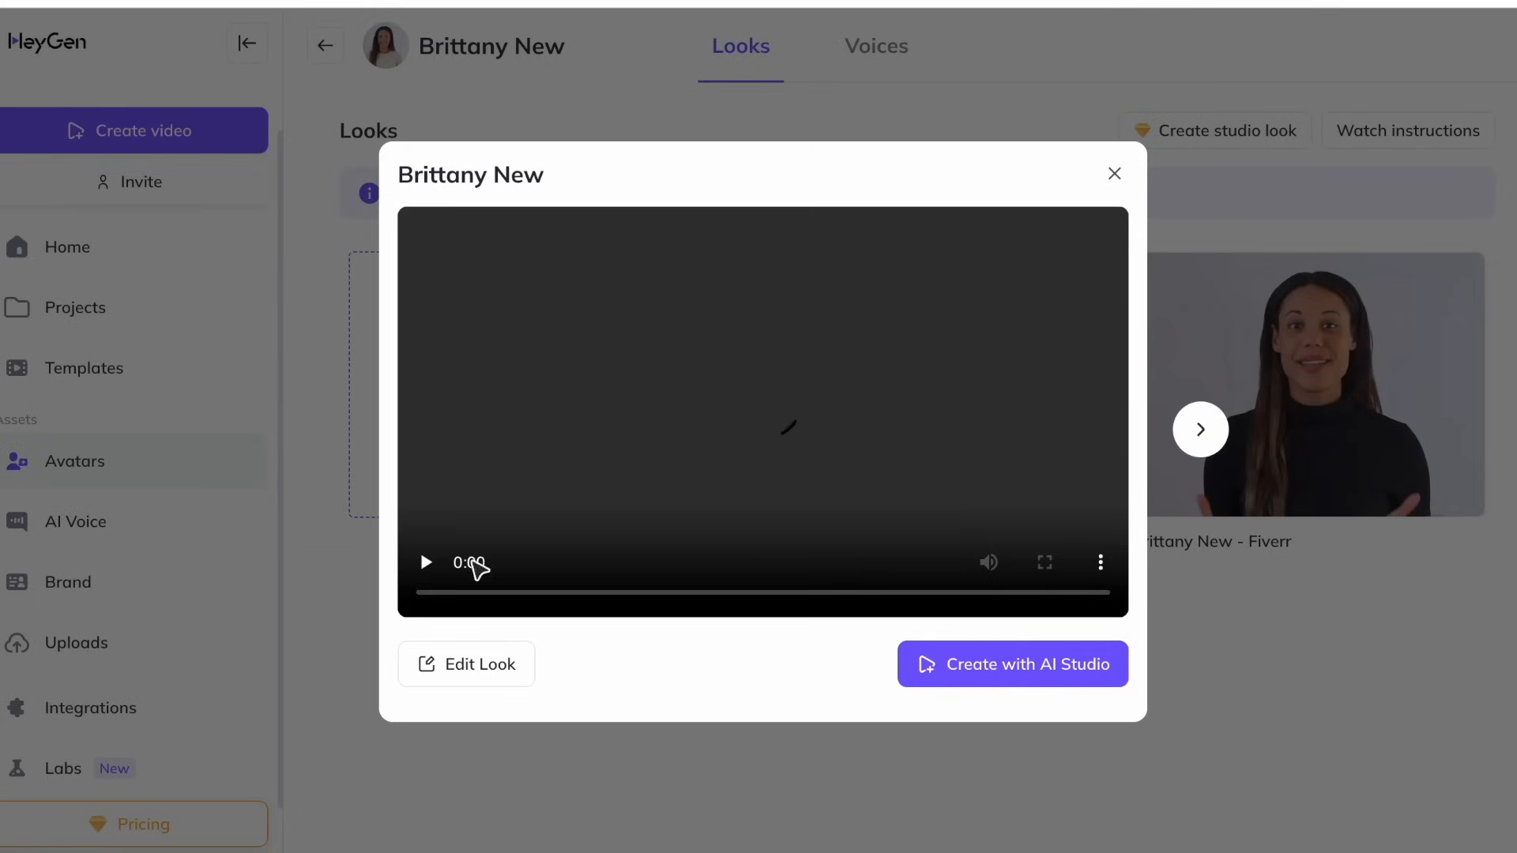
# - Play the original look's 8-second preview, rate it 'I like it', and close it
pyautogui.click(425, 562)
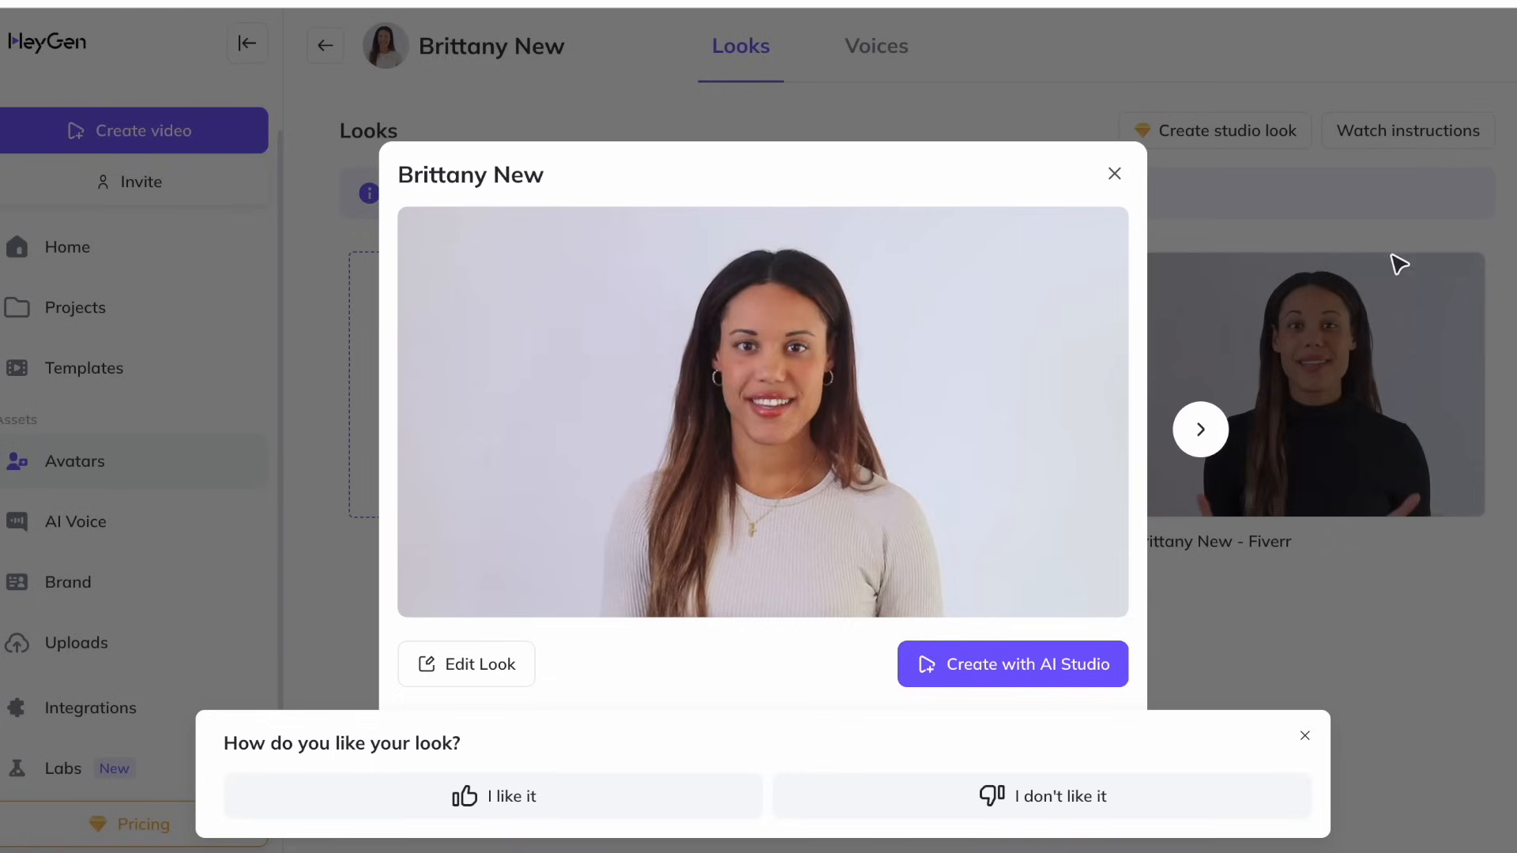
pyautogui.click(492, 796)
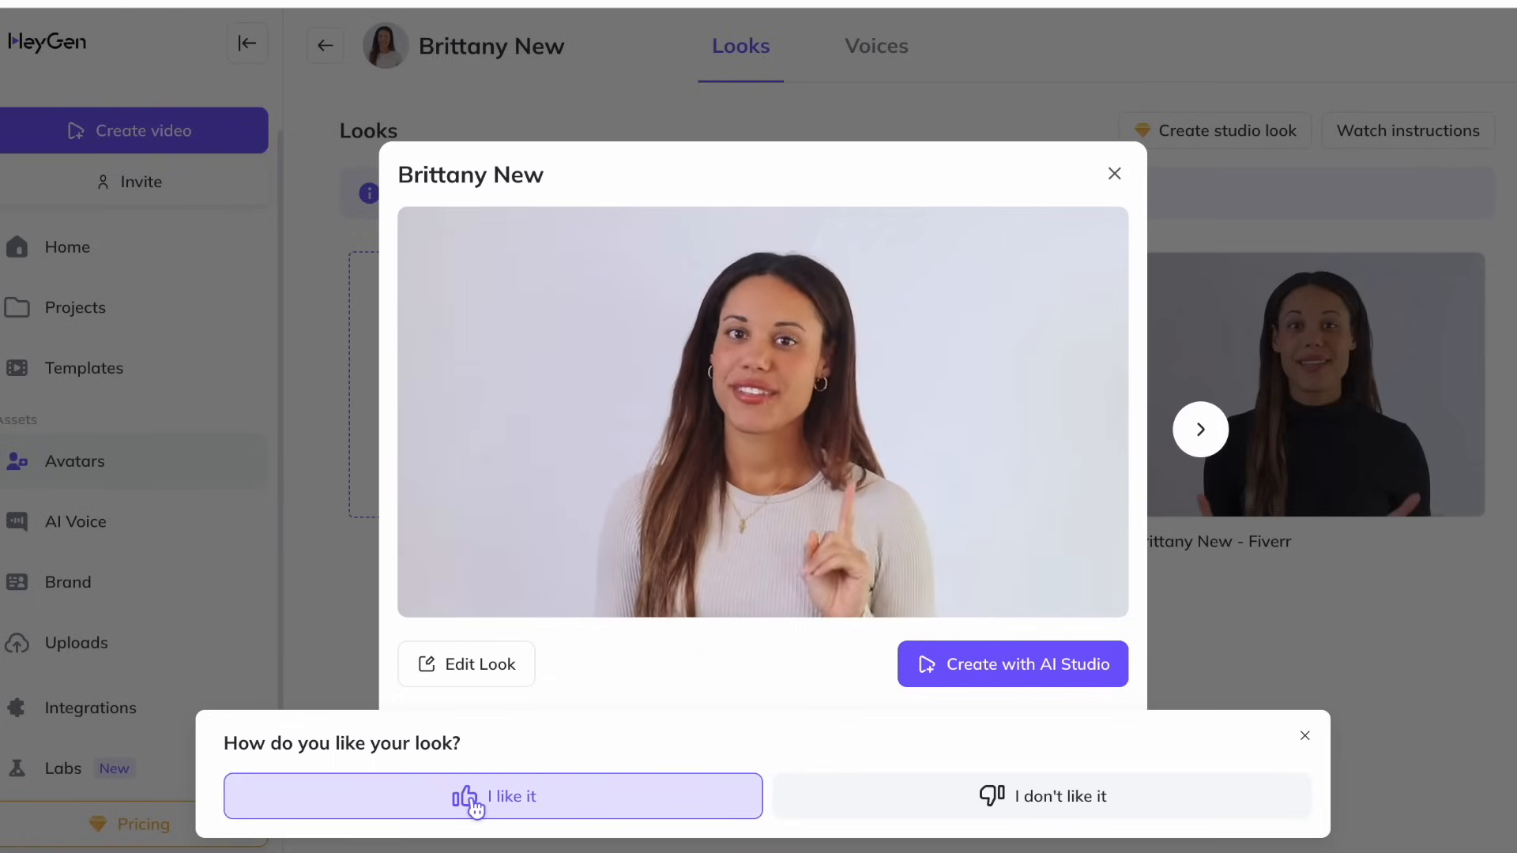
pyautogui.click(492, 796)
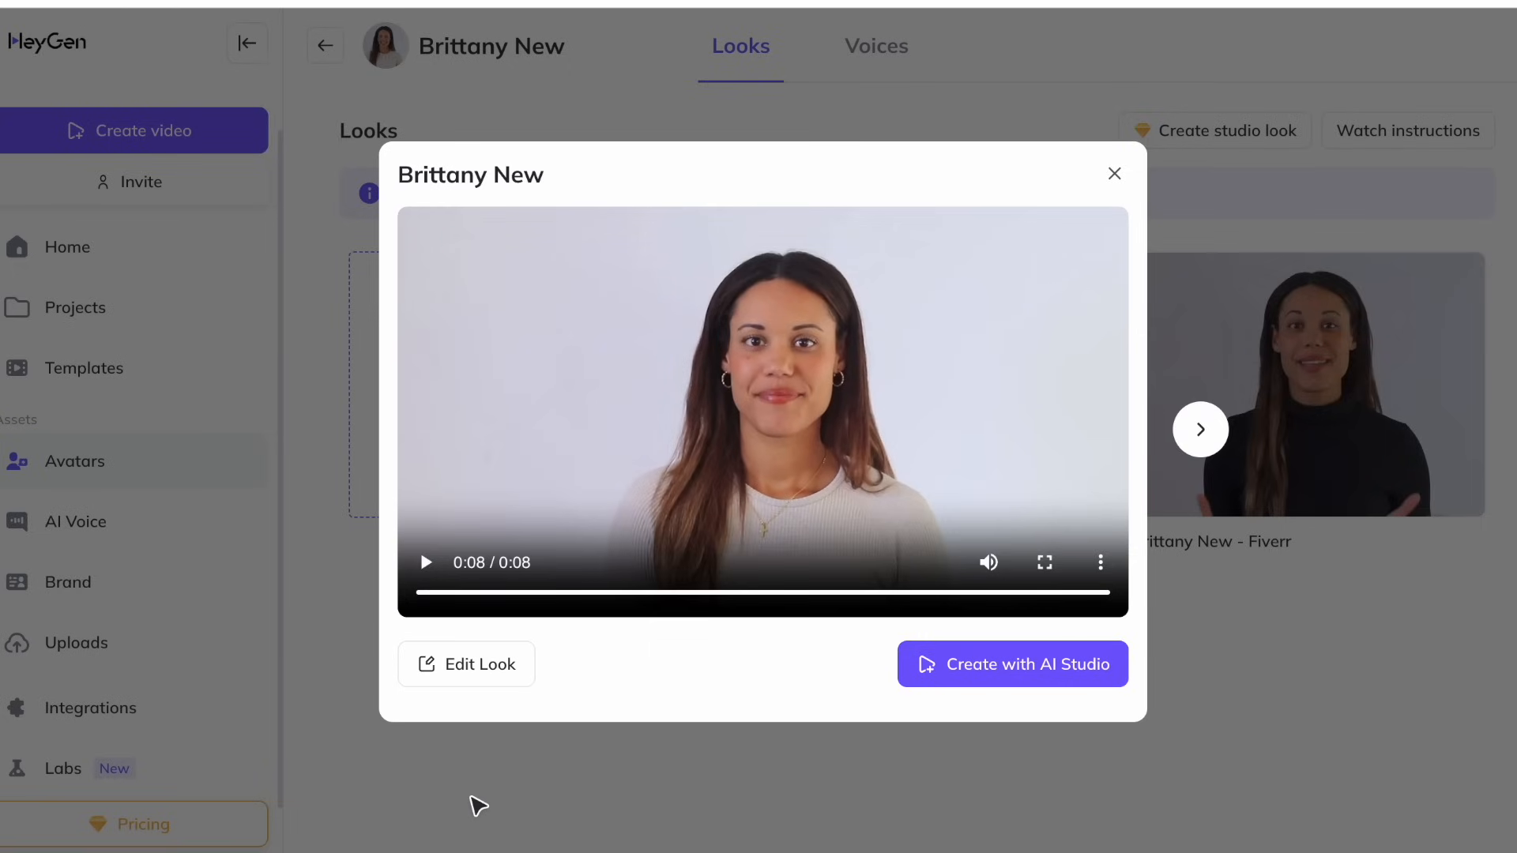
pyautogui.click(1113, 173)
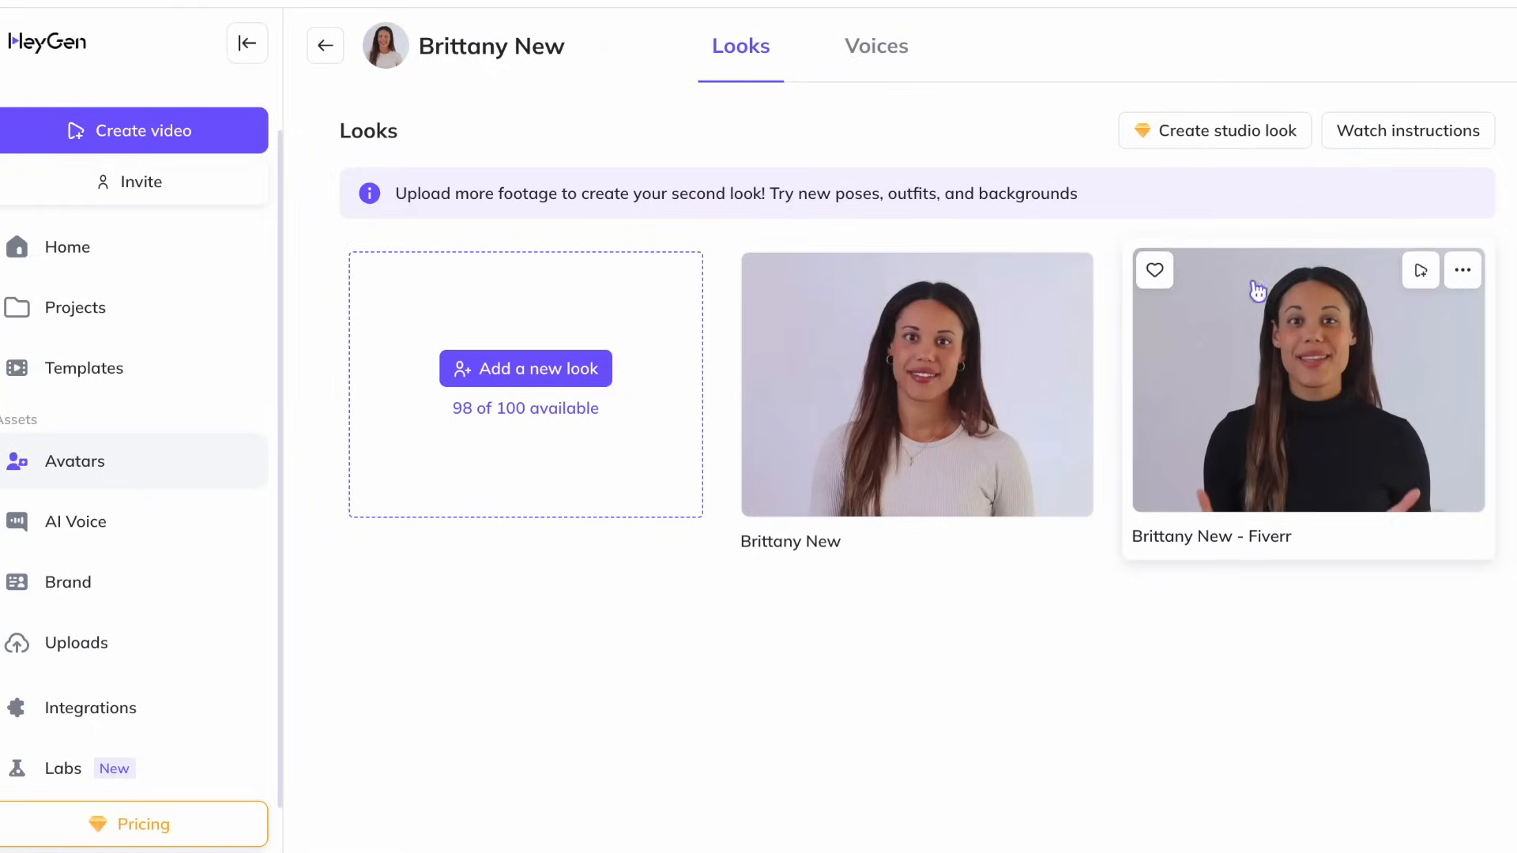
pyautogui.moveTo(1282, 319)
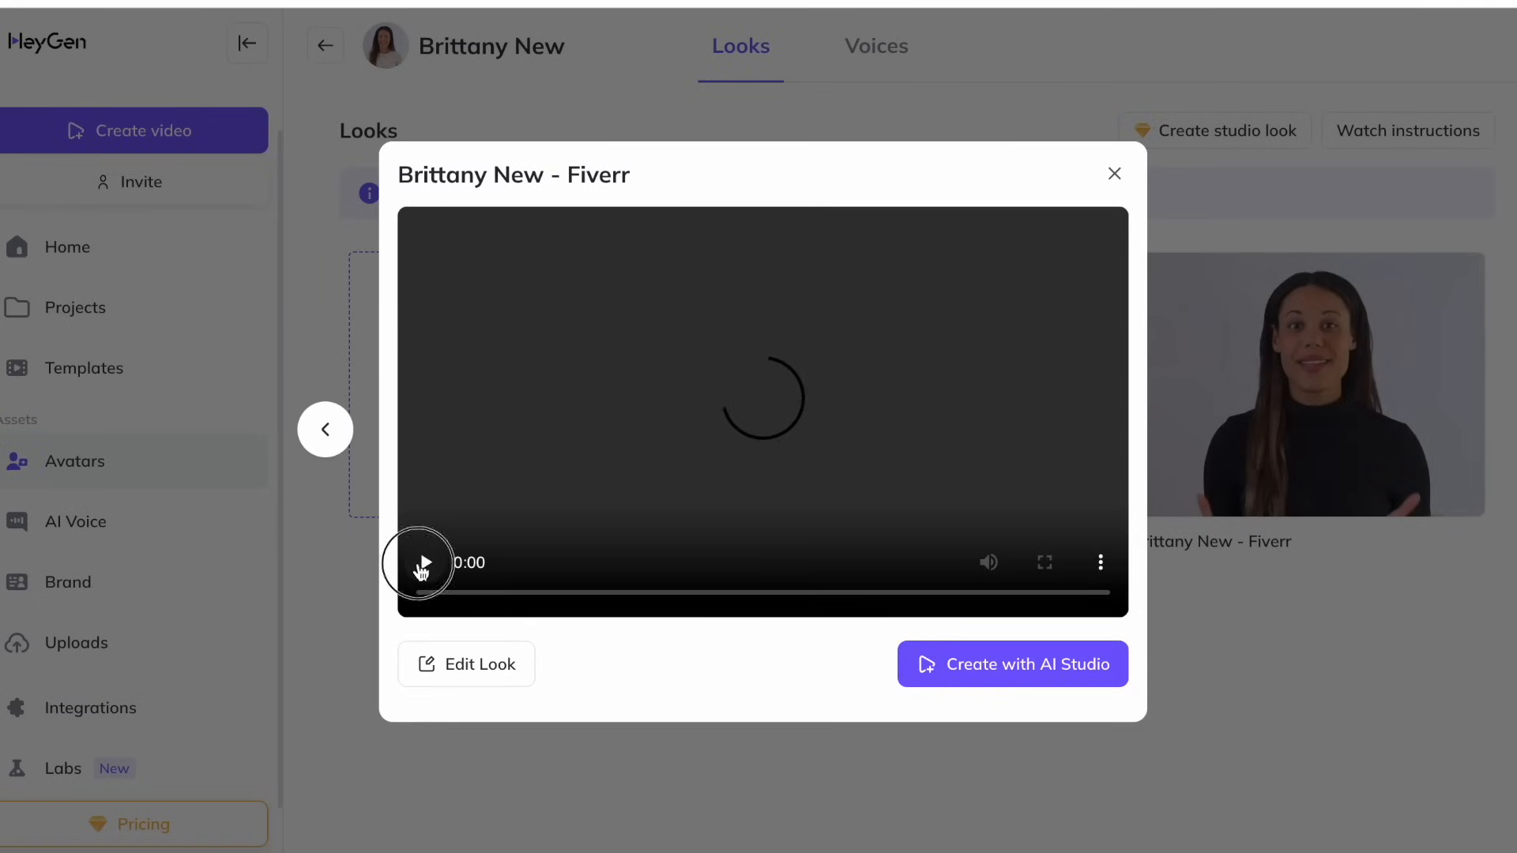
# - Play the Brittany New - Fiverr look preview, dismiss its rating banner, and close it
pyautogui.click(419, 562)
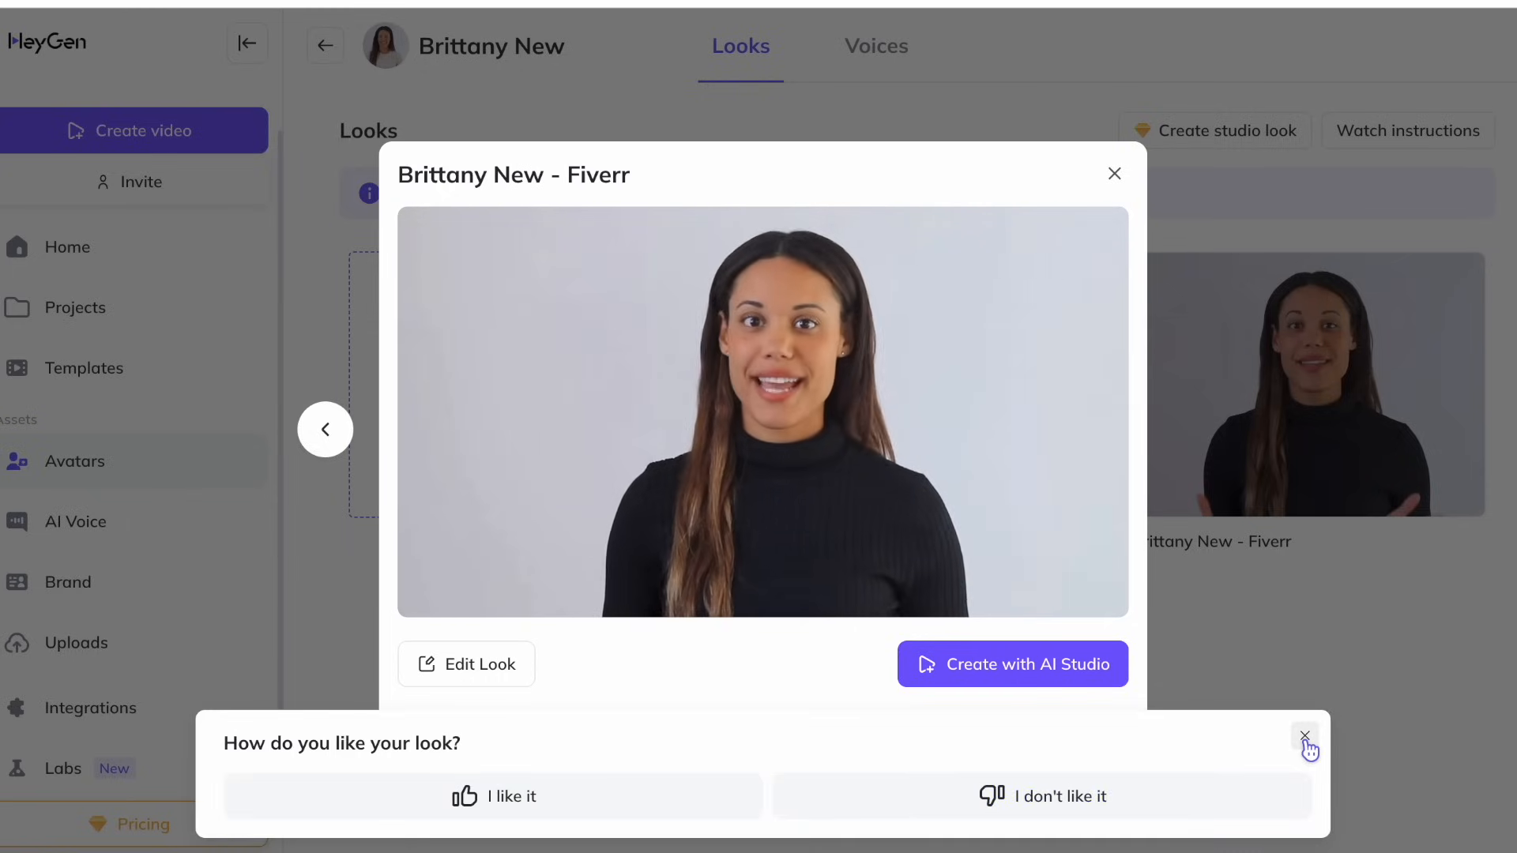
pyautogui.click(1305, 736)
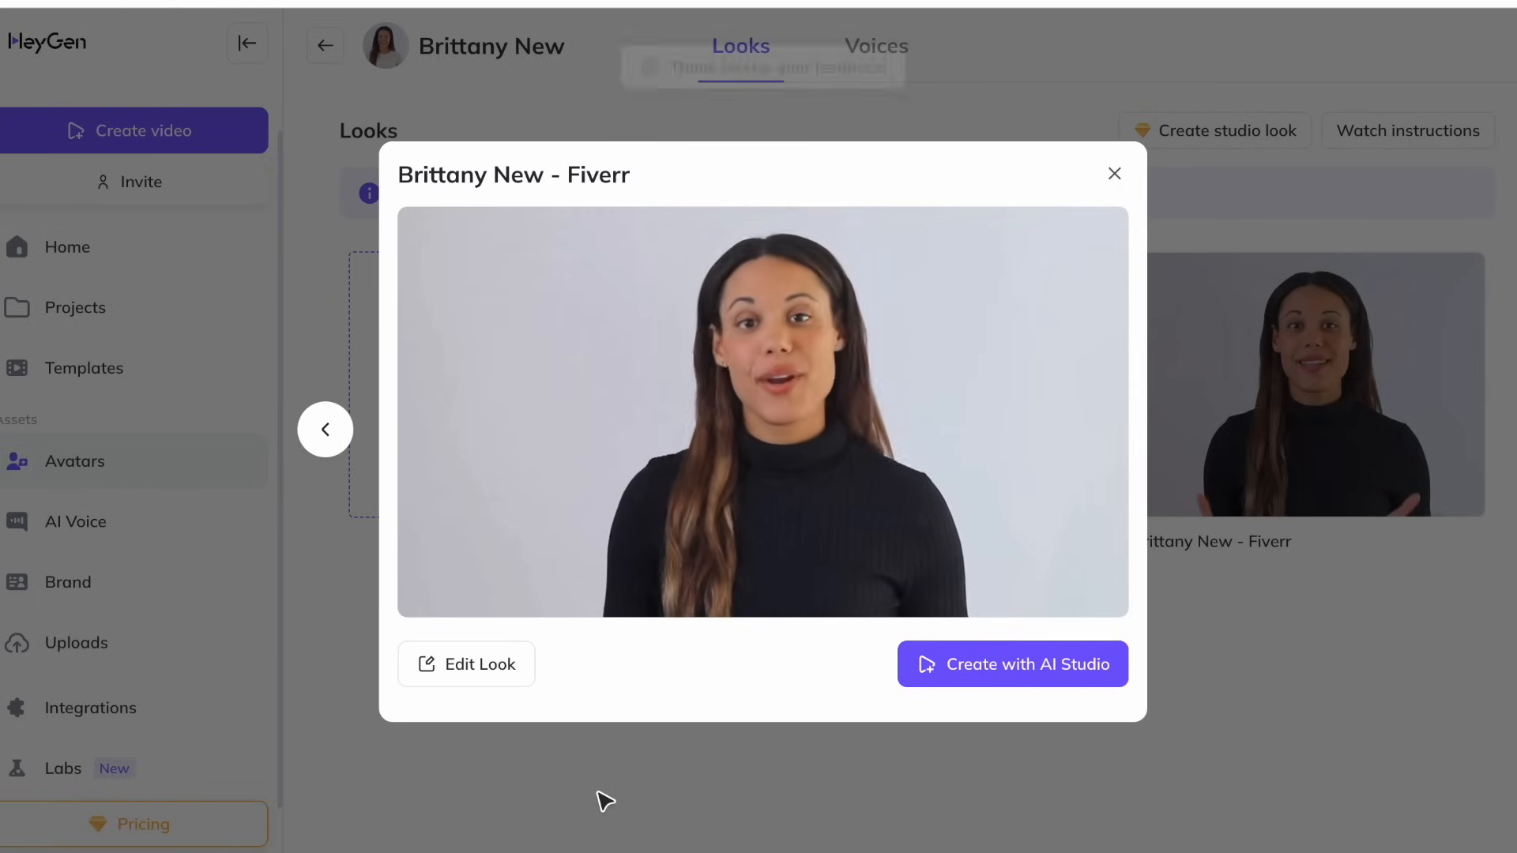
pyautogui.click(1113, 173)
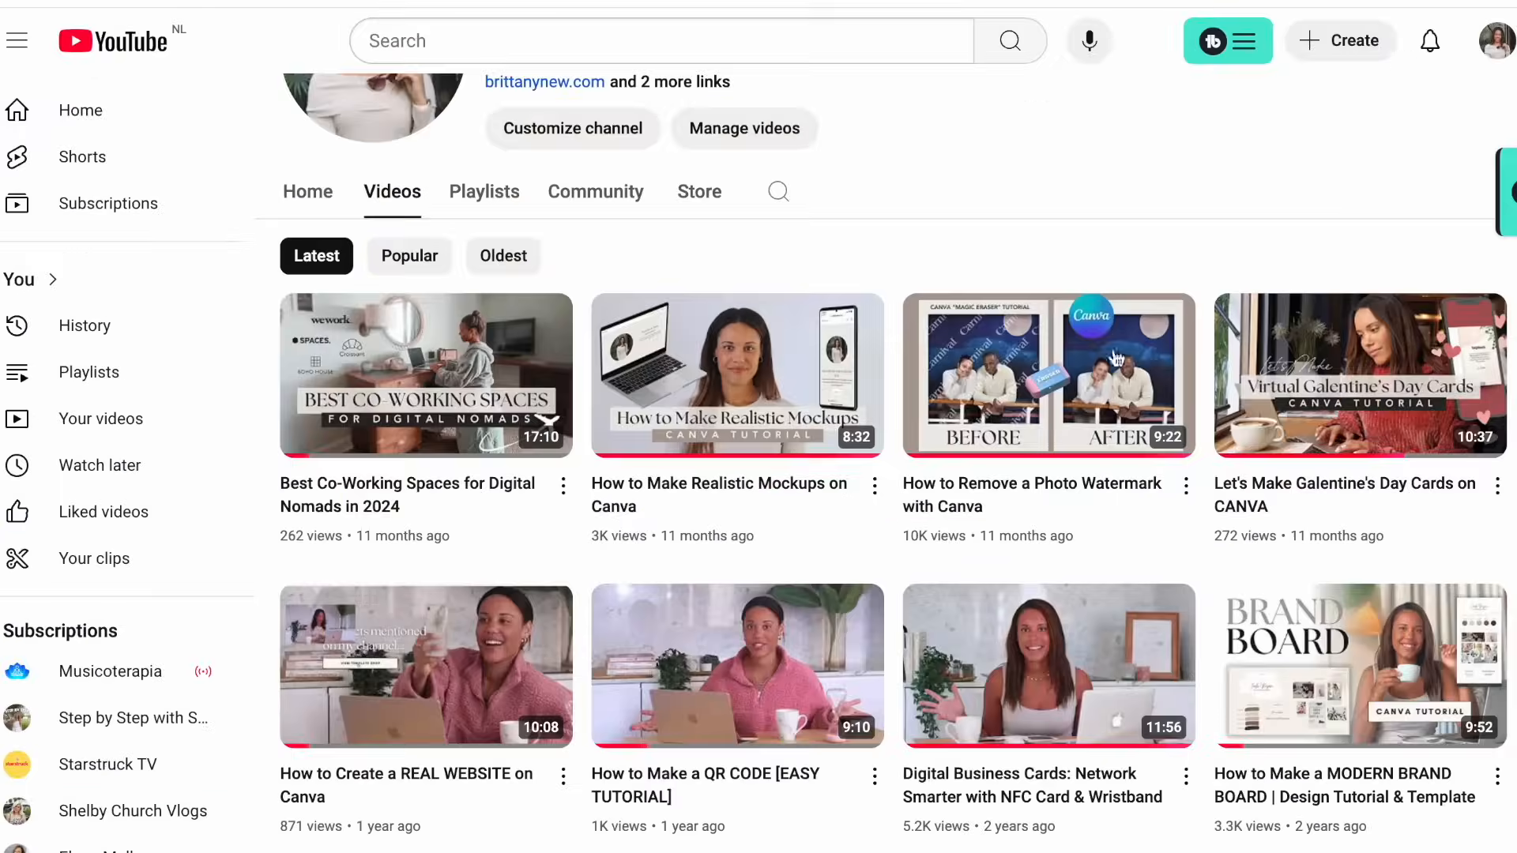
# - Scroll through the channel's Videos tab of latest uploads
pyautogui.scroll(3)
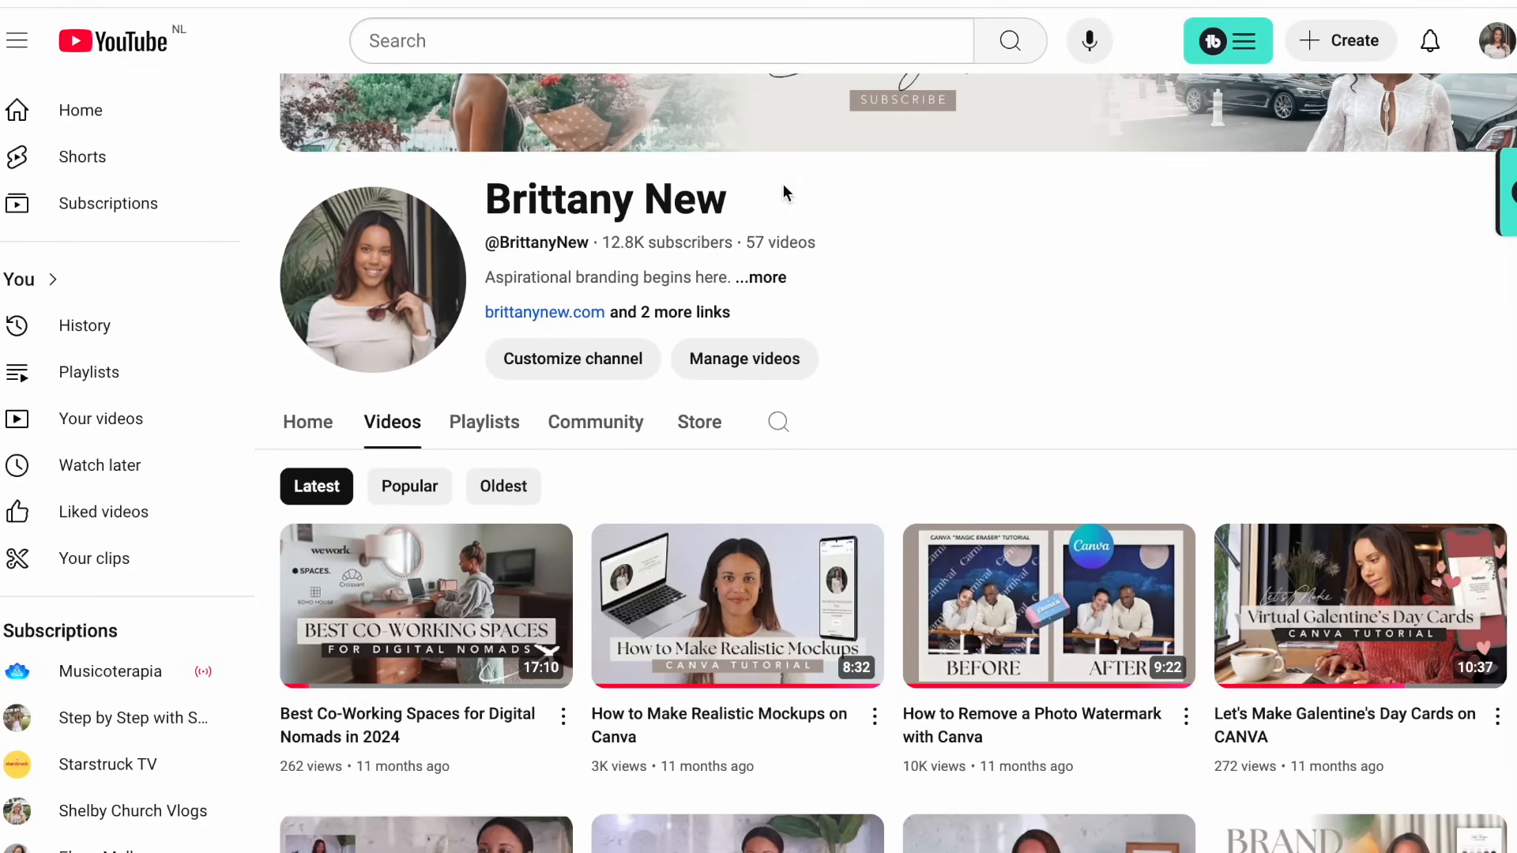
pyautogui.scroll(-3)
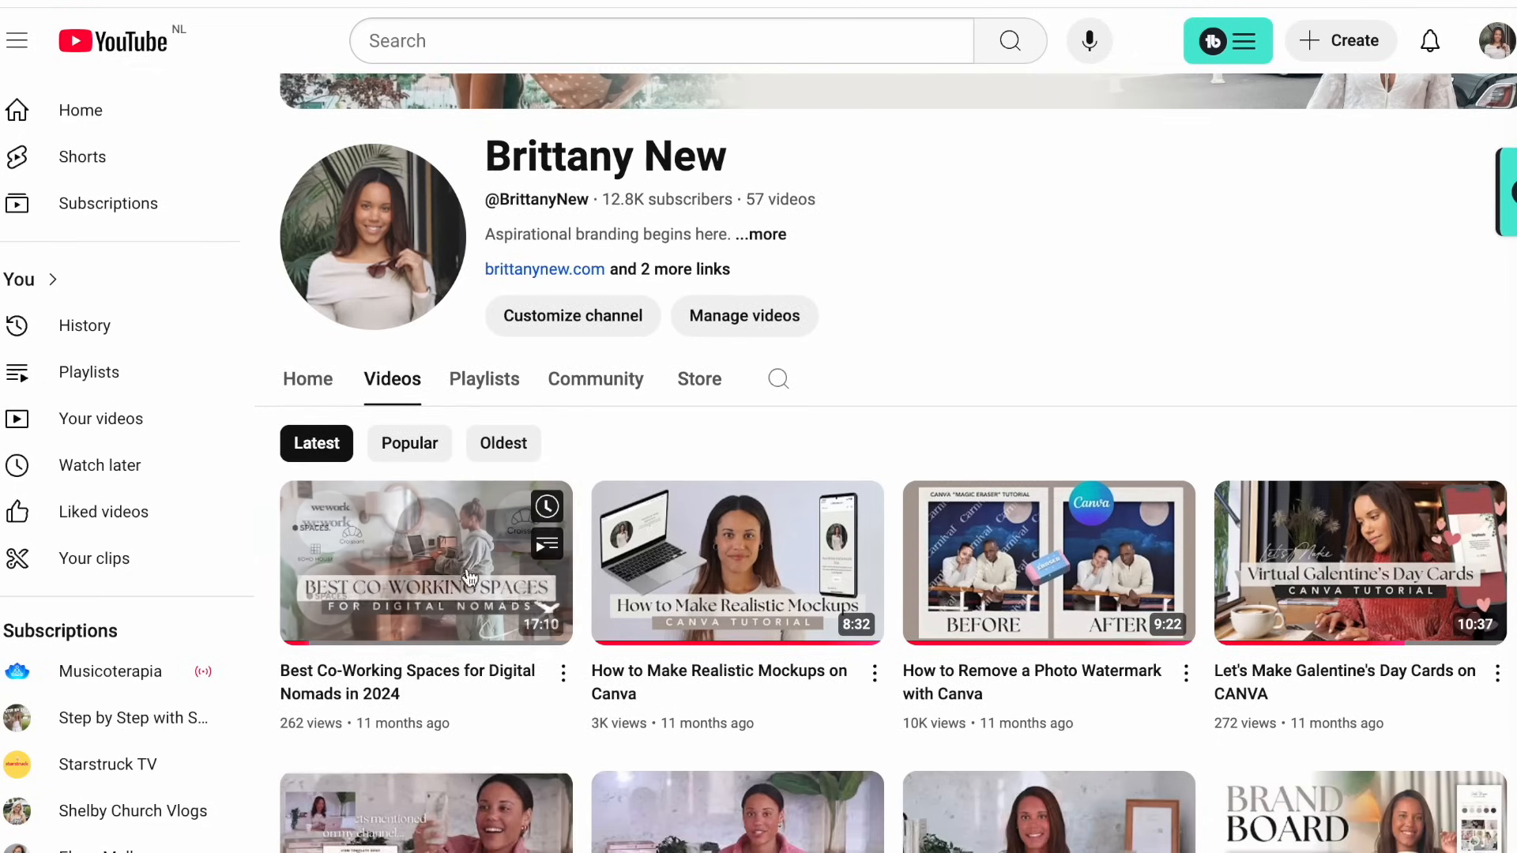
pyautogui.moveTo(721, 580)
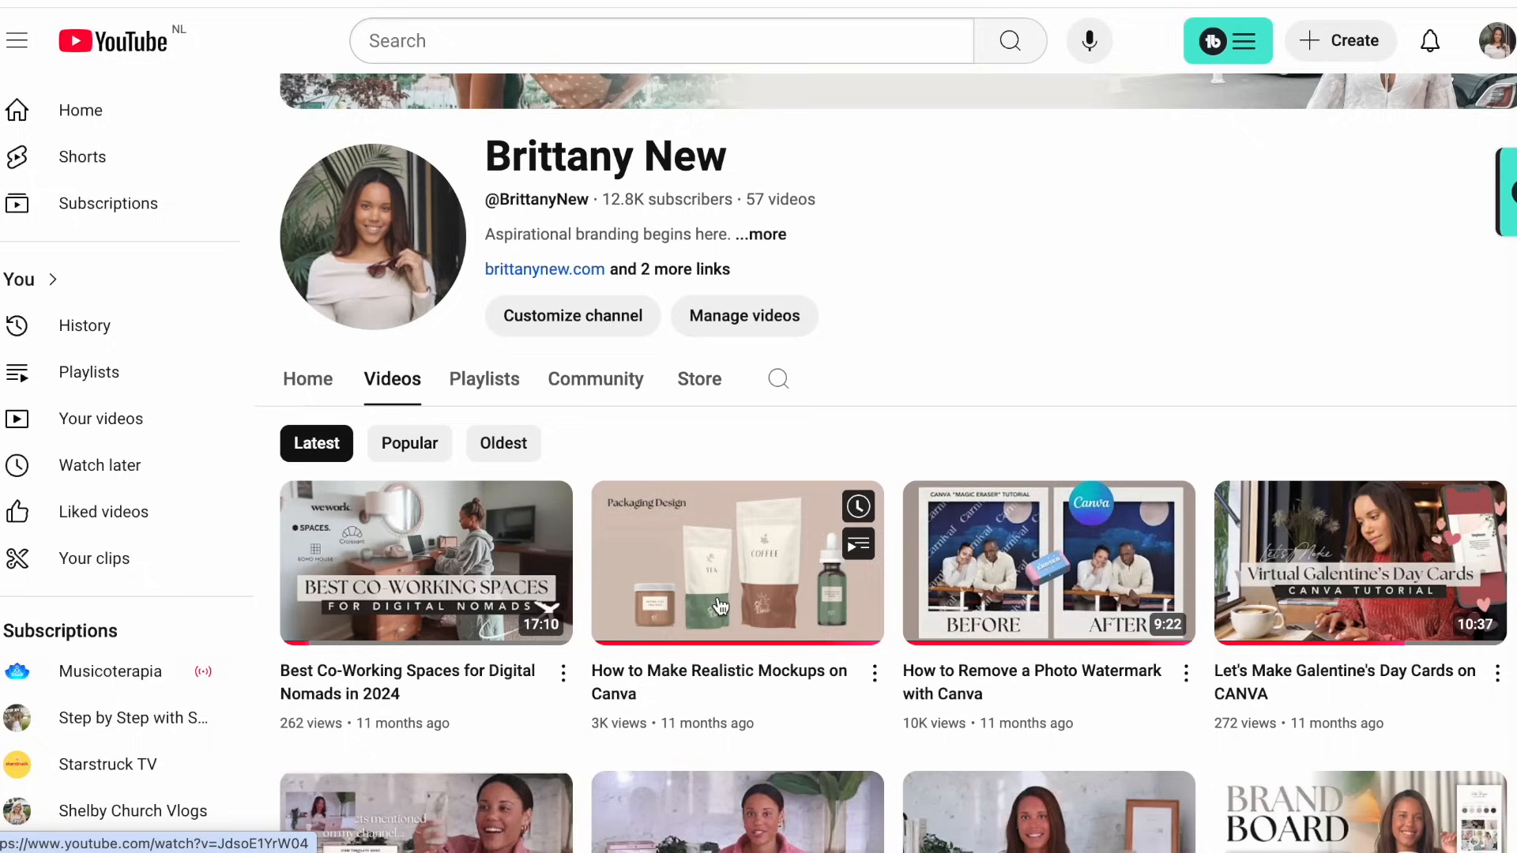
pyautogui.moveTo(1054, 590)
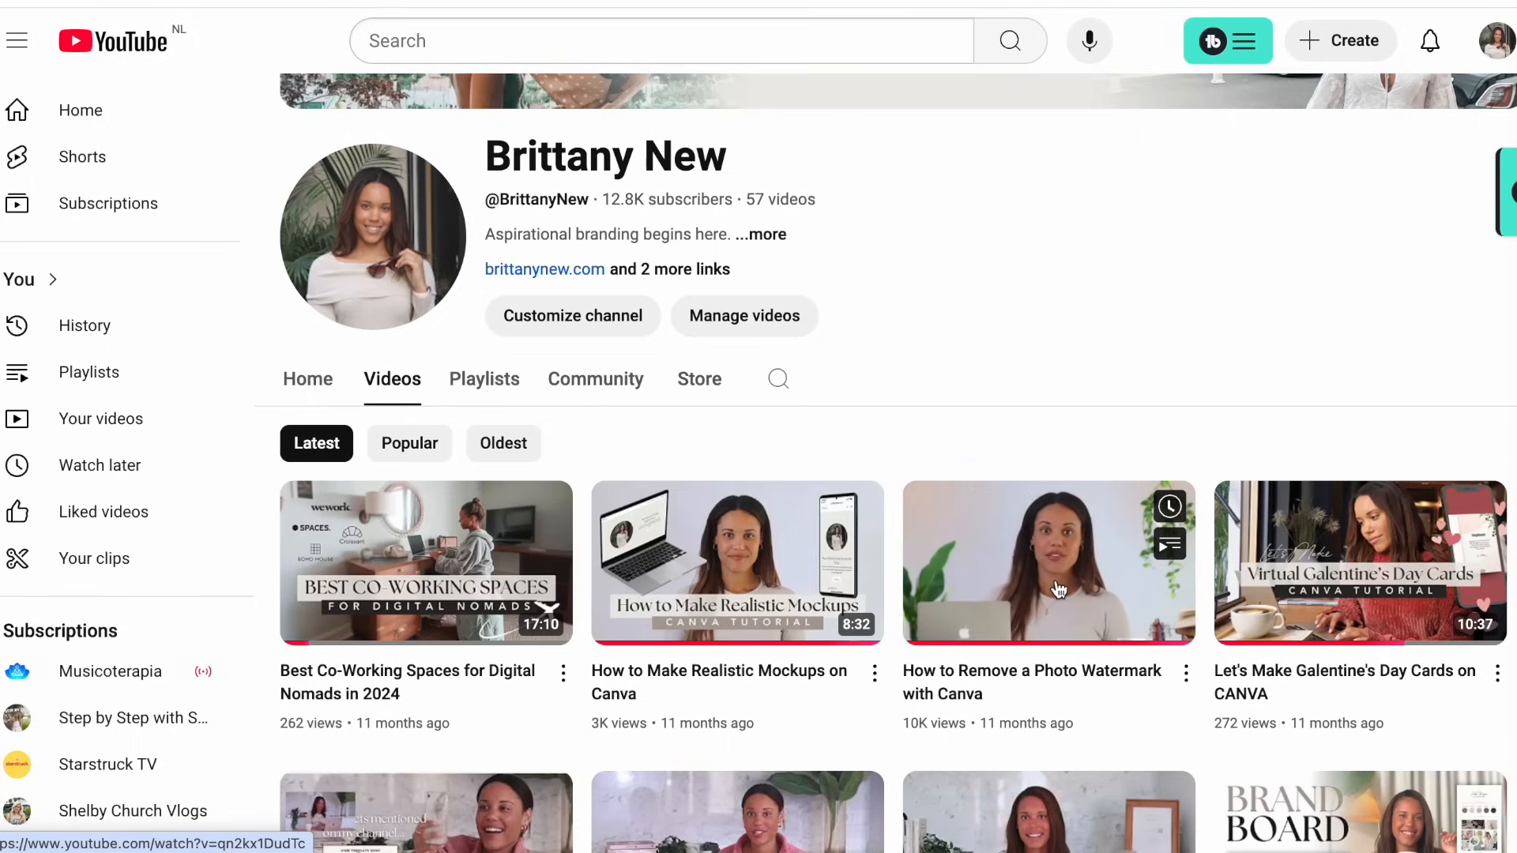
pyautogui.moveTo(431, 546)
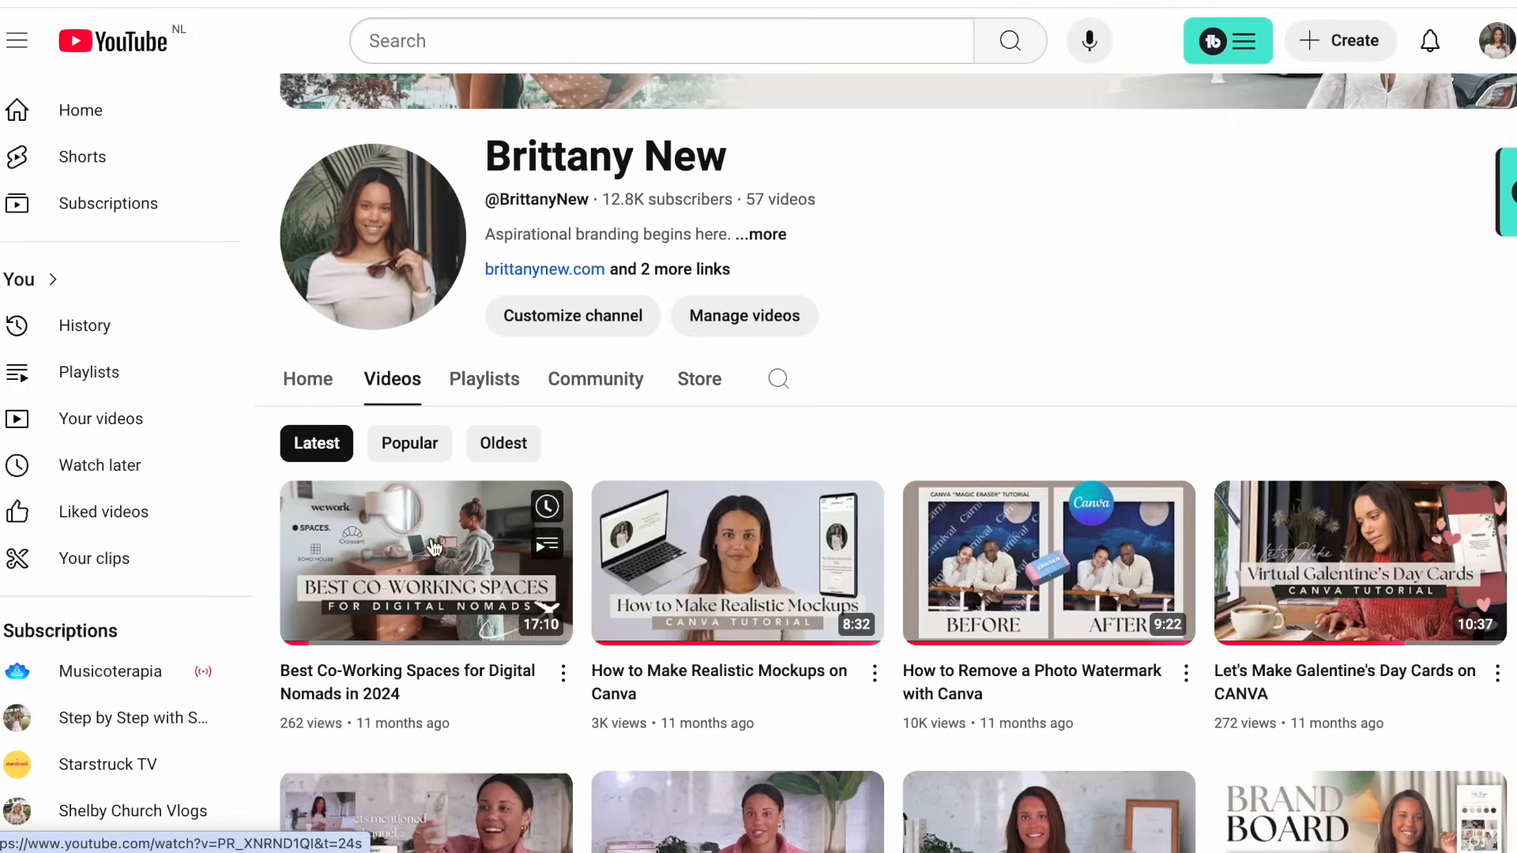
pyautogui.scroll(-3)
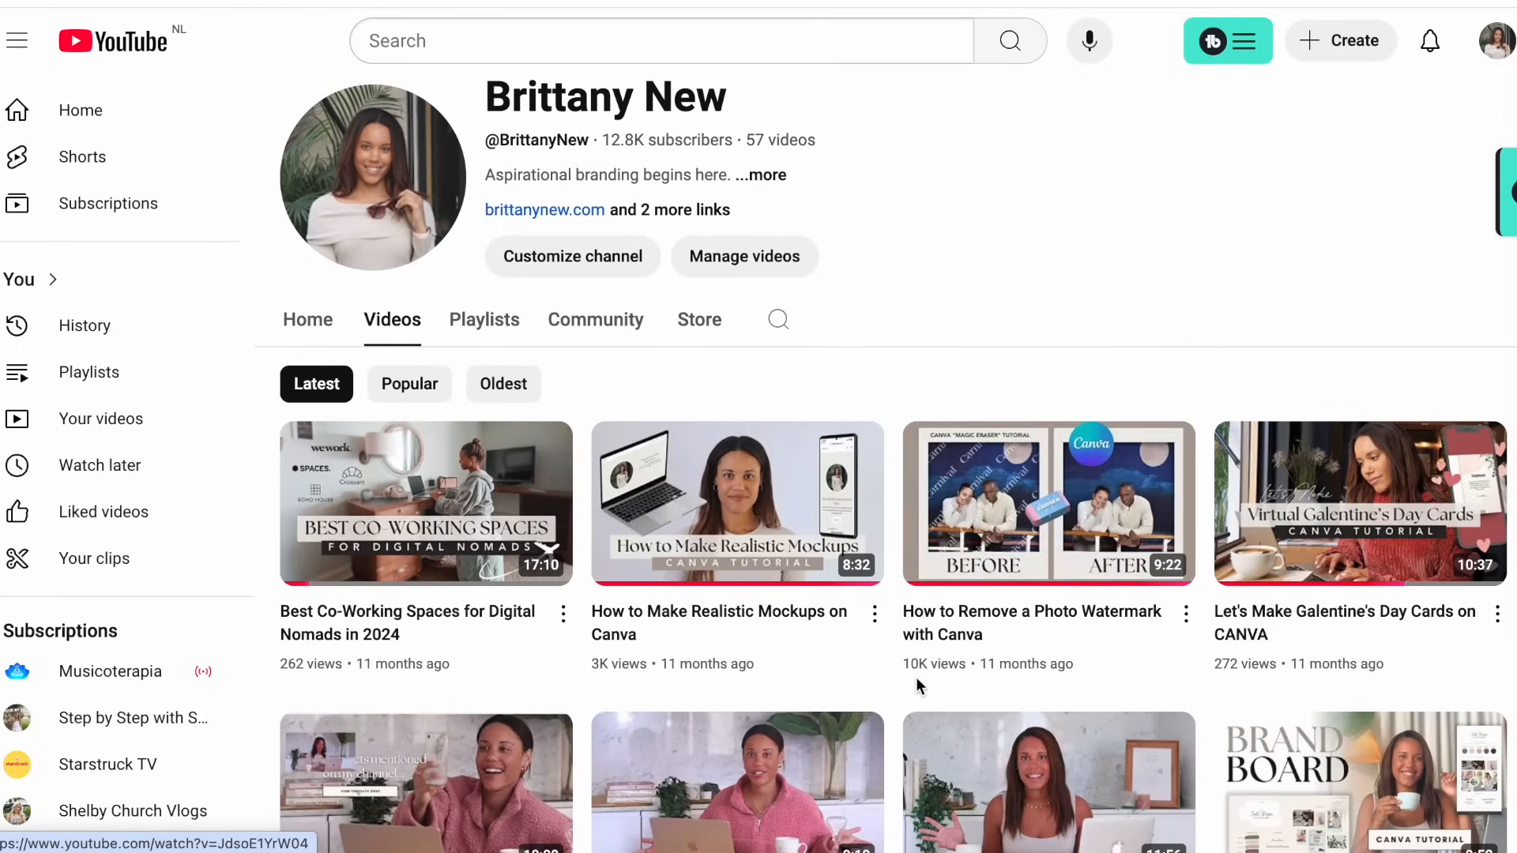
pyautogui.moveTo(715, 655)
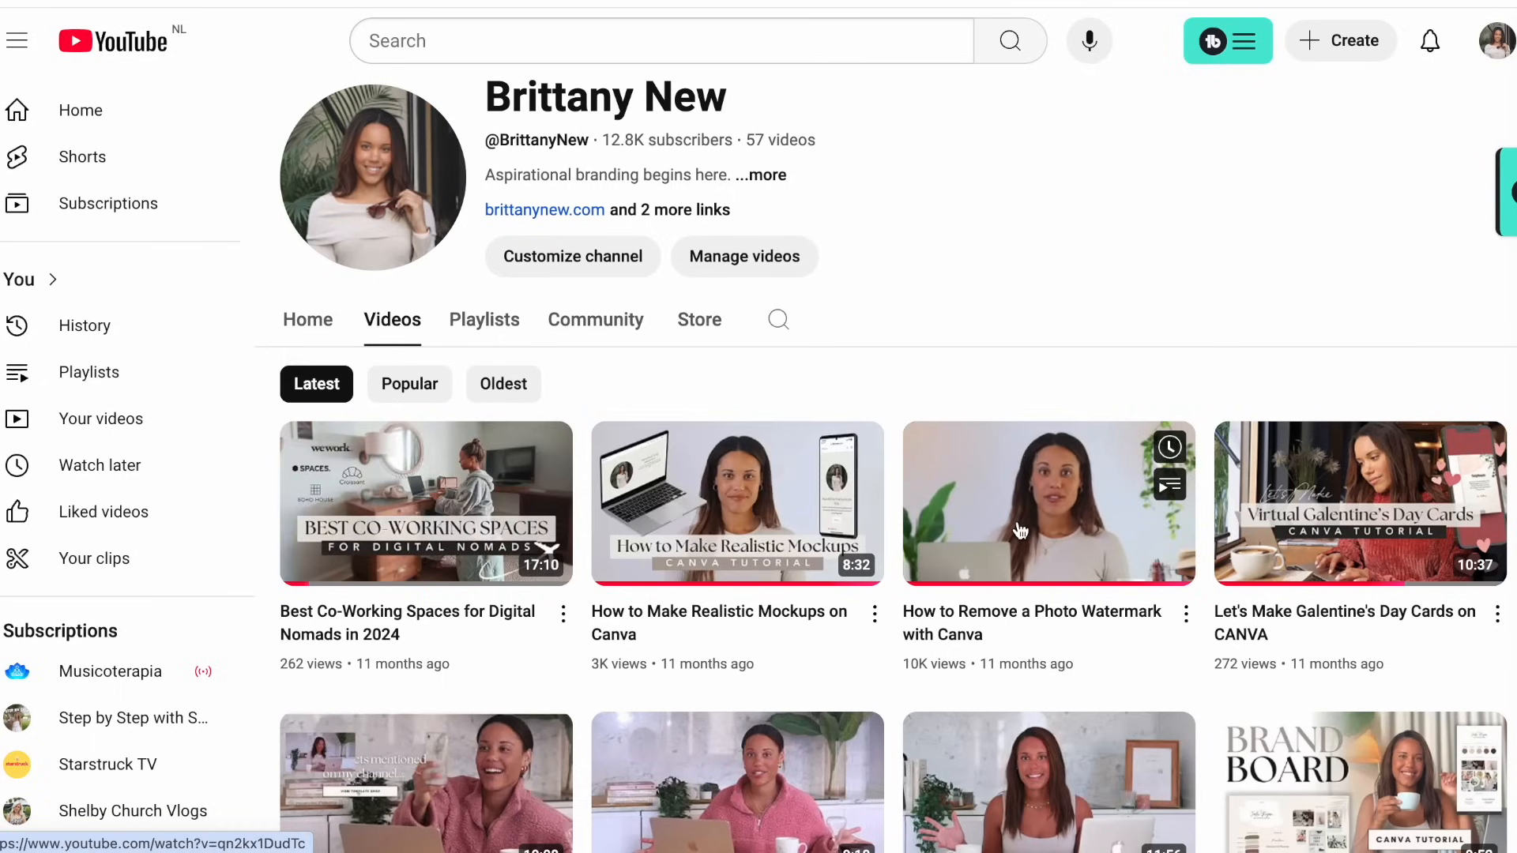
pyautogui.moveTo(1048, 502)
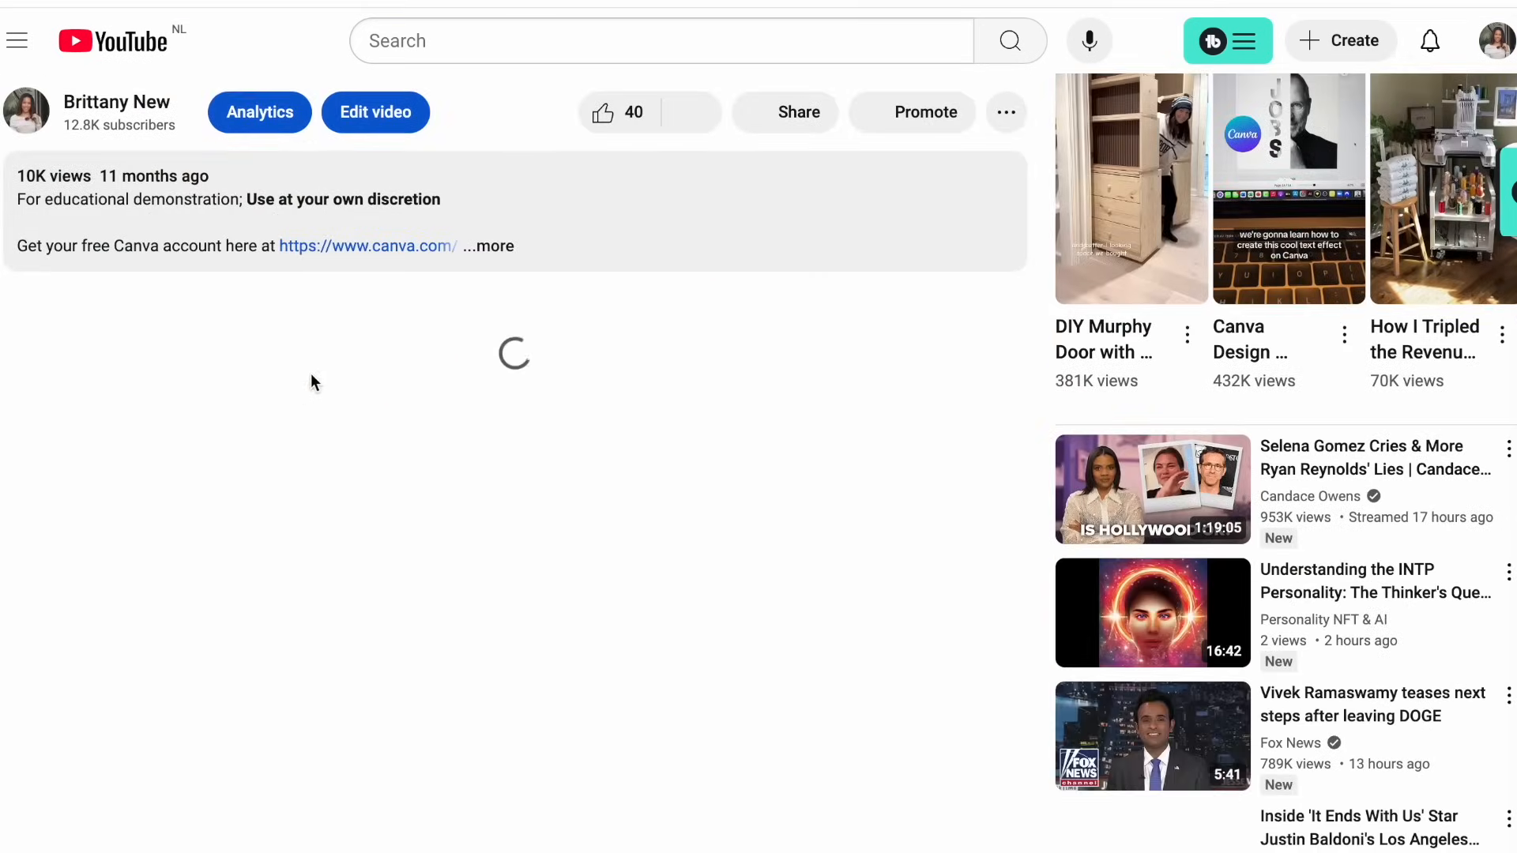
pyautogui.scroll(-3)
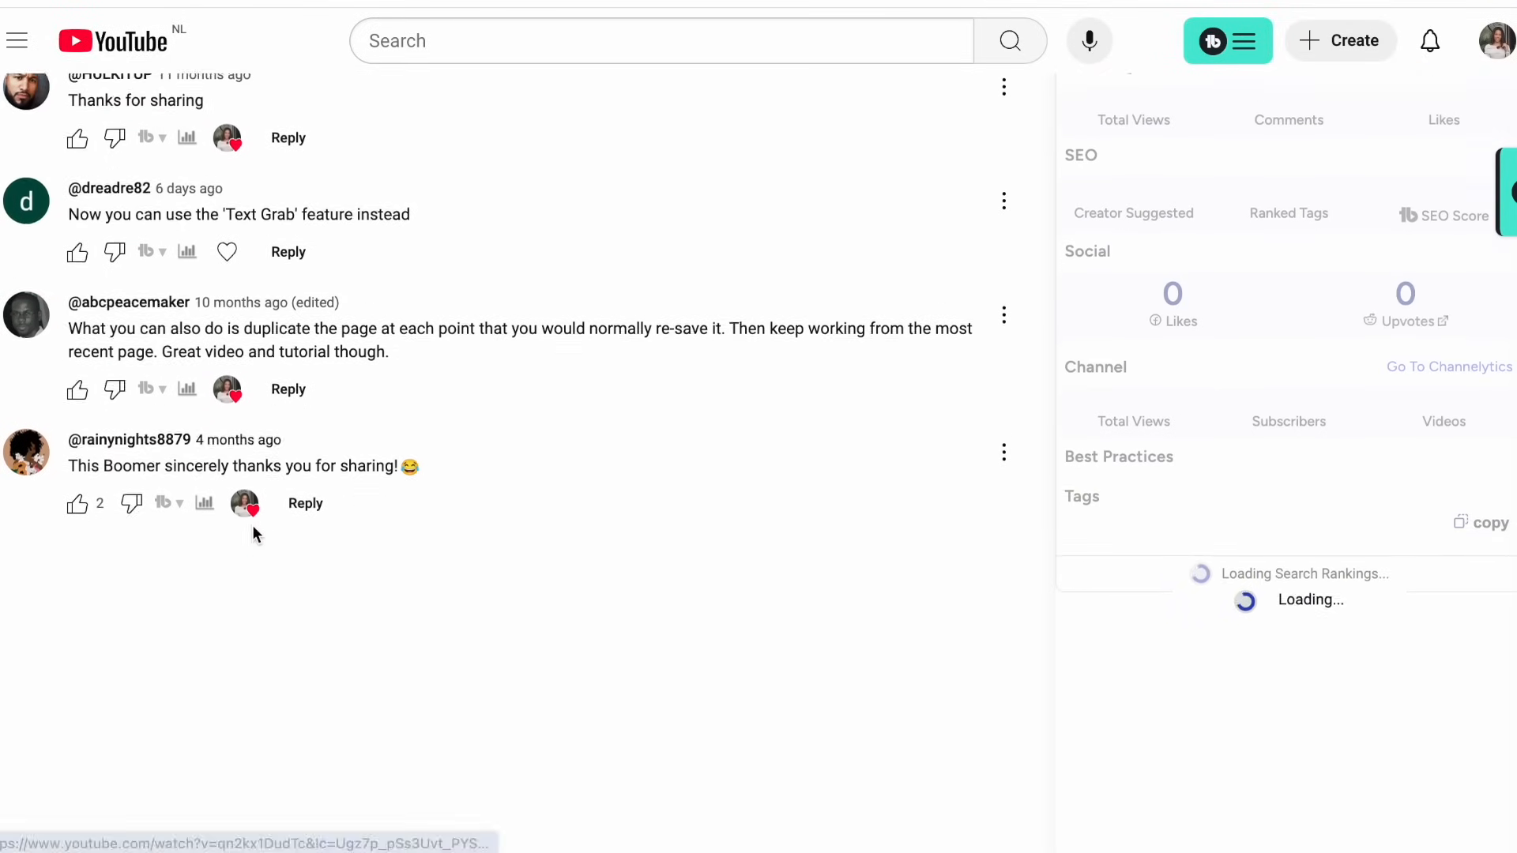
pyautogui.scroll(3)
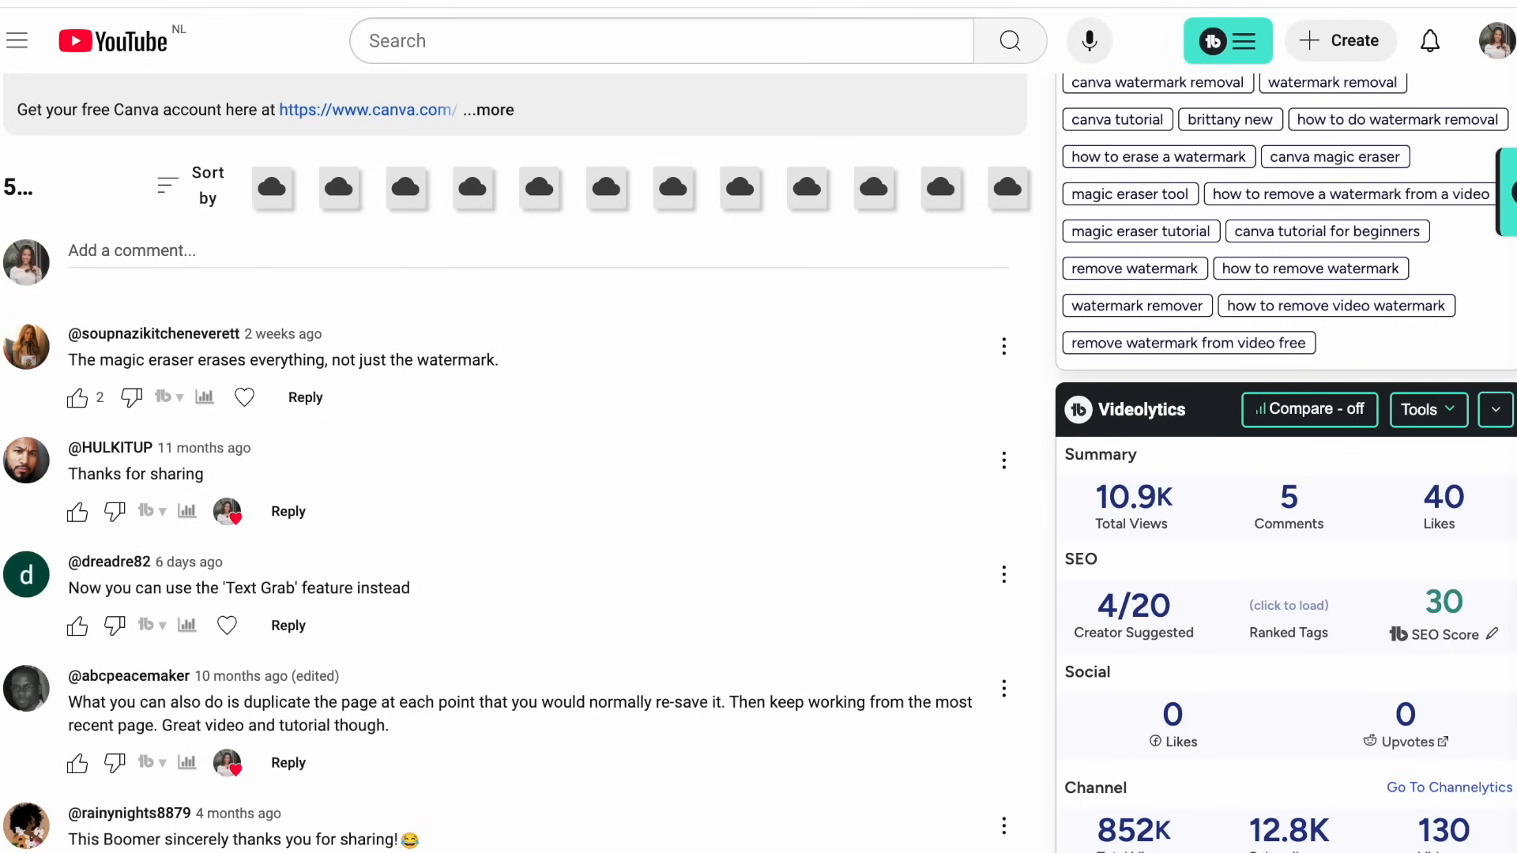
pyautogui.scroll(3)
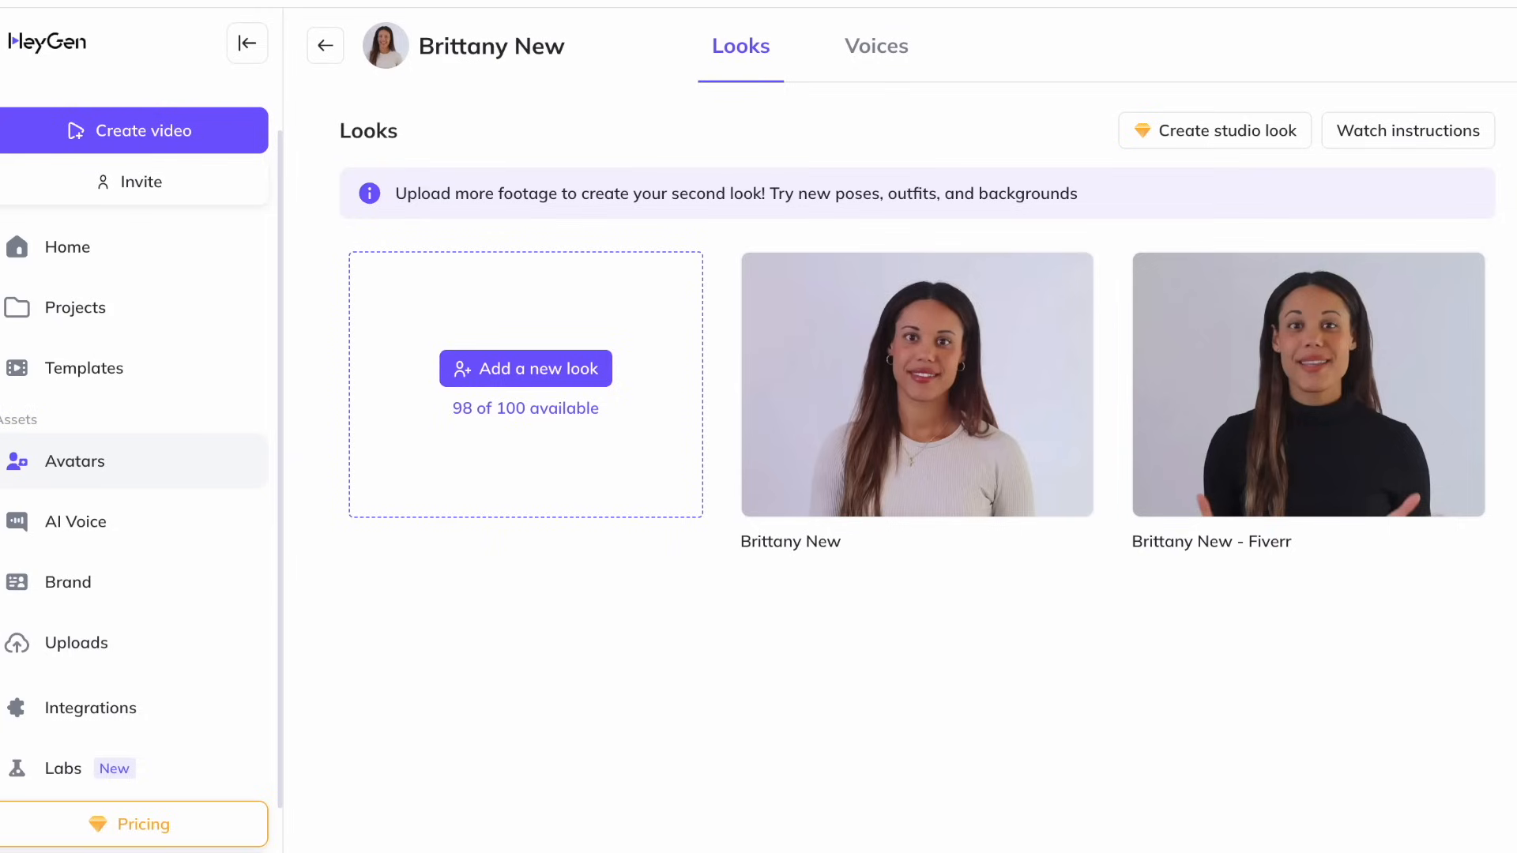
pyautogui.moveTo(1248, 405)
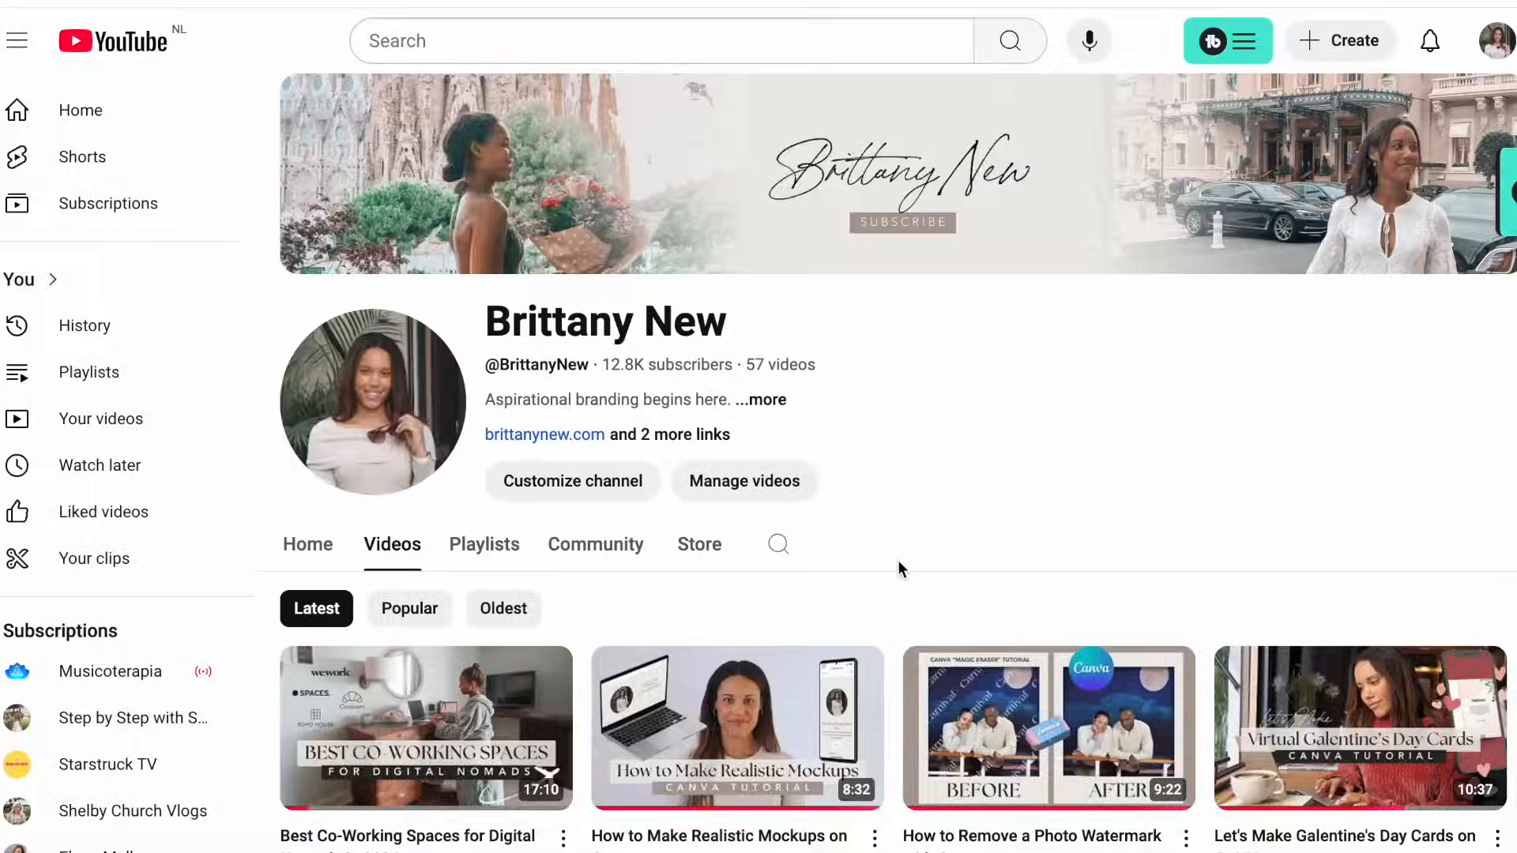
# - Scroll the Brittany New Videos tab, led by the digital-nomad co-working spaces video
pyautogui.scroll(-3)
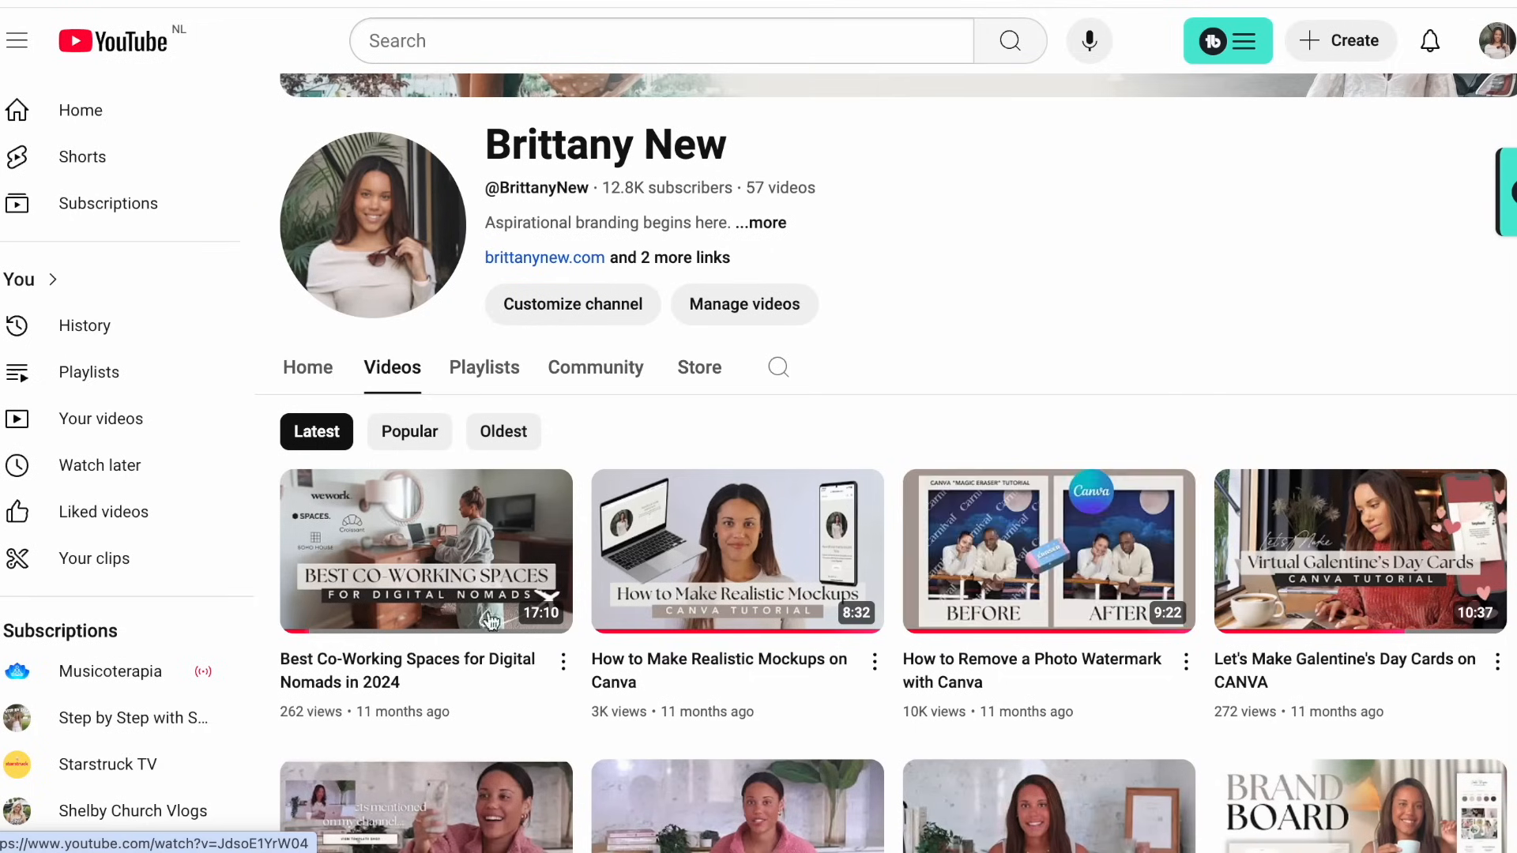
pyautogui.moveTo(426, 552)
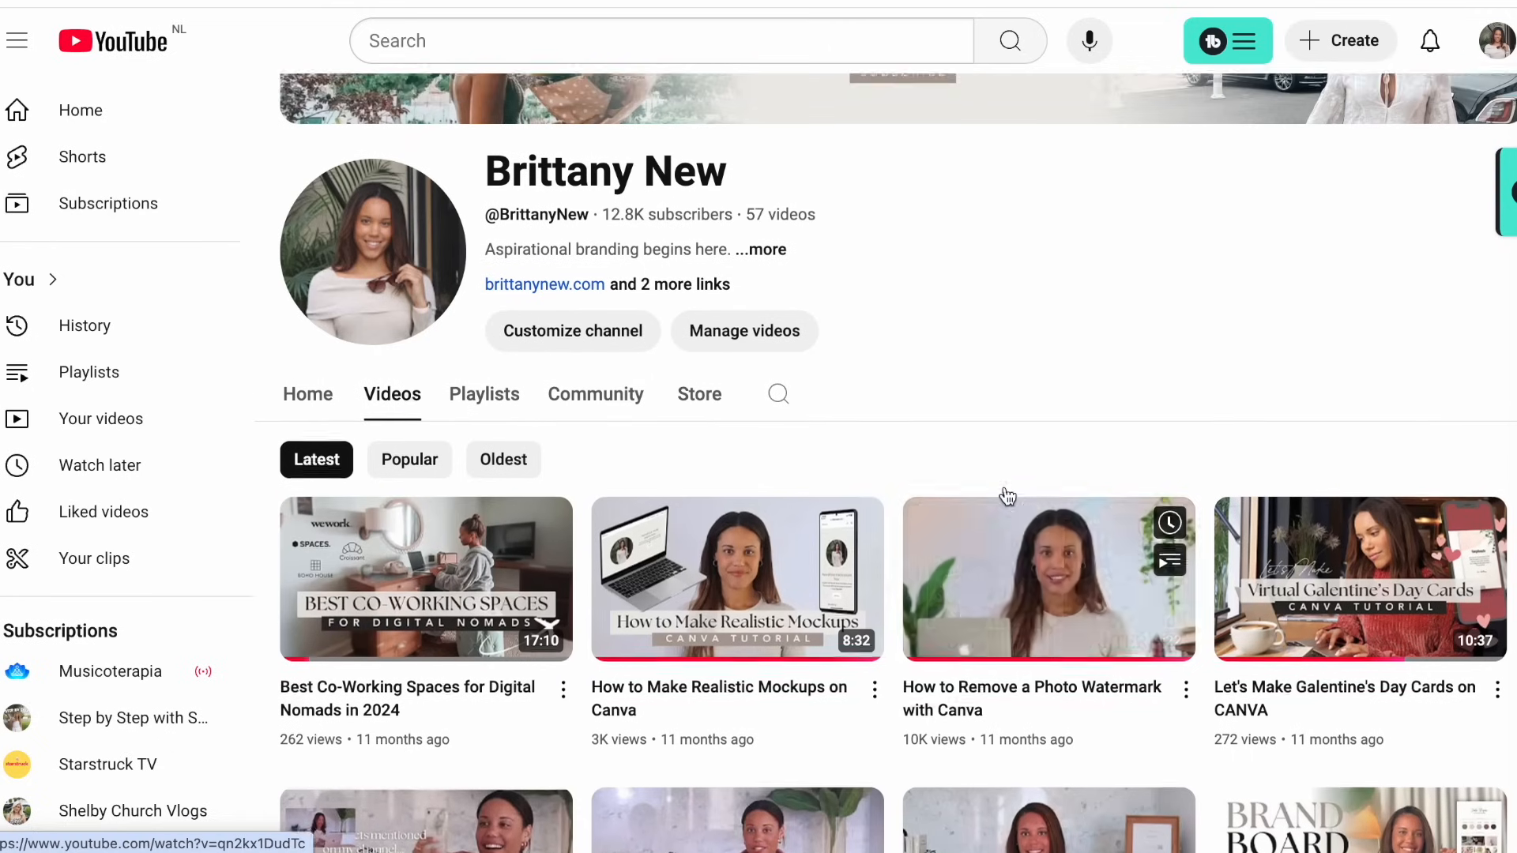
# - Scroll the channel page up and down to finish browsing its videos
pyautogui.scroll(3)
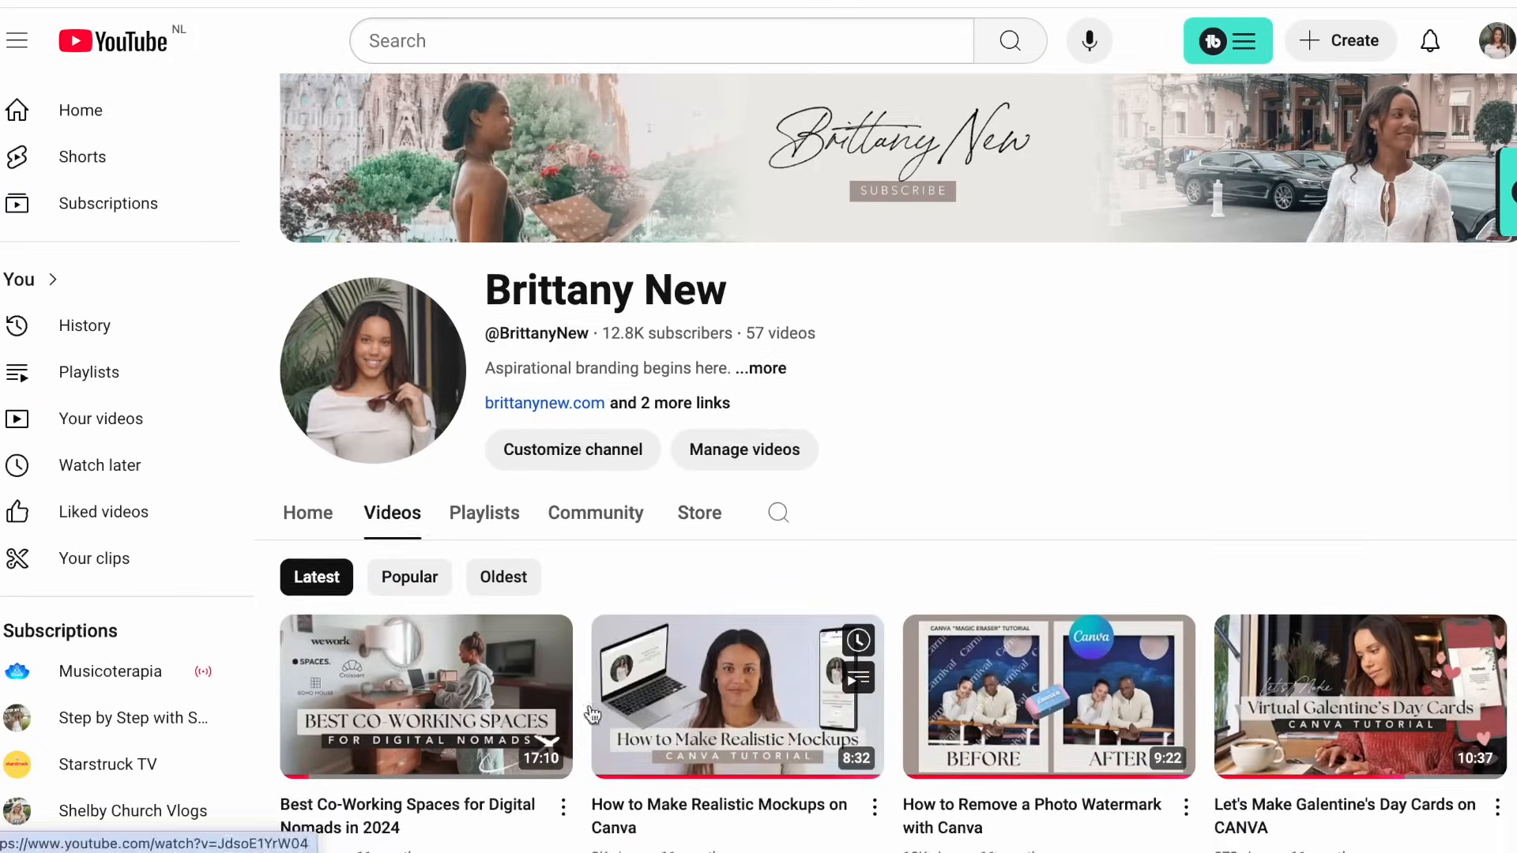
pyautogui.scroll(-3)
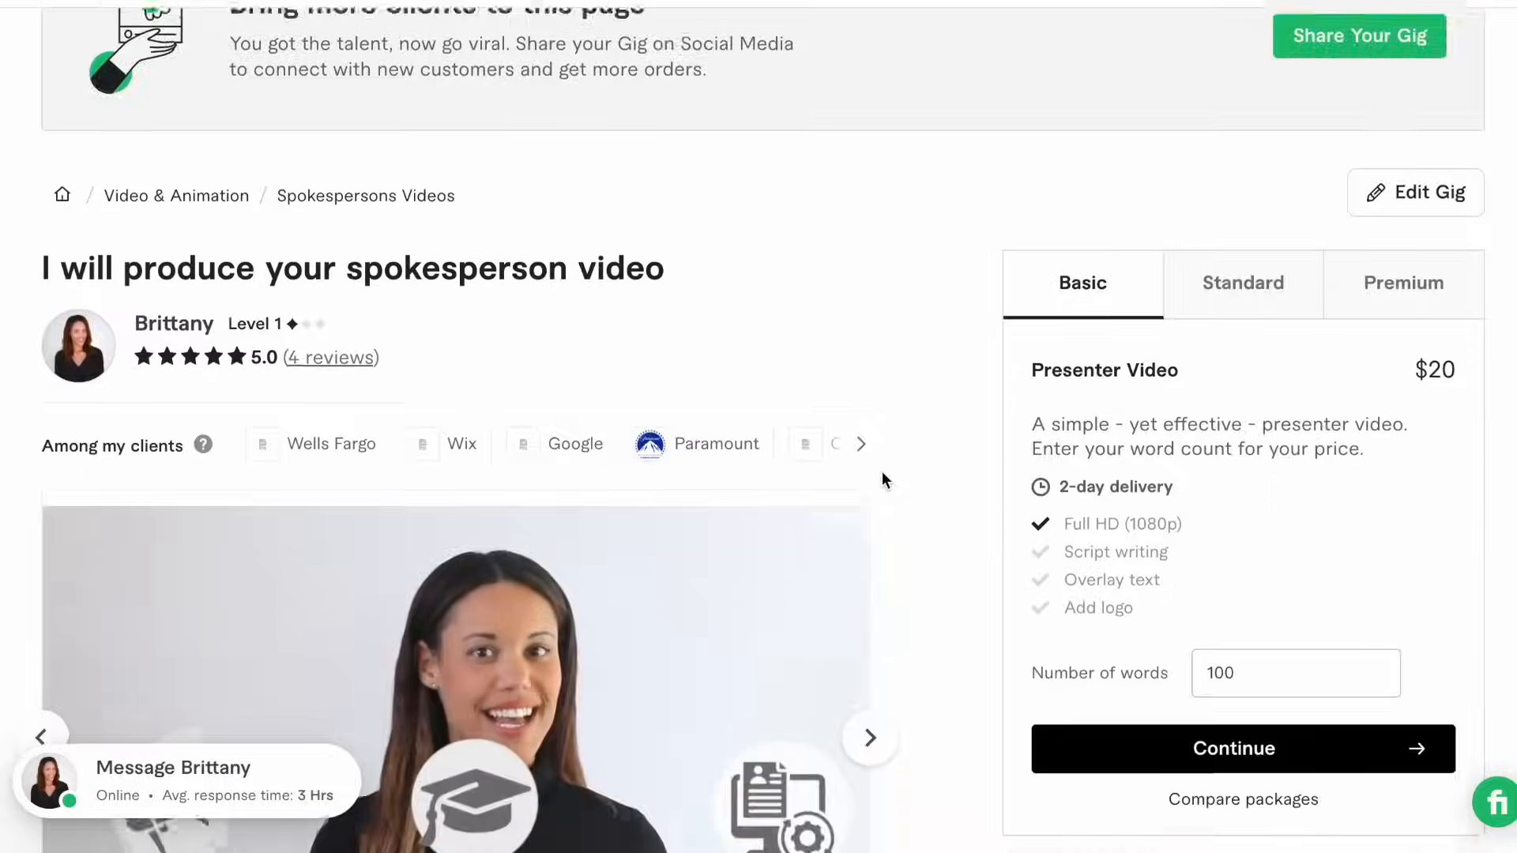
# - Show the $60 Premium package with writing and graphics, then read About this gig
pyautogui.scroll(-3)
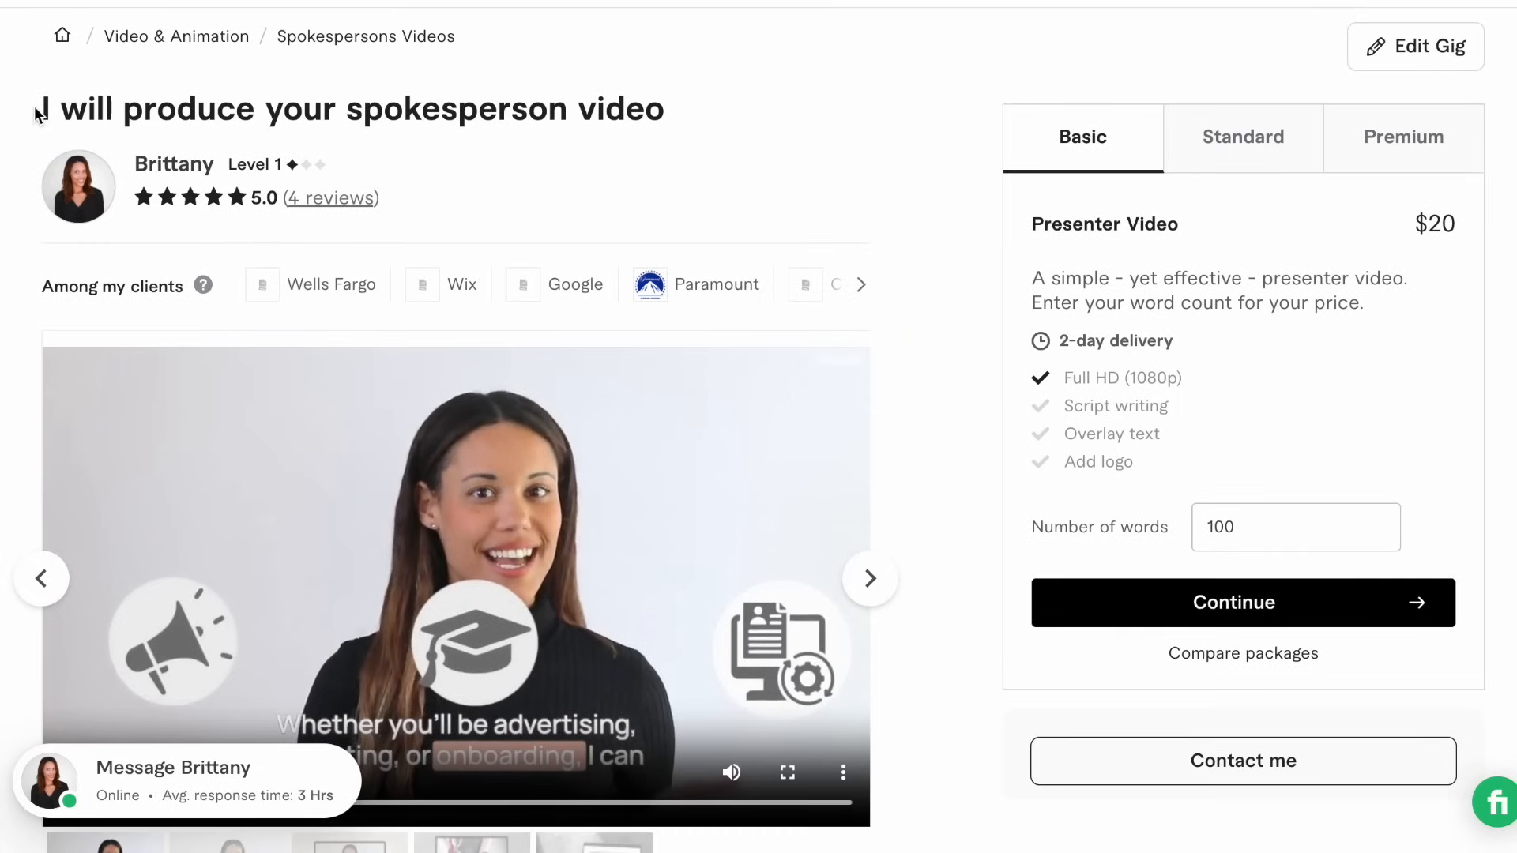
pyautogui.scroll(-3)
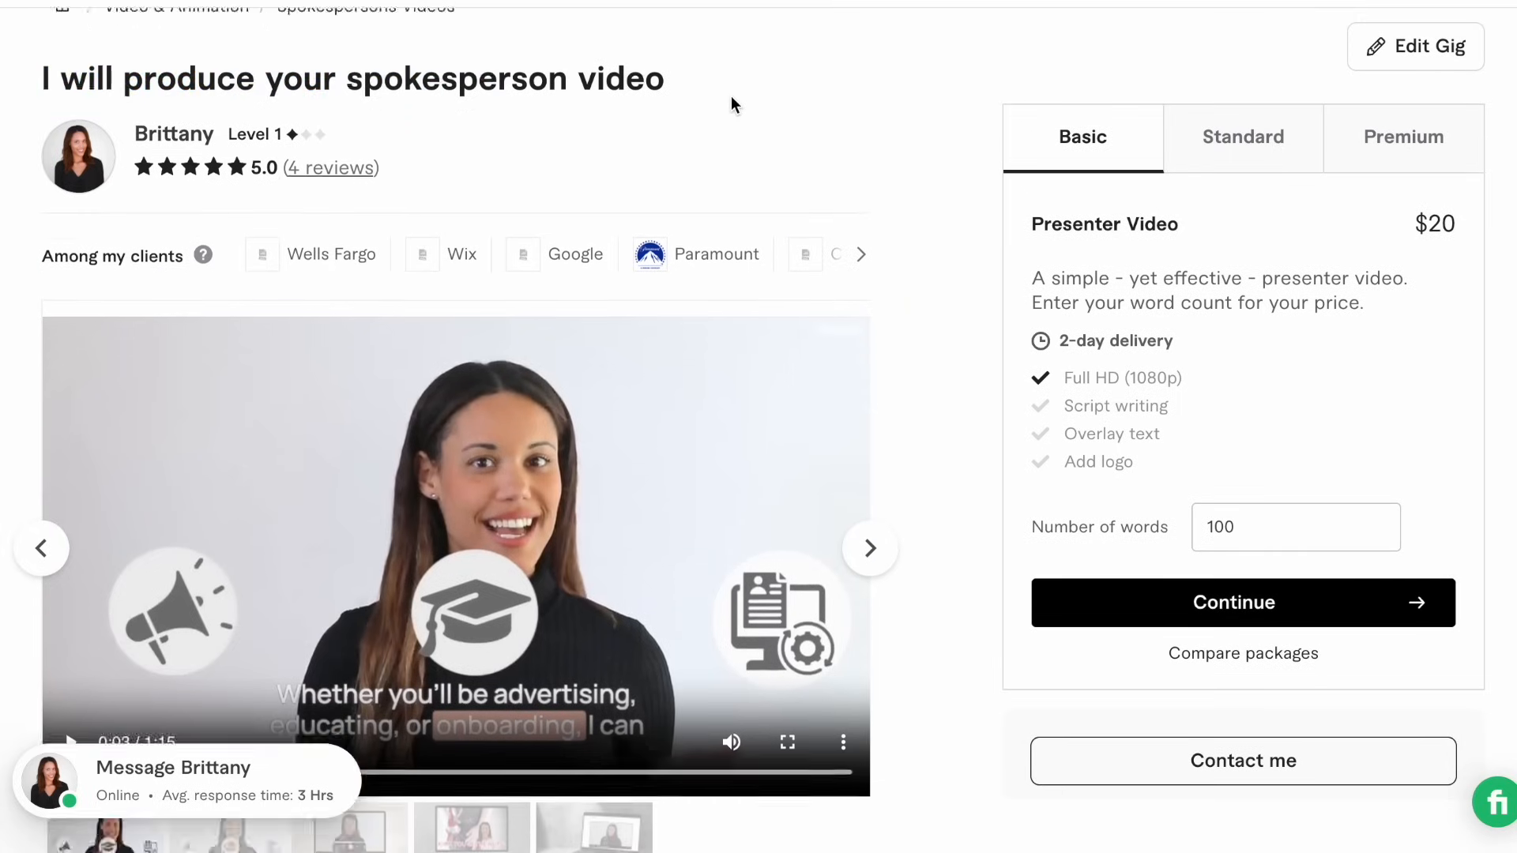
pyautogui.scroll(-3)
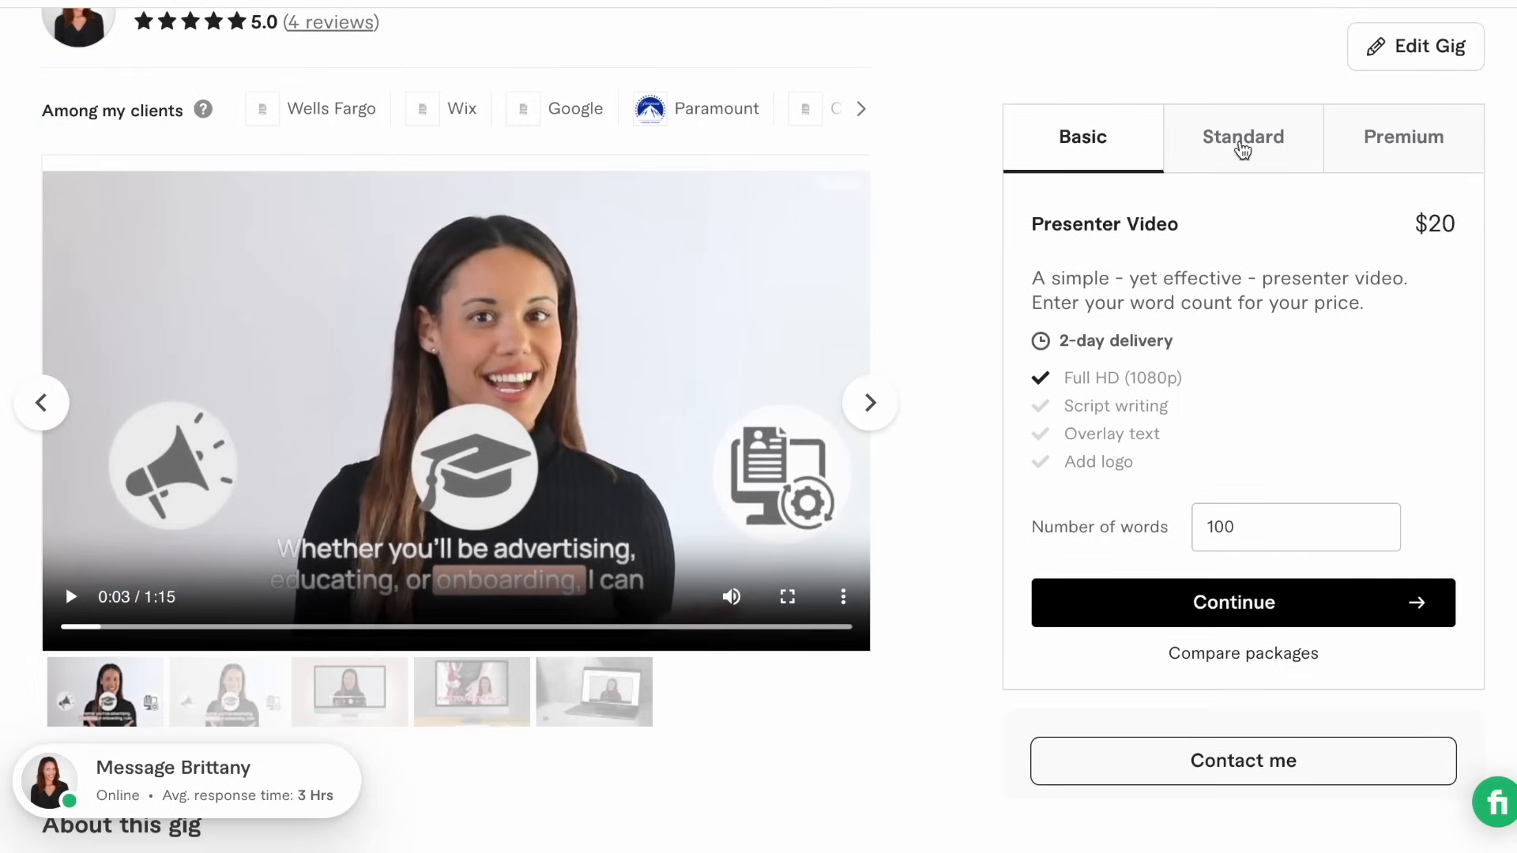
pyautogui.moveTo(1119, 159)
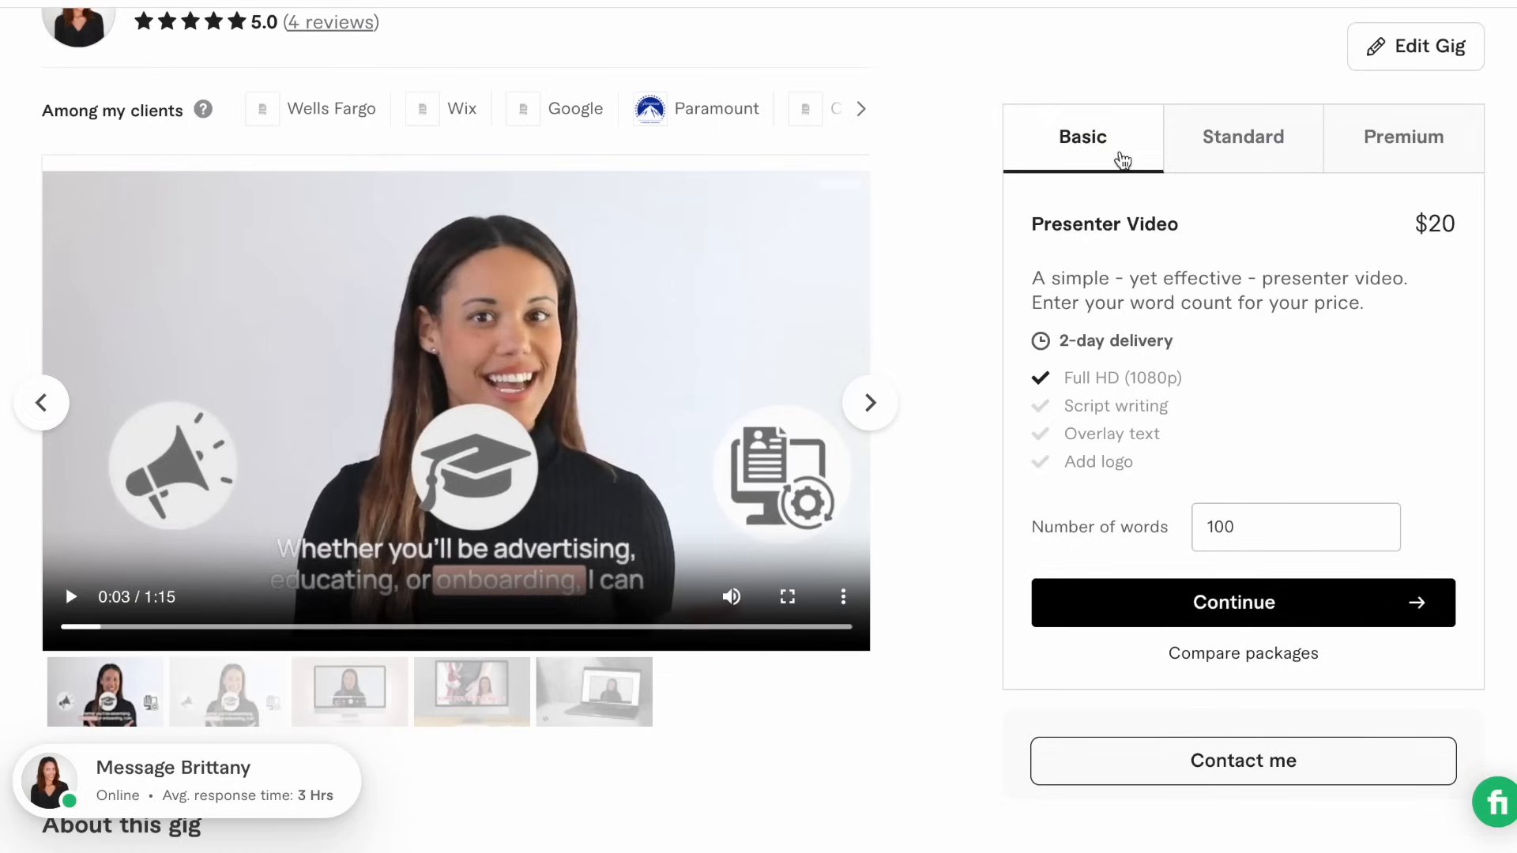
pyautogui.click(1403, 137)
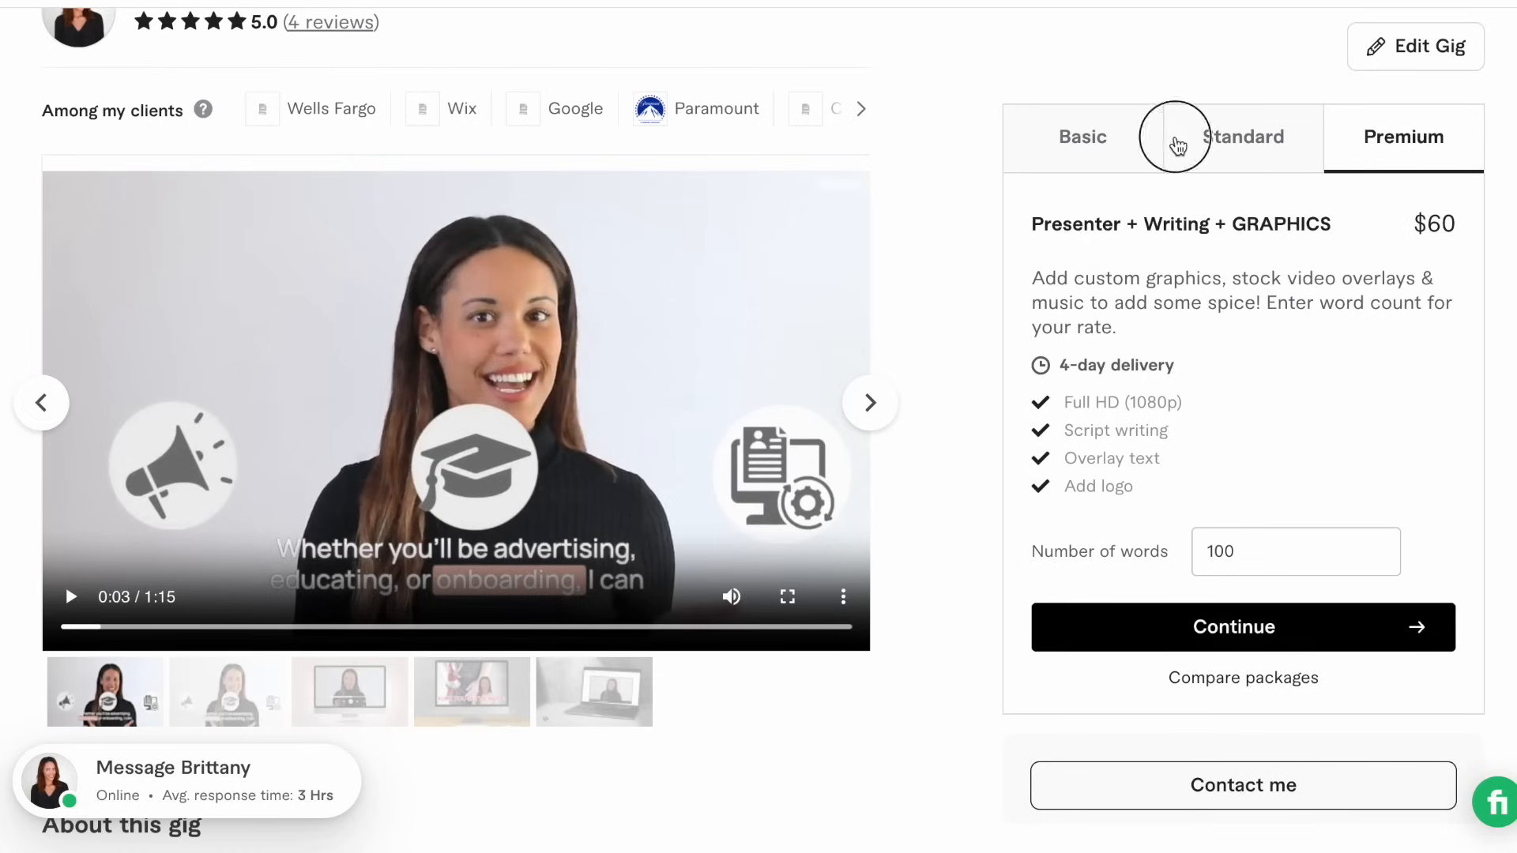
pyautogui.scroll(-3)
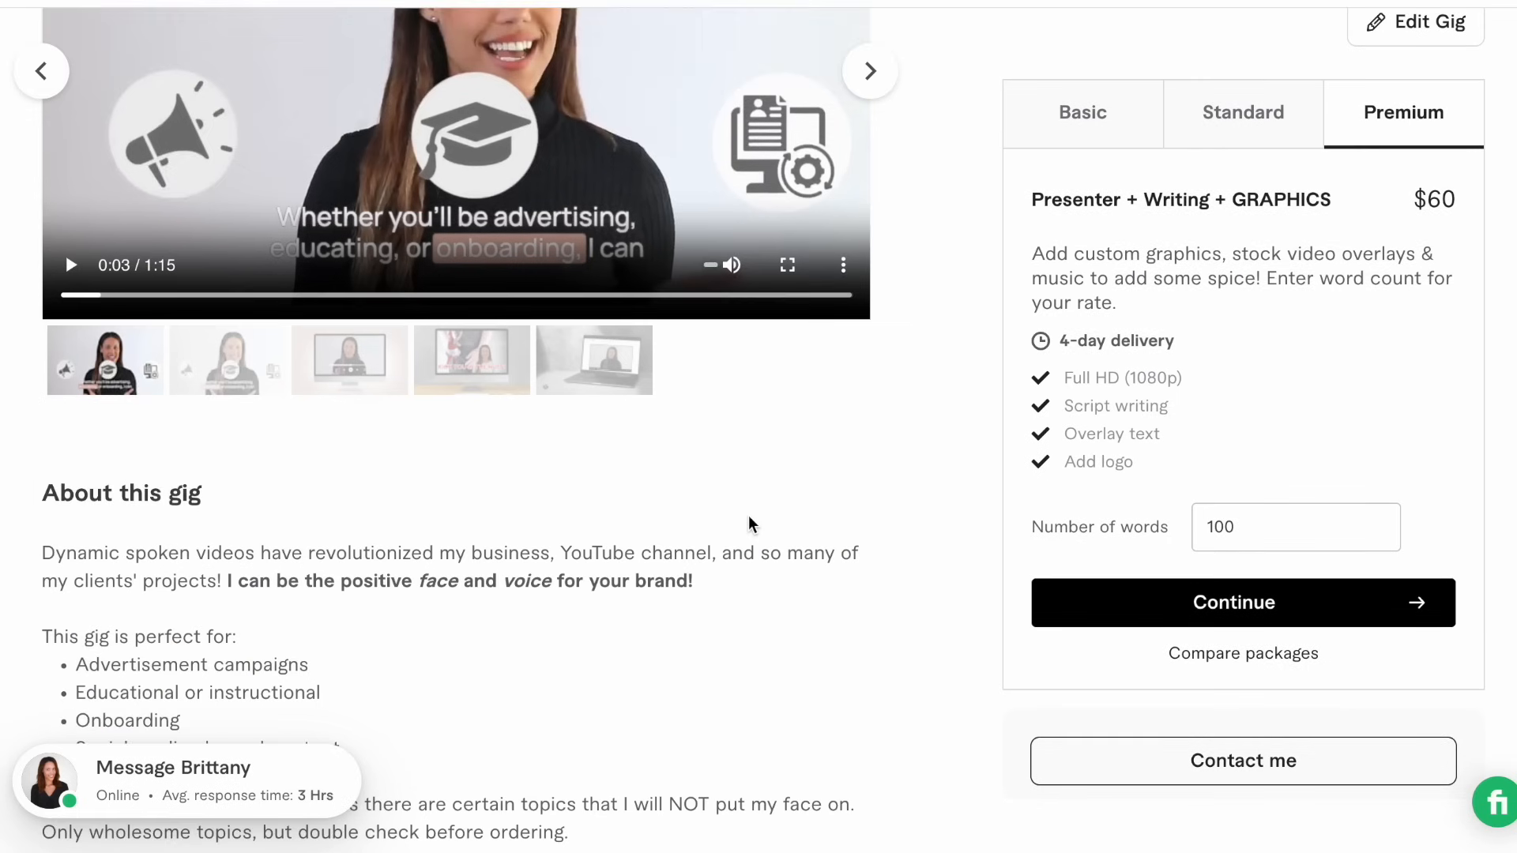
pyautogui.scroll(-3)
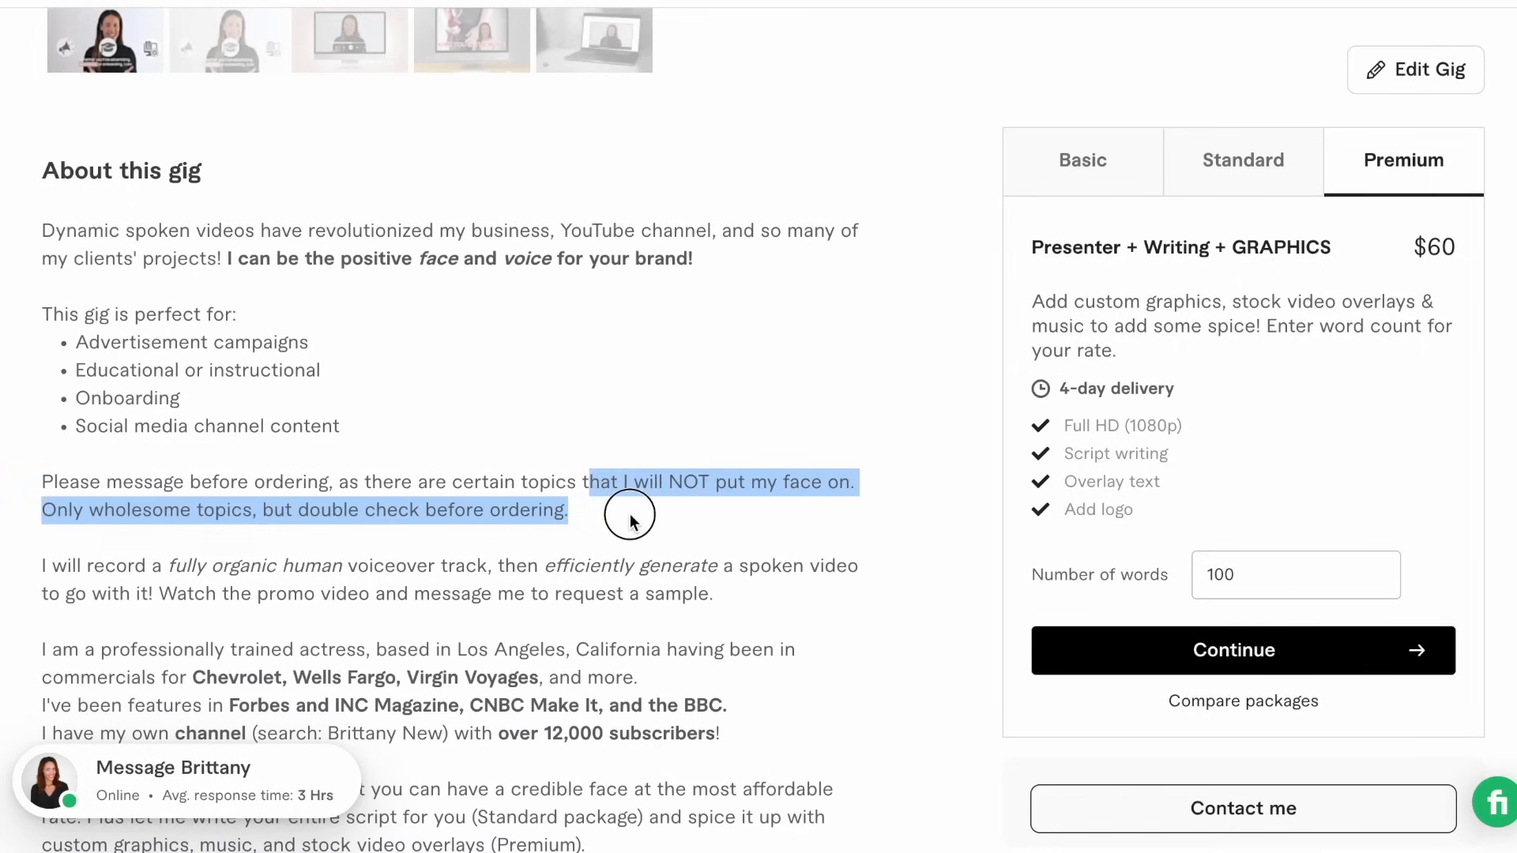
pyautogui.moveTo(619, 470)
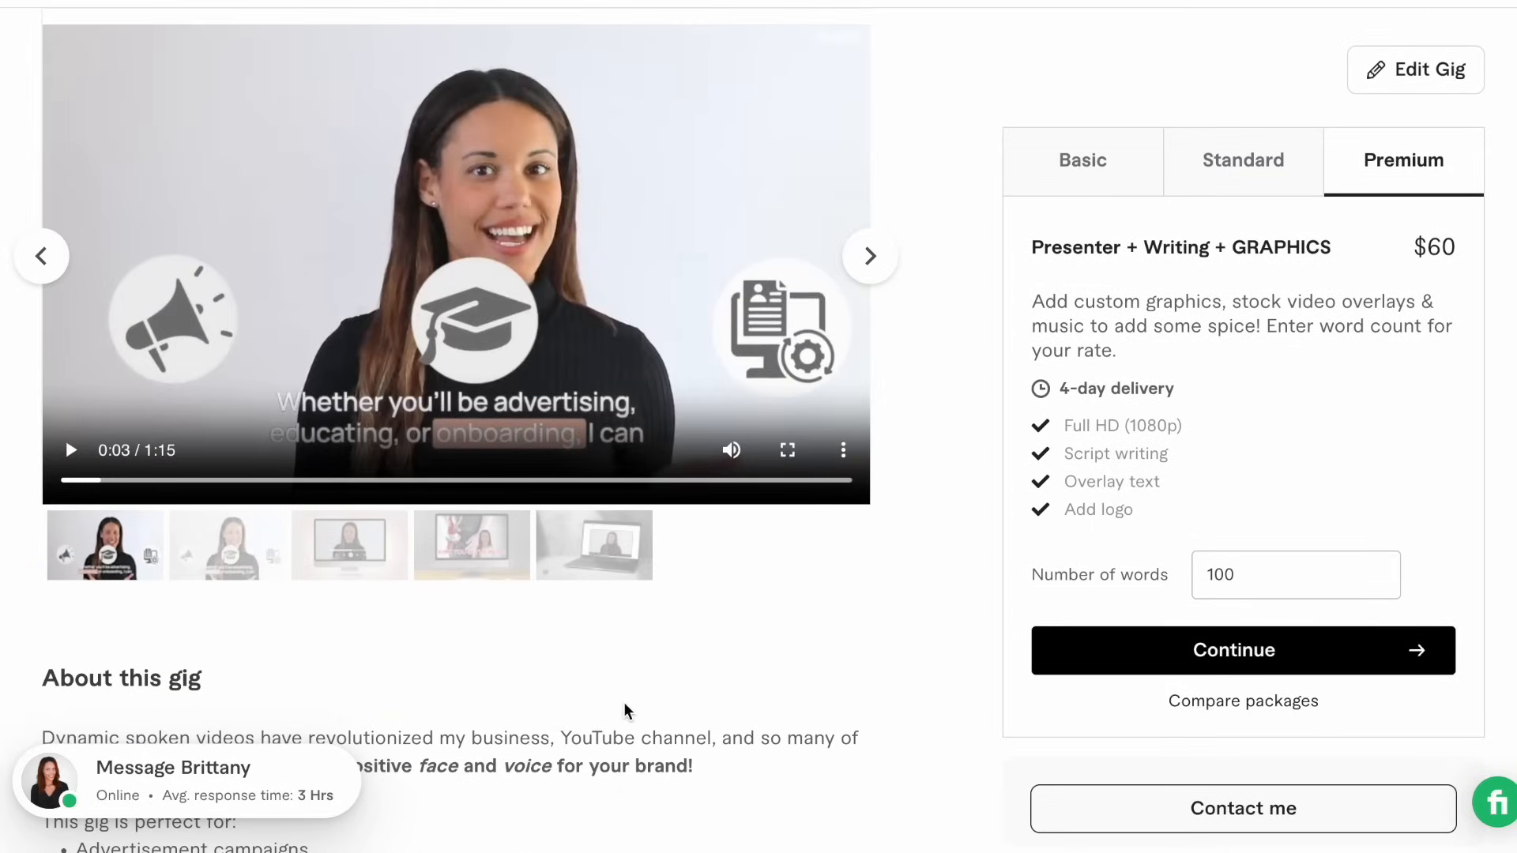
# - Browse the gig page, then switch back to the $20 Basic Presenter Video package
pyautogui.scroll(-3)
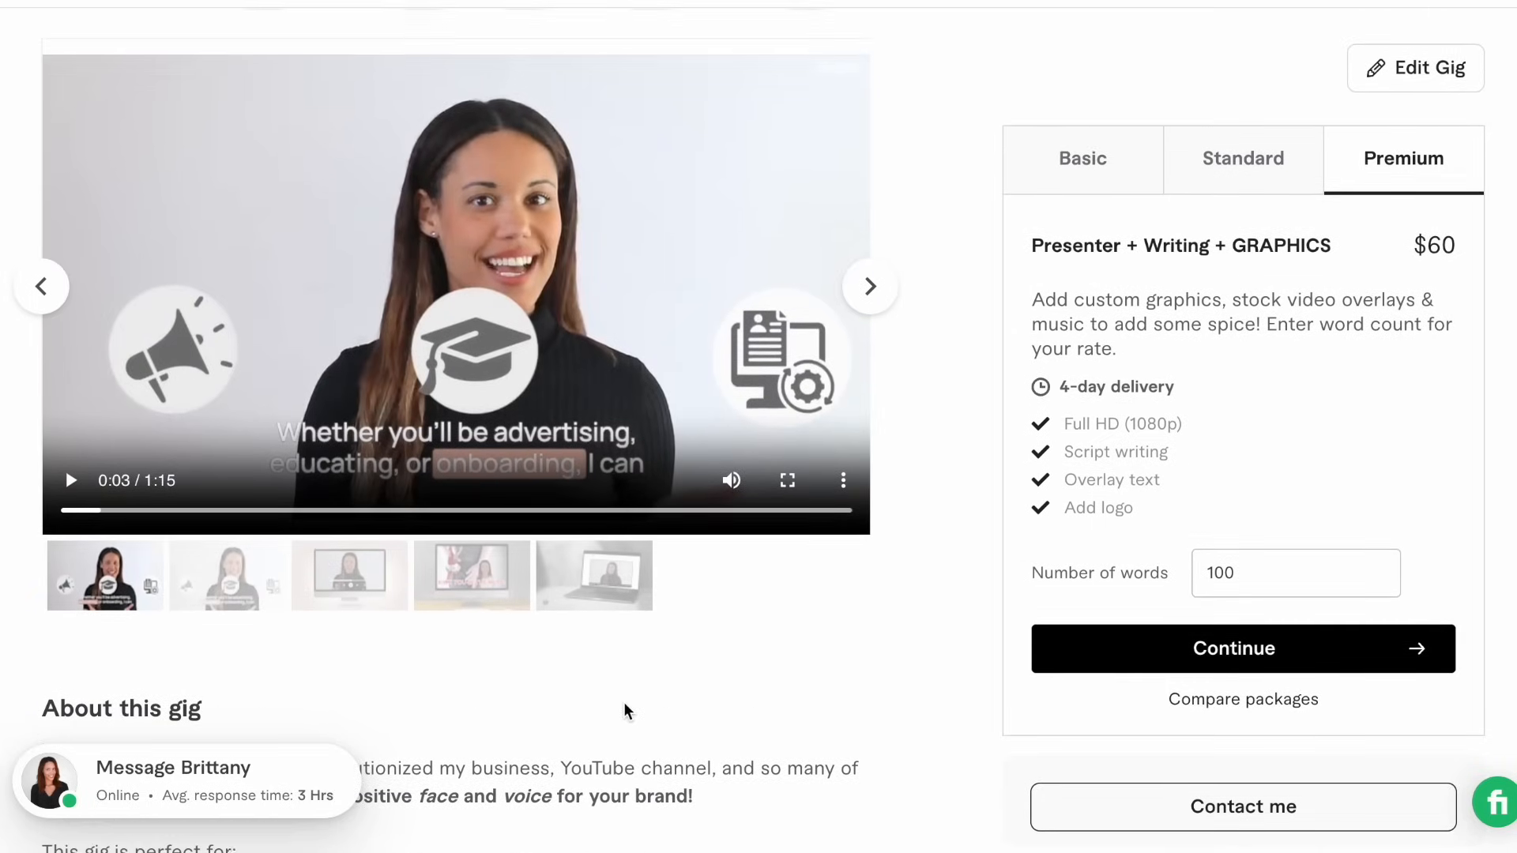
pyautogui.scroll(-3)
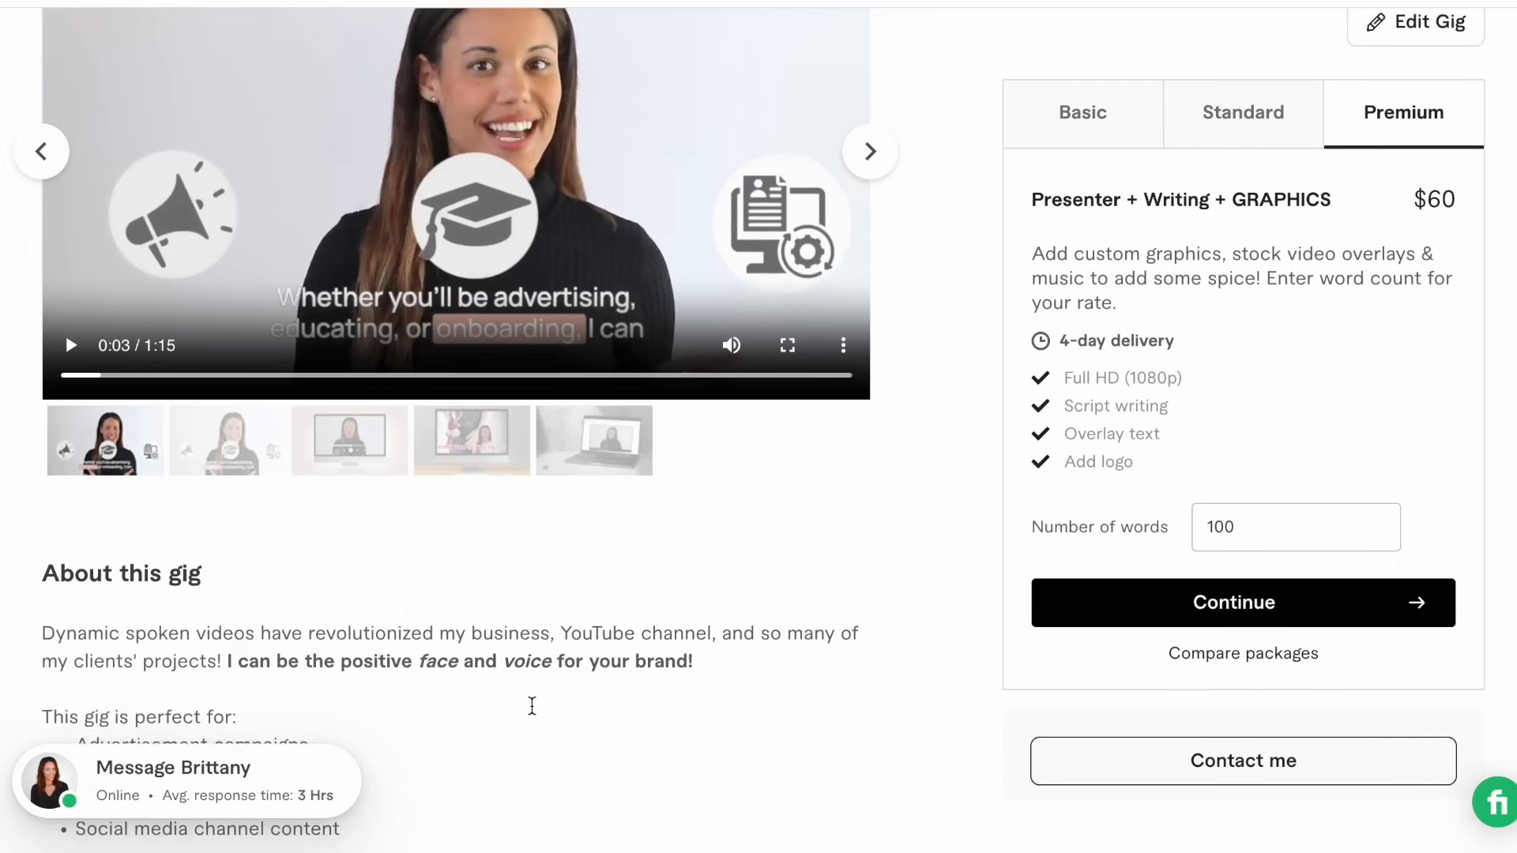
pyautogui.scroll(-3)
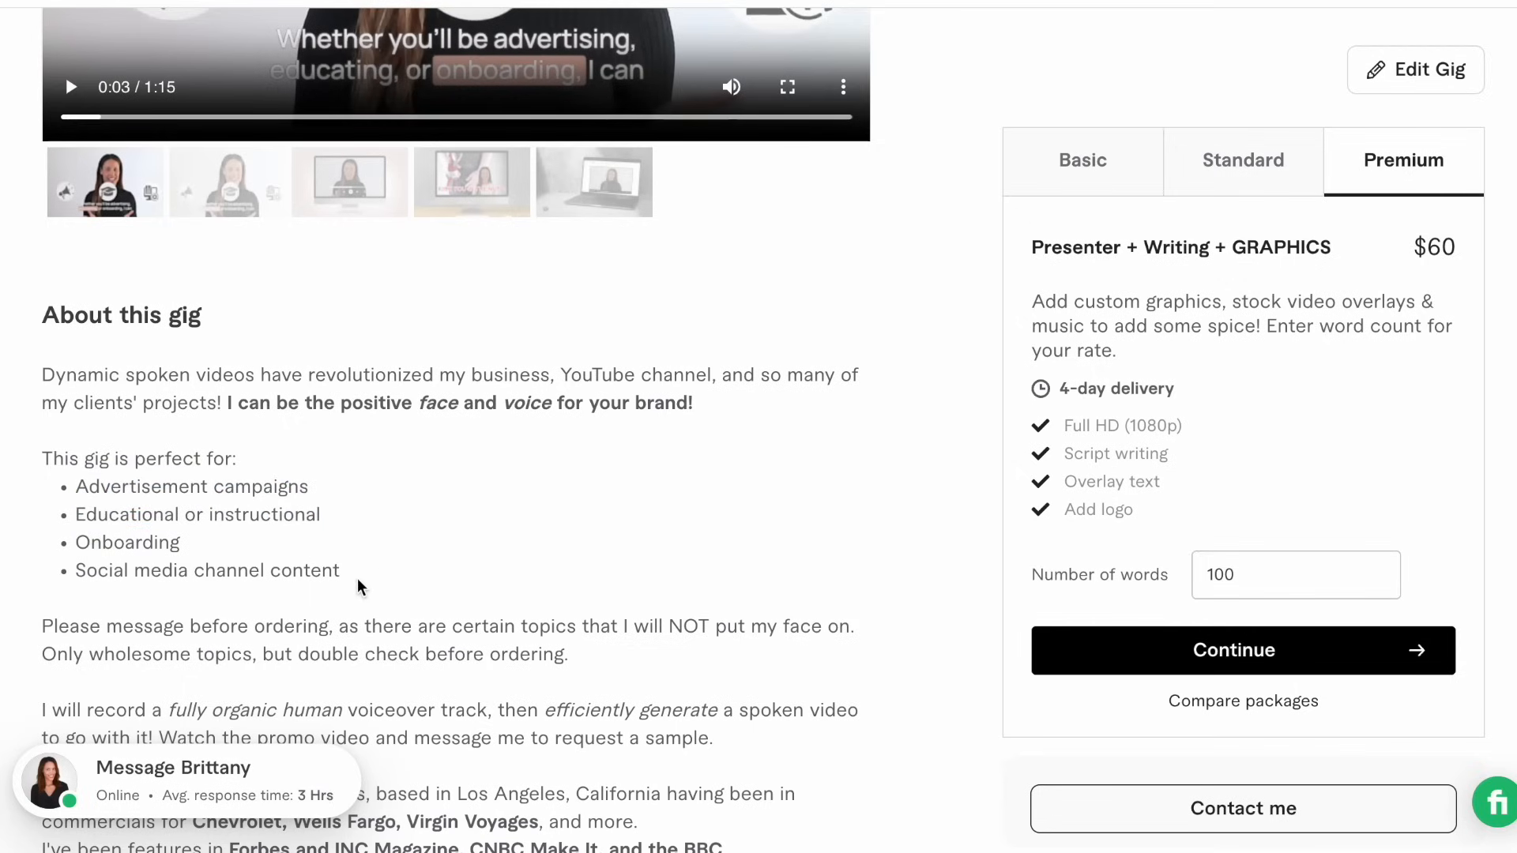
pyautogui.scroll(3)
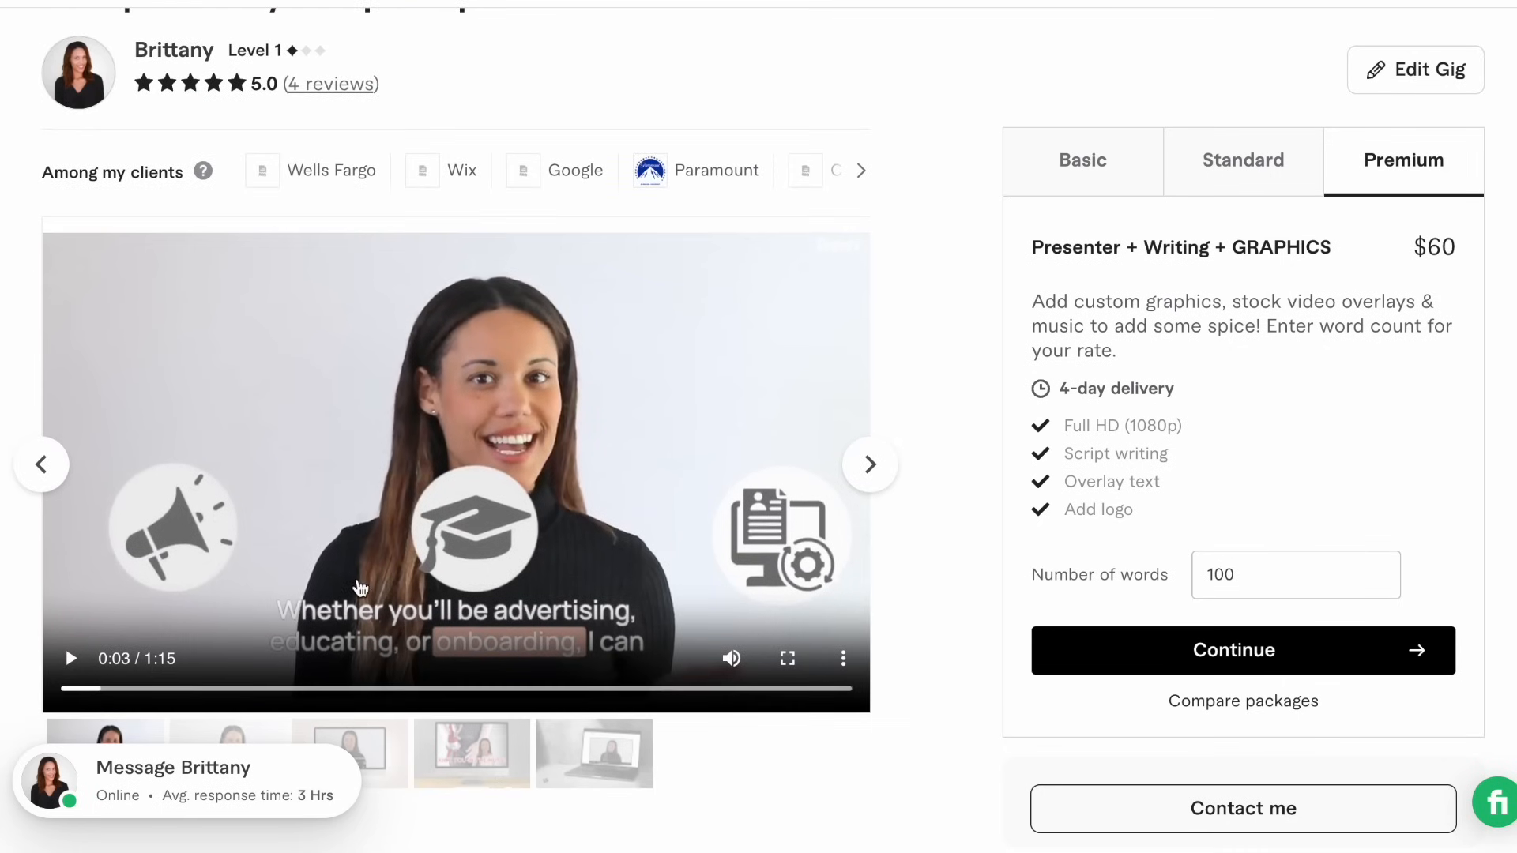
pyautogui.scroll(3)
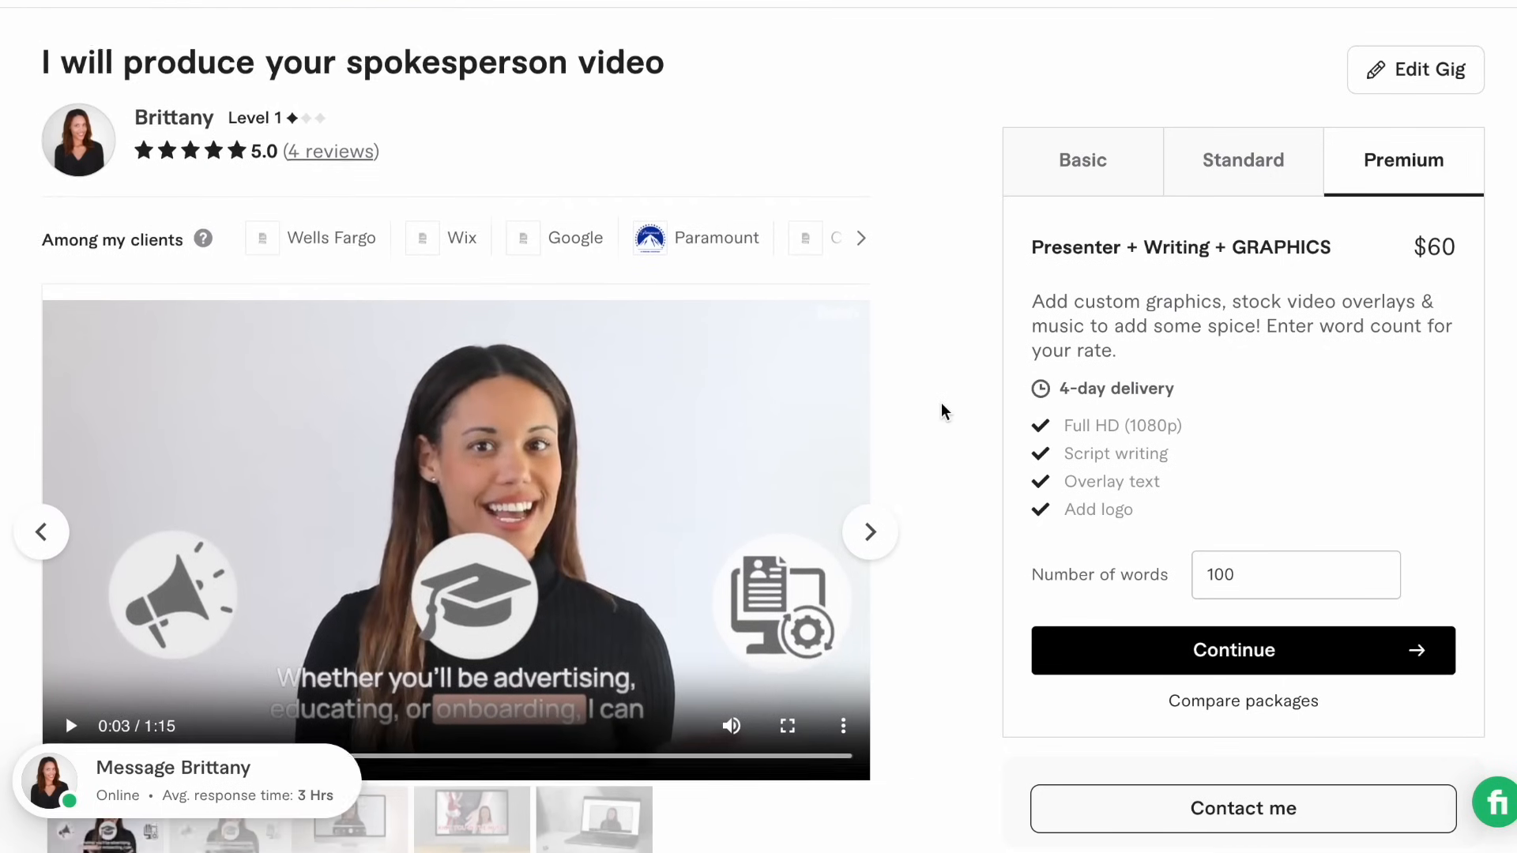
pyautogui.scroll(-3)
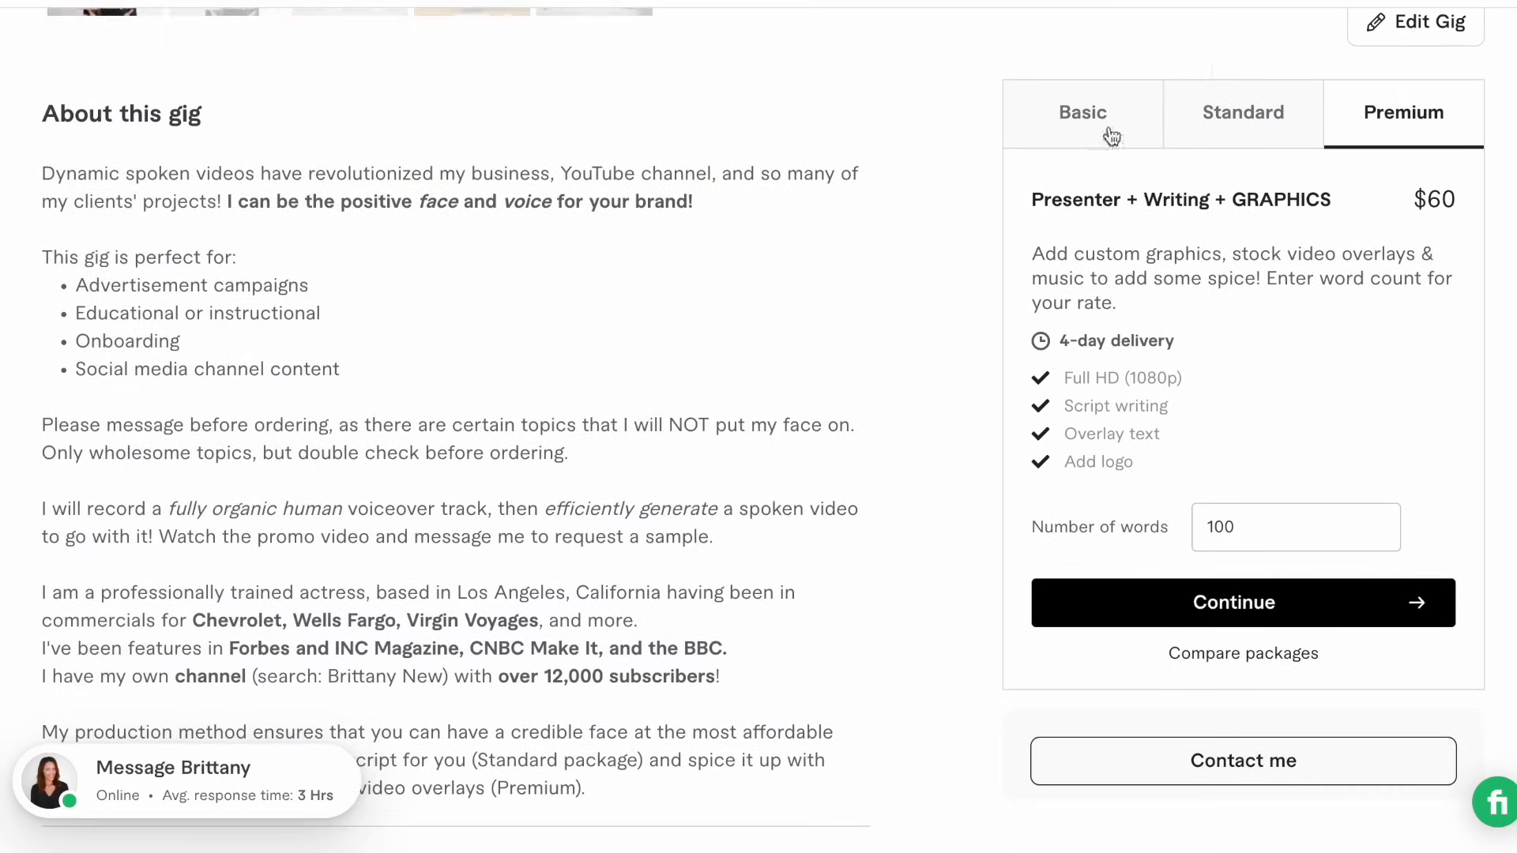
pyautogui.scroll(-3)
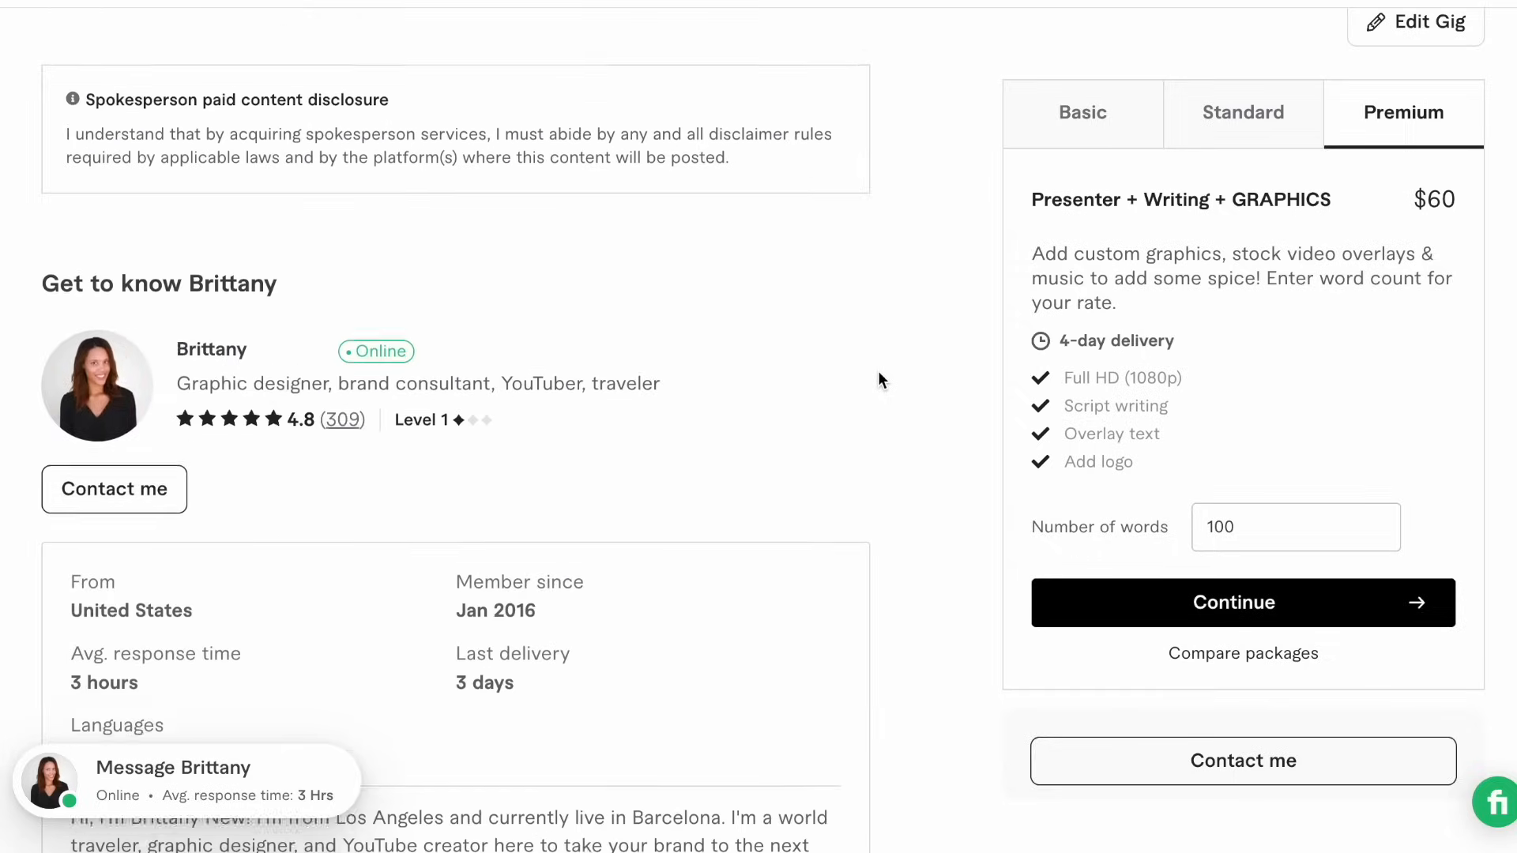
pyautogui.scroll(3)
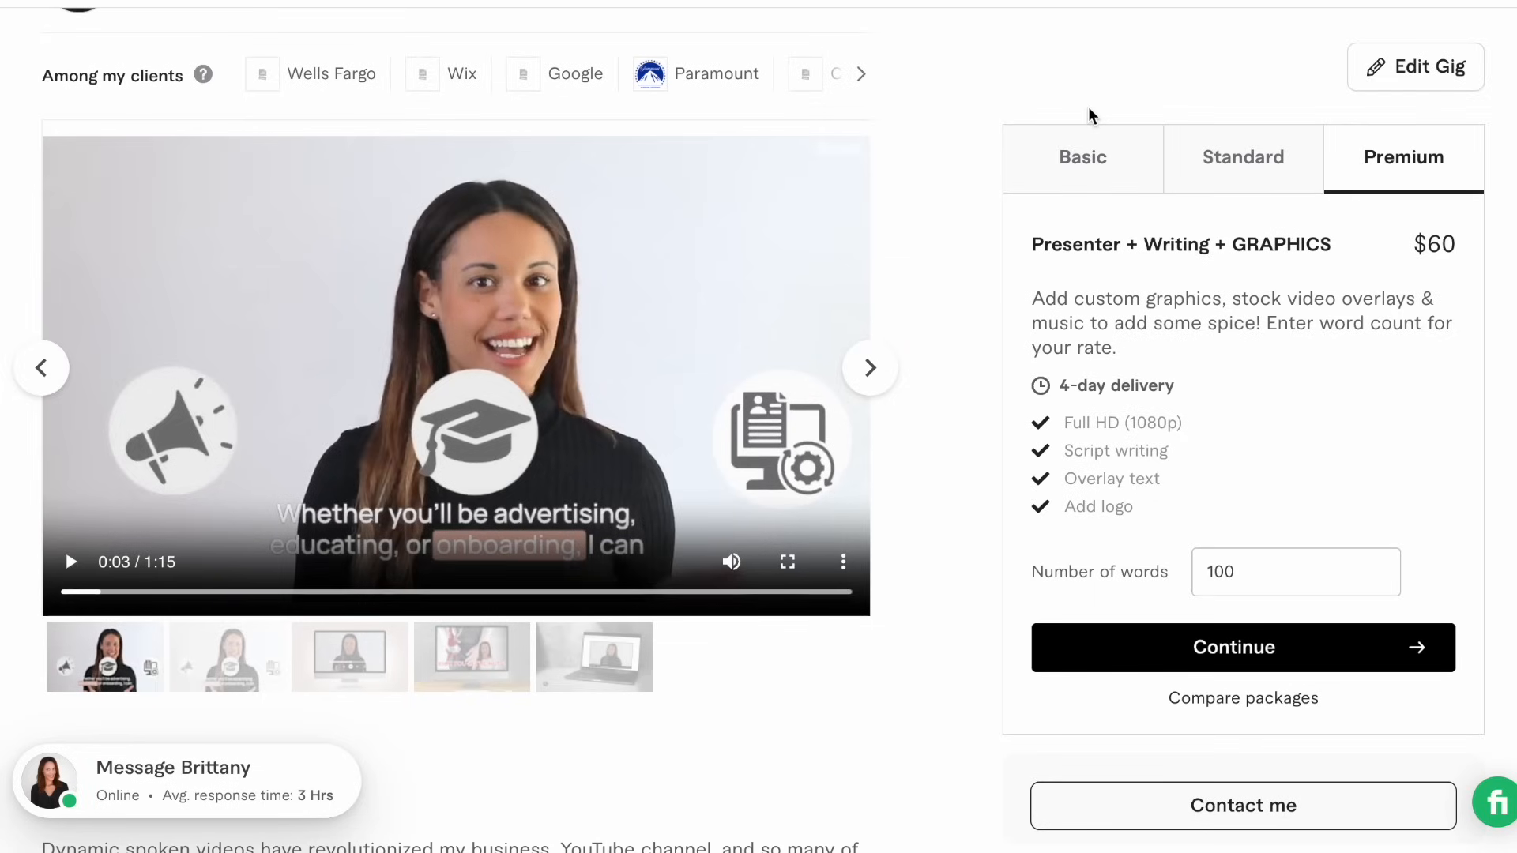
pyautogui.moveTo(1091, 135)
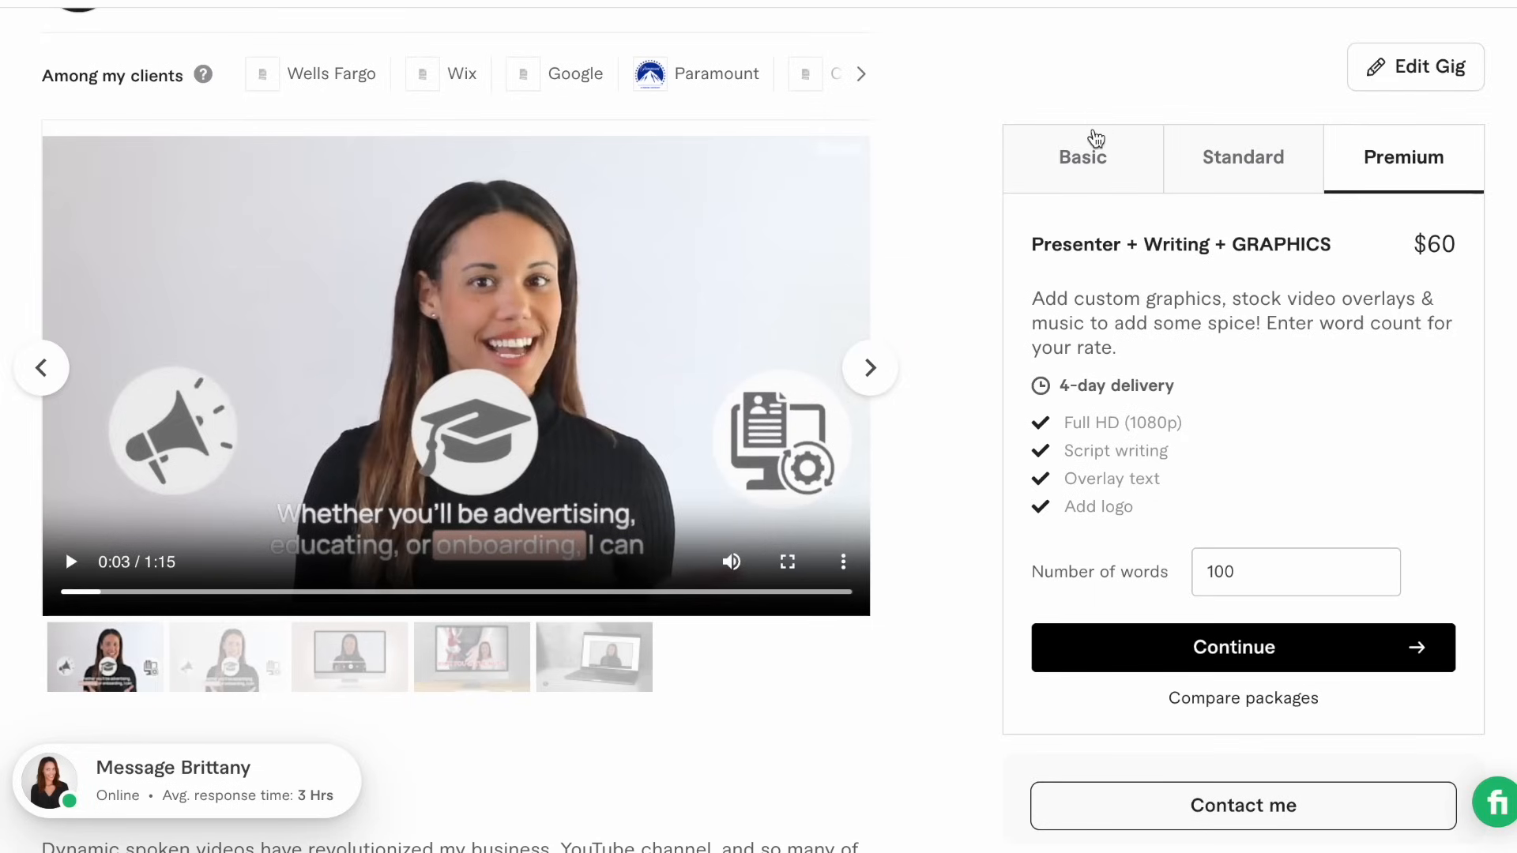
pyautogui.click(1082, 157)
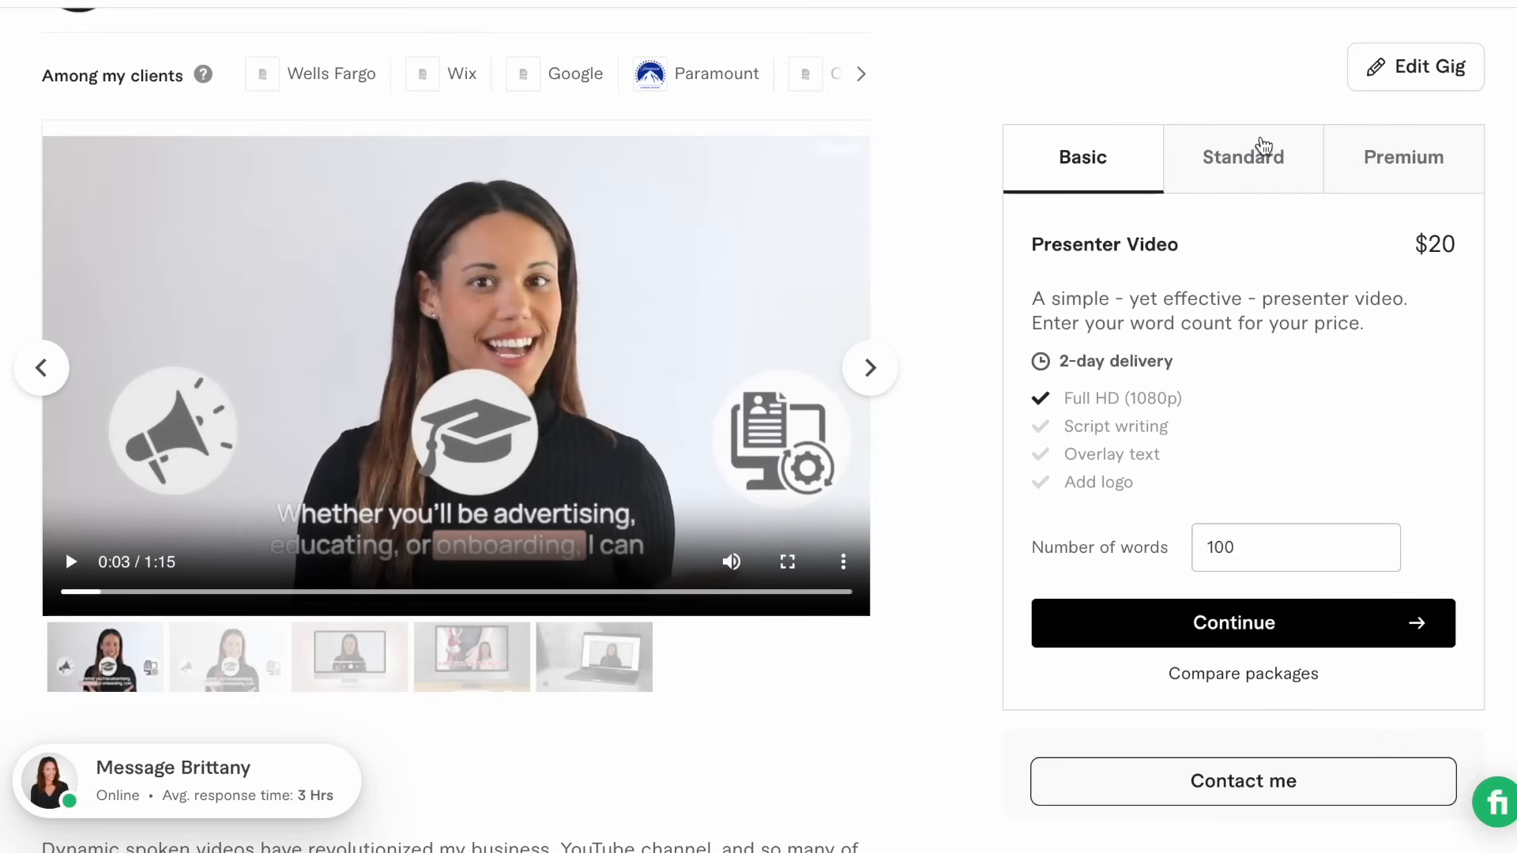
pyautogui.moveTo(1058, 185)
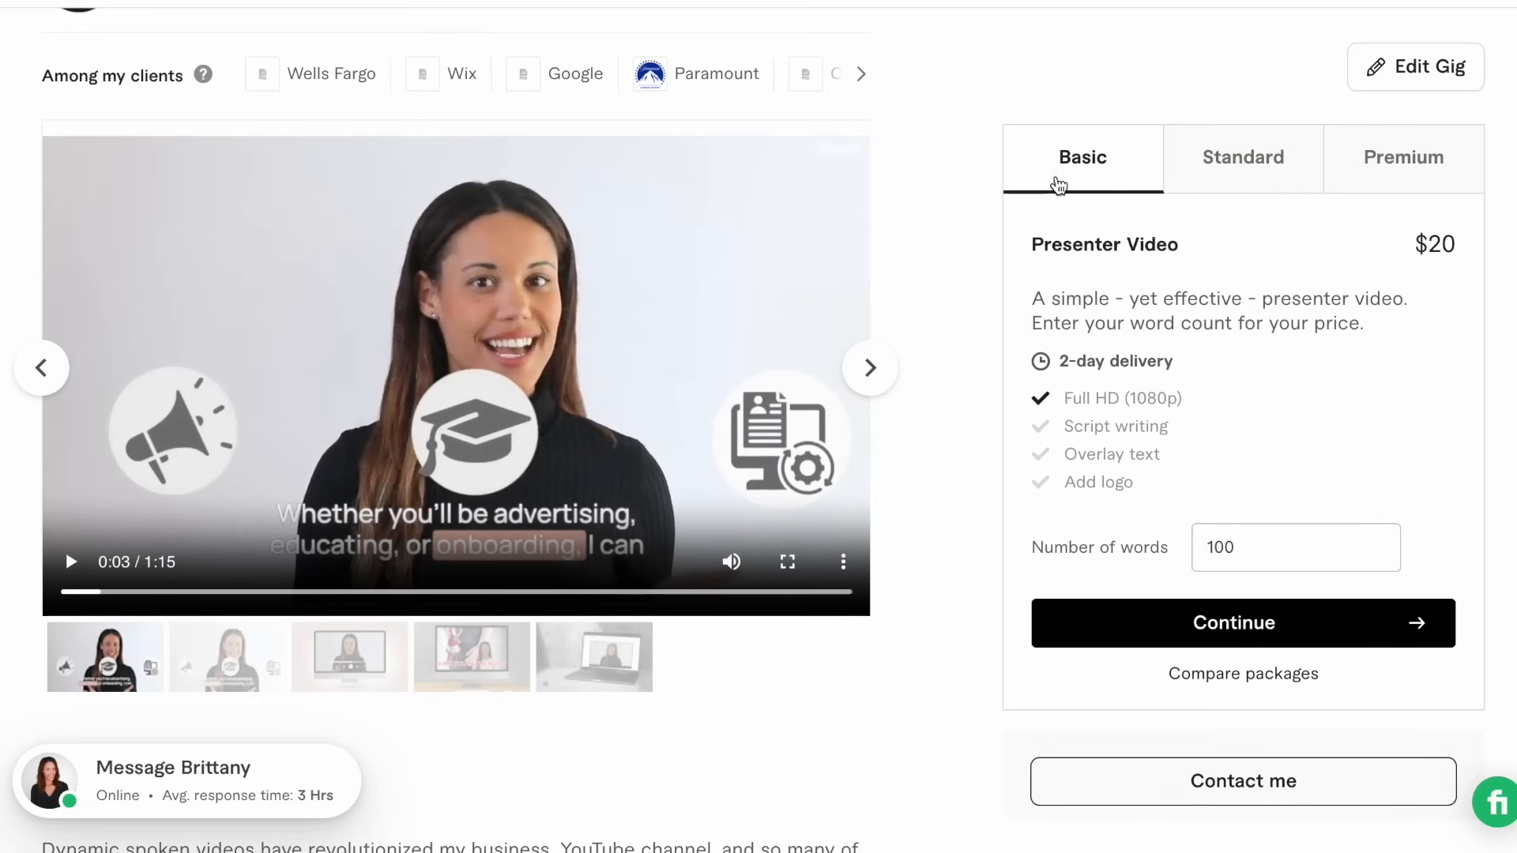
pyautogui.scroll(3)
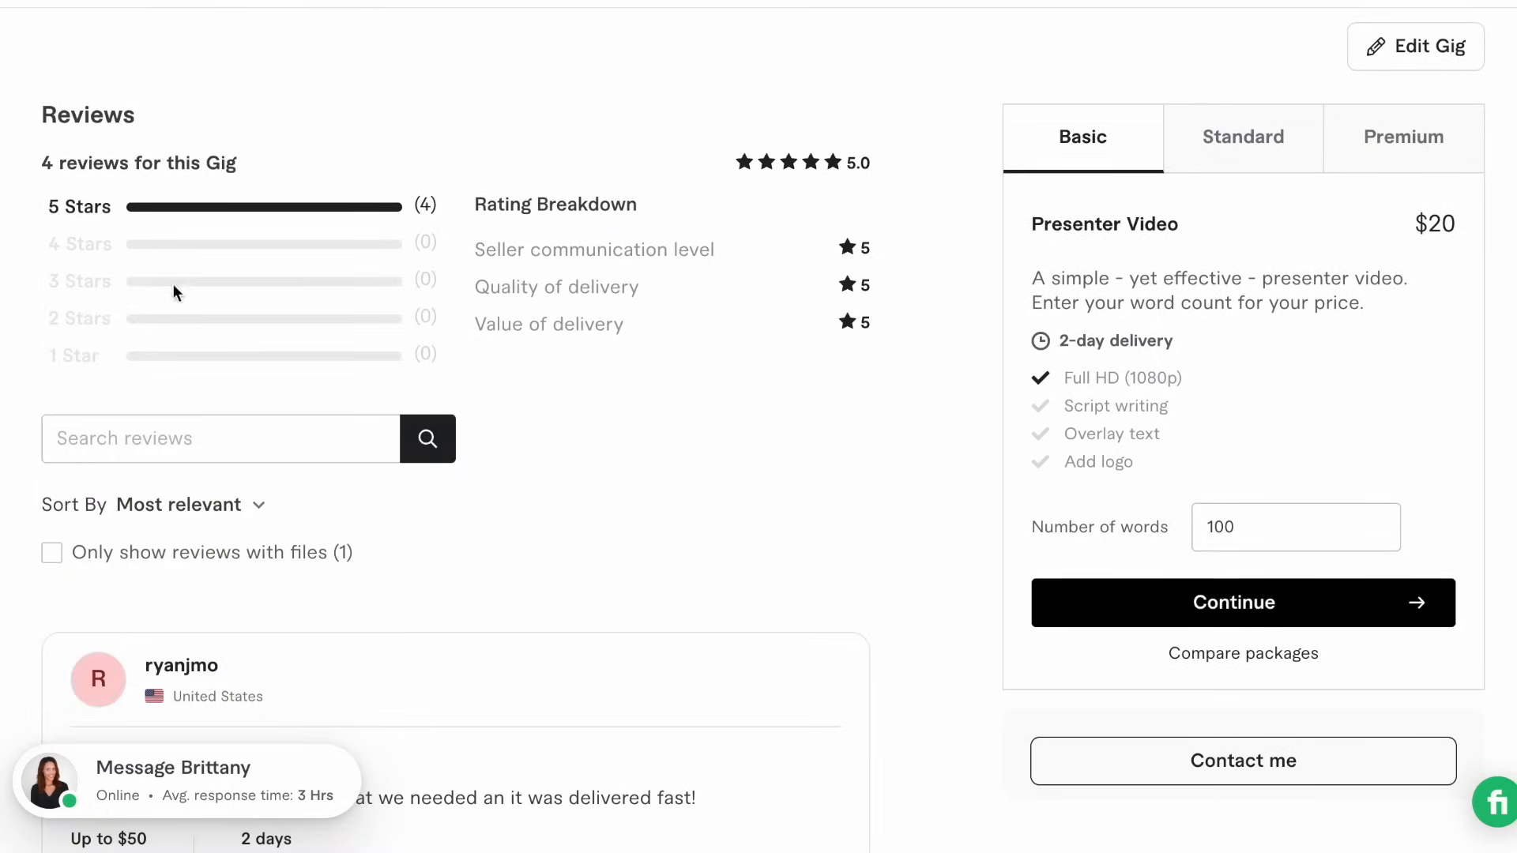
pyautogui.scroll(-3)
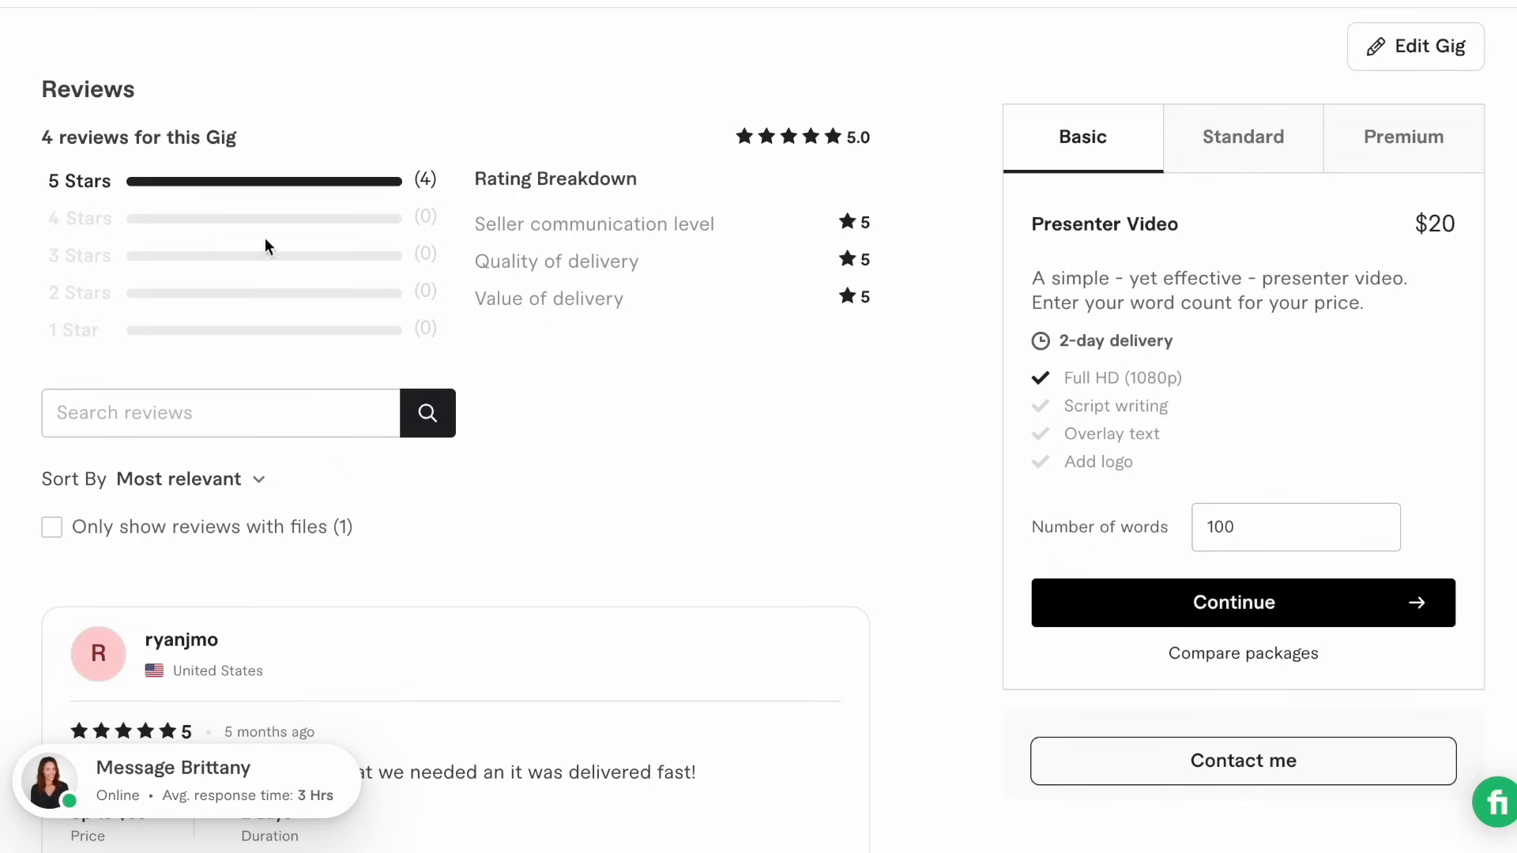
pyautogui.scroll(-3)
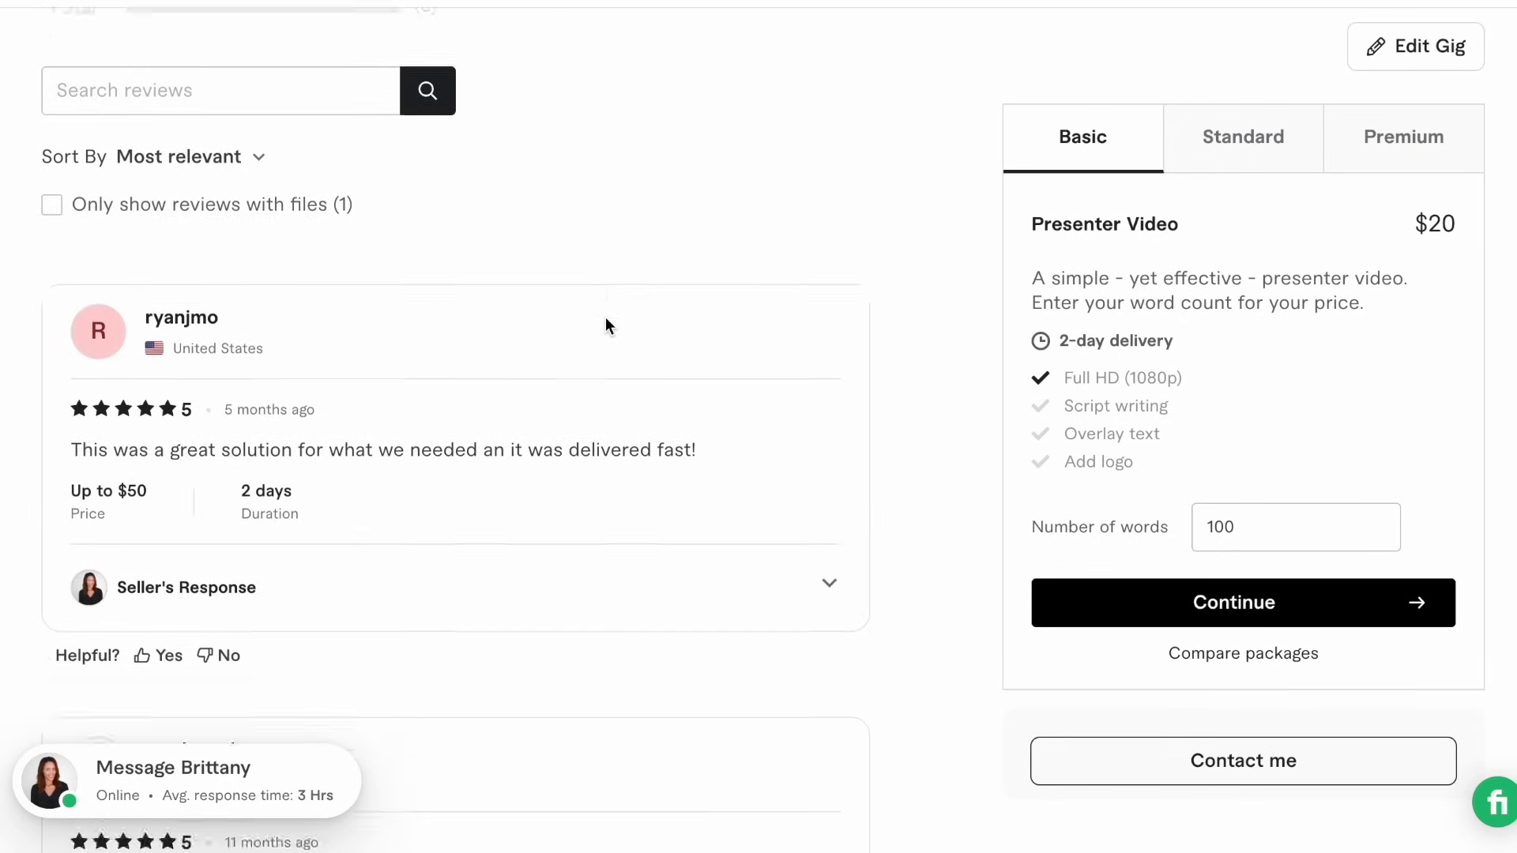
pyautogui.scroll(-3)
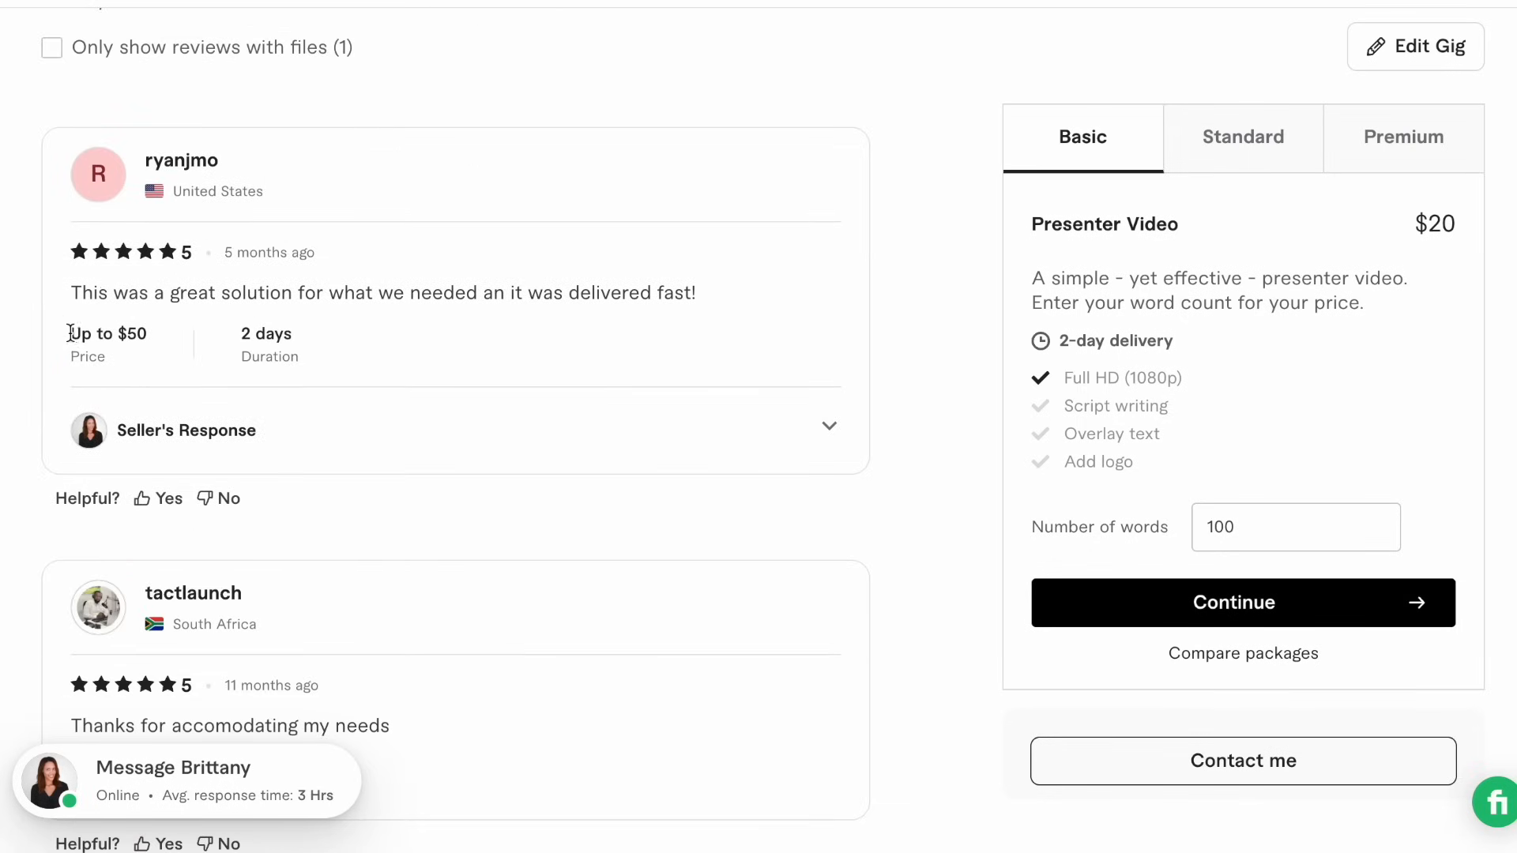
pyautogui.scroll(-3)
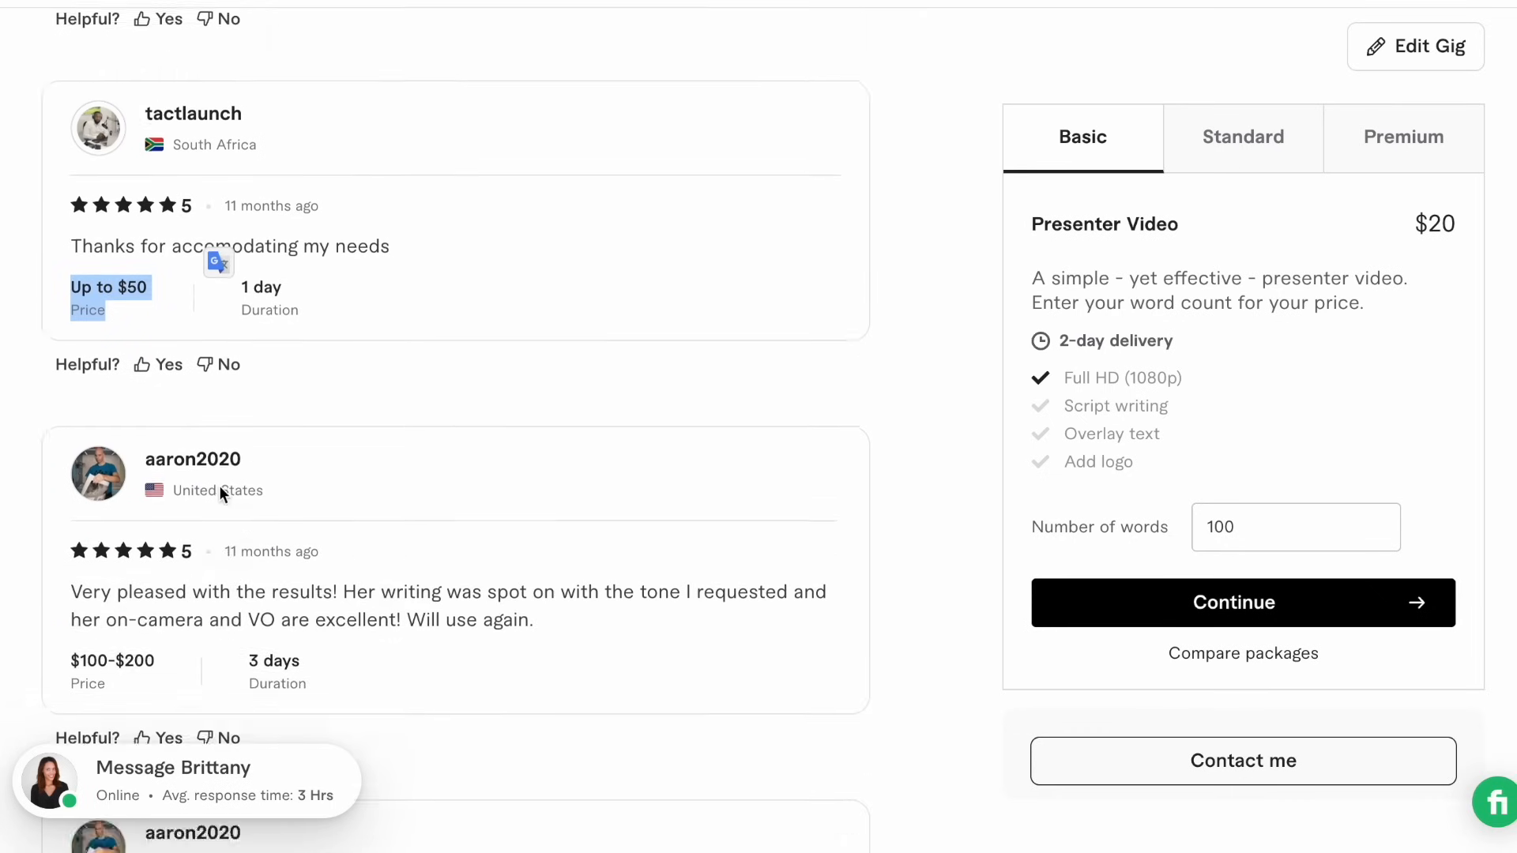
pyautogui.scroll(-3)
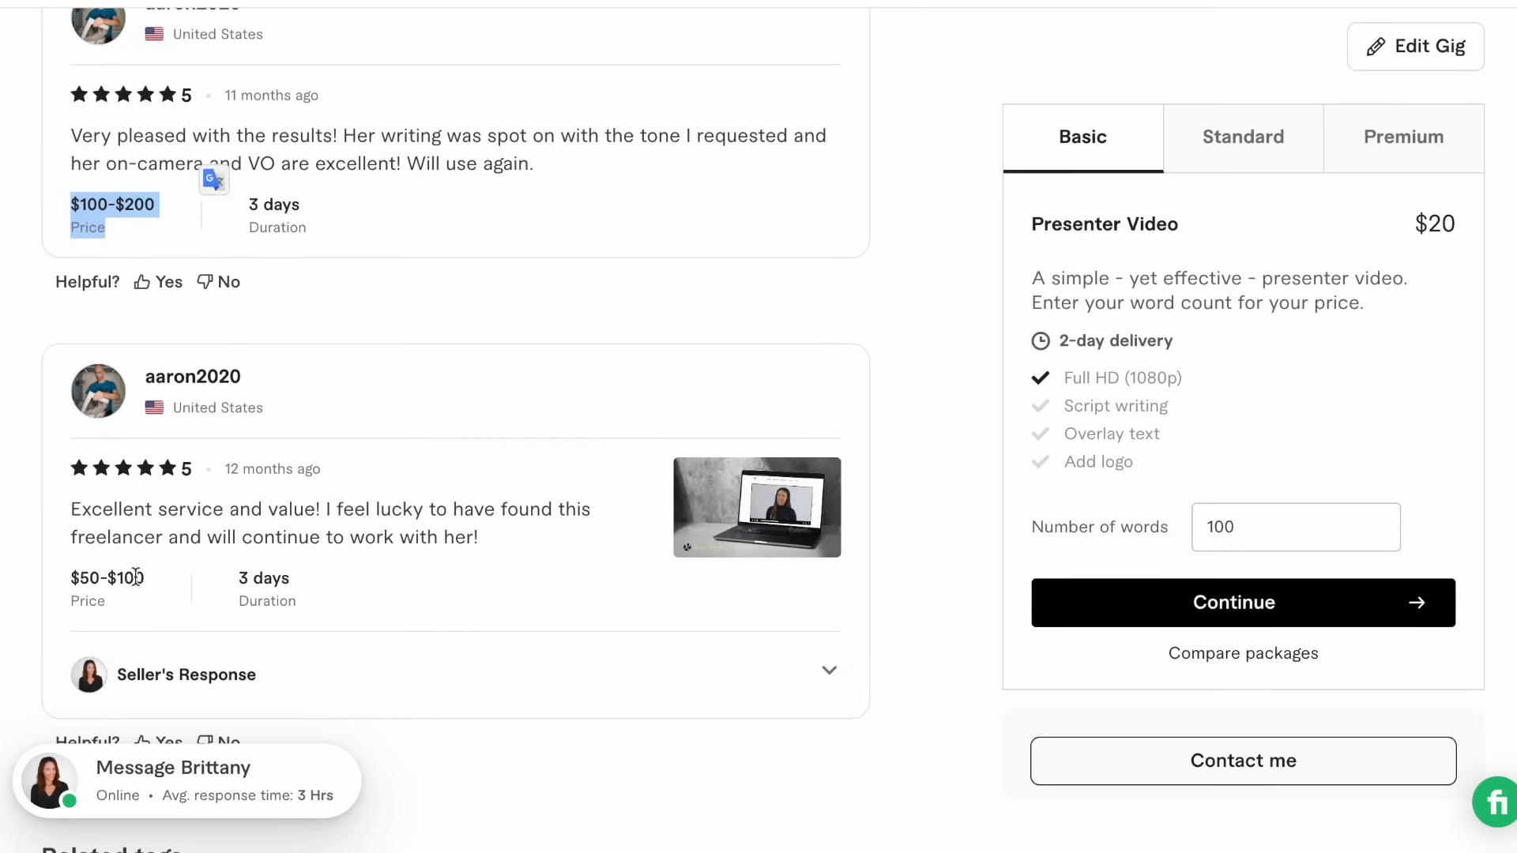
pyautogui.scroll(-3)
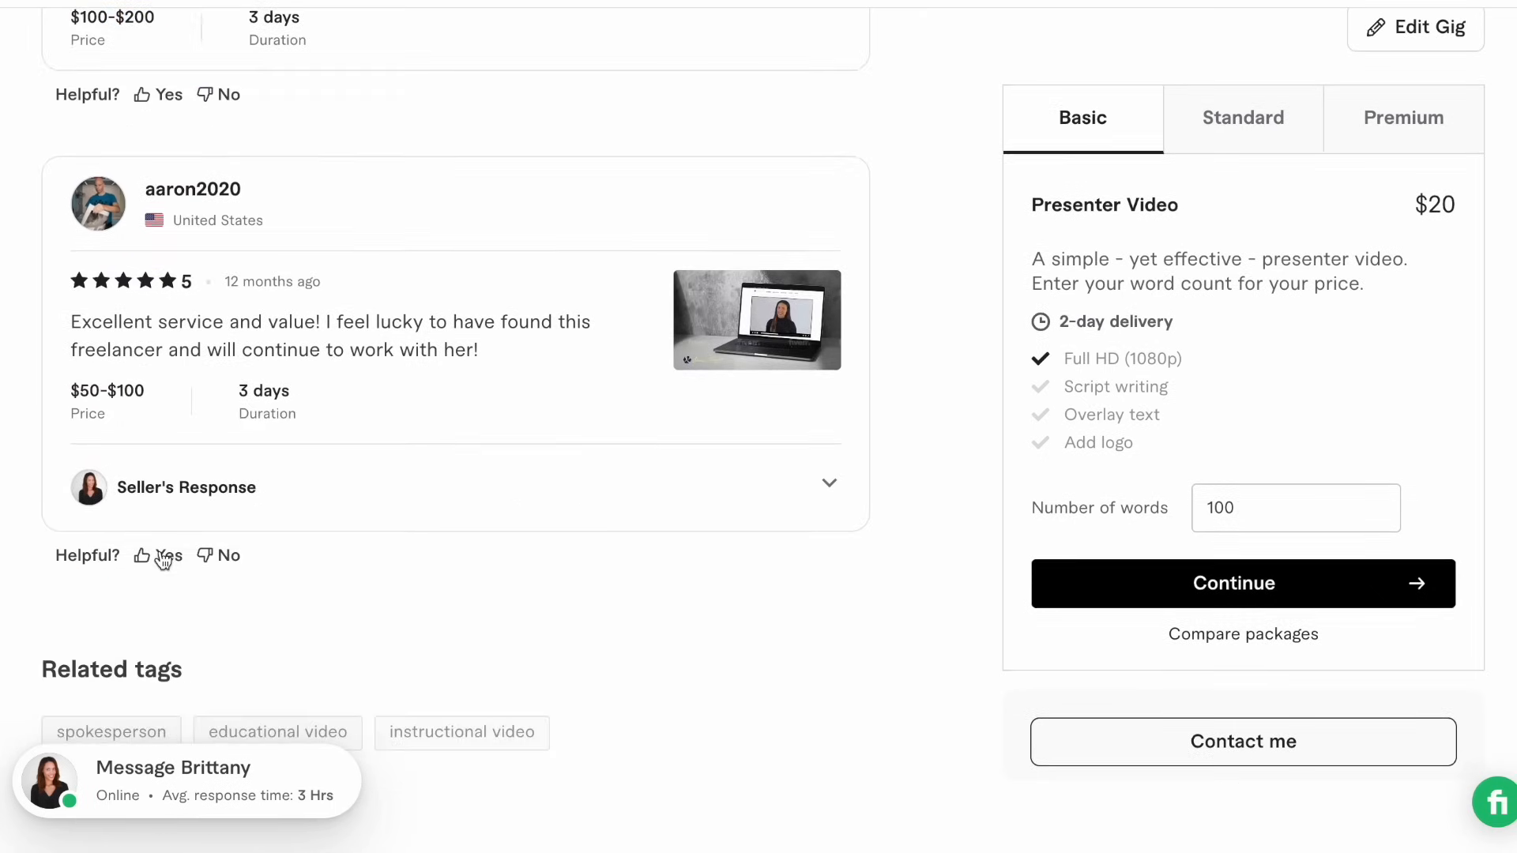
pyautogui.scroll(3)
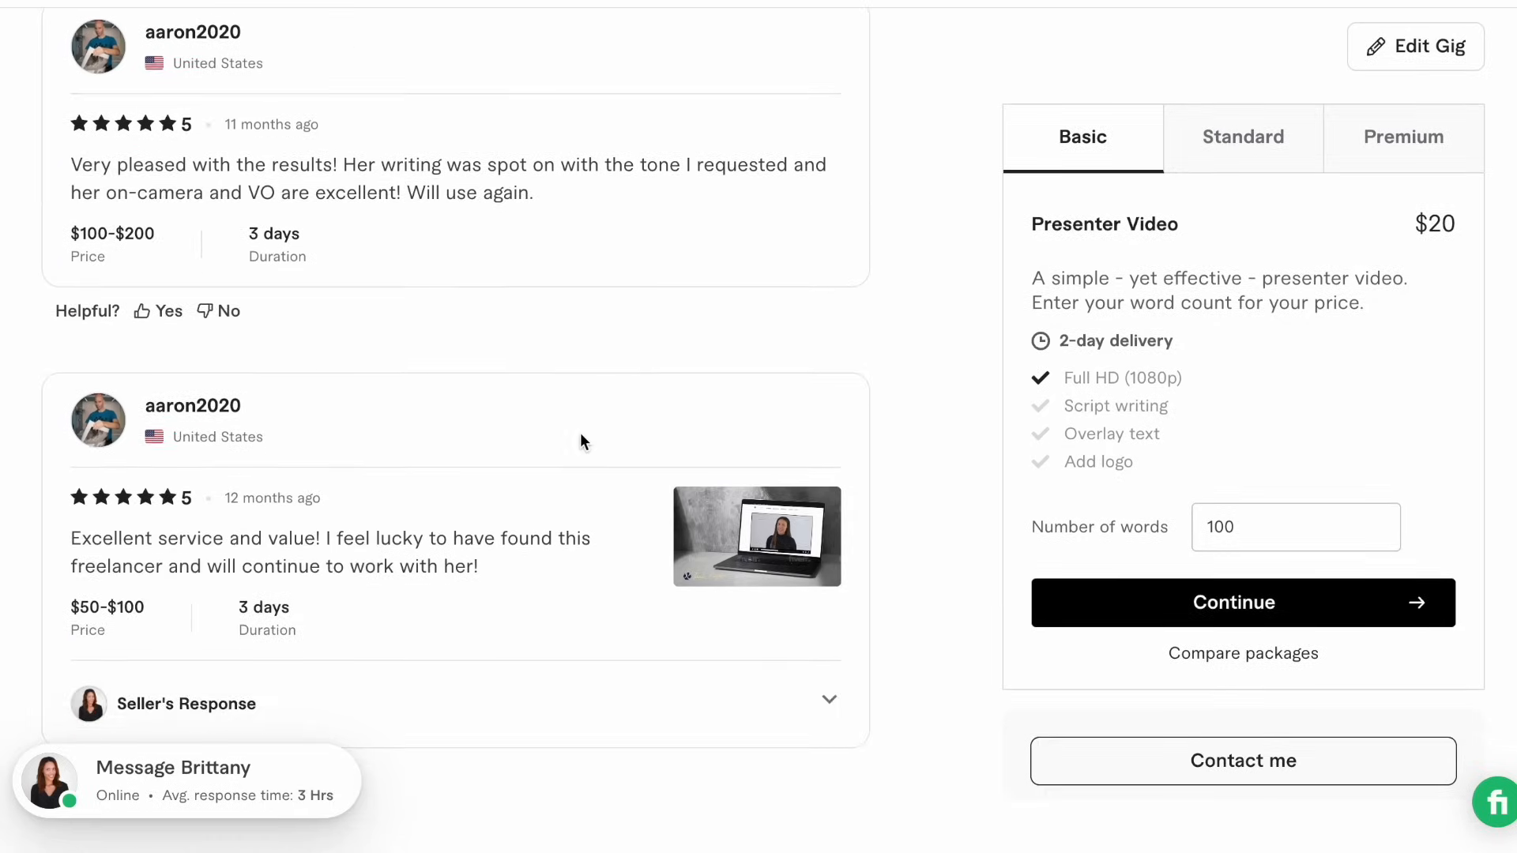
pyautogui.scroll(3)
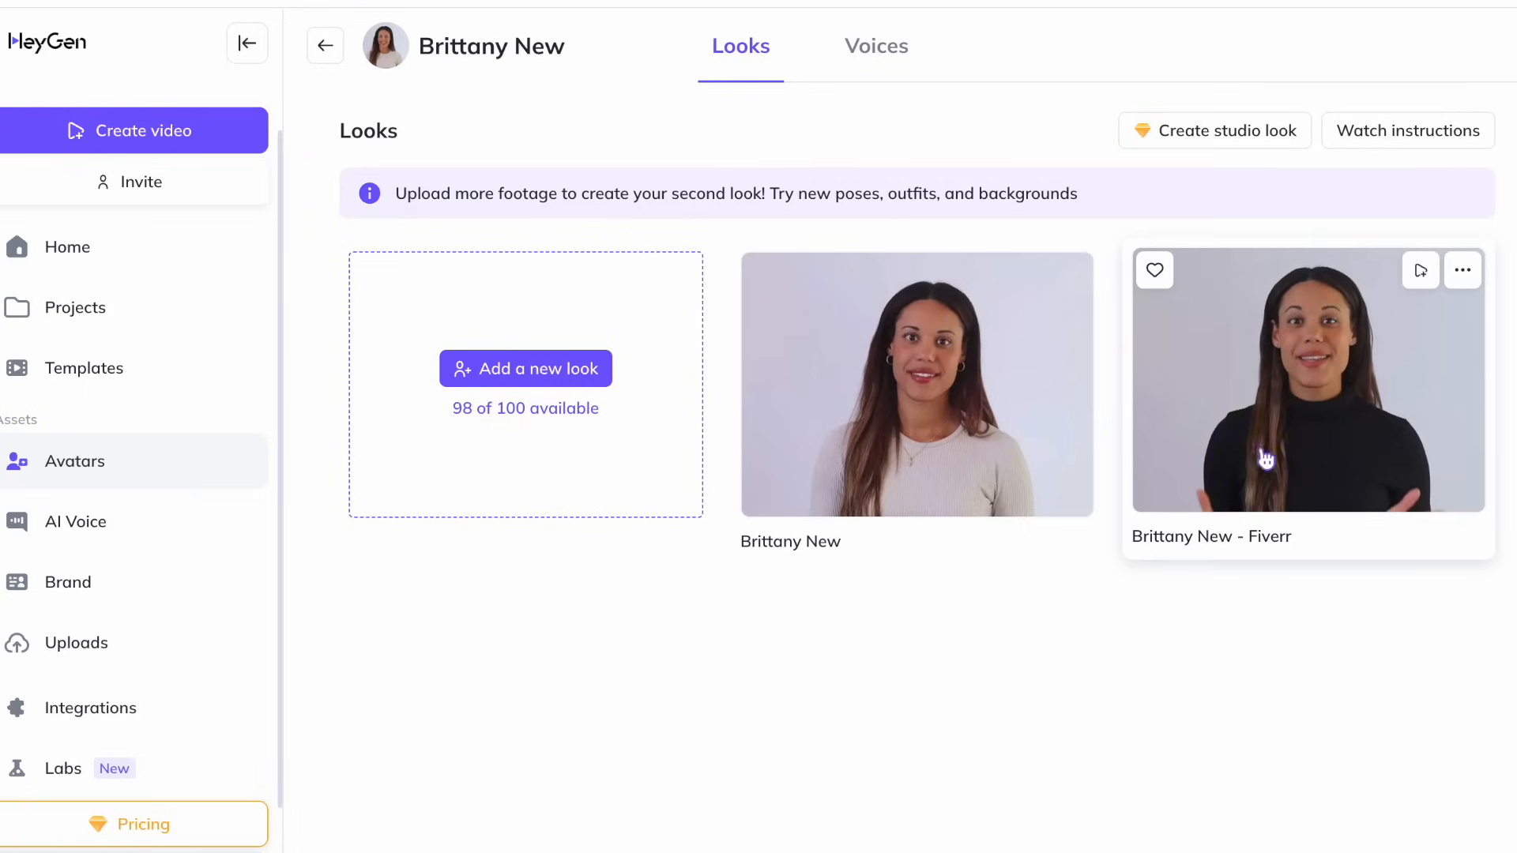
pyautogui.moveTo(1328, 414)
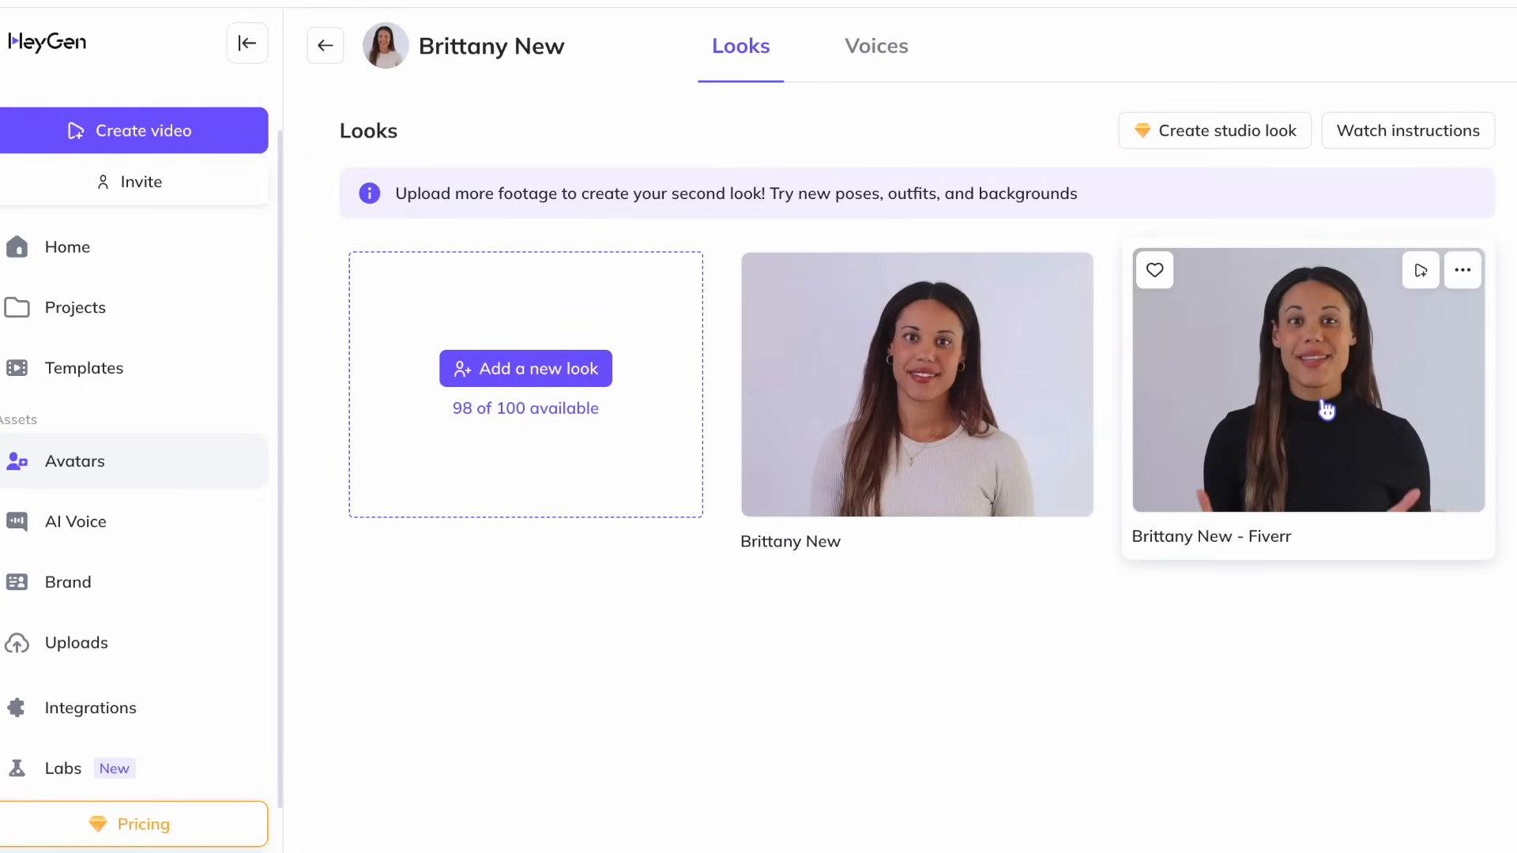
pyautogui.moveTo(1154, 280)
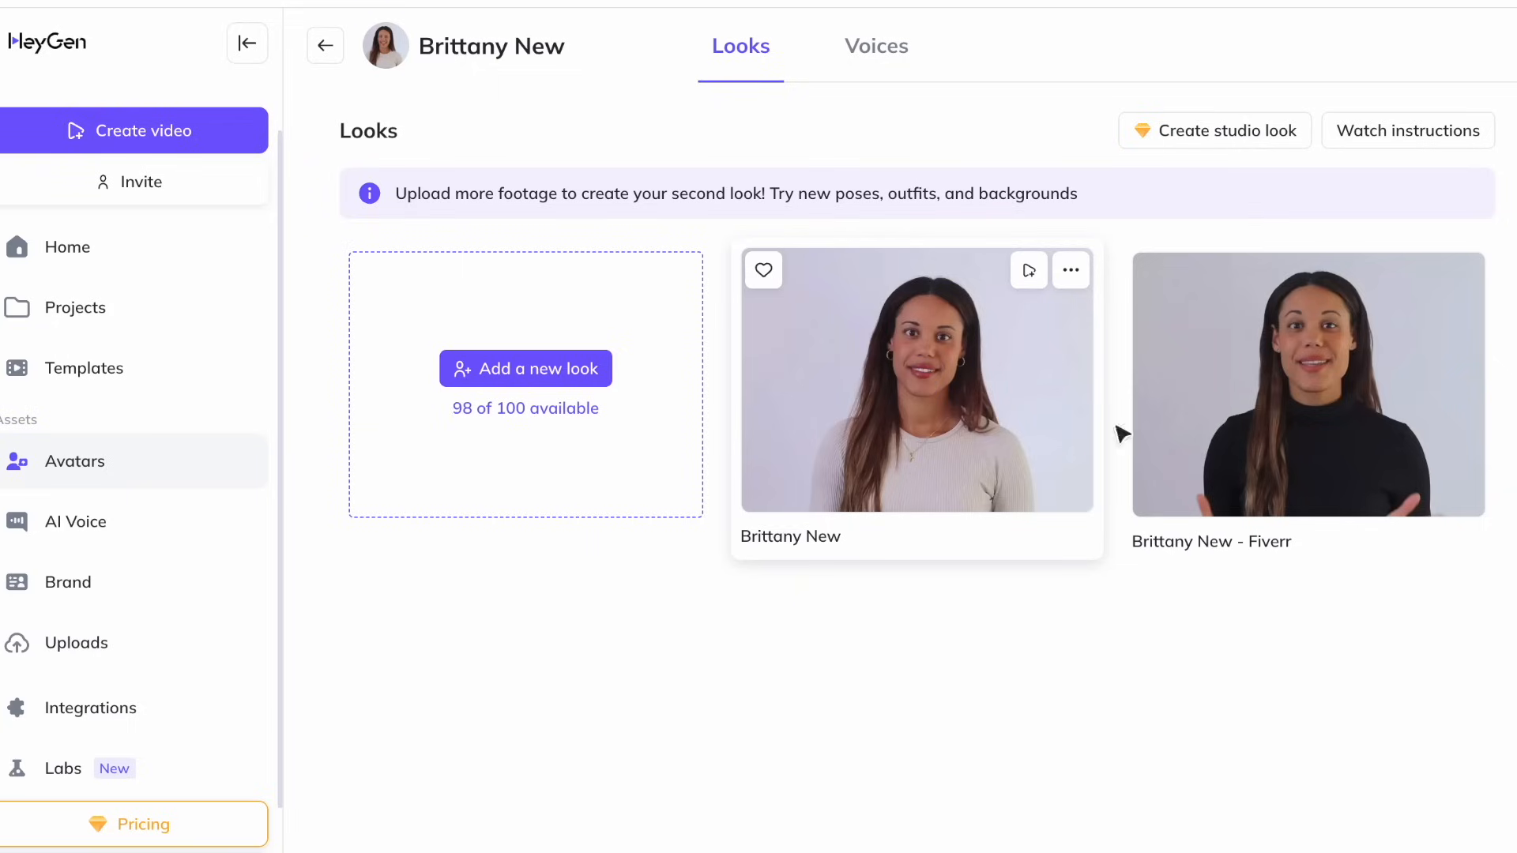
pyautogui.moveTo(860, 488)
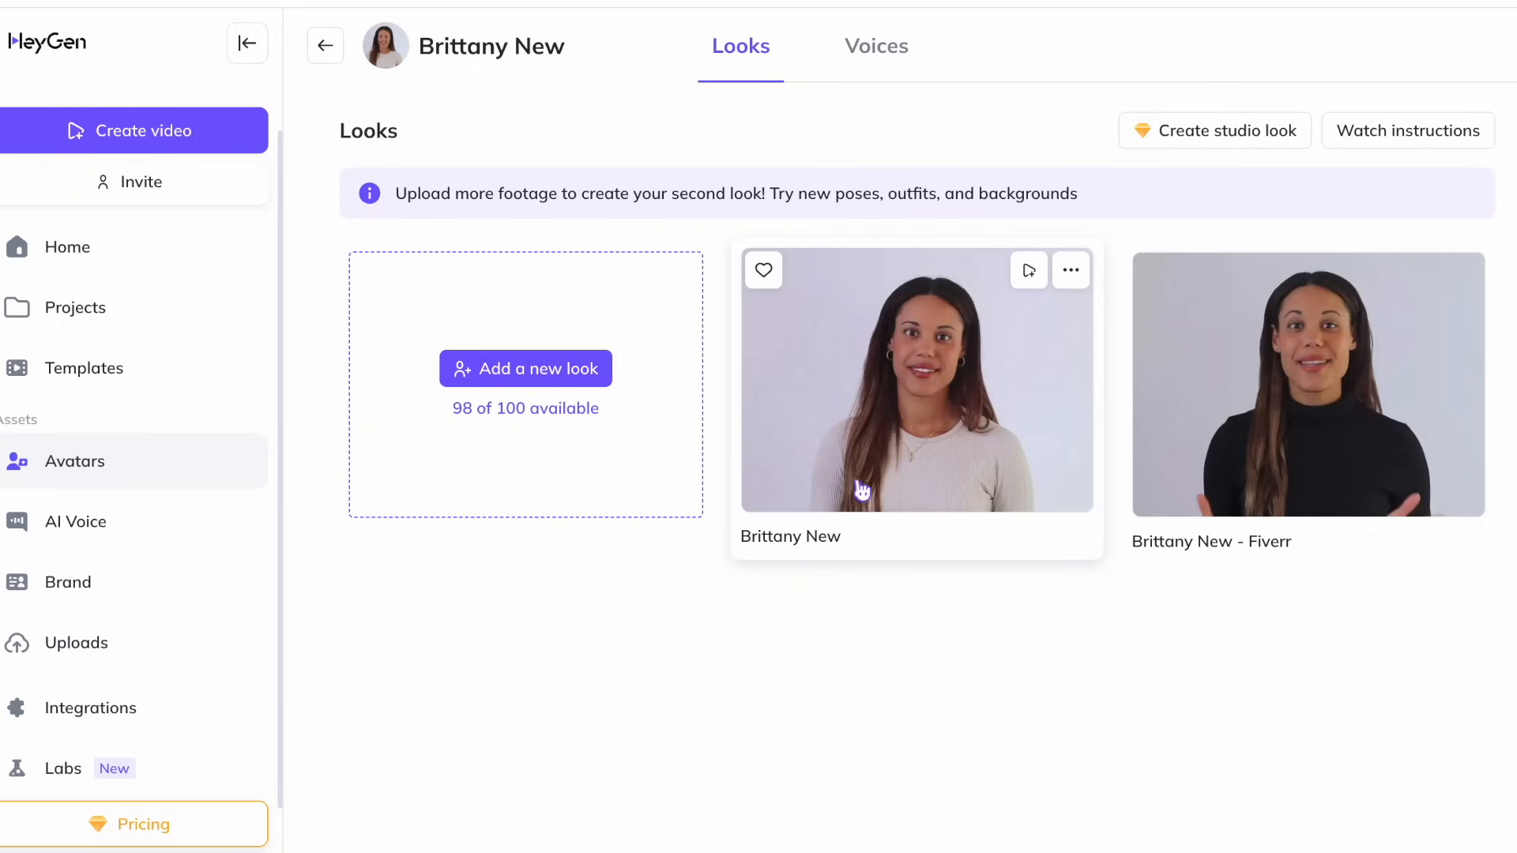
pyautogui.moveTo(1087, 443)
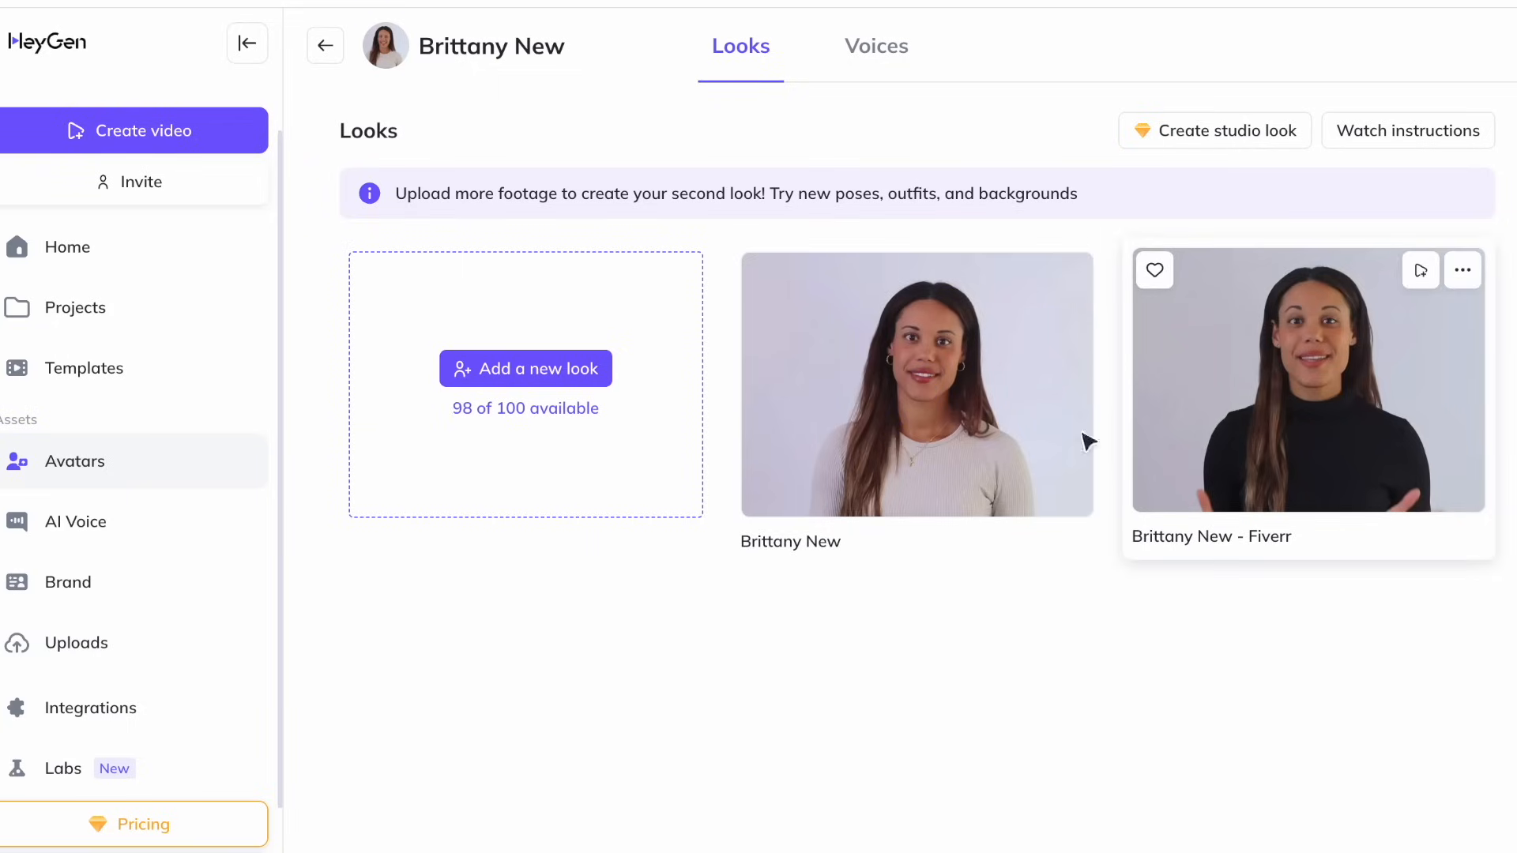
pyautogui.moveTo(1385, 396)
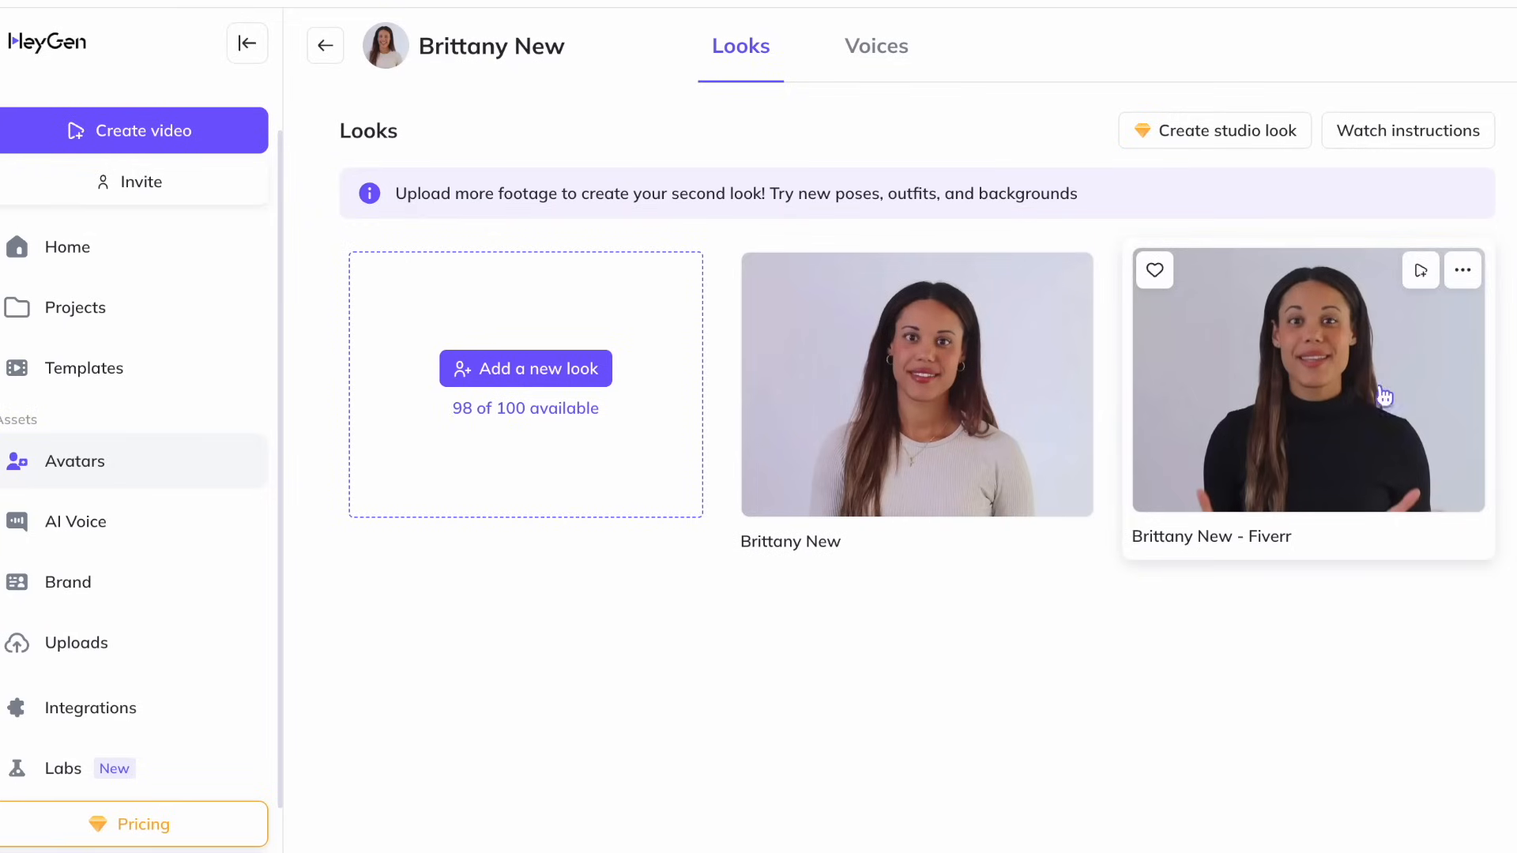
pyautogui.moveTo(1318, 317)
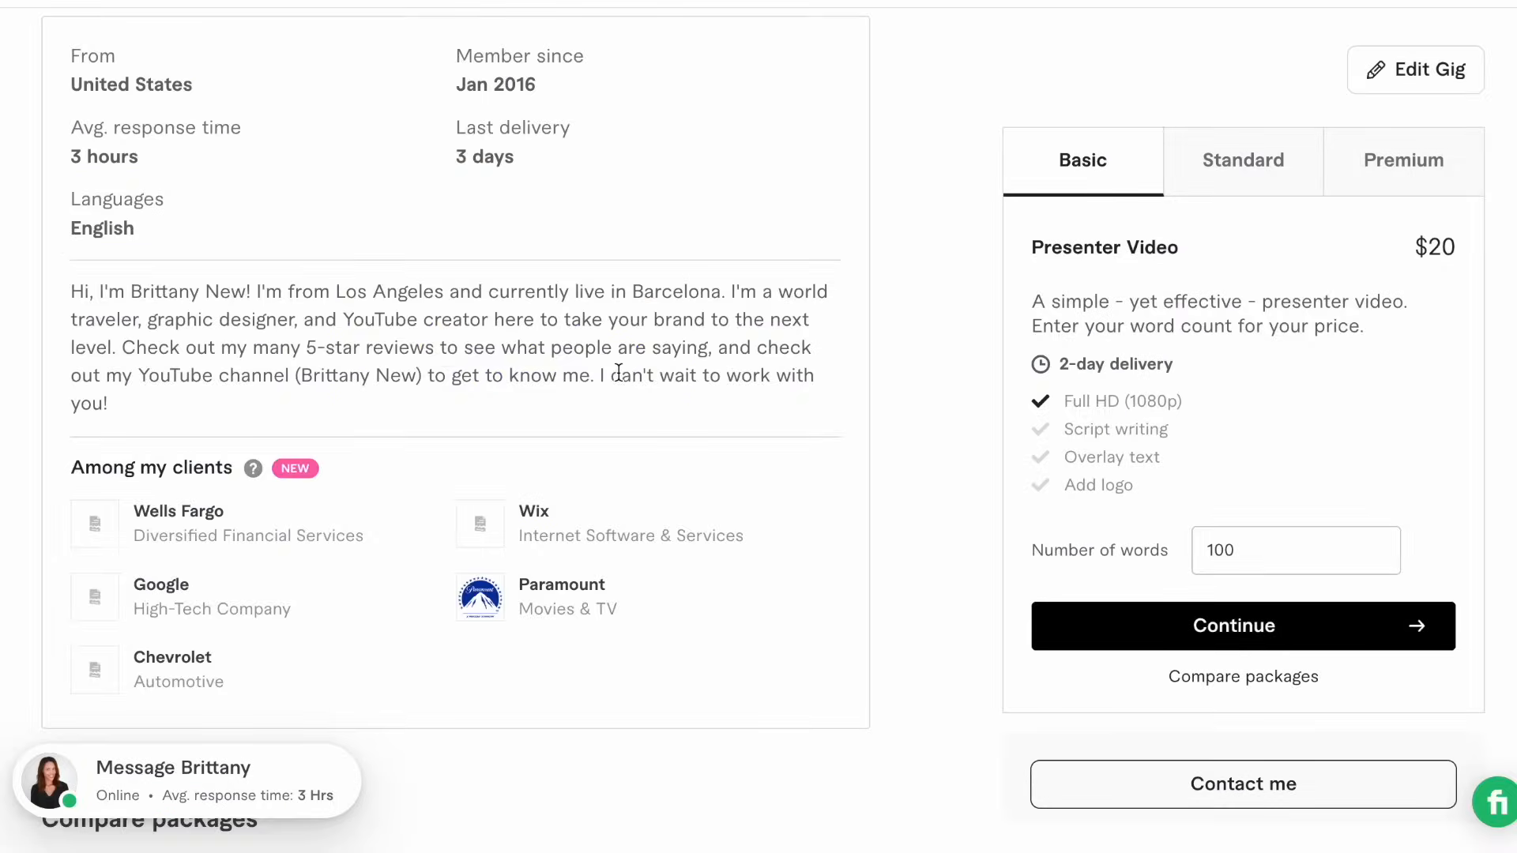
# - Scroll up to the gig title and the $20 Basic package panel
pyautogui.scroll(3)
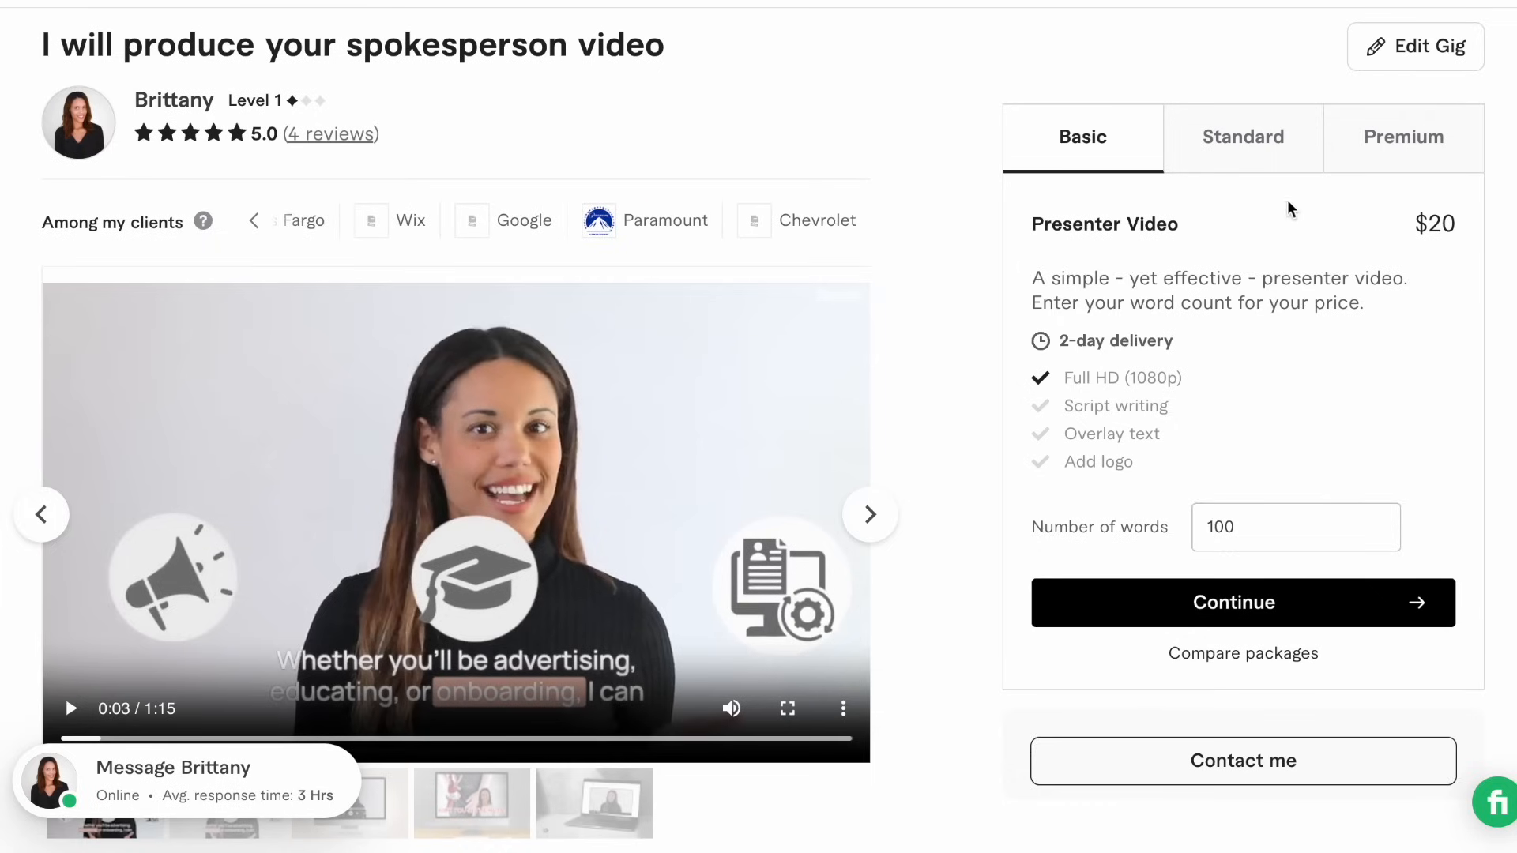
pyautogui.moveTo(1324, 147)
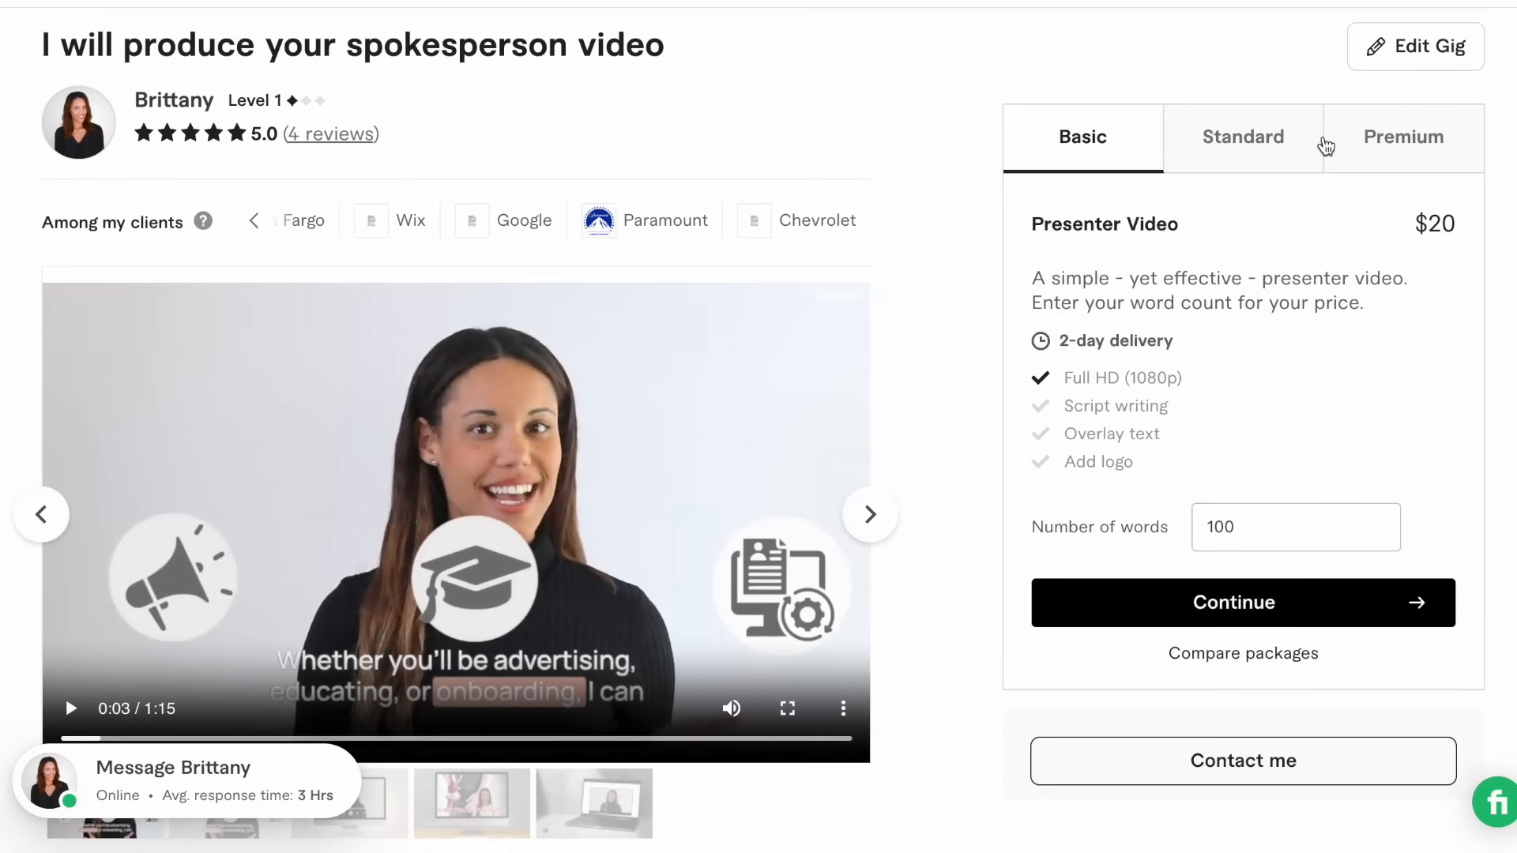
pyautogui.moveTo(1249, 102)
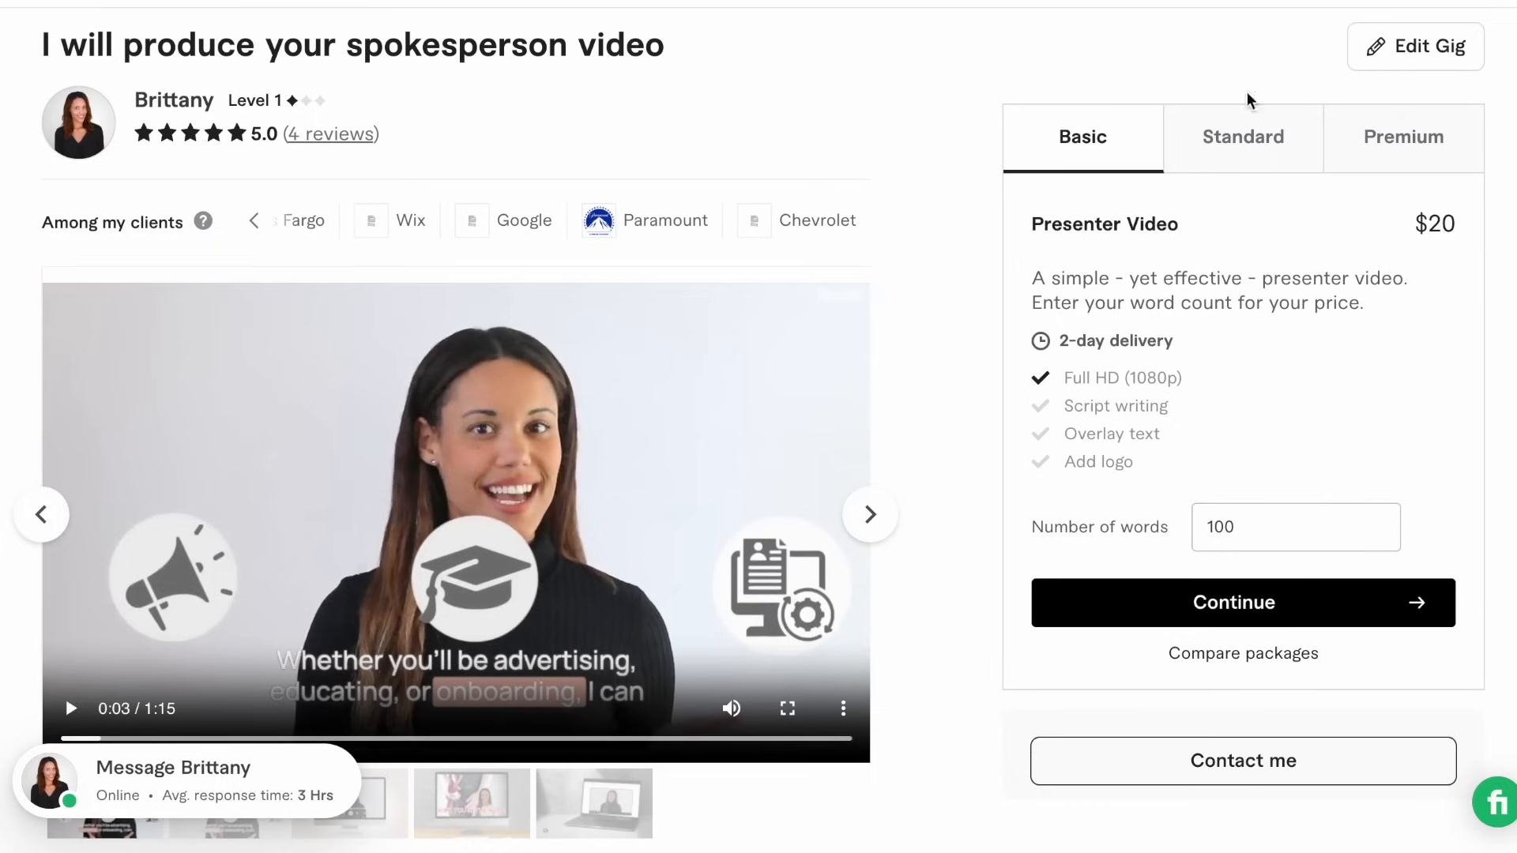
pyautogui.moveTo(1089, 297)
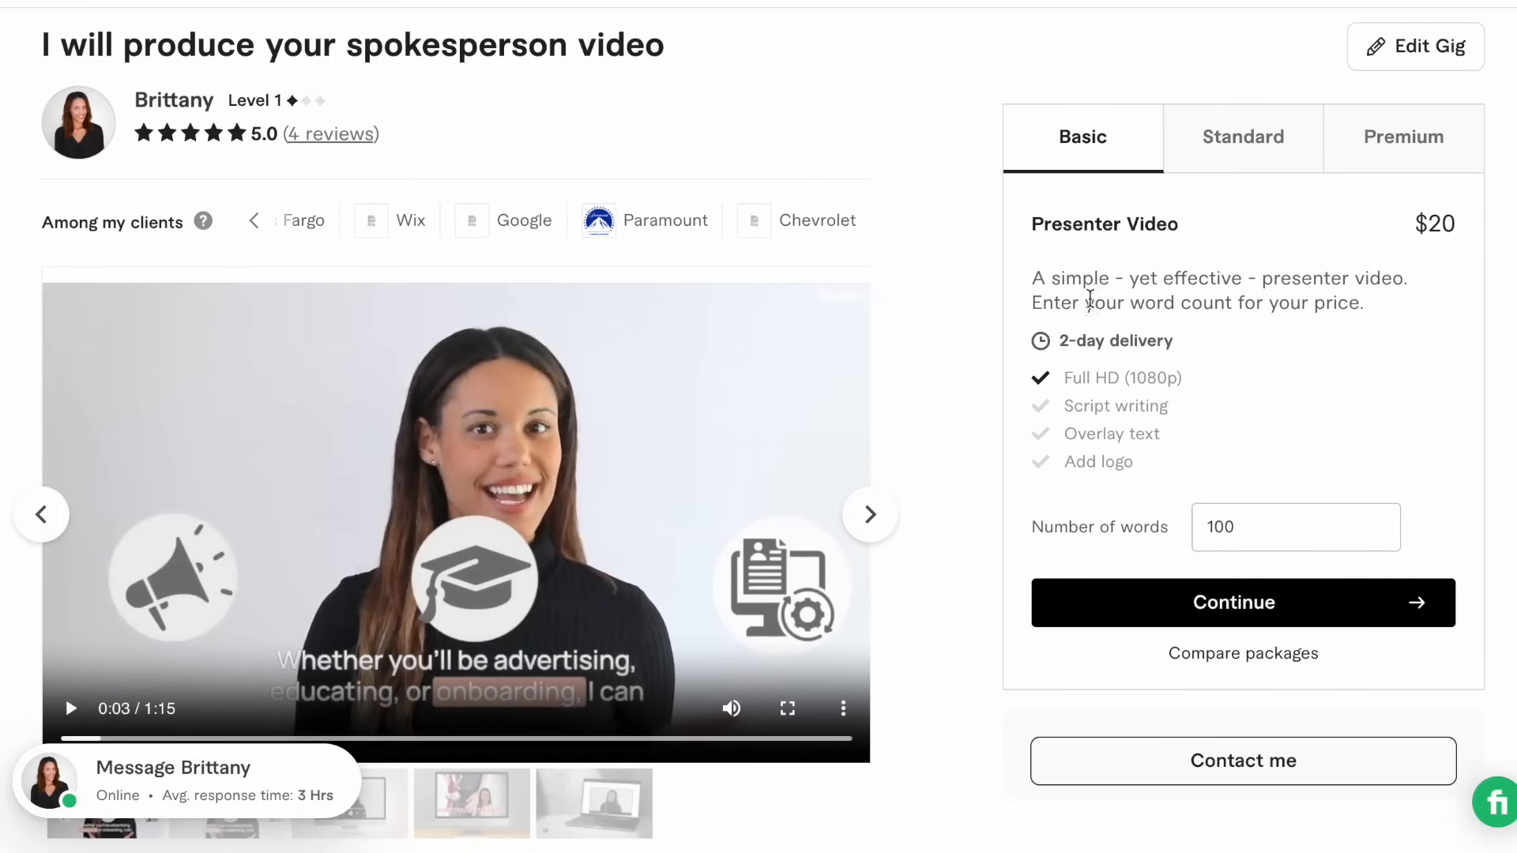
pyautogui.moveTo(815, 624)
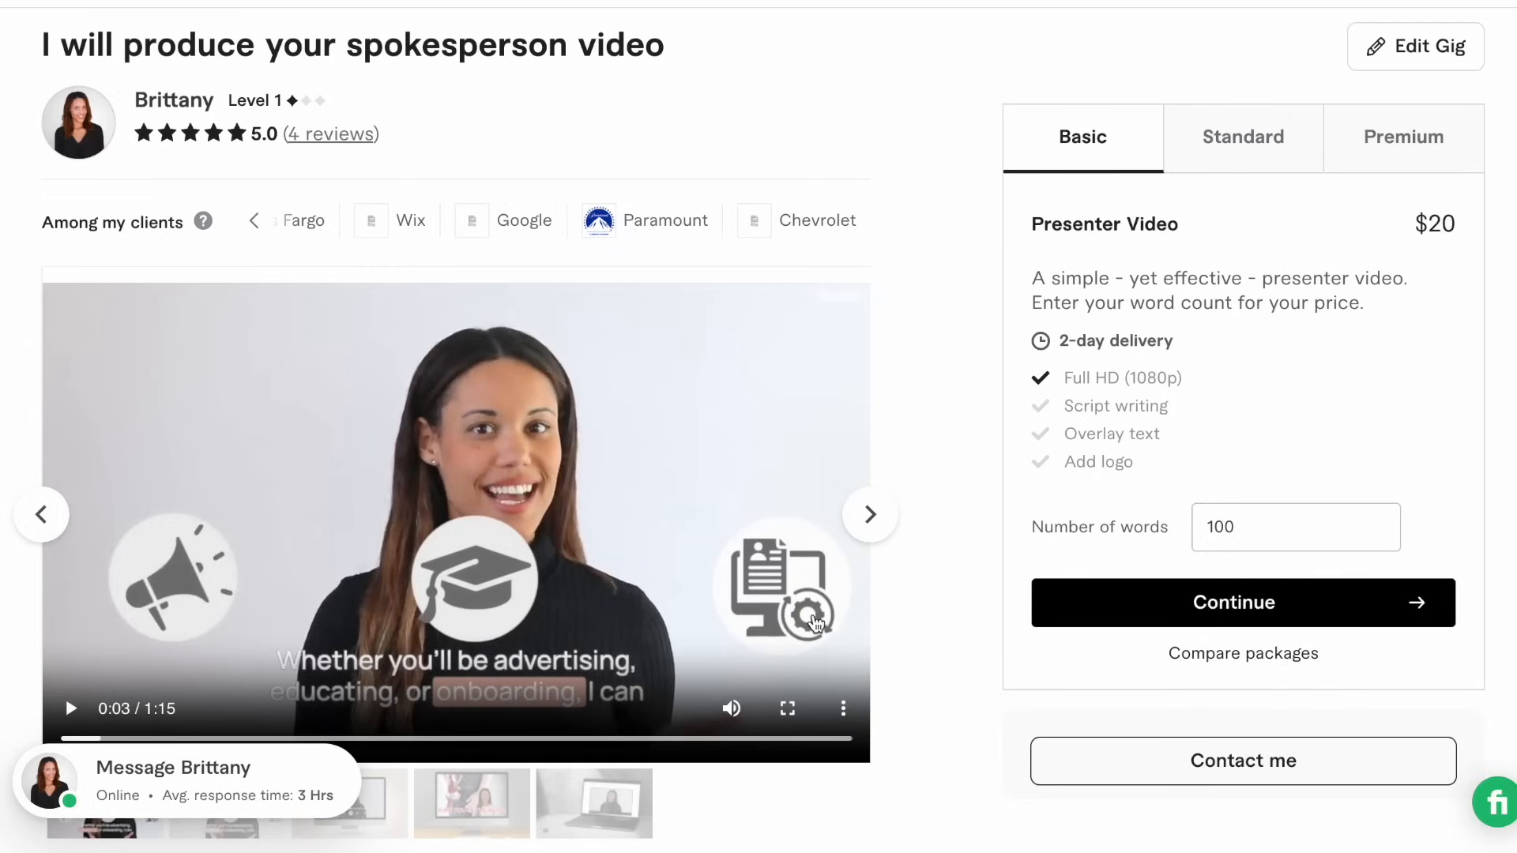